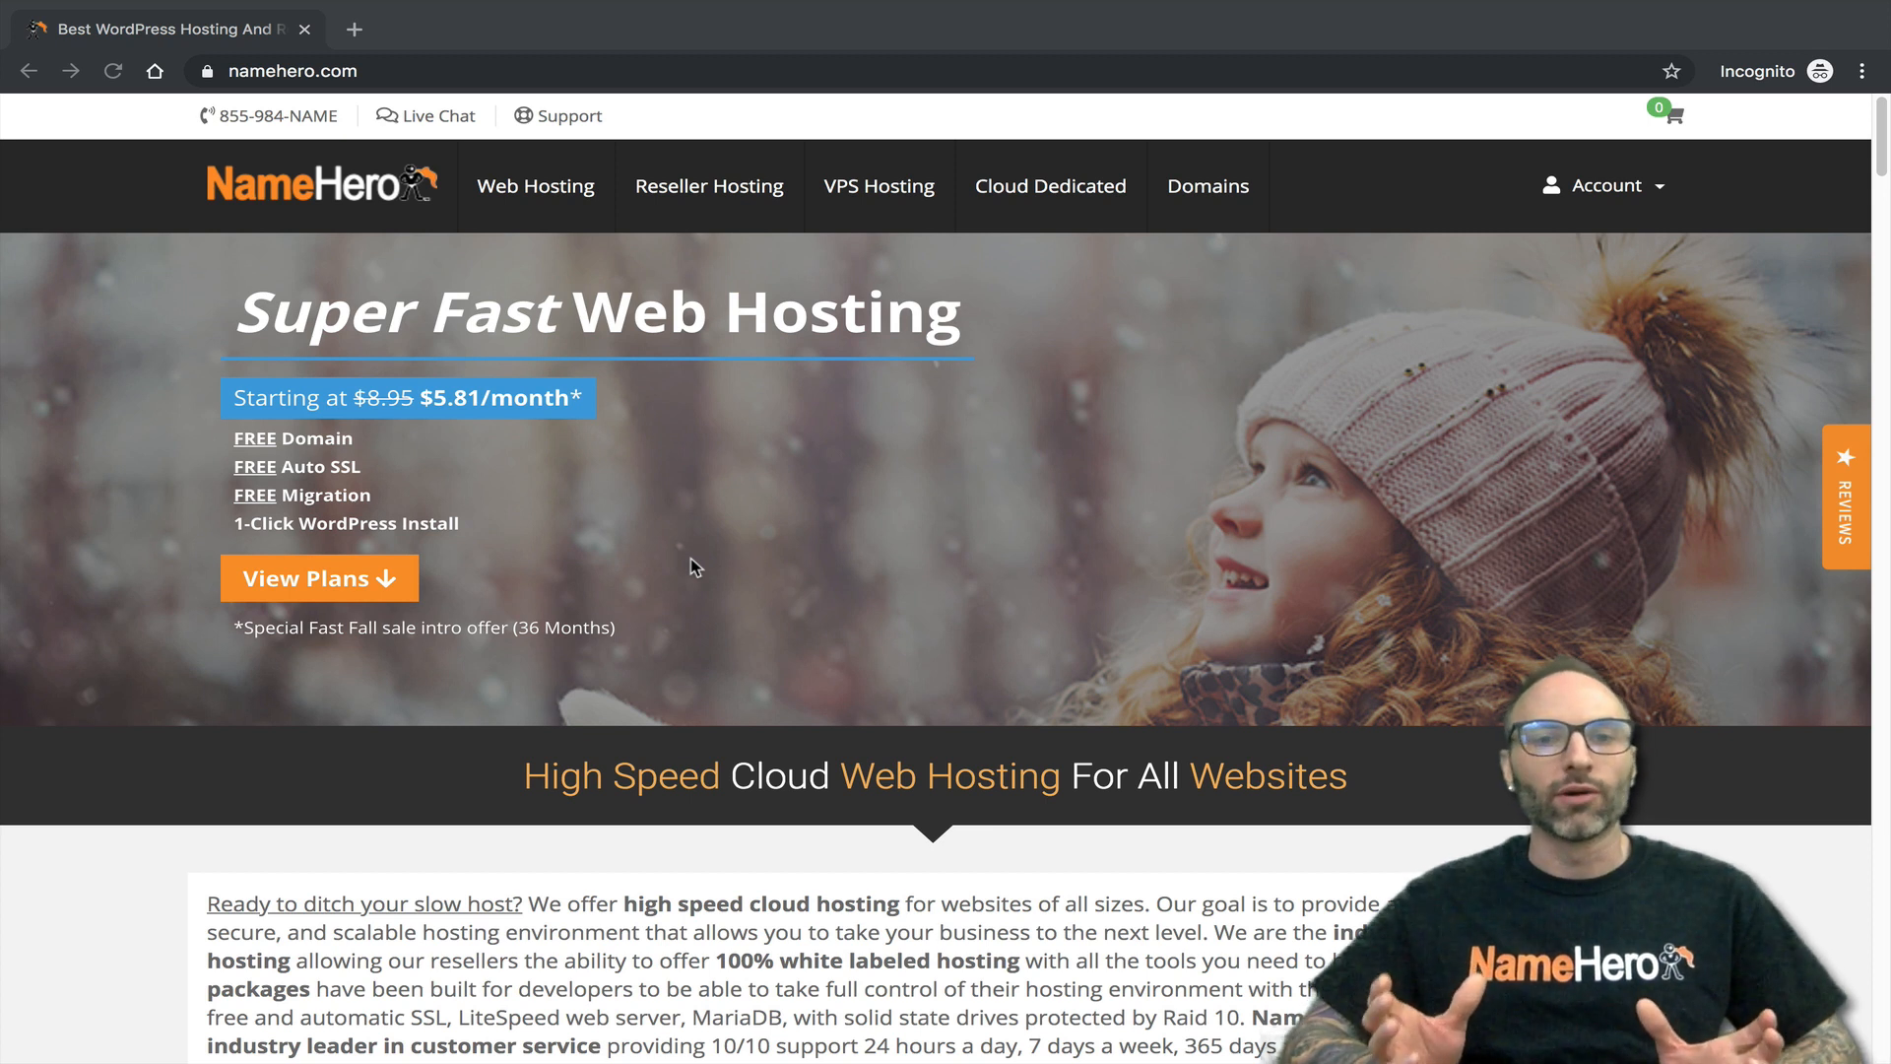
mouse_move(636, 416)
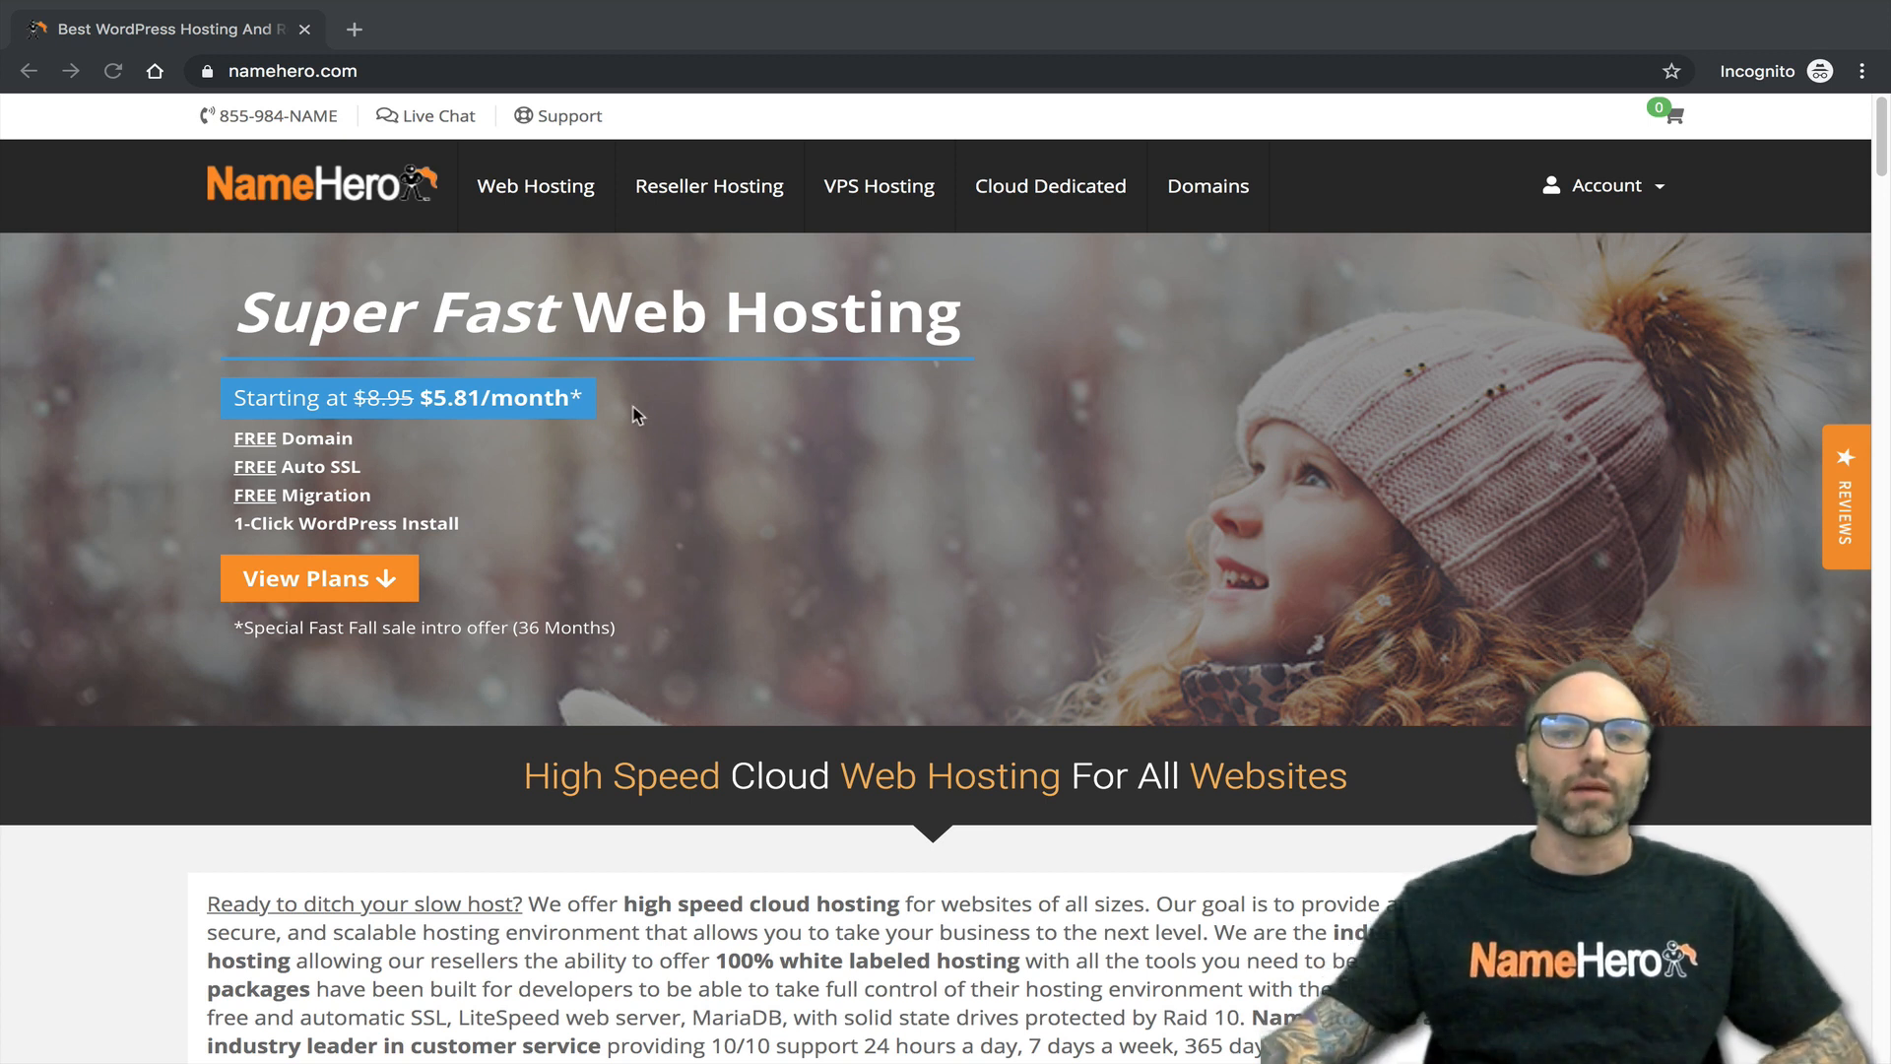
mouse_move(913, 207)
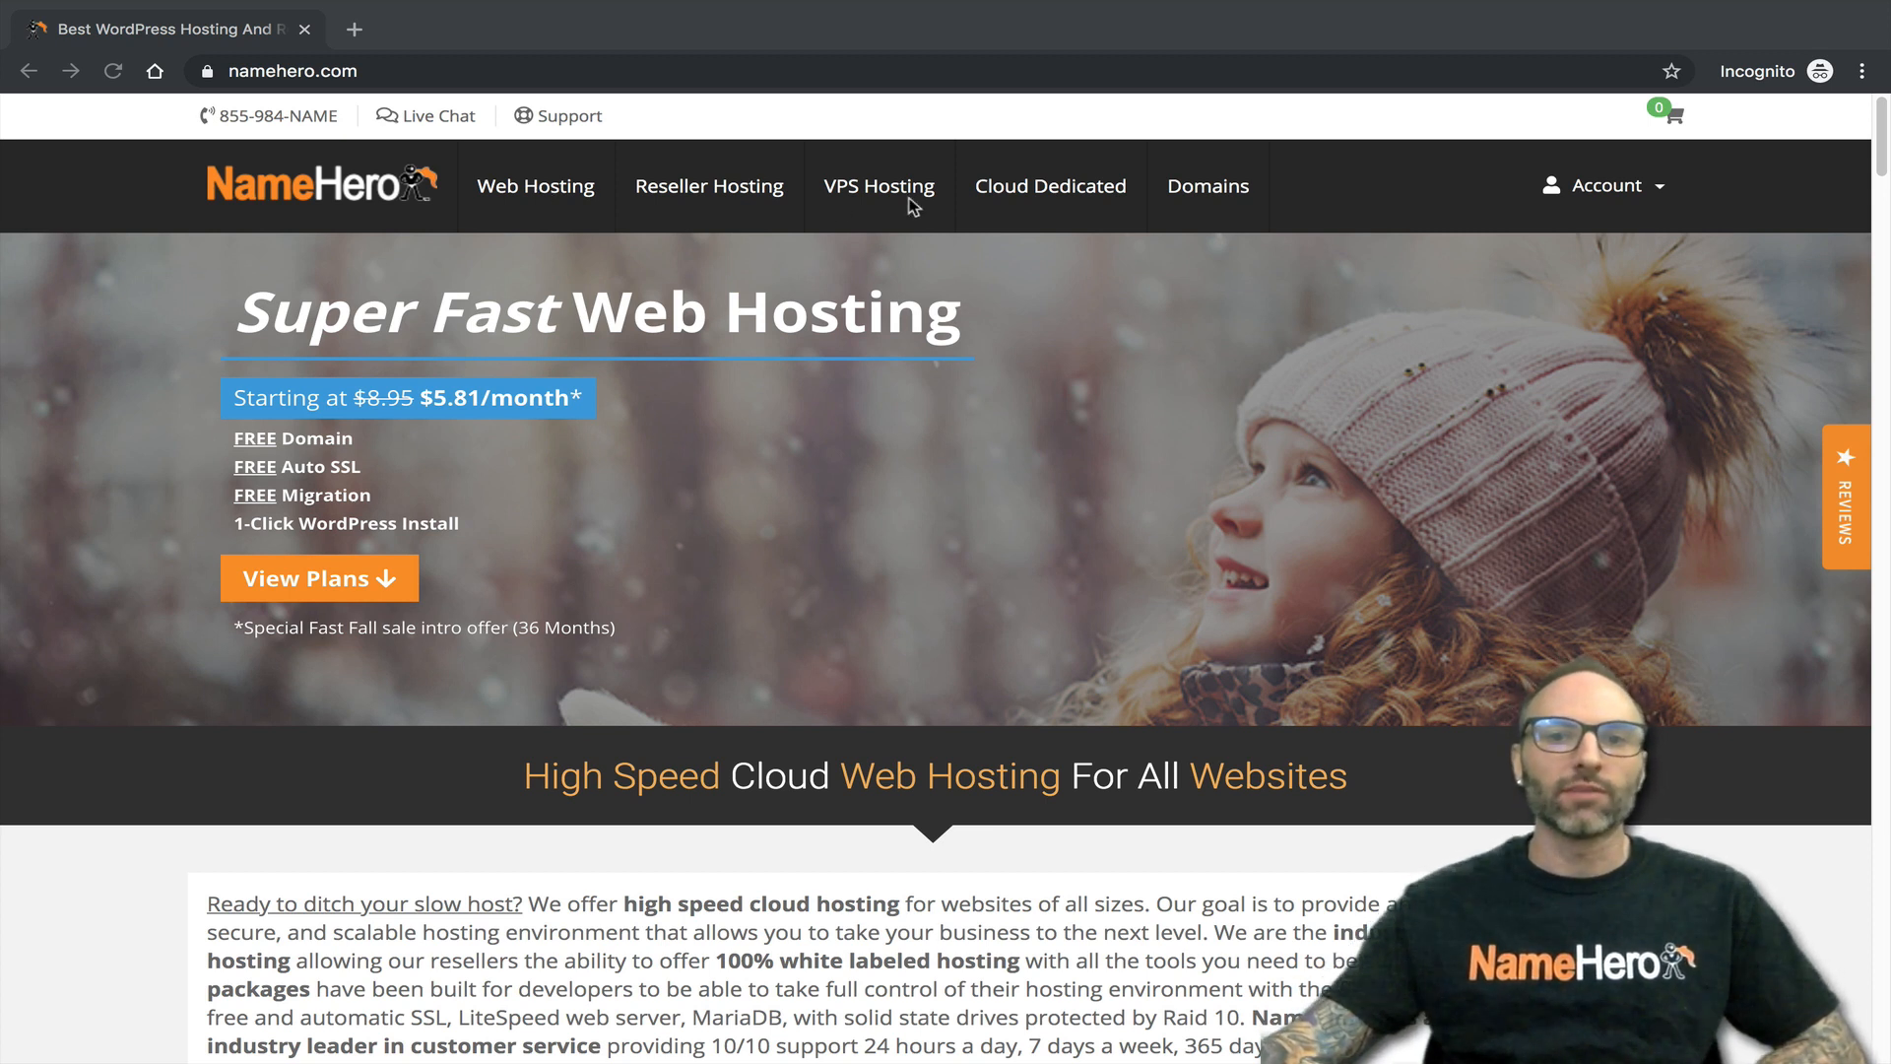
mouse_move(704, 475)
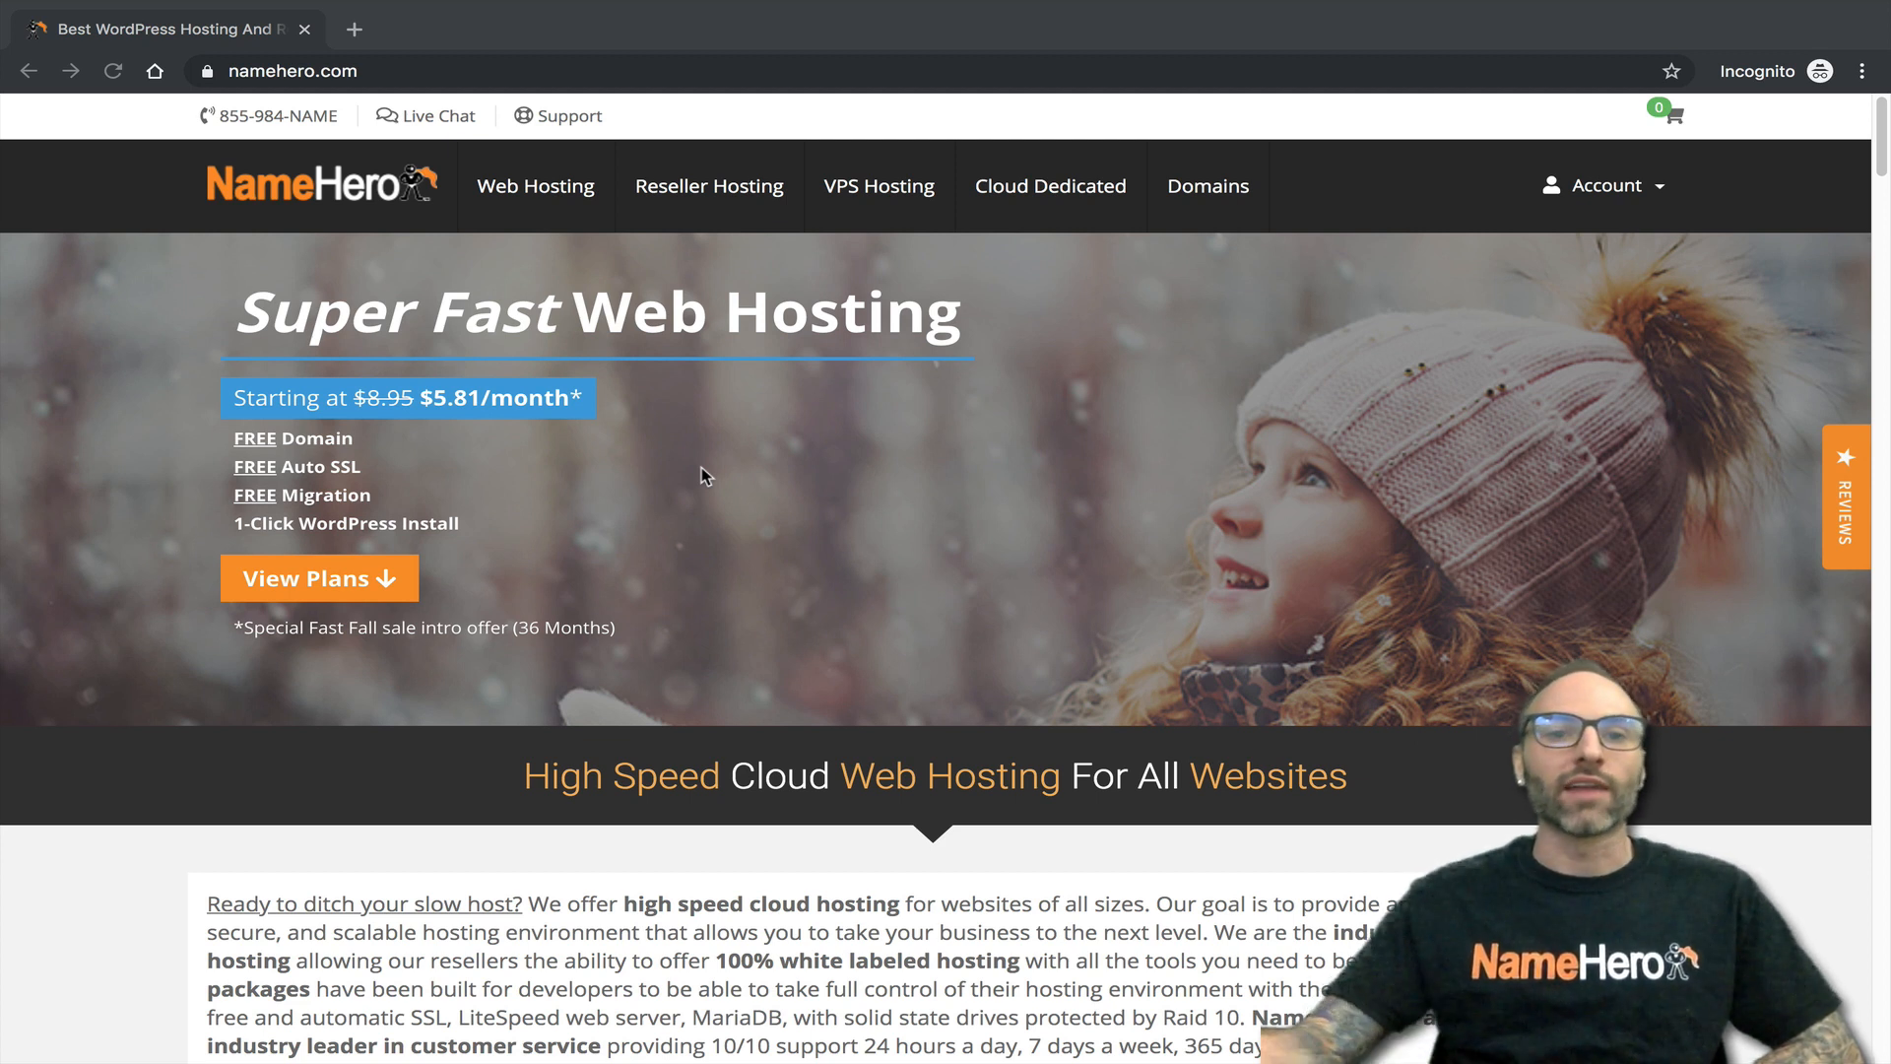
mouse_move(958, 360)
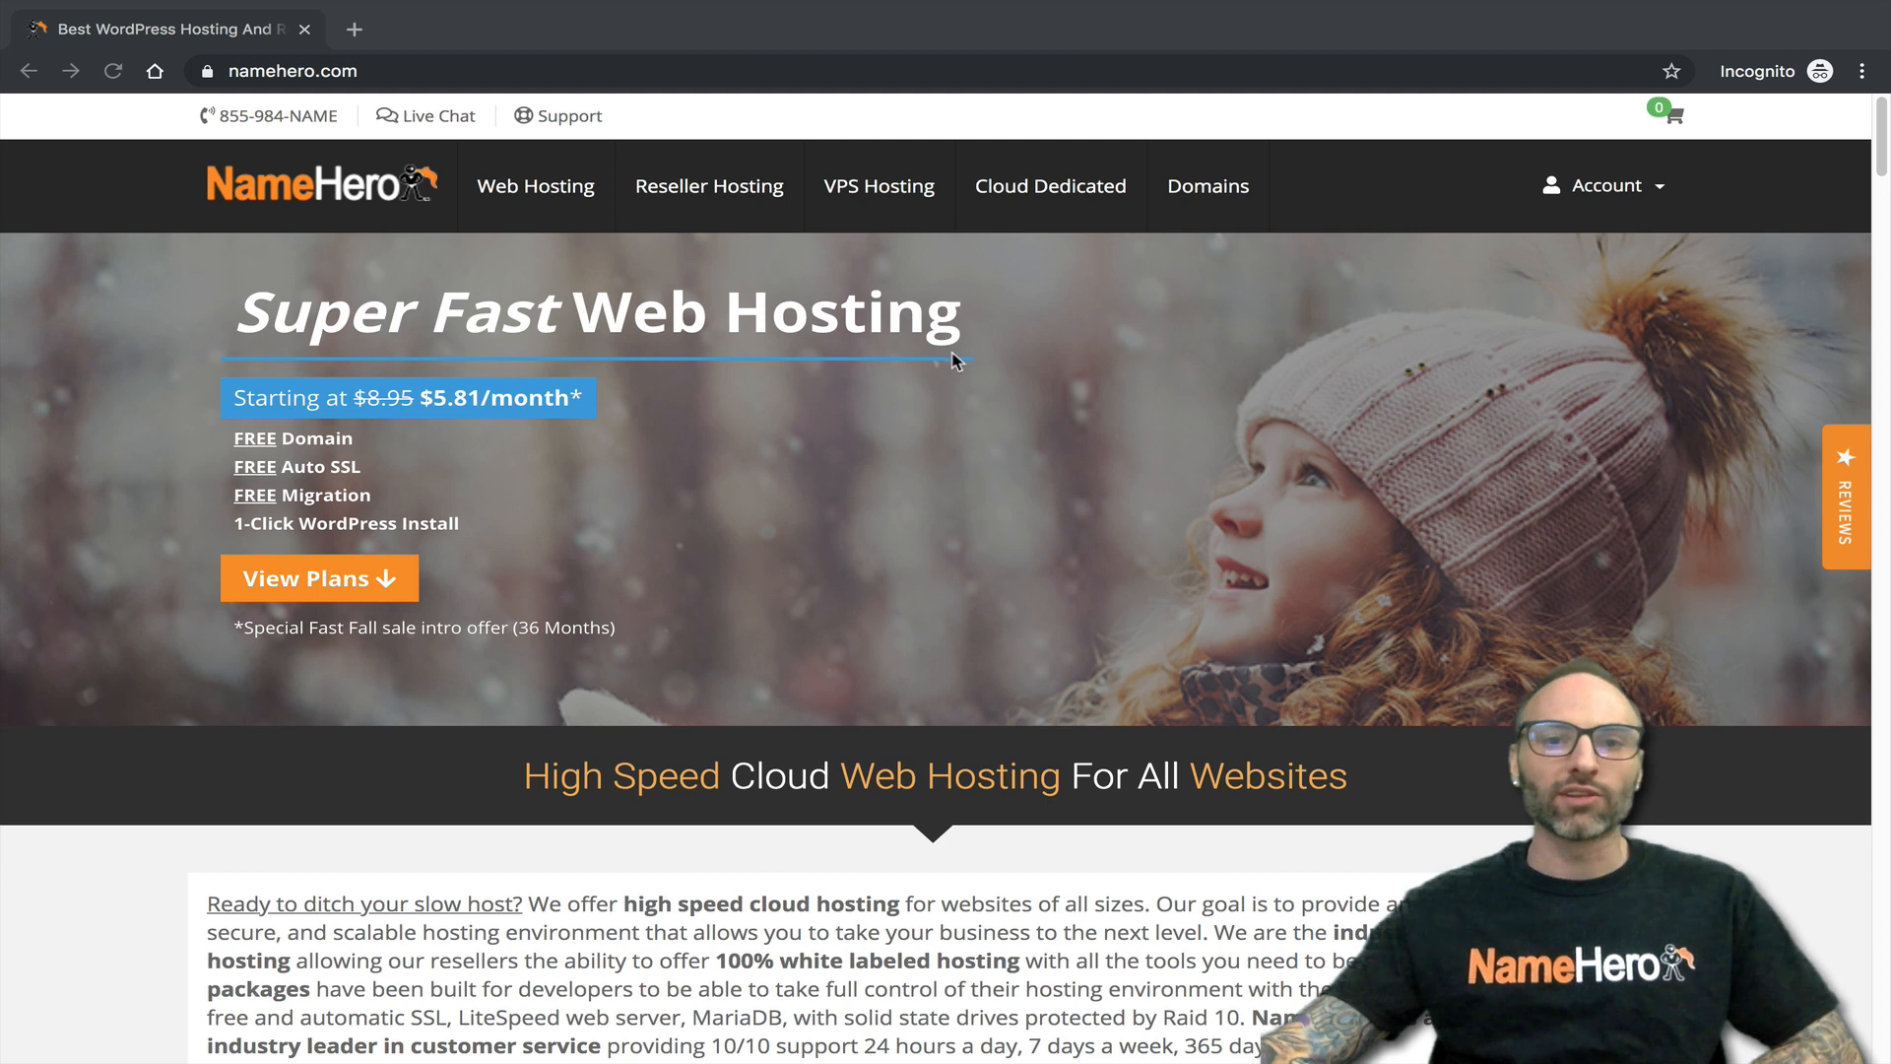
mouse_move(1436, 368)
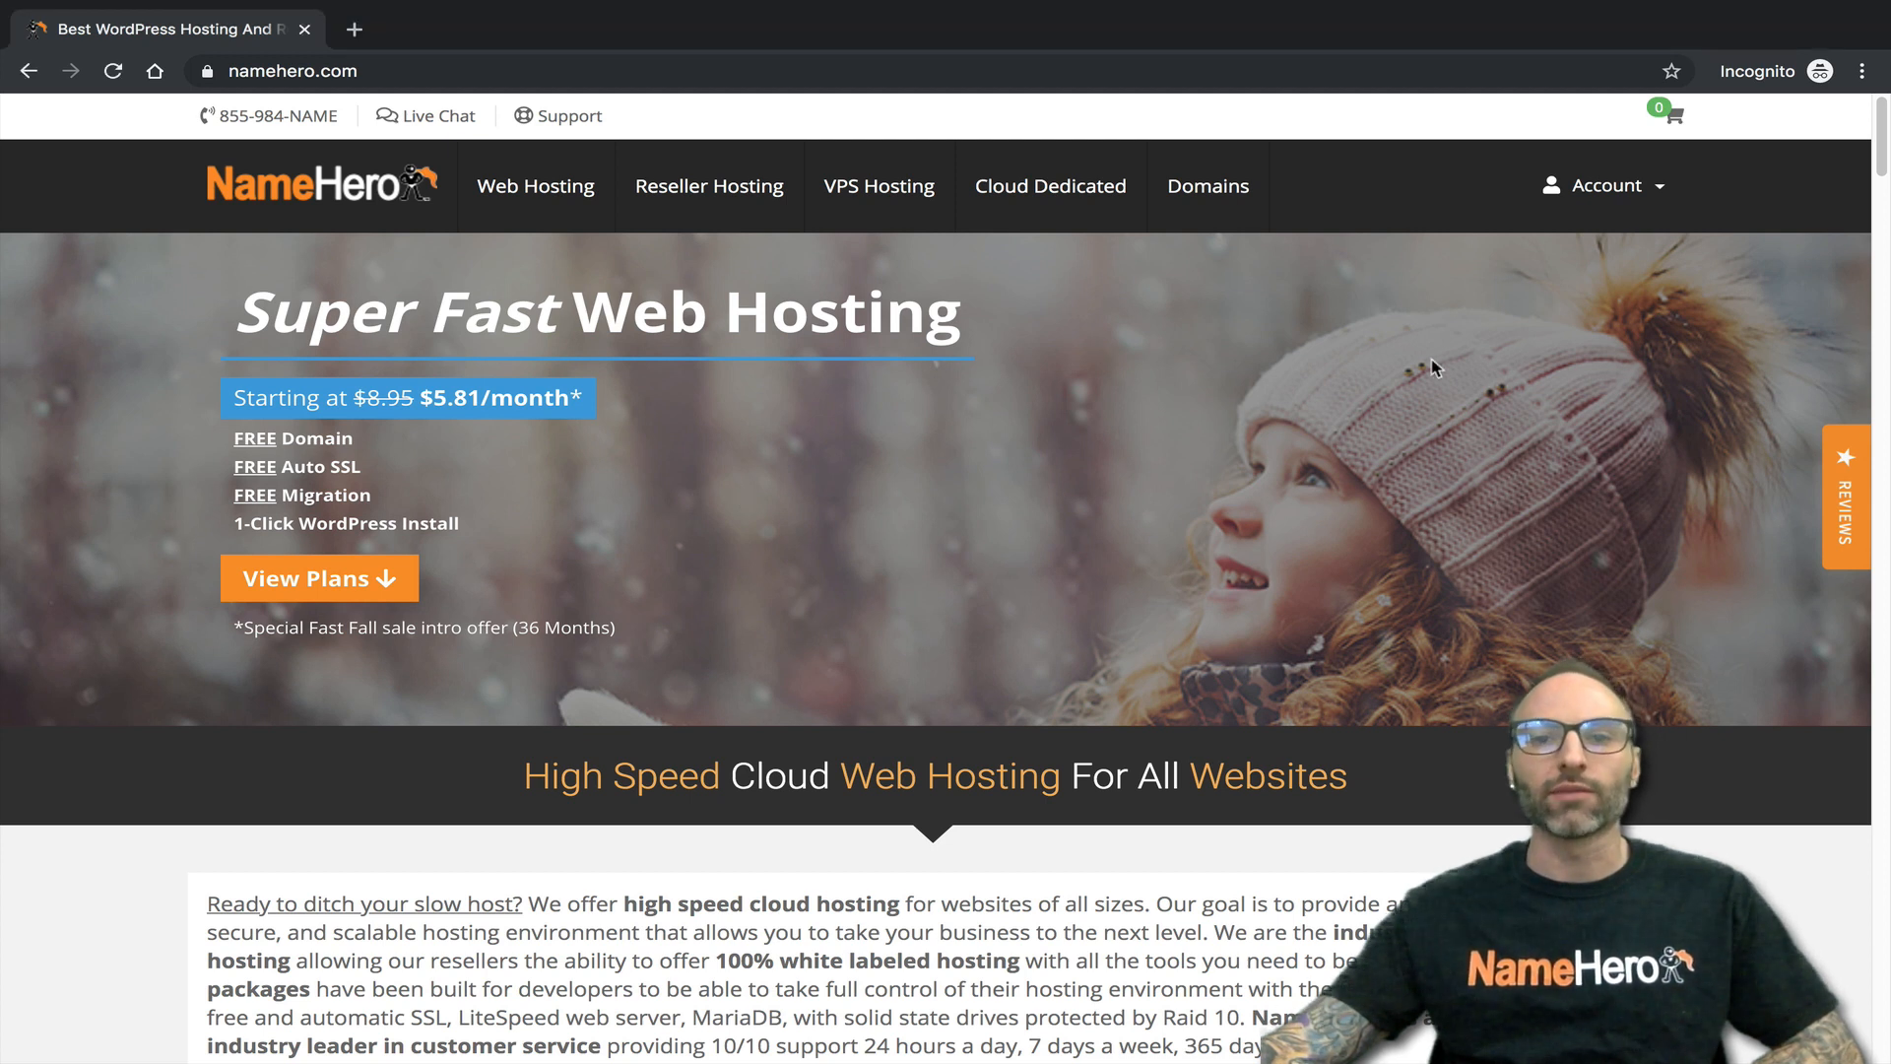
mouse_move(1523, 225)
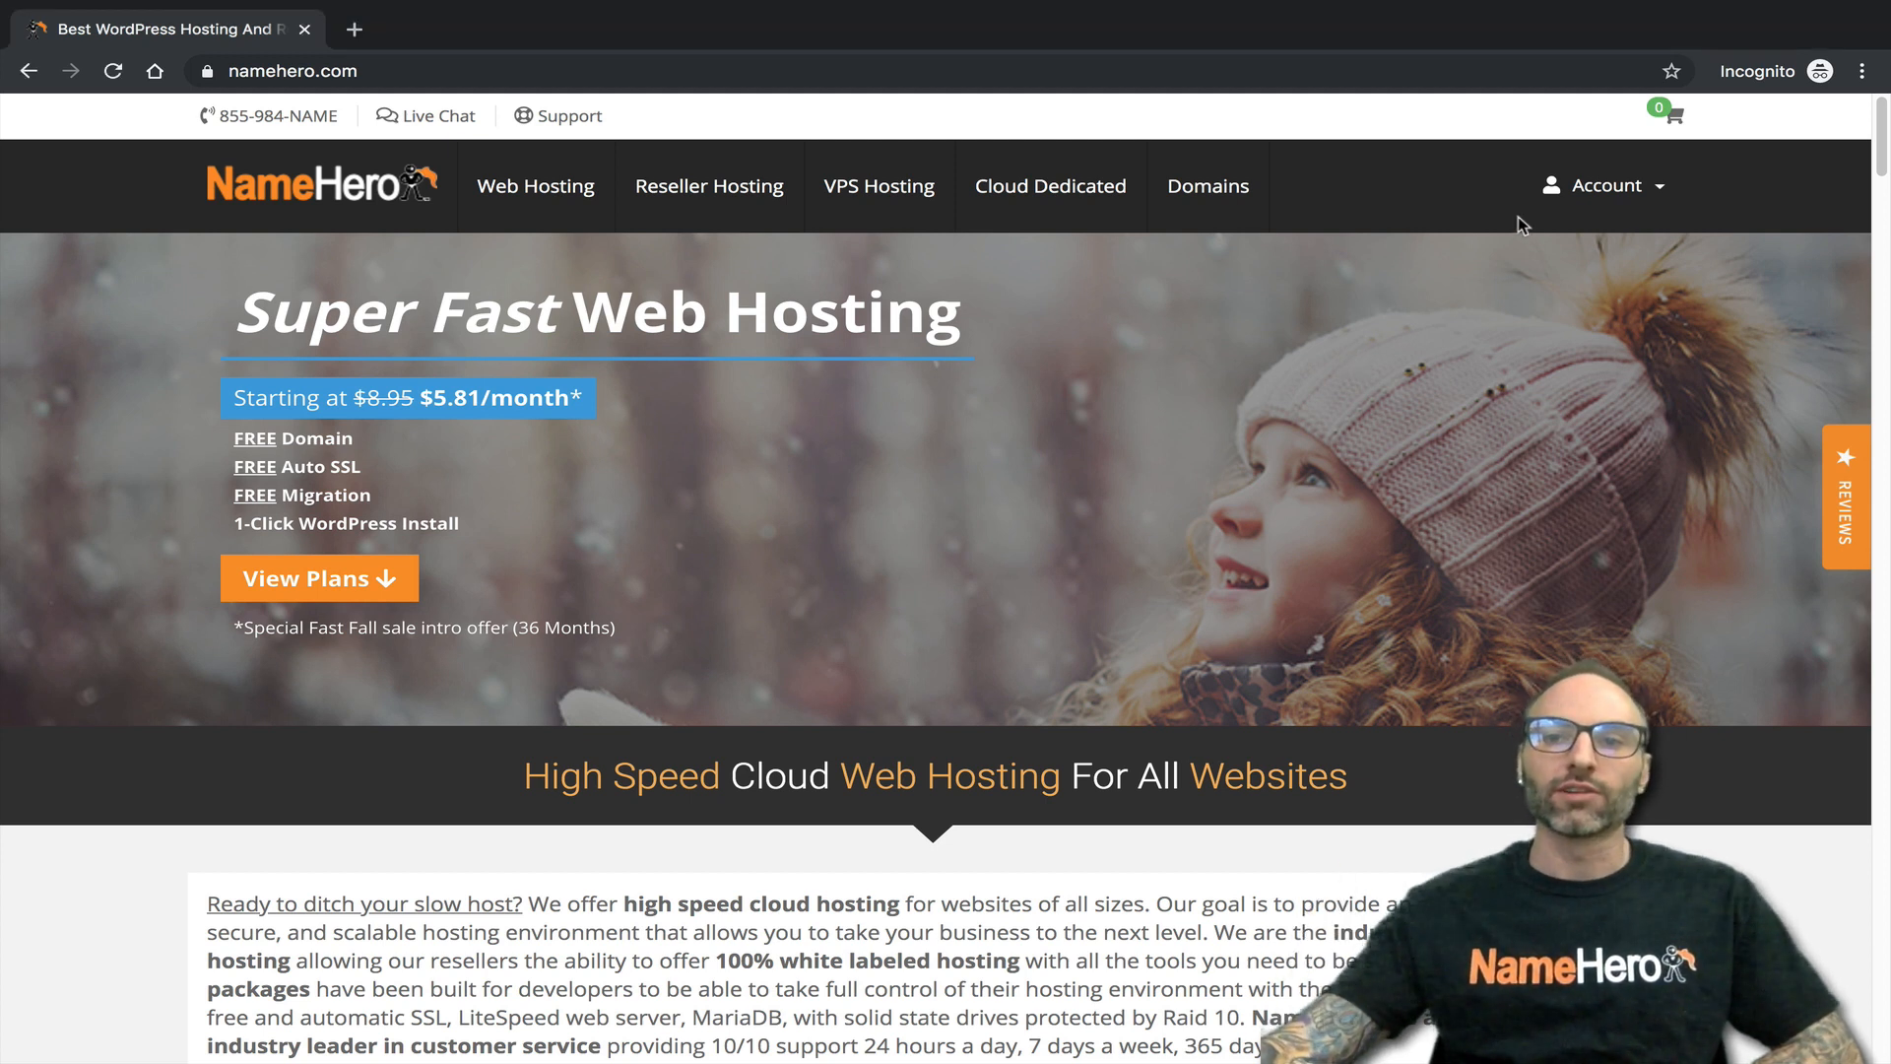
Sign in to the NameHero Client Area with the saved credentials to reach the dashboard
left_click(1604, 185)
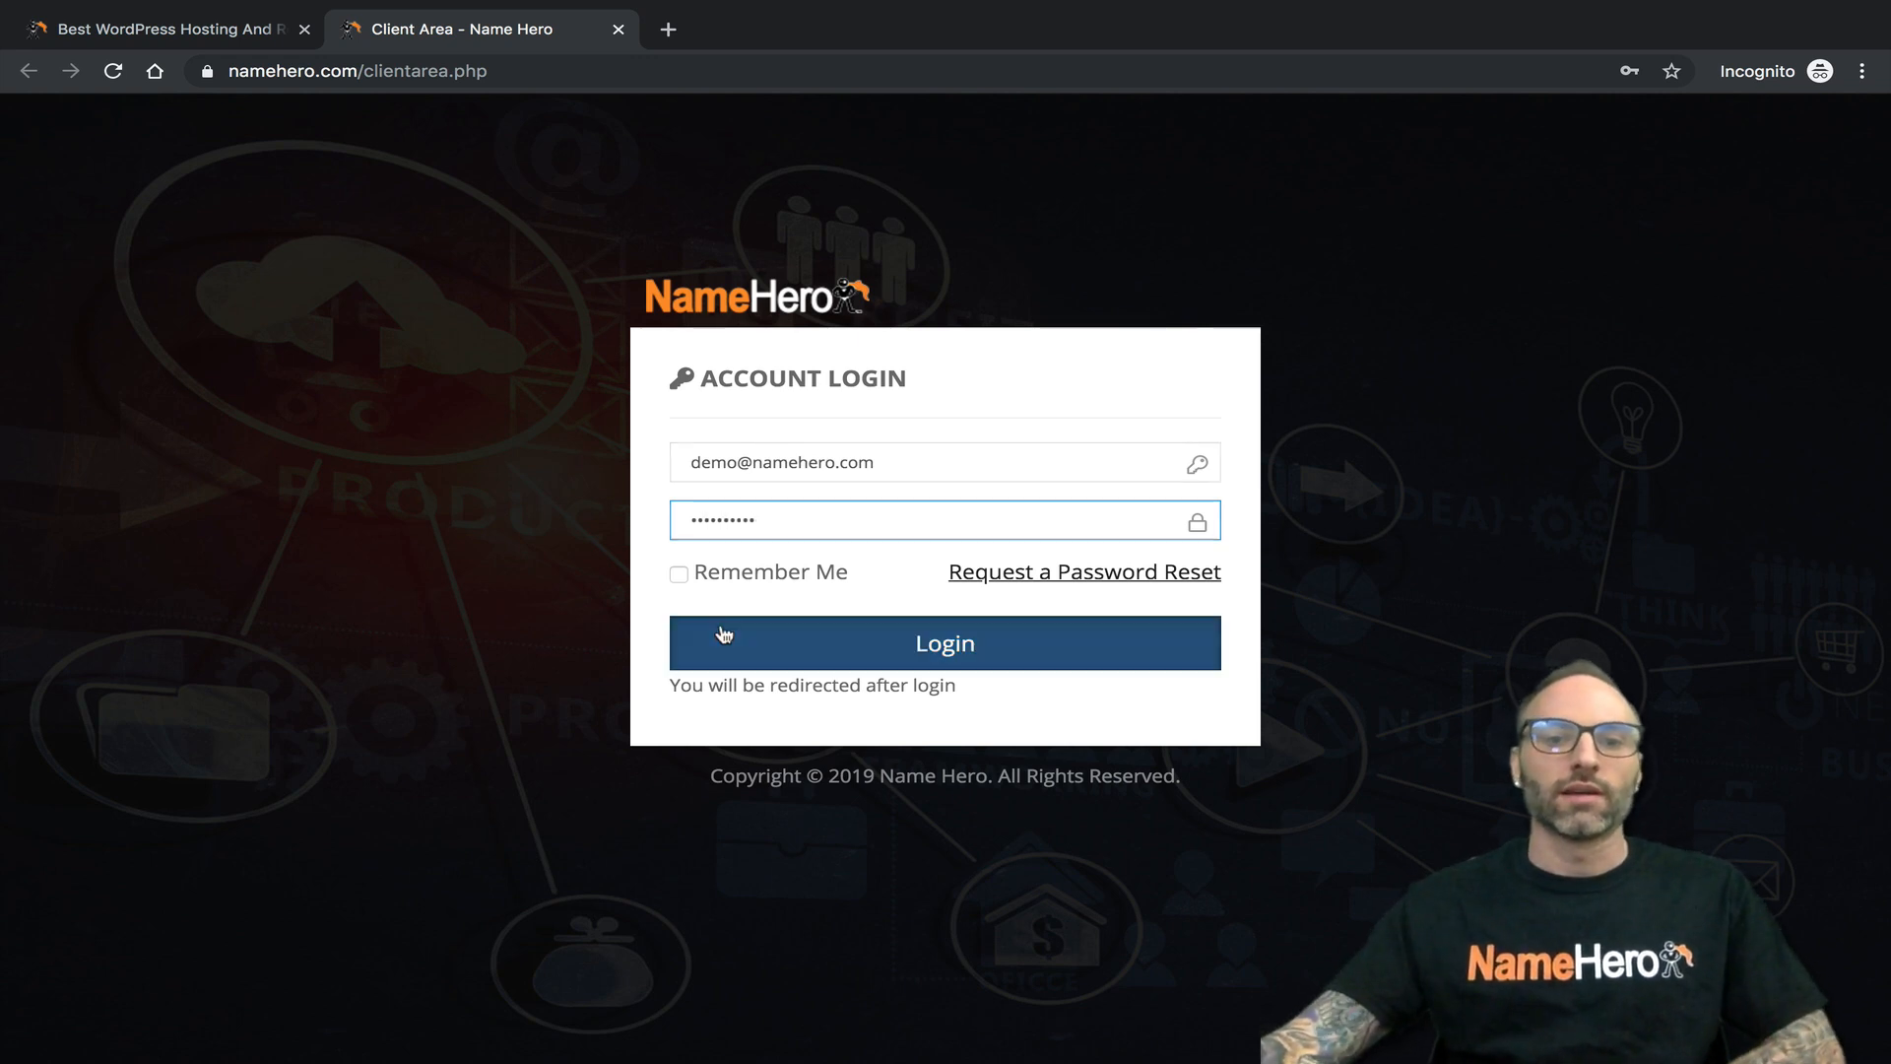
left_click(944, 642)
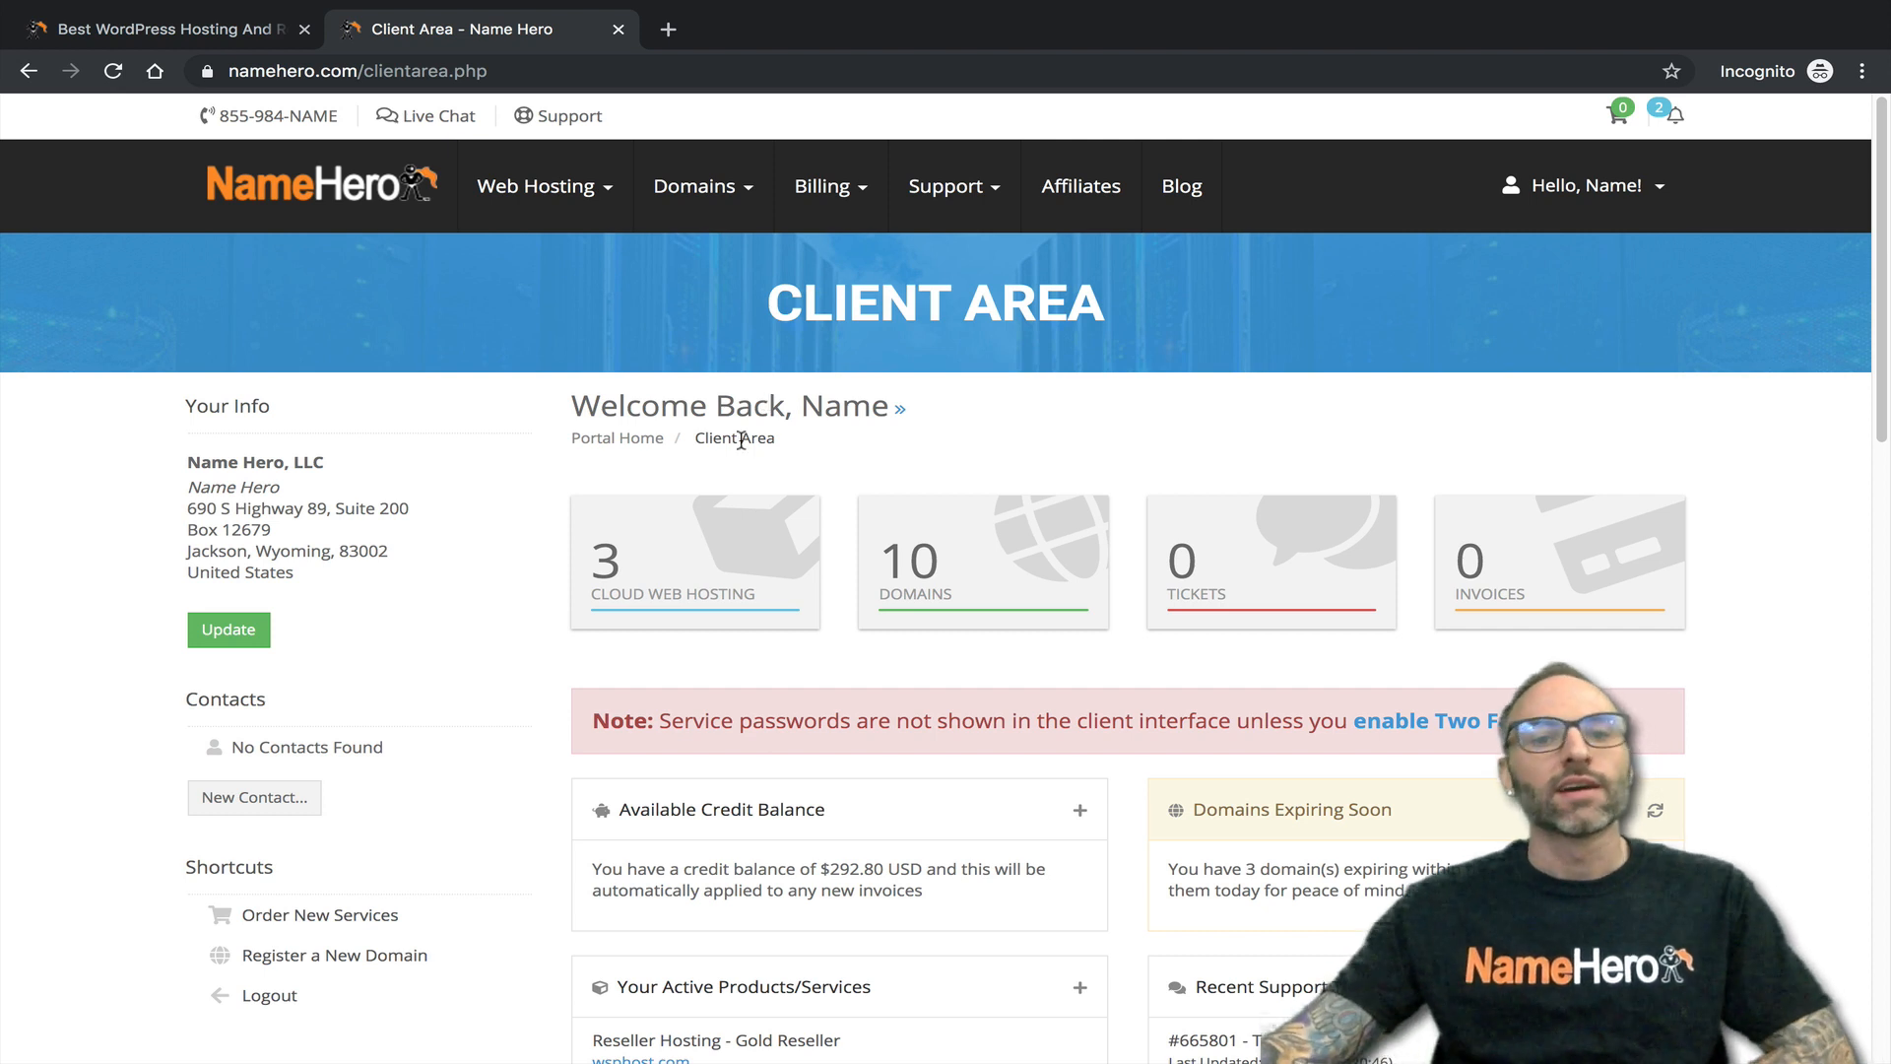
View the Starter Cloud product details for kcmowax.com under Cloud Web Hosting services
left_click(695, 562)
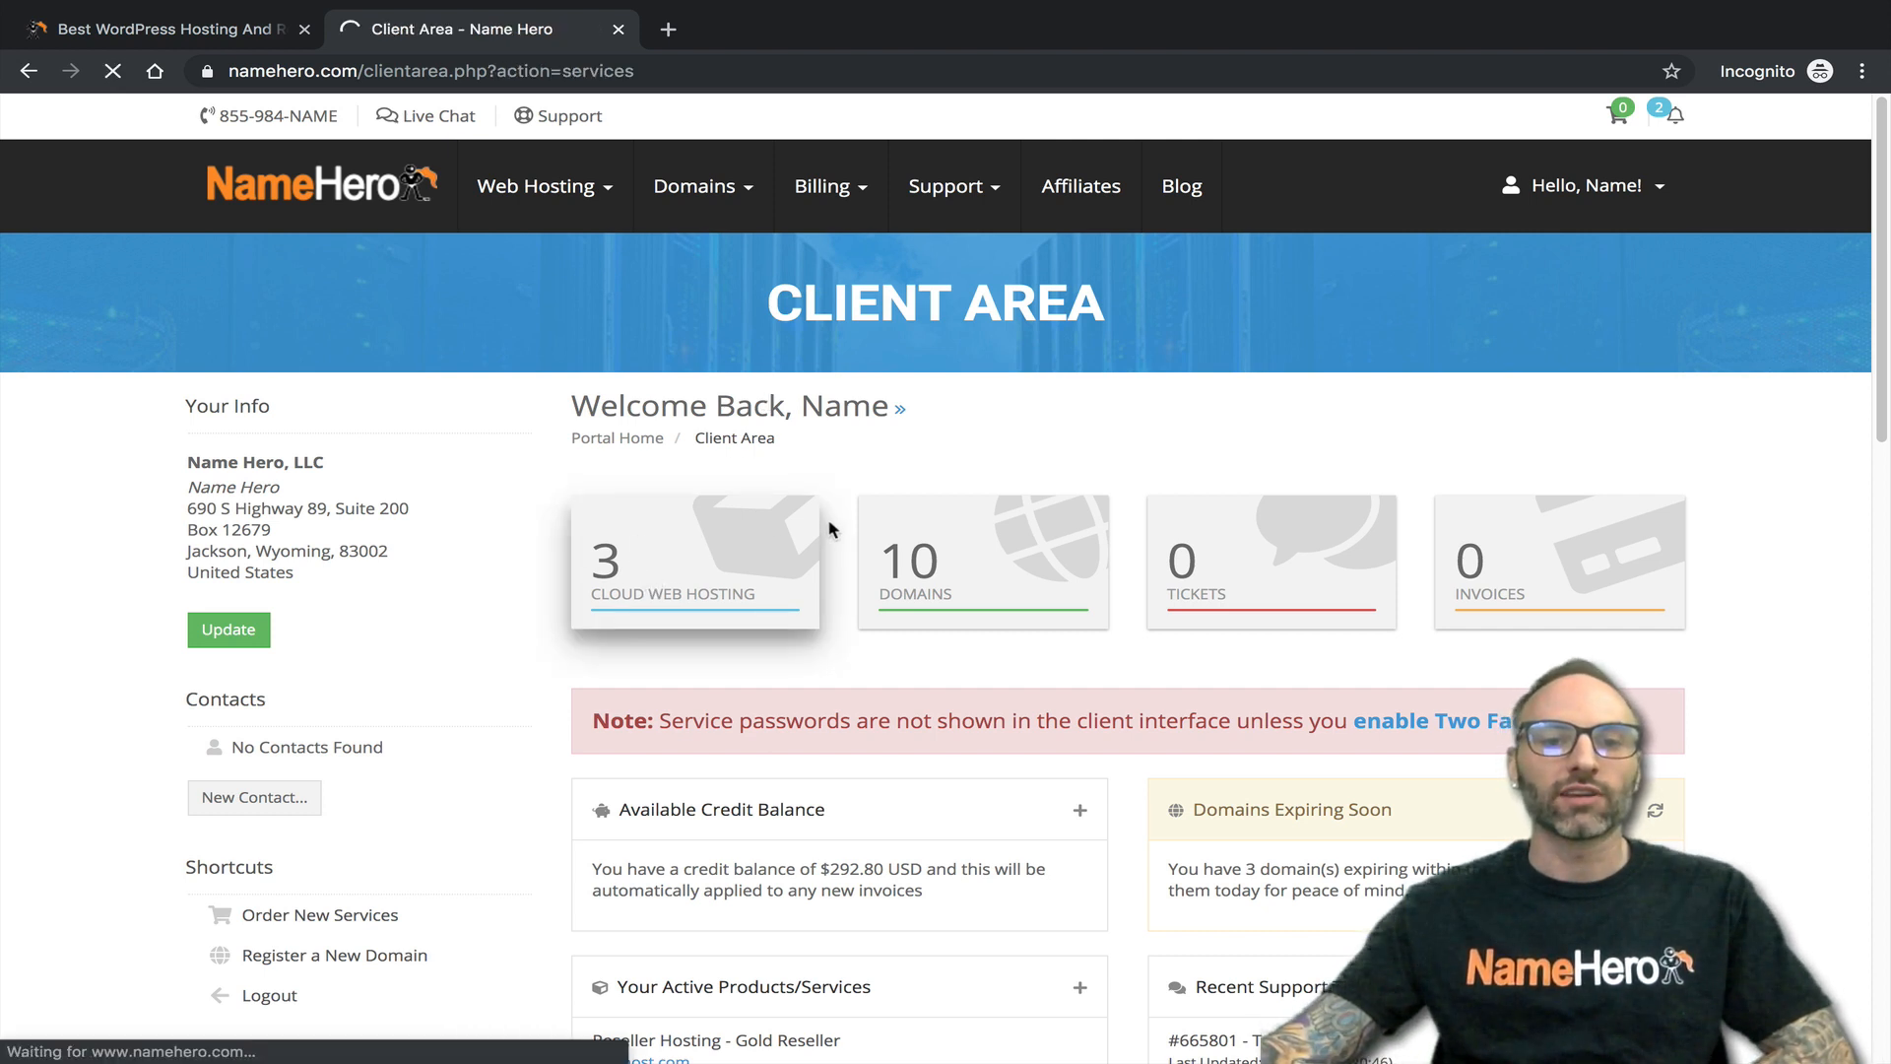
left_click(694, 561)
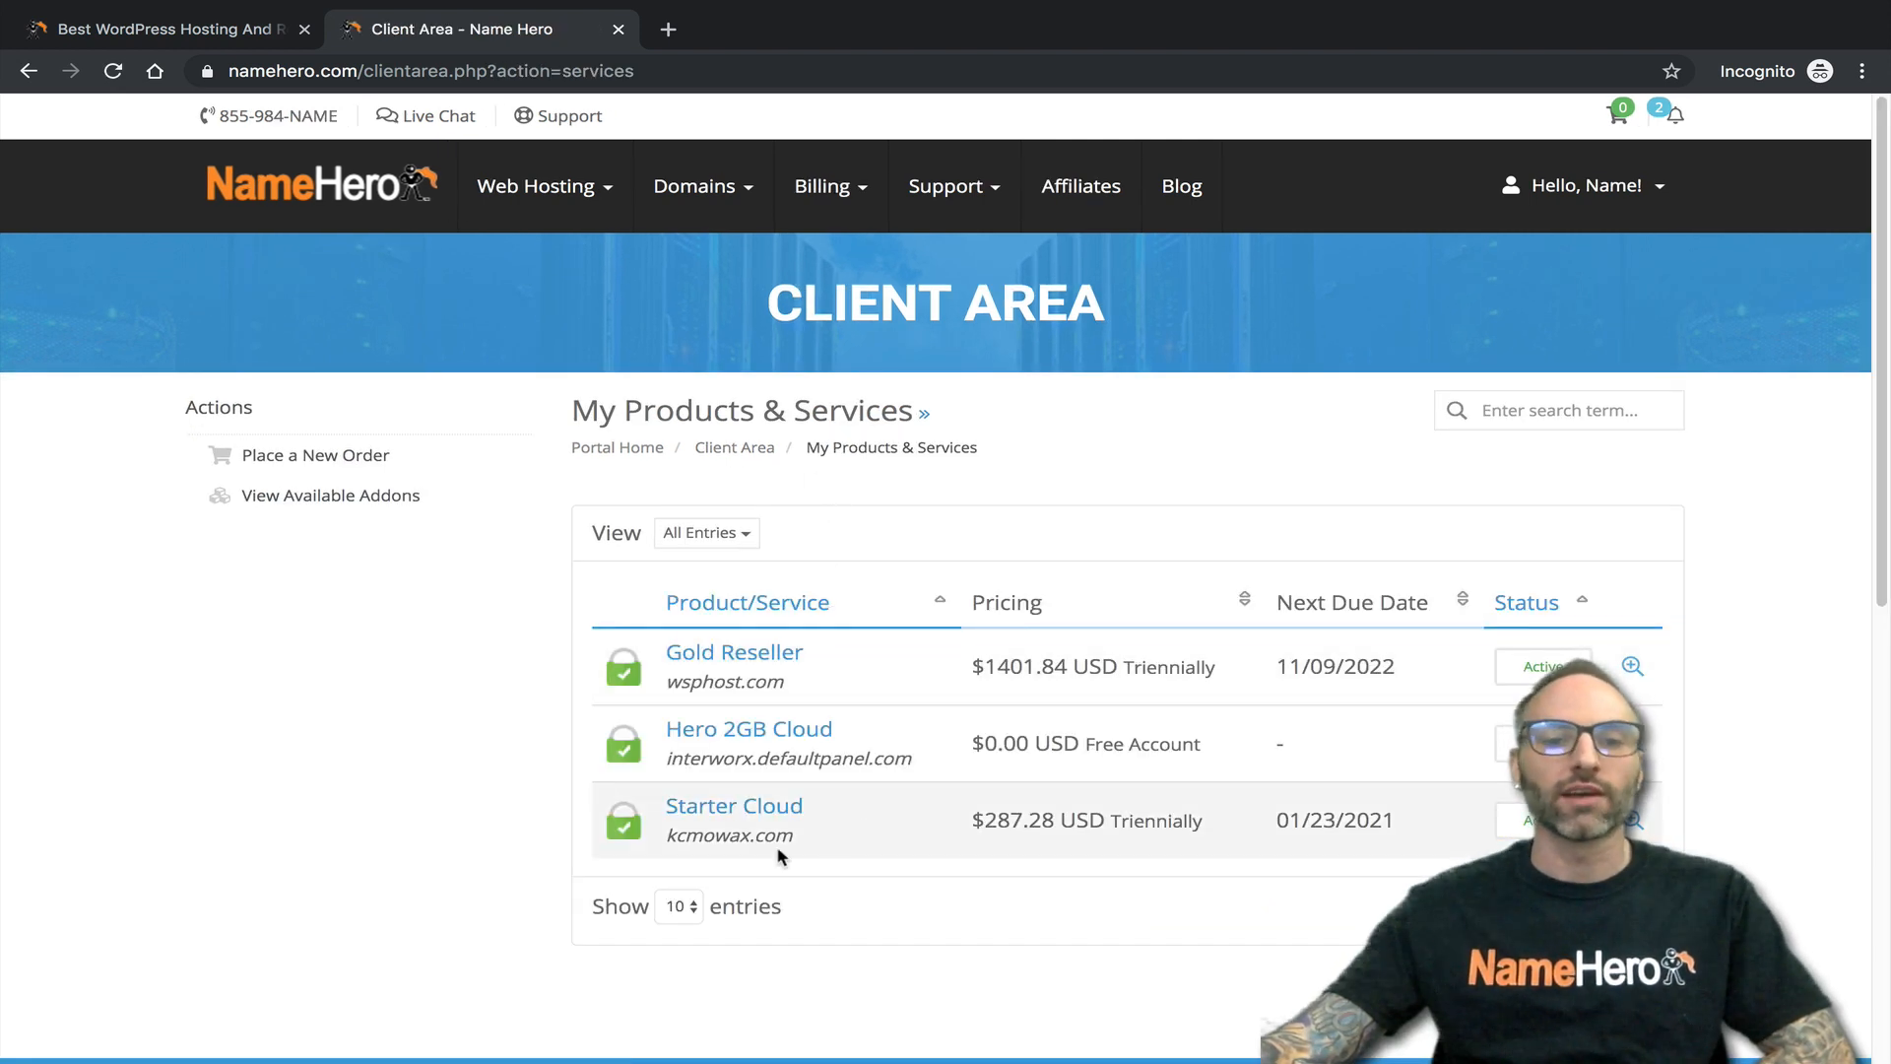
mouse_move(734, 806)
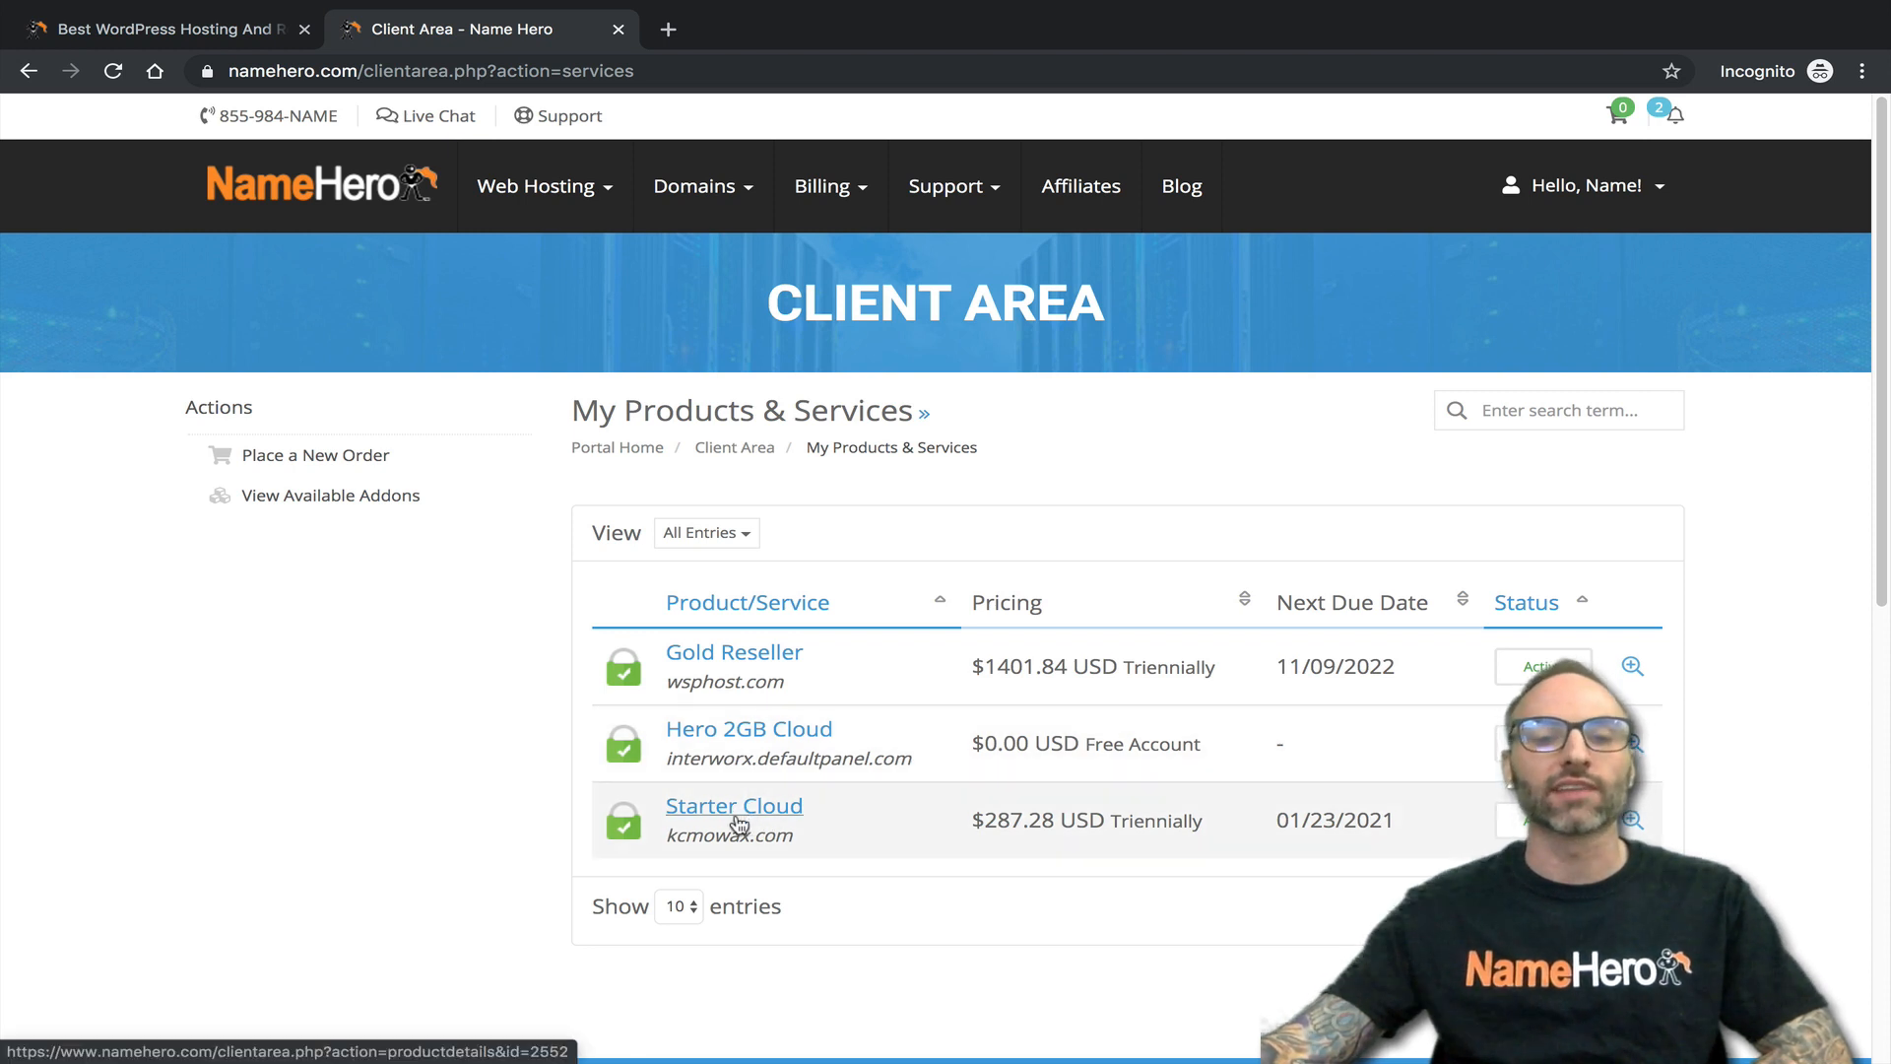
left_click(733, 806)
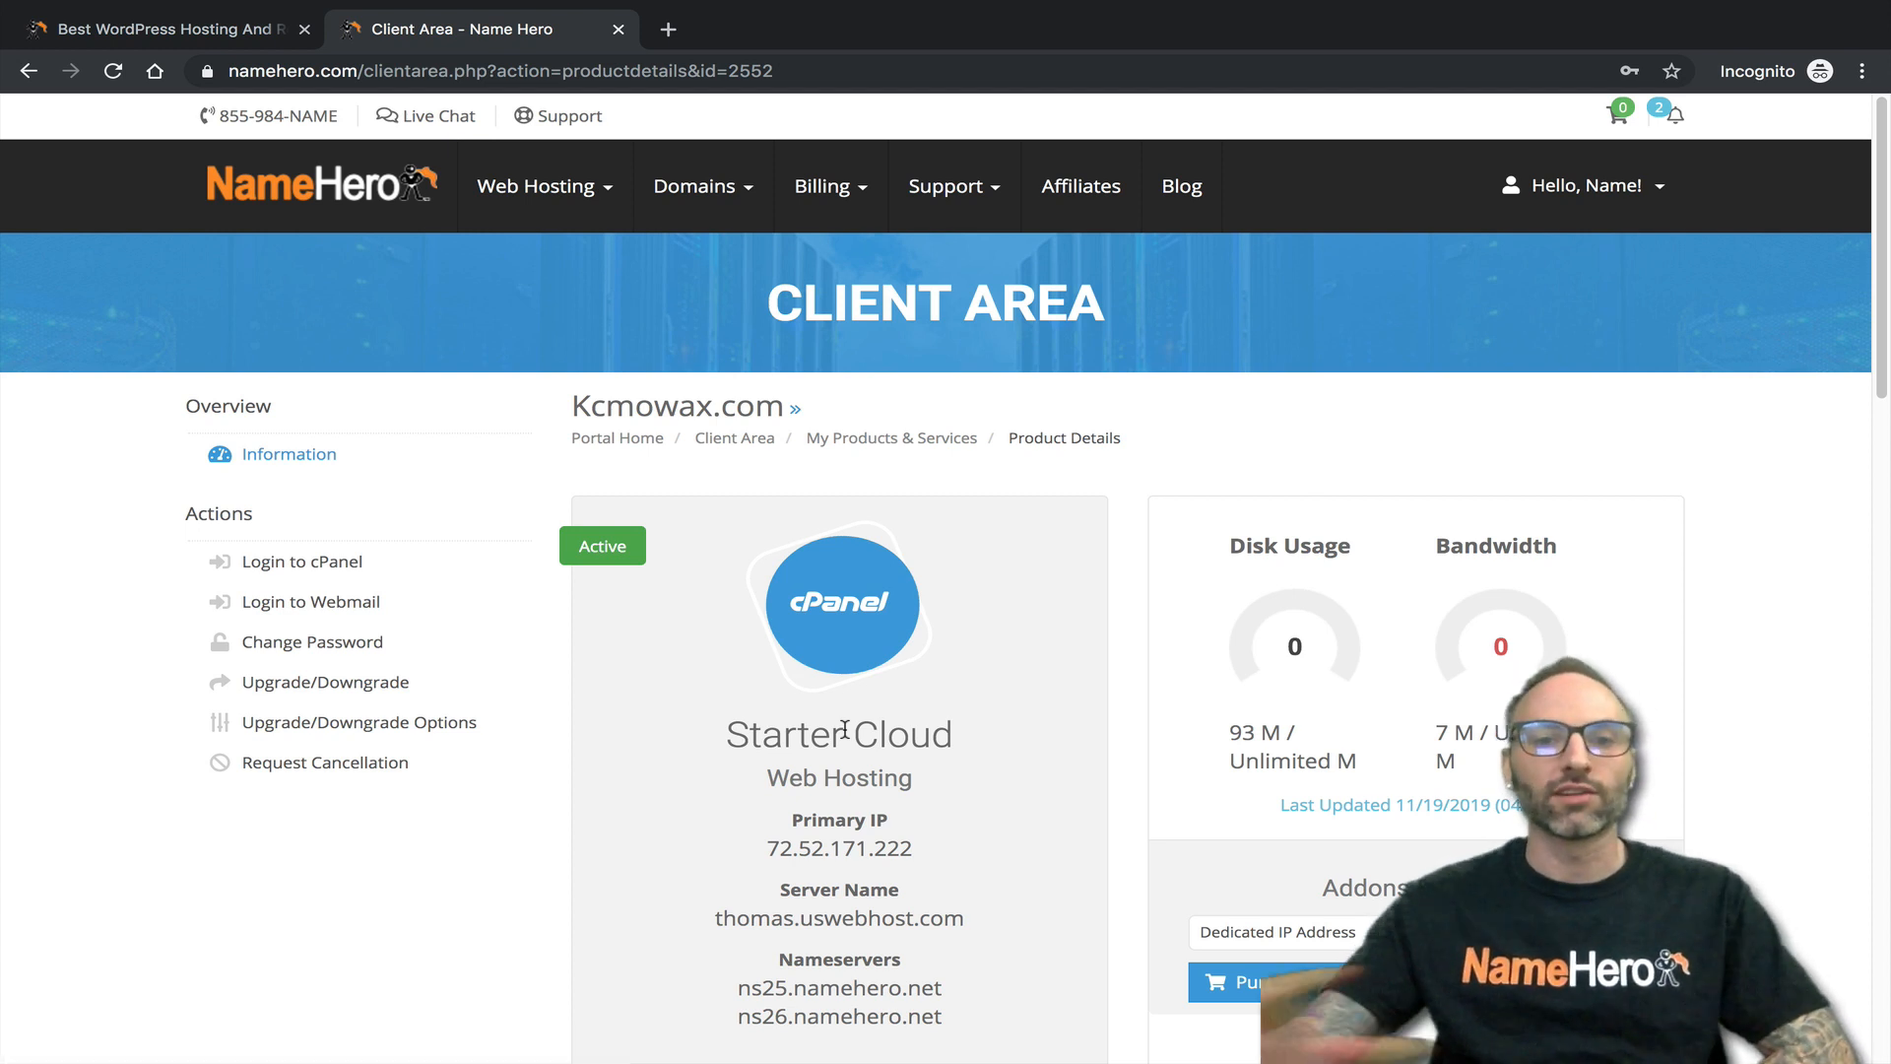
mouse_move(1194, 465)
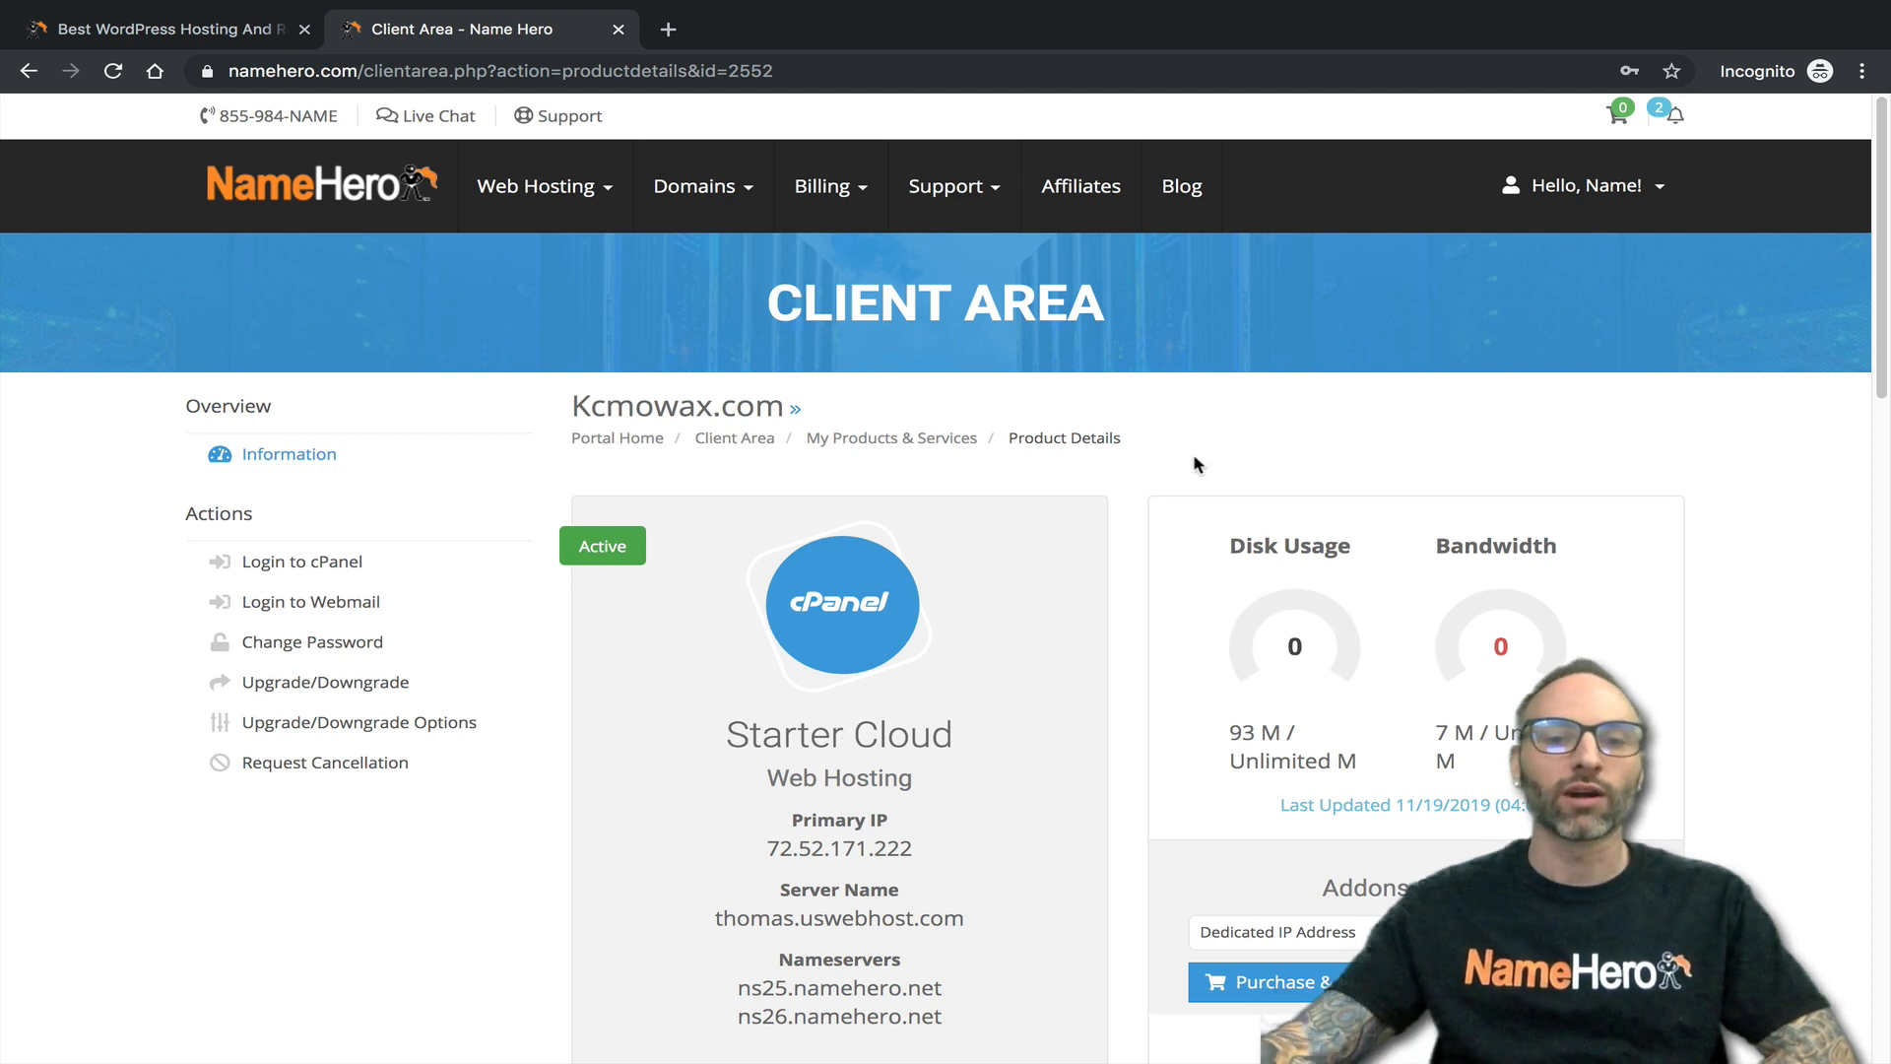
scroll("down", 3)
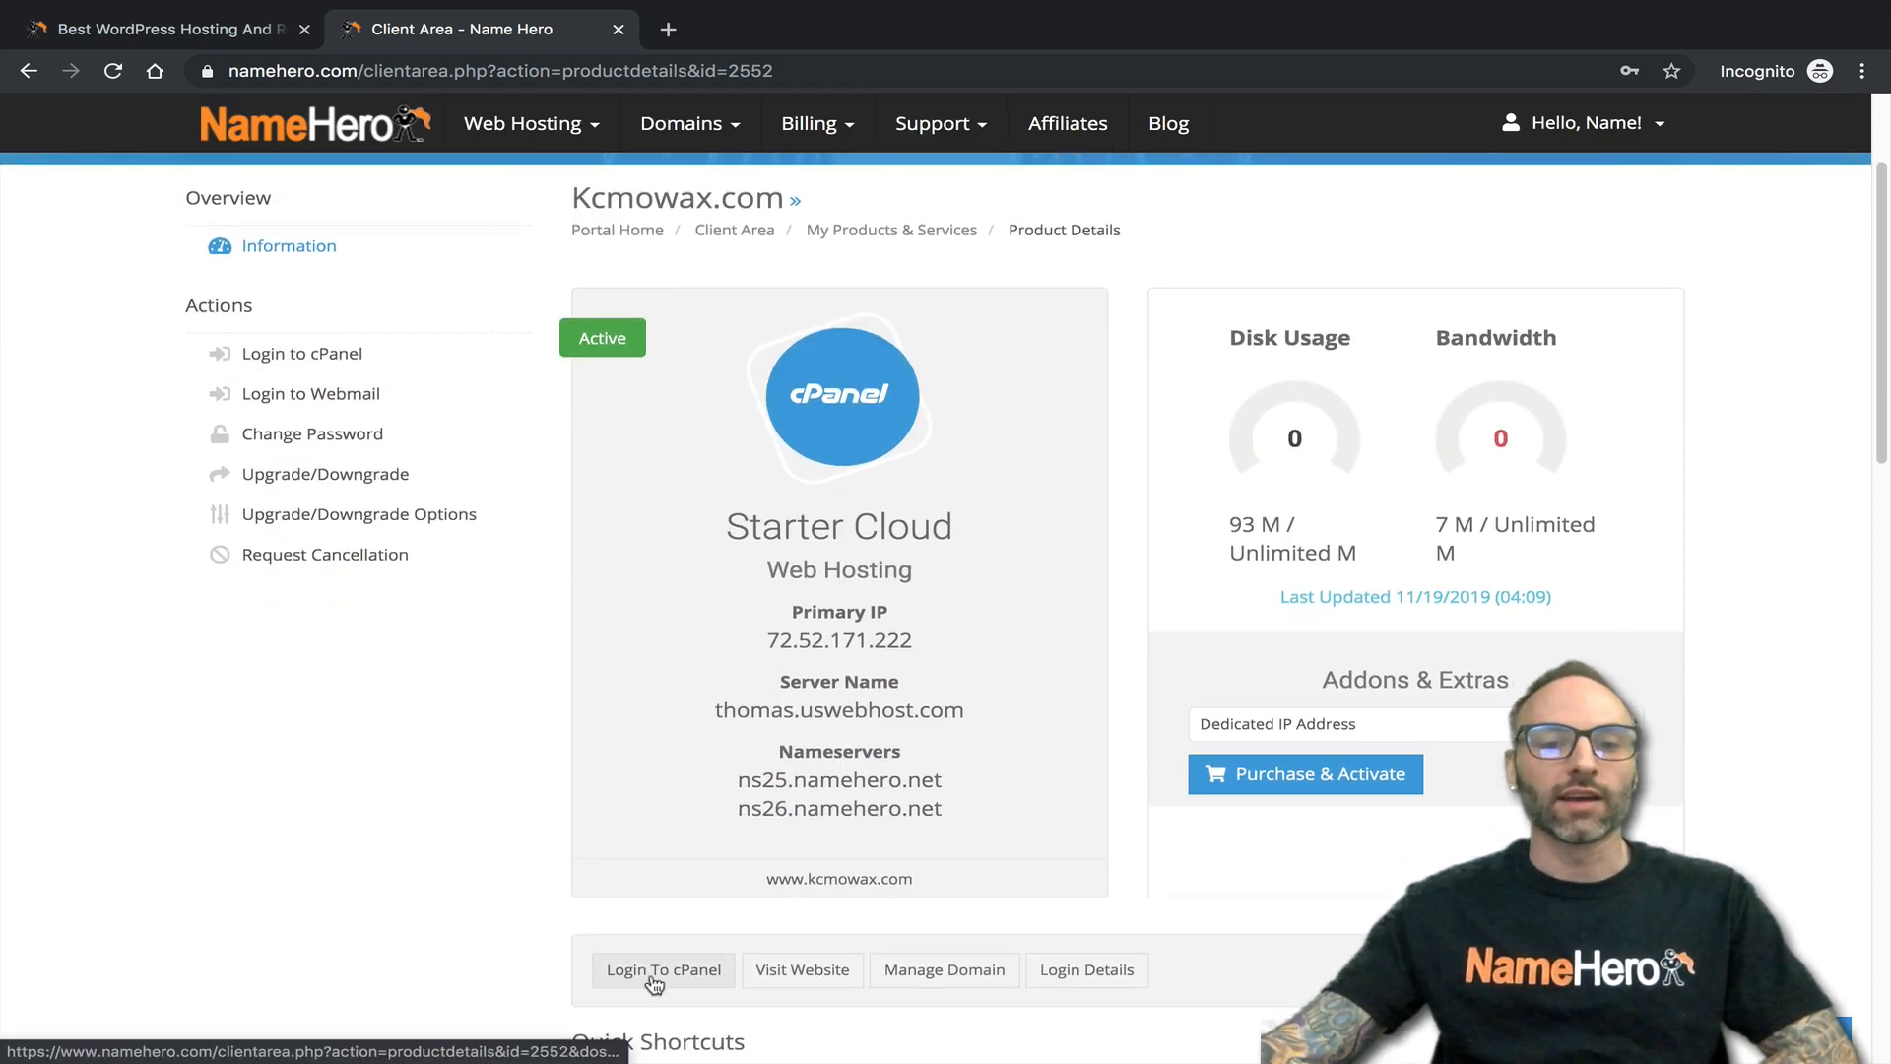
mouse_move(599, 957)
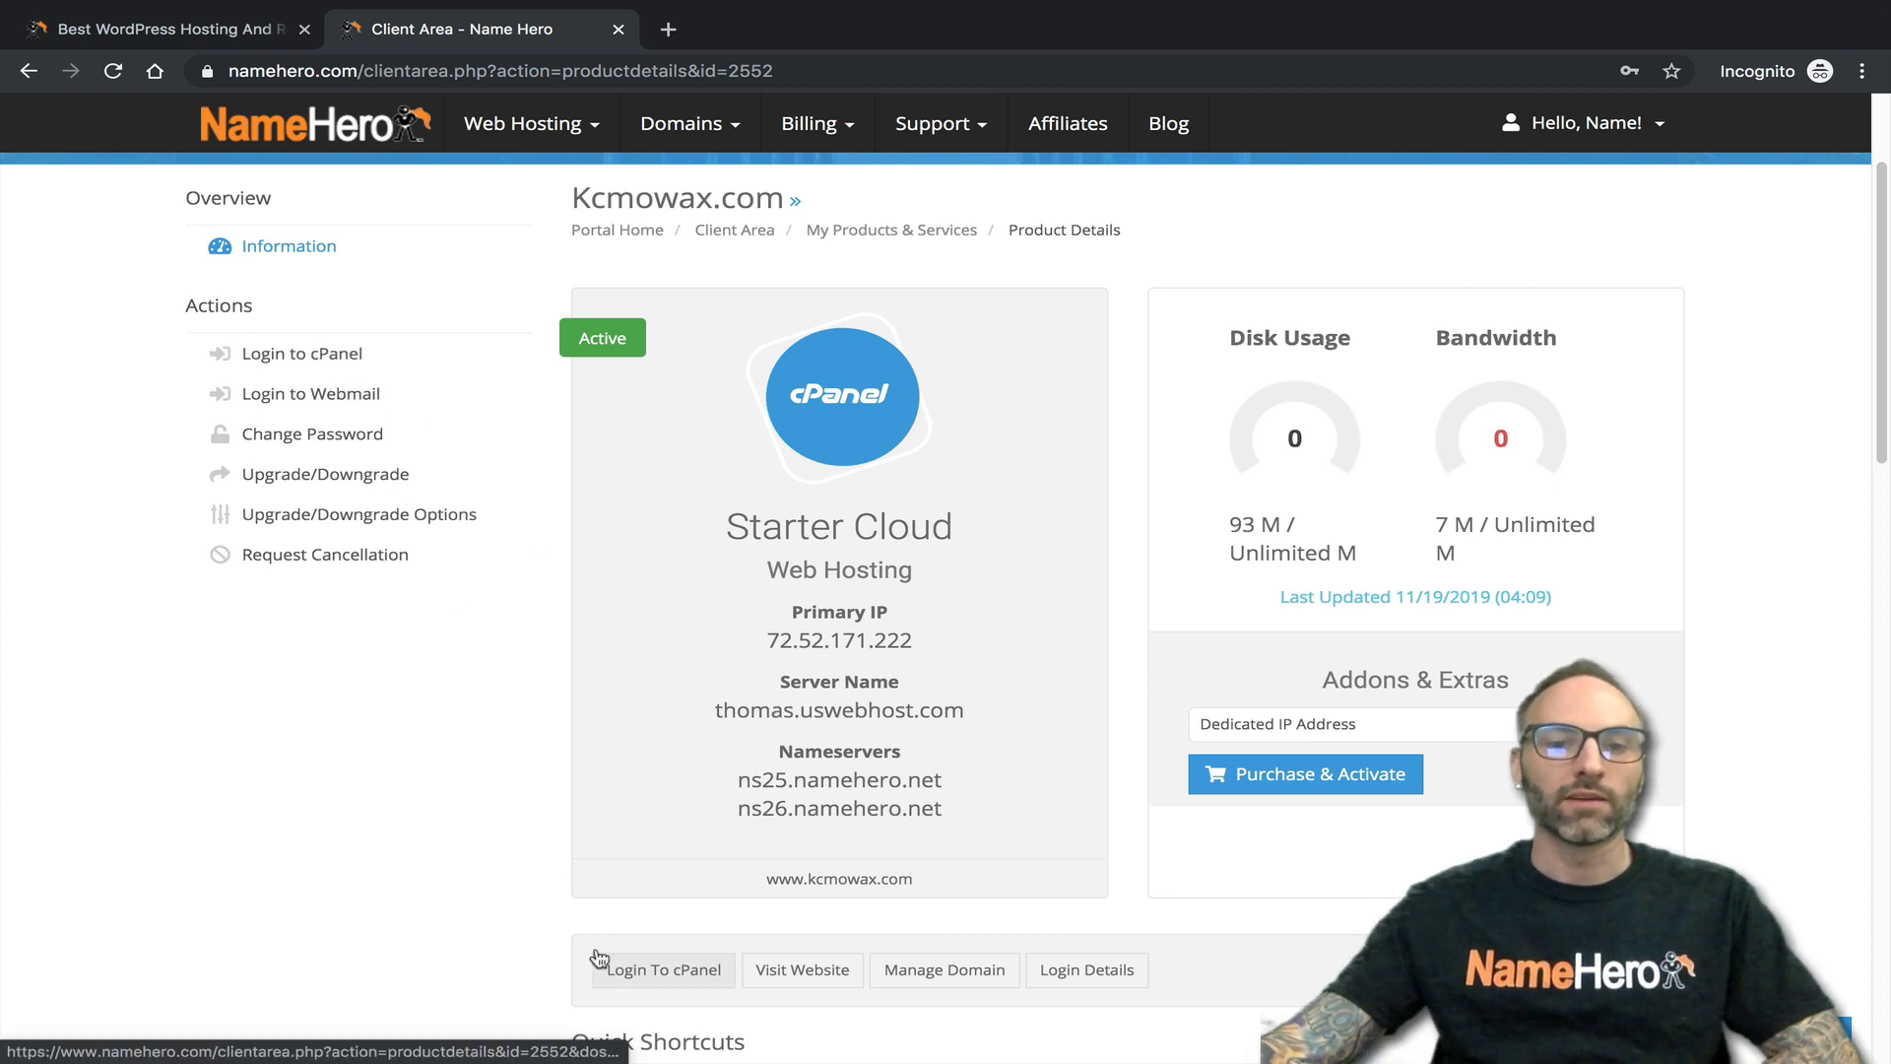
Log in to cPanel for kcmowax.com and filter the functions by 'ssl'
left_click(662, 970)
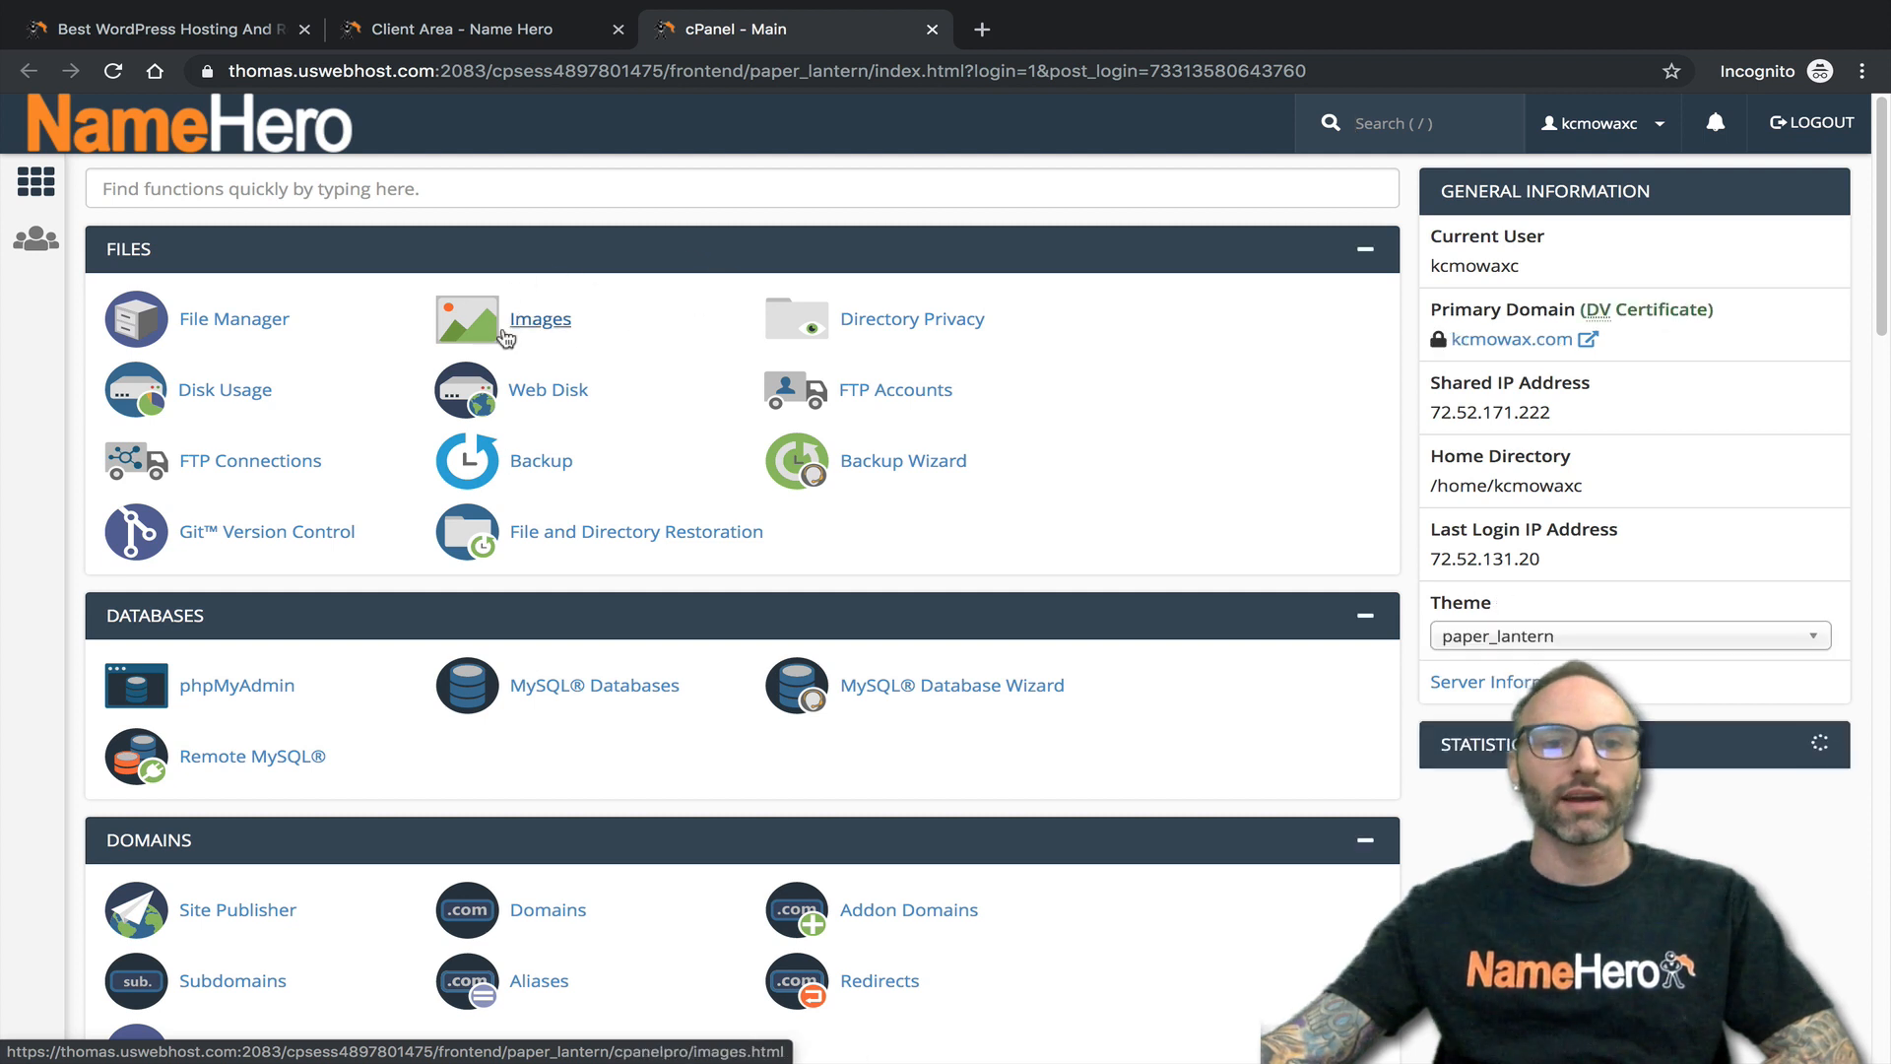
left_click(741, 189)
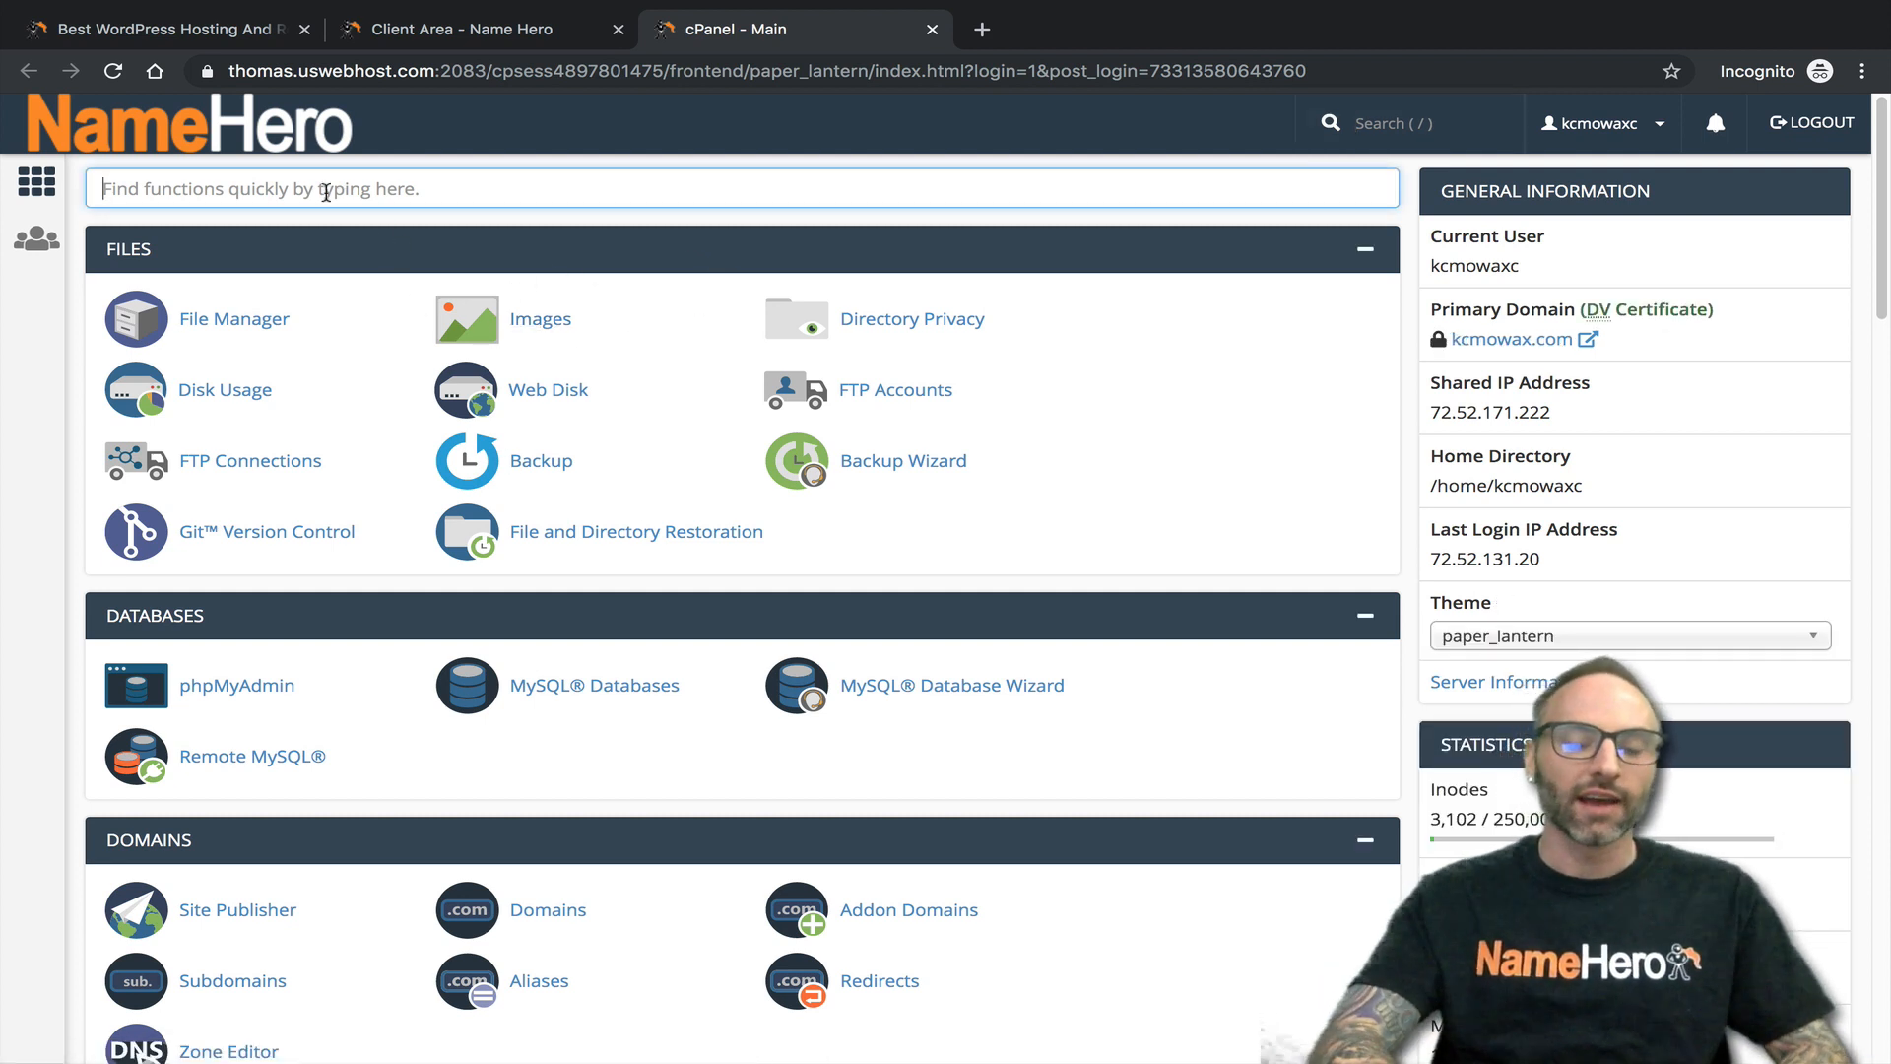
type("ssl")
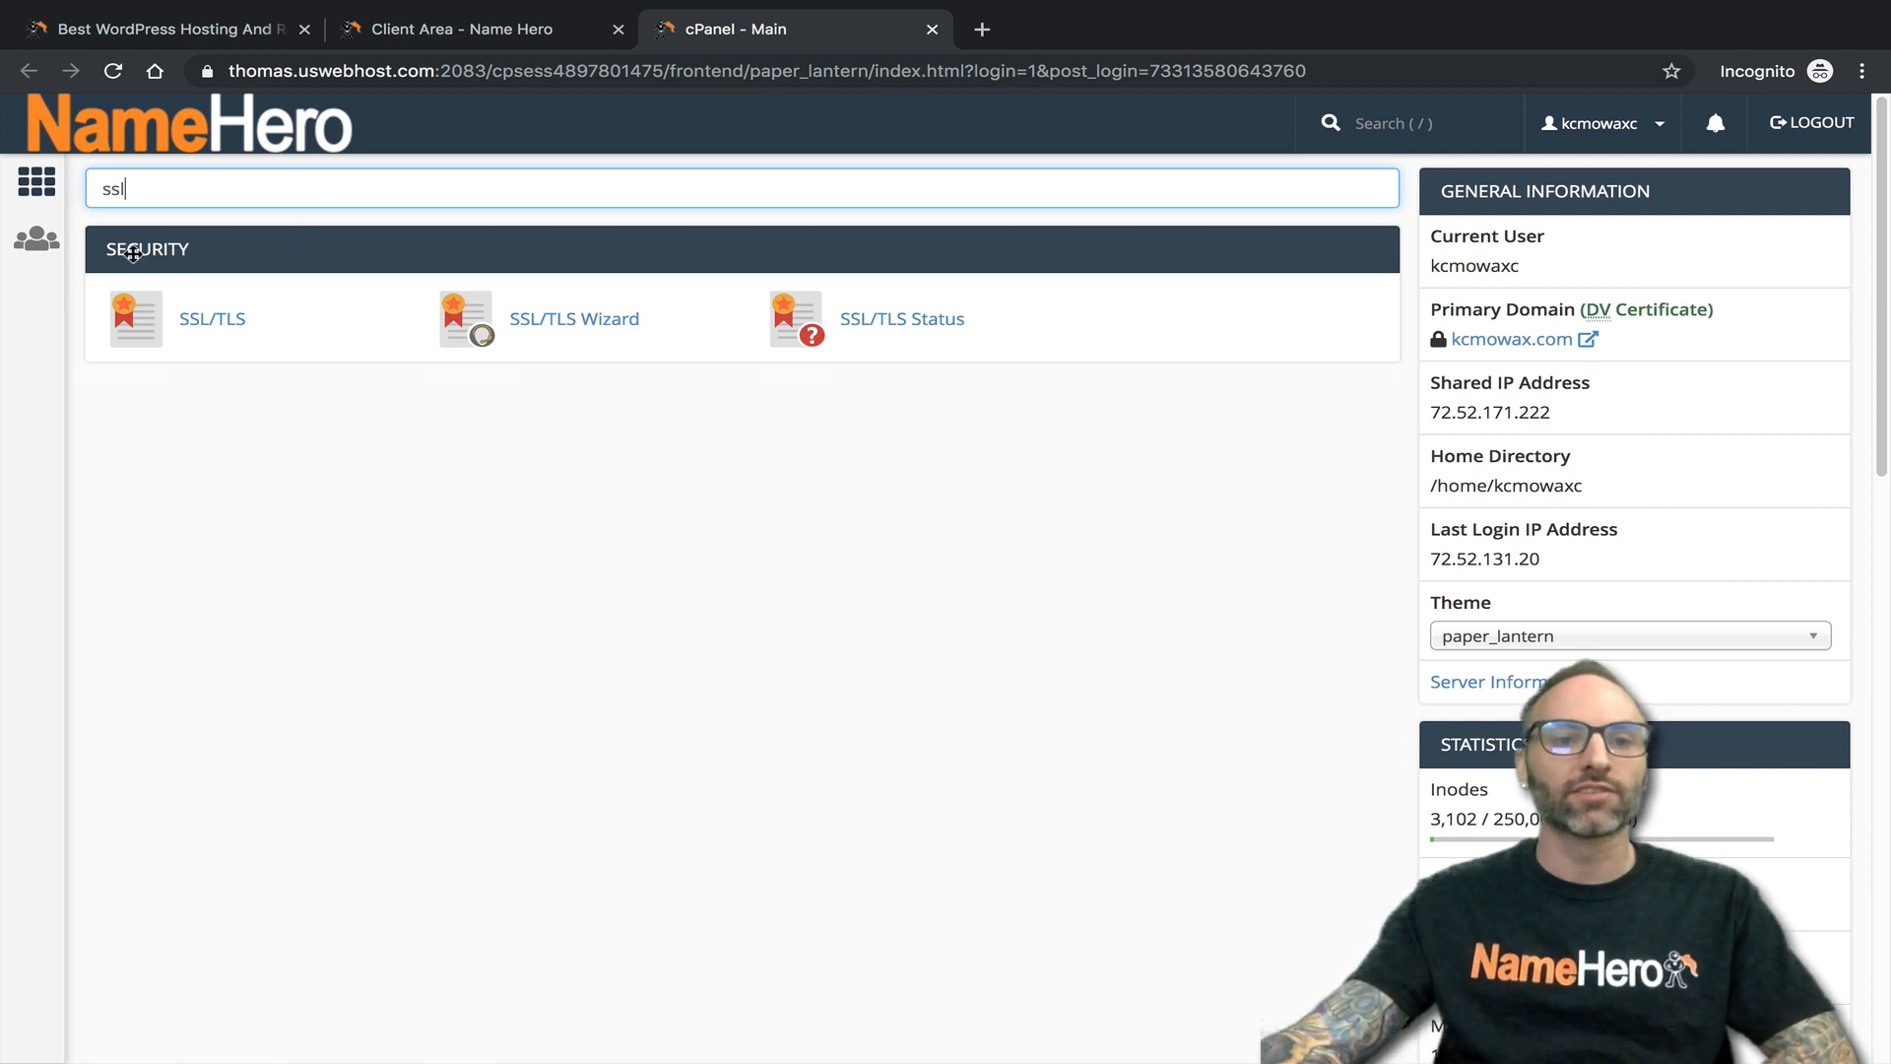
mouse_move(316, 333)
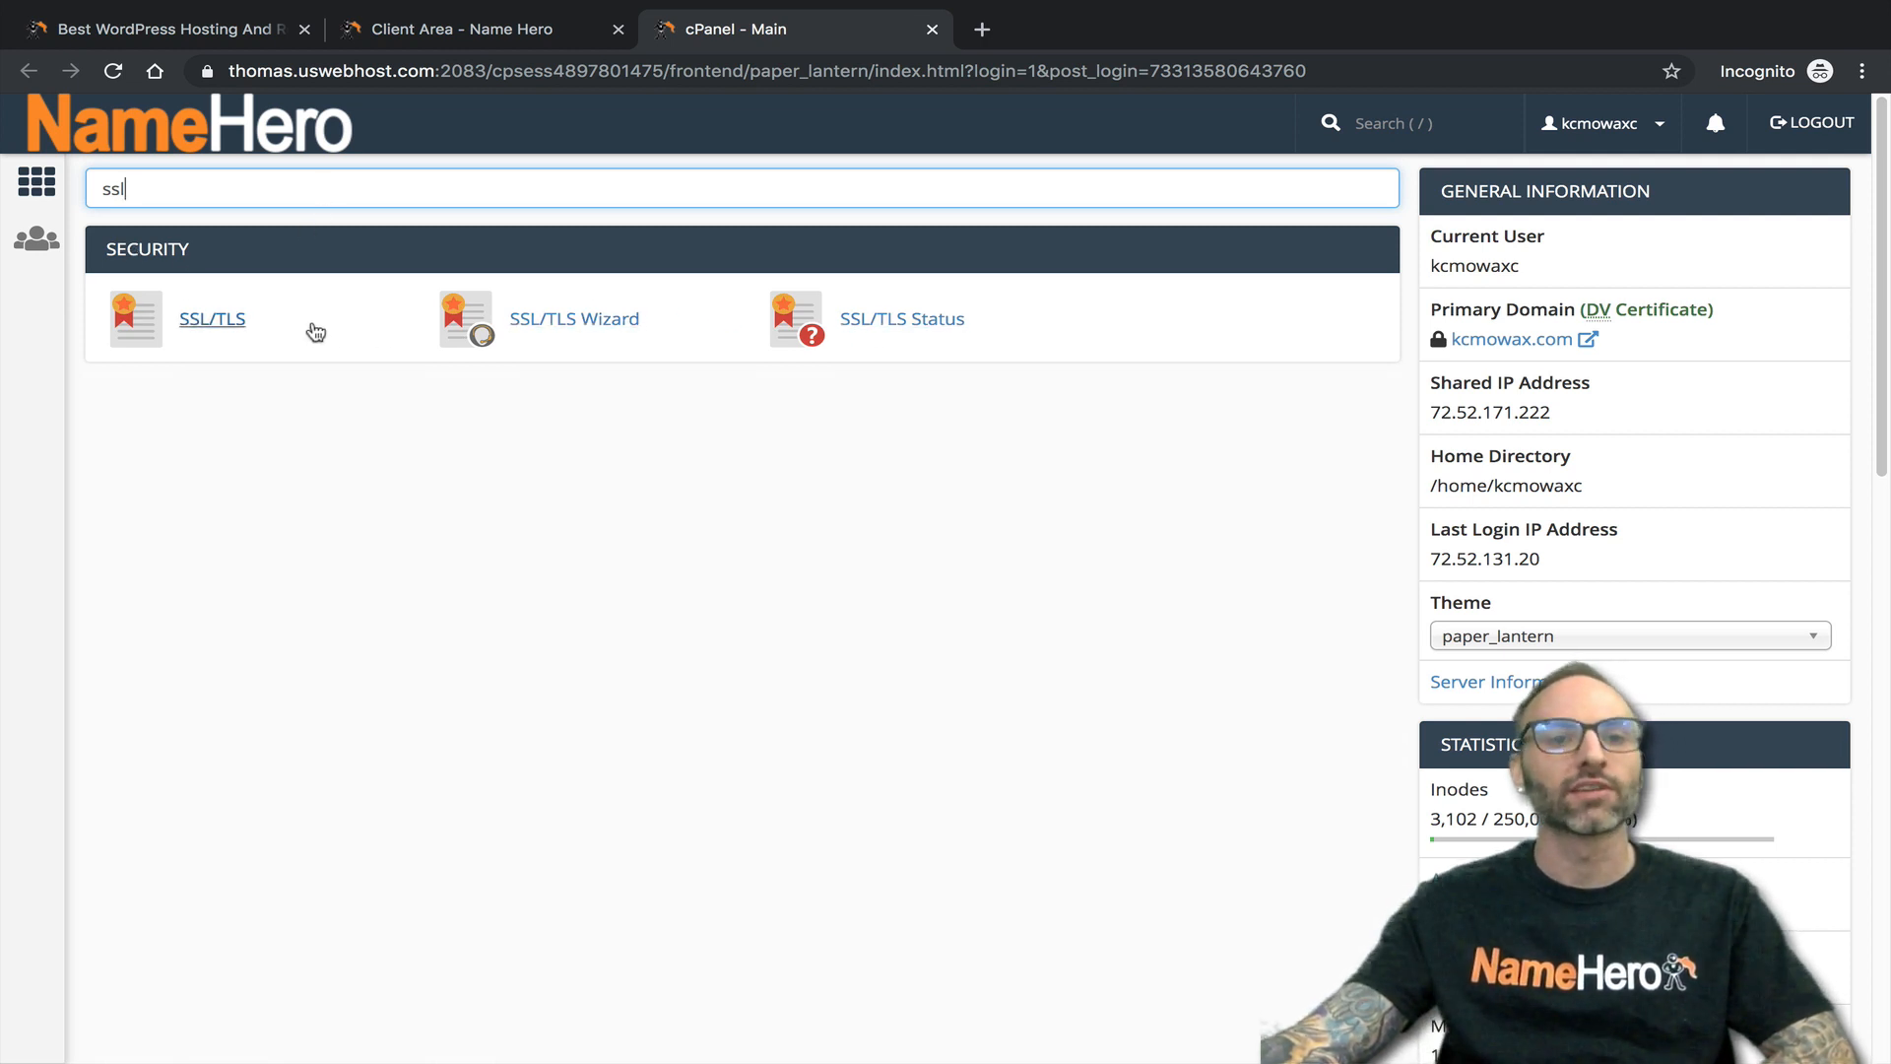
mouse_move(903, 319)
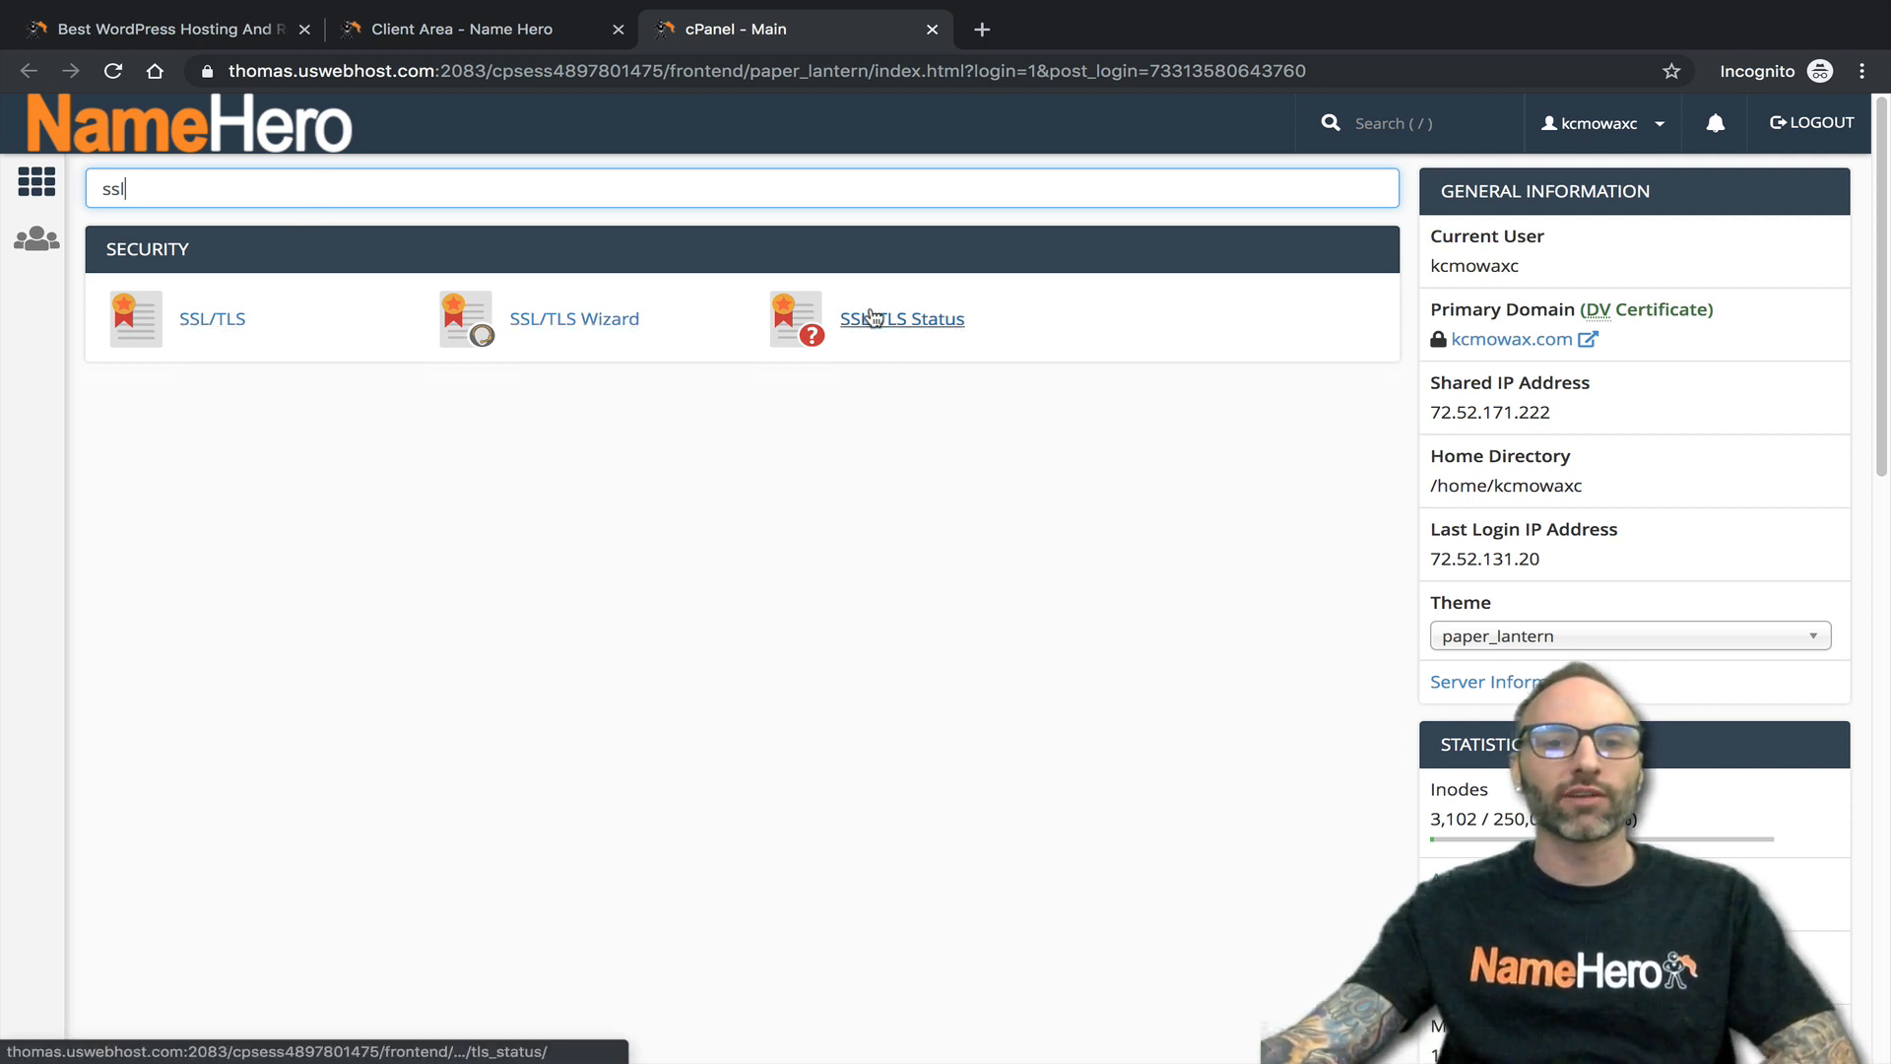
Review the SSL/TLS Status page listing the AutoSSL-validated domains
left_click(903, 319)
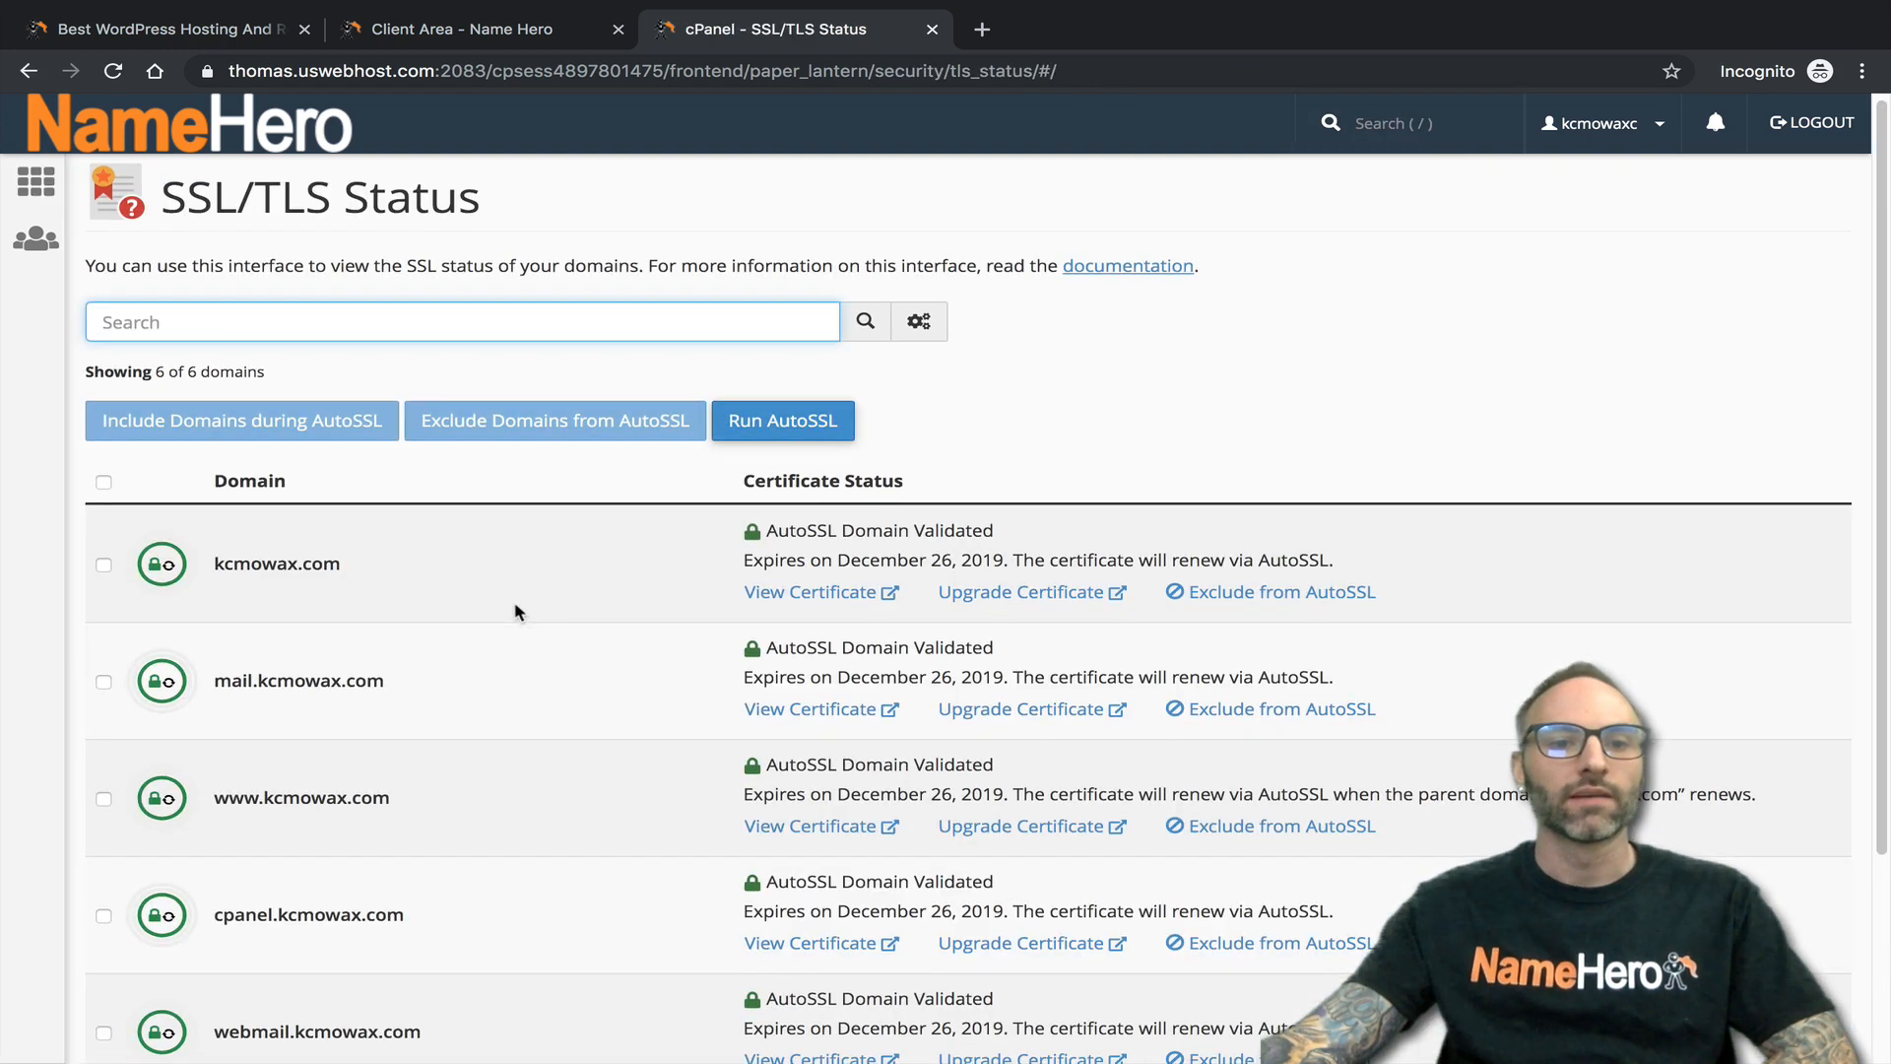
scroll("down", 3)
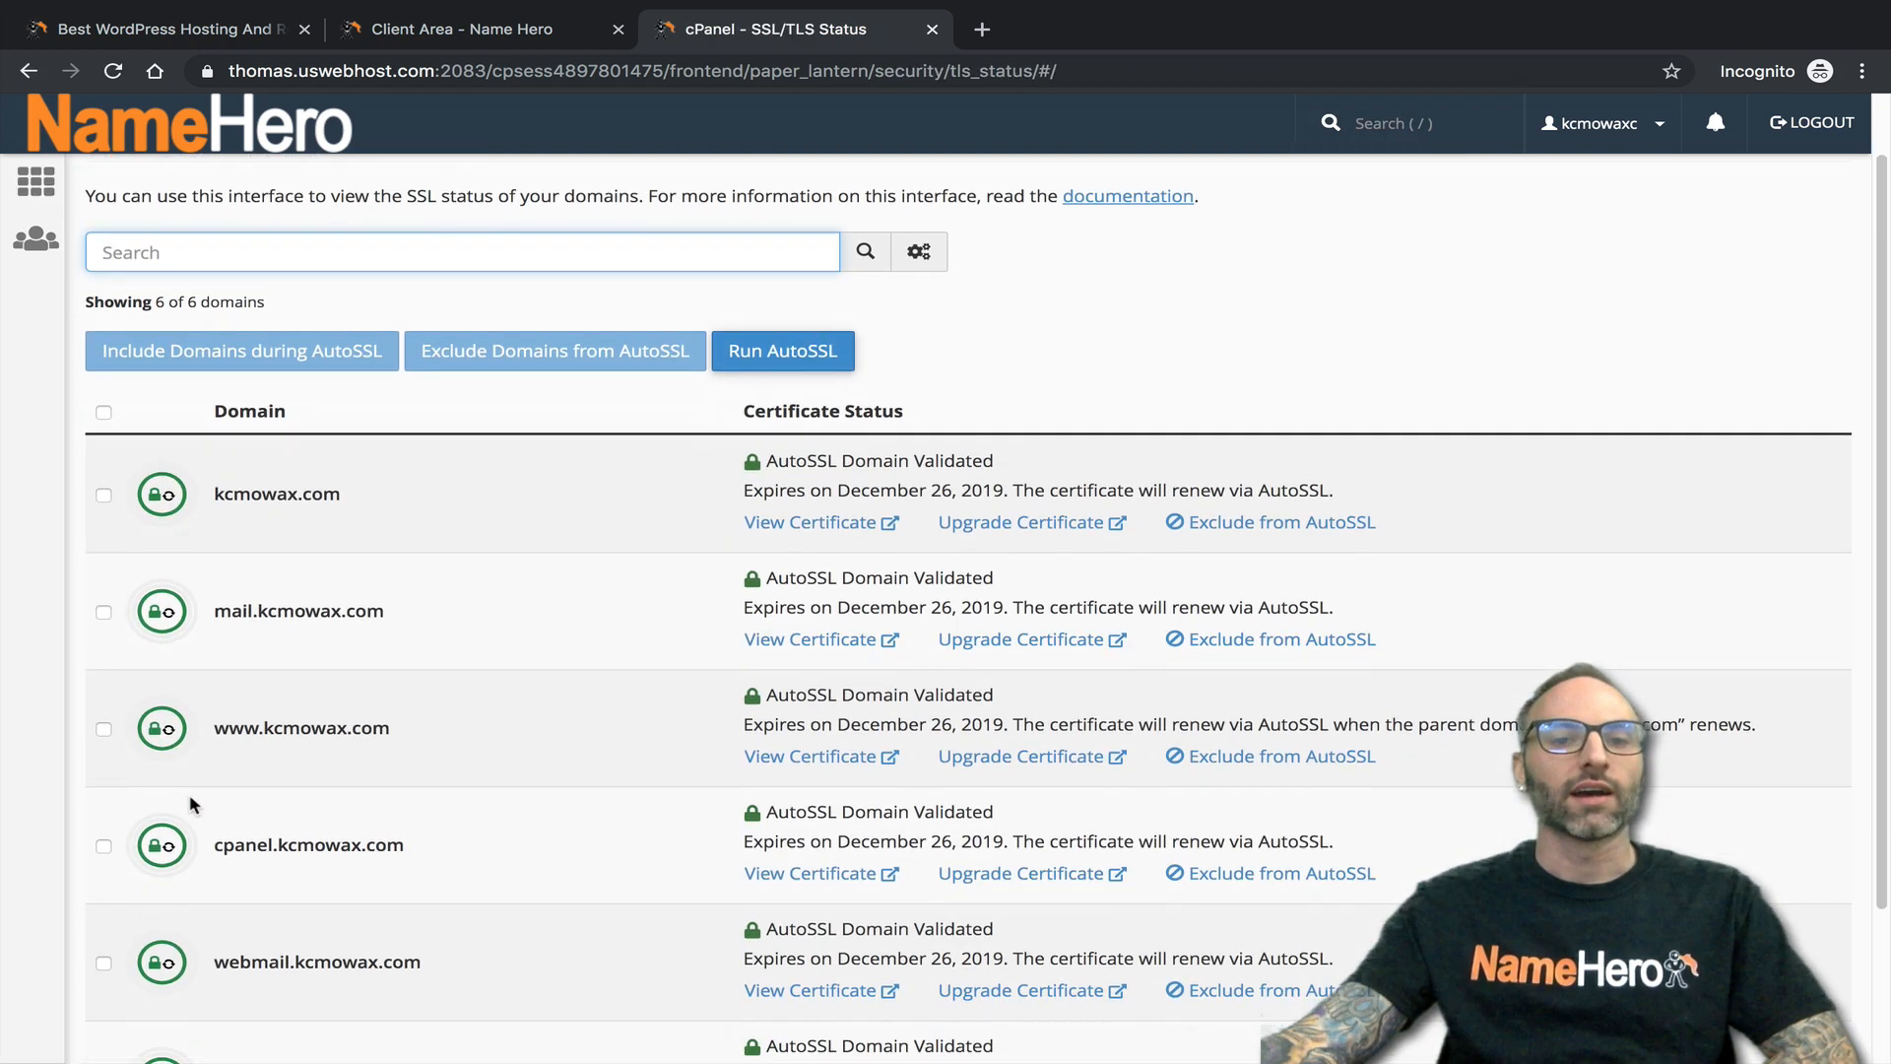
scroll("down", 3)
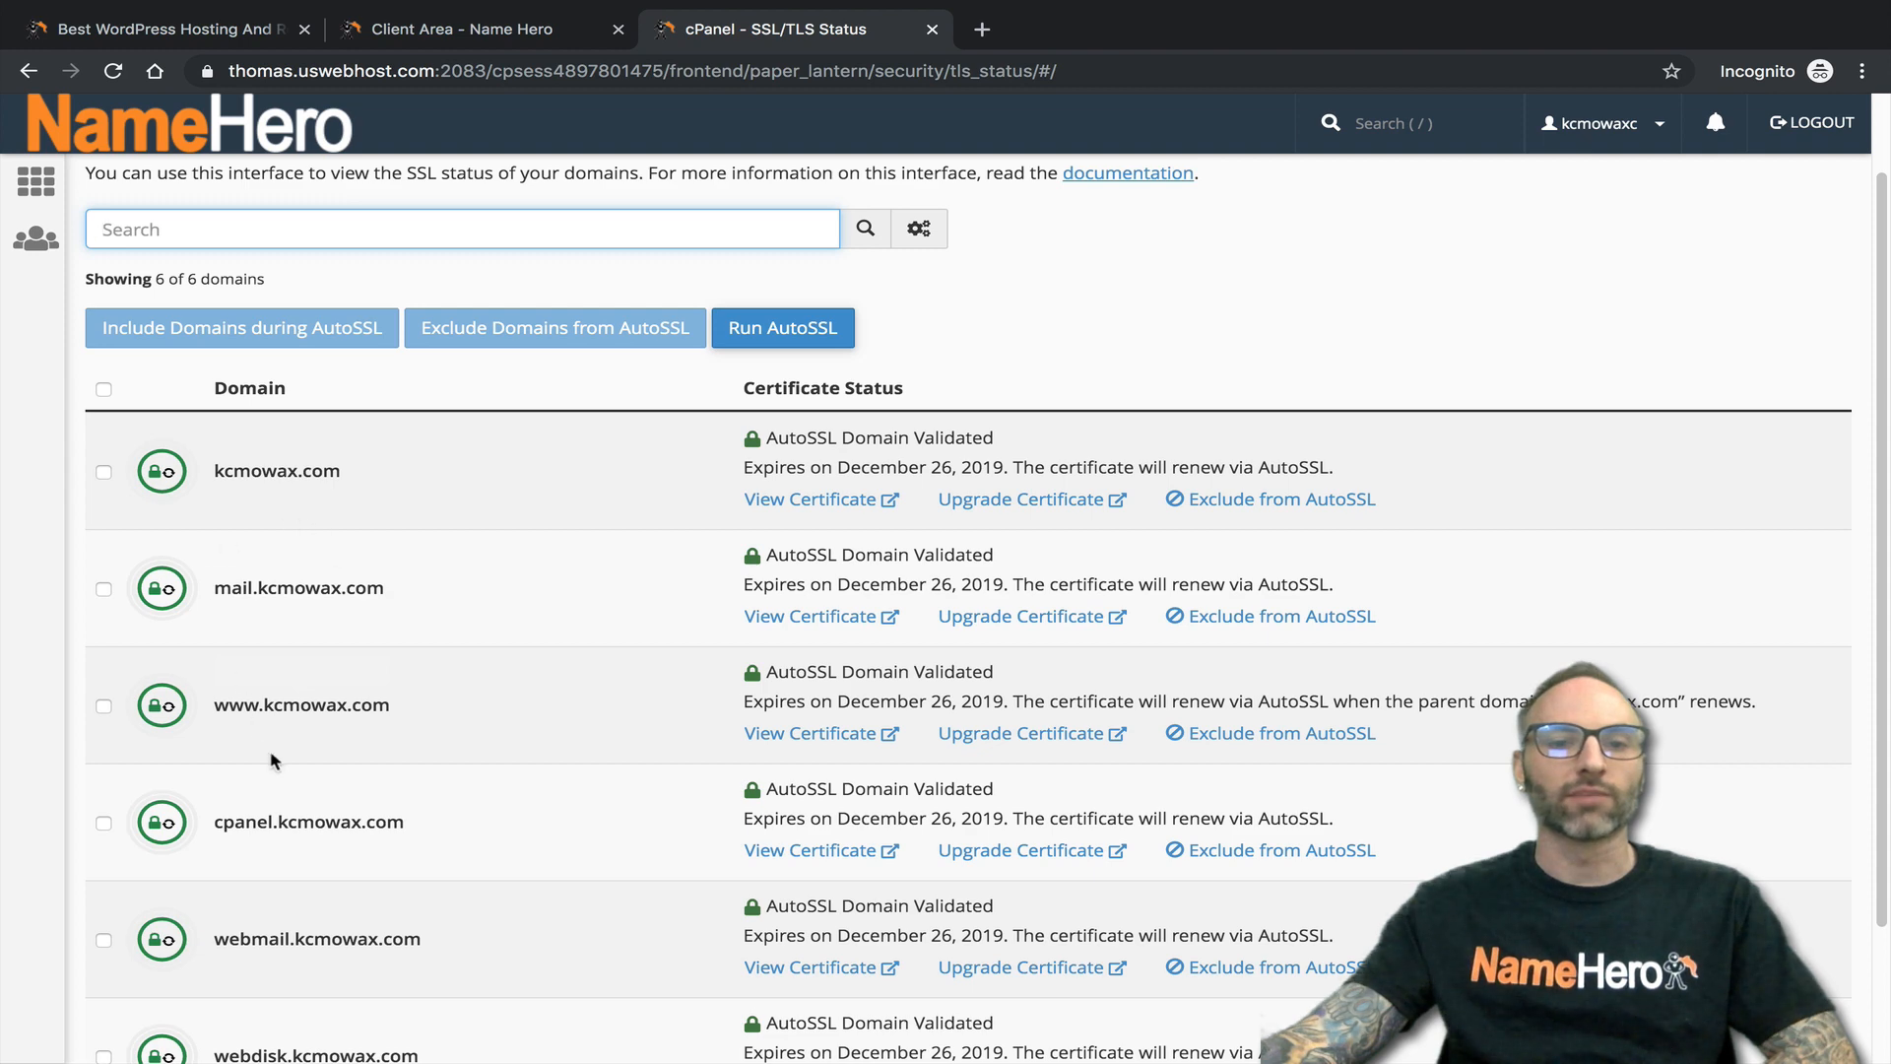
scroll("up", 3)
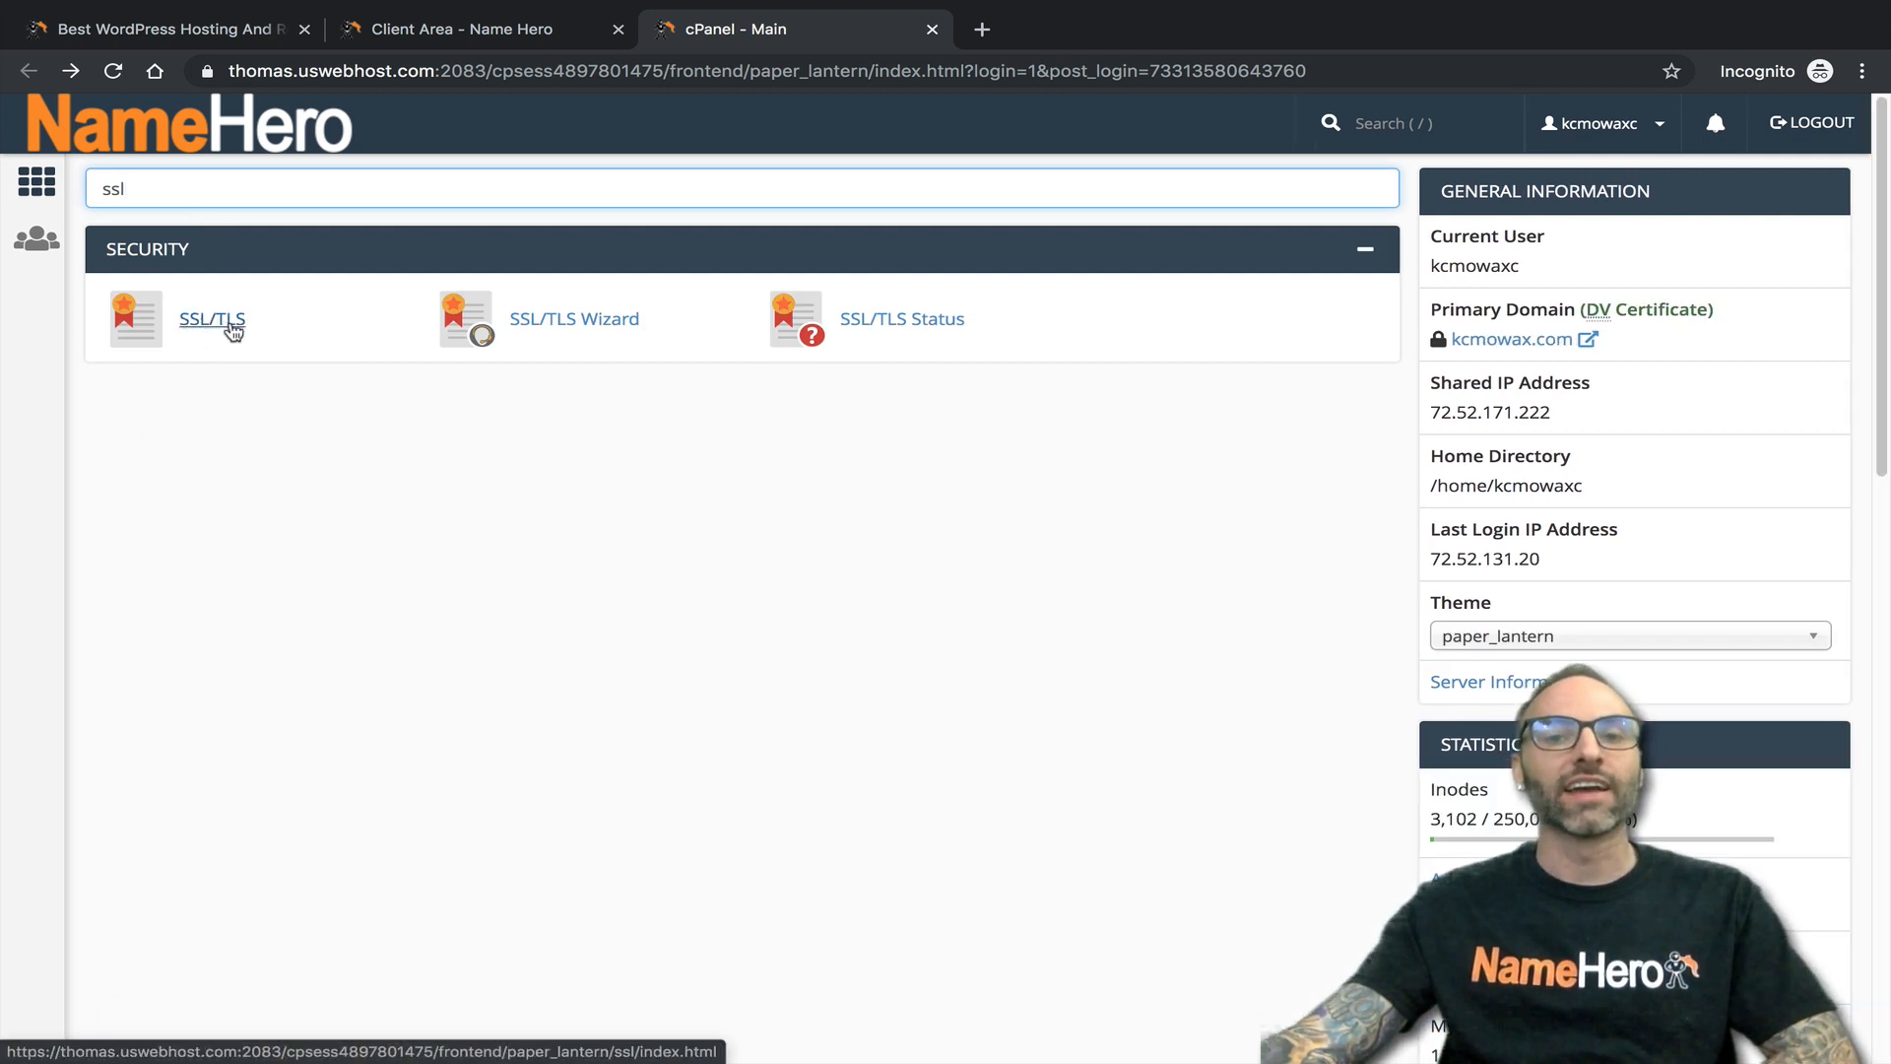
left_click(213, 320)
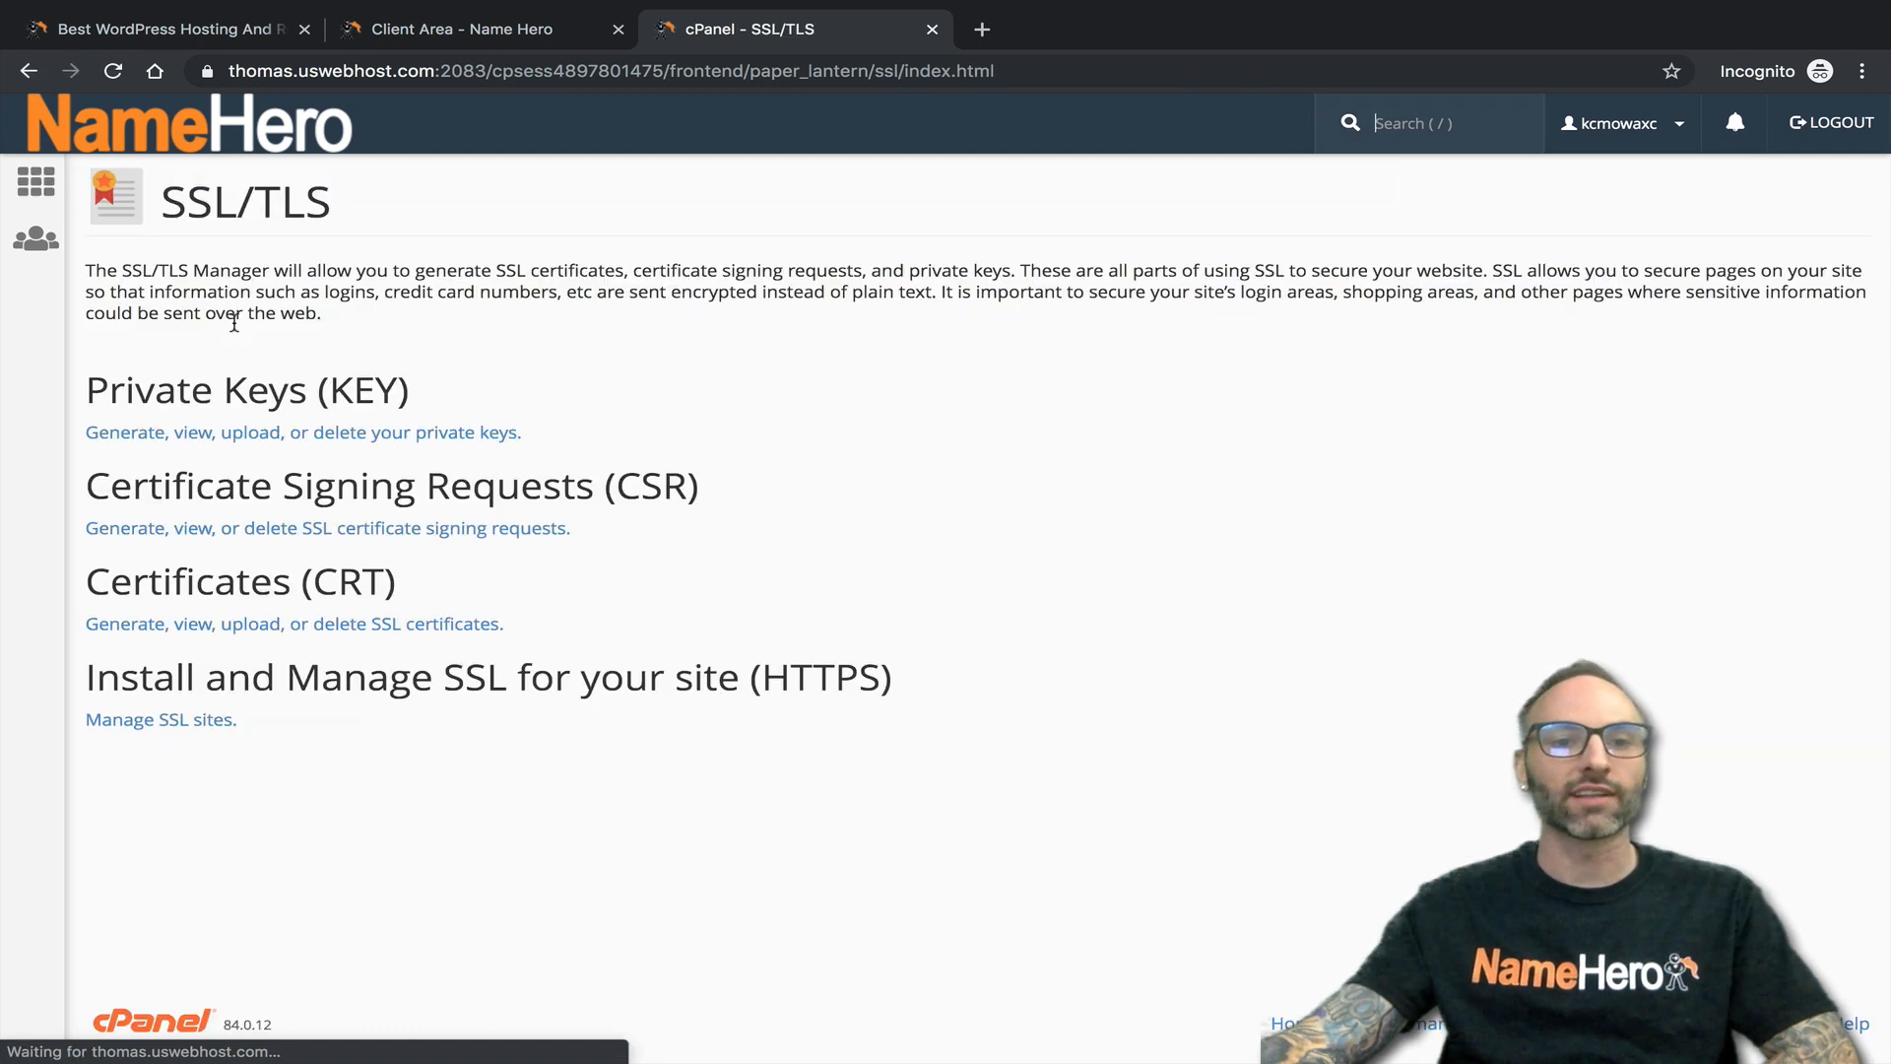
mouse_move(317, 713)
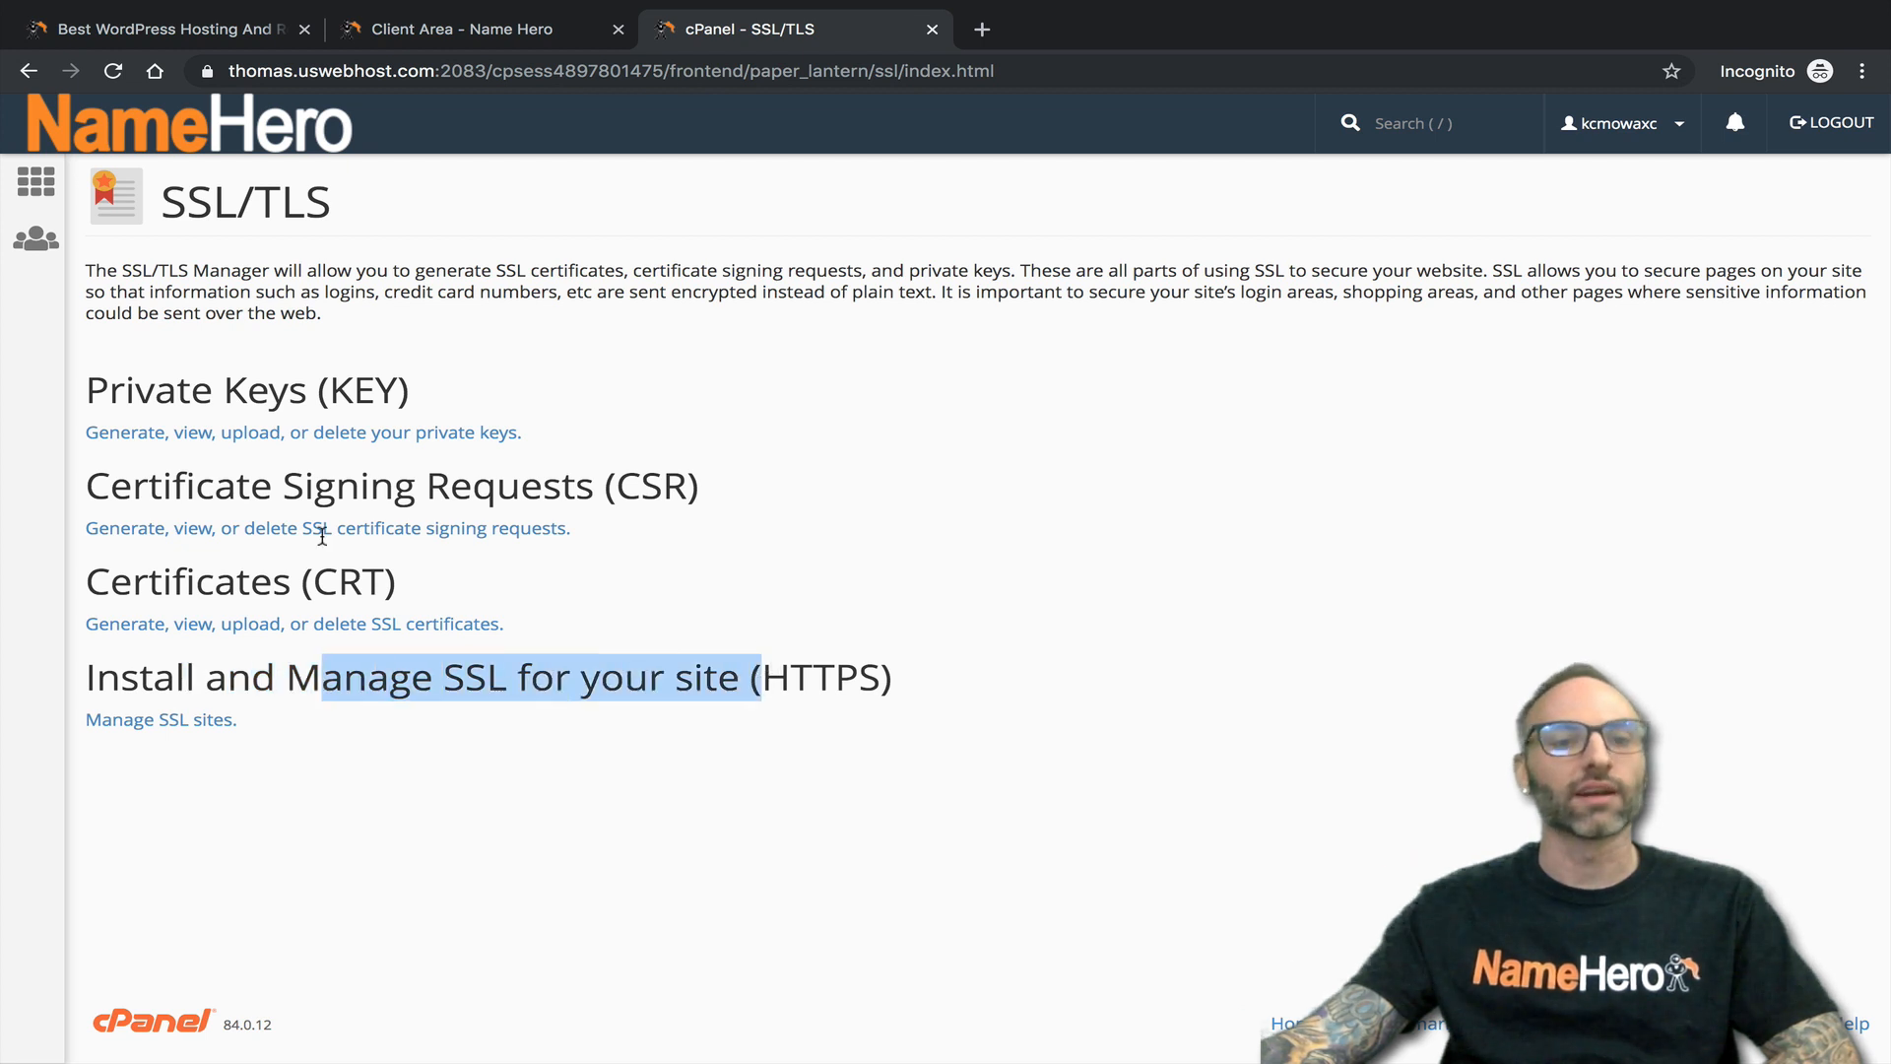
double_click(390, 486)
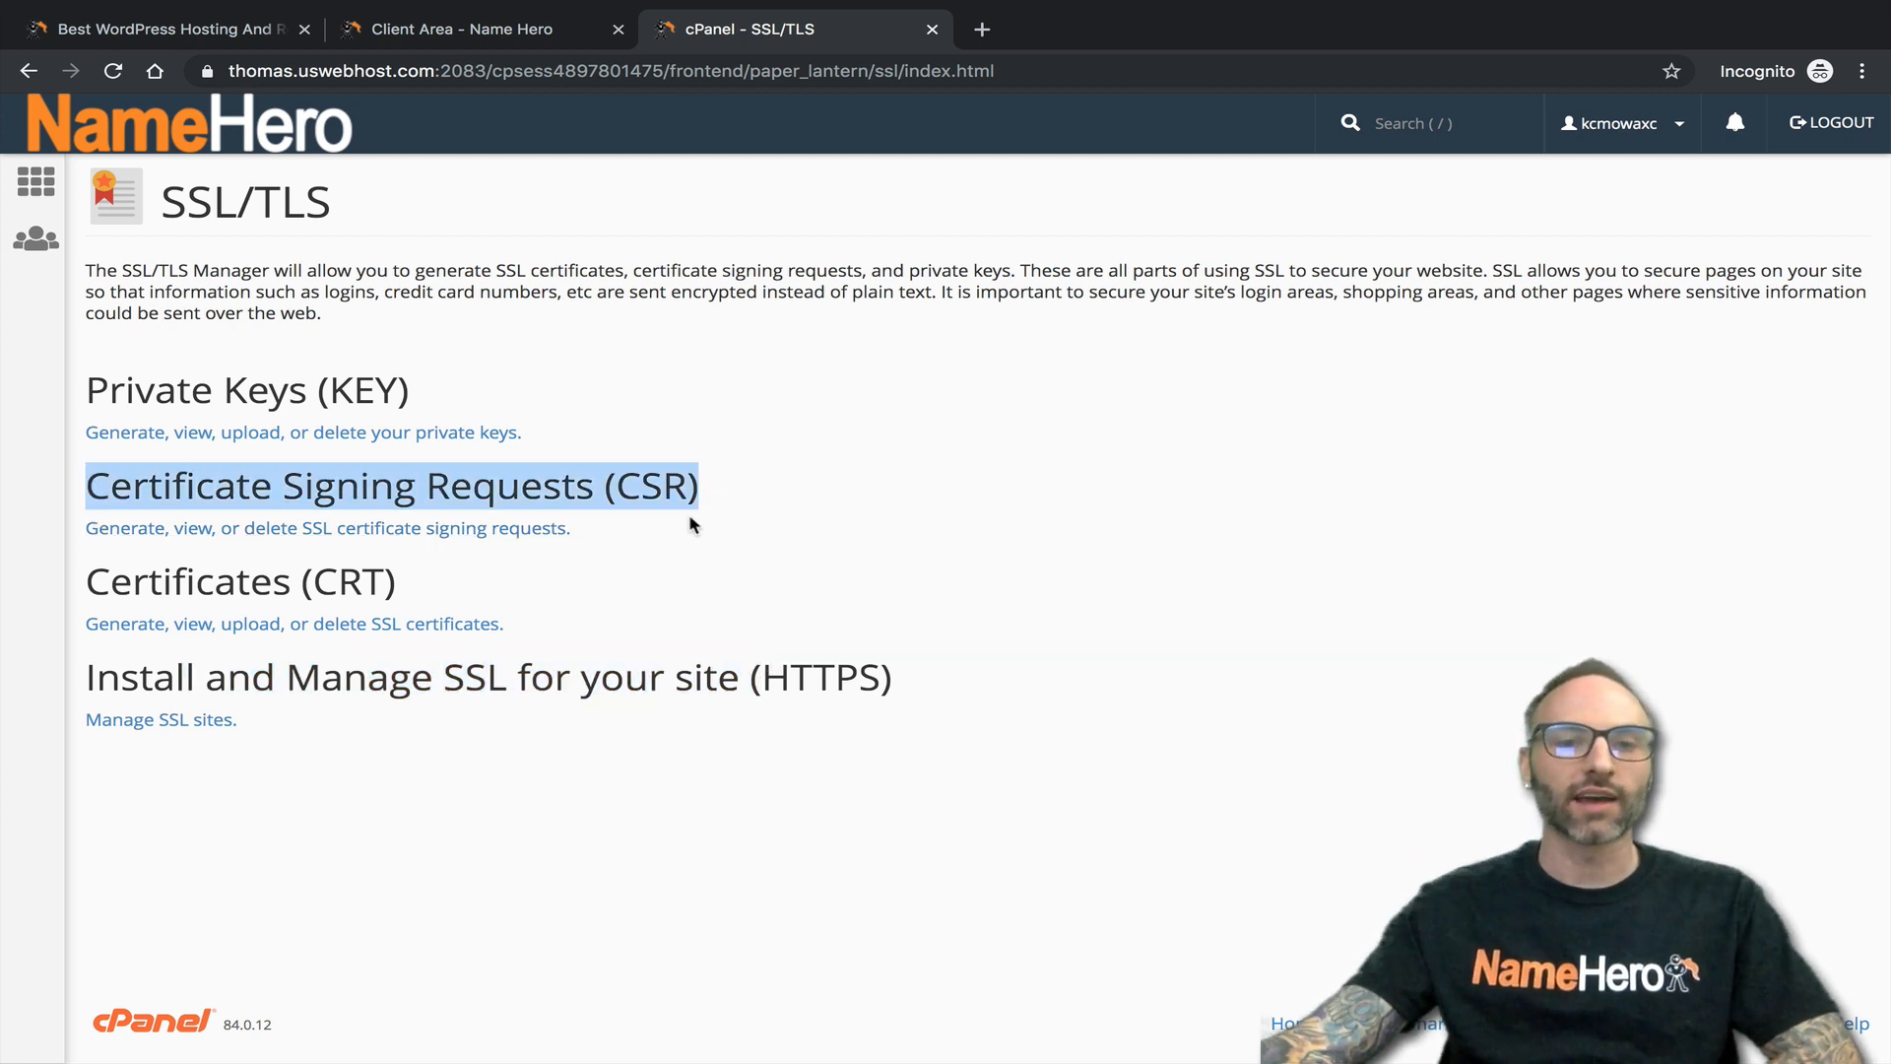
mouse_move(183, 536)
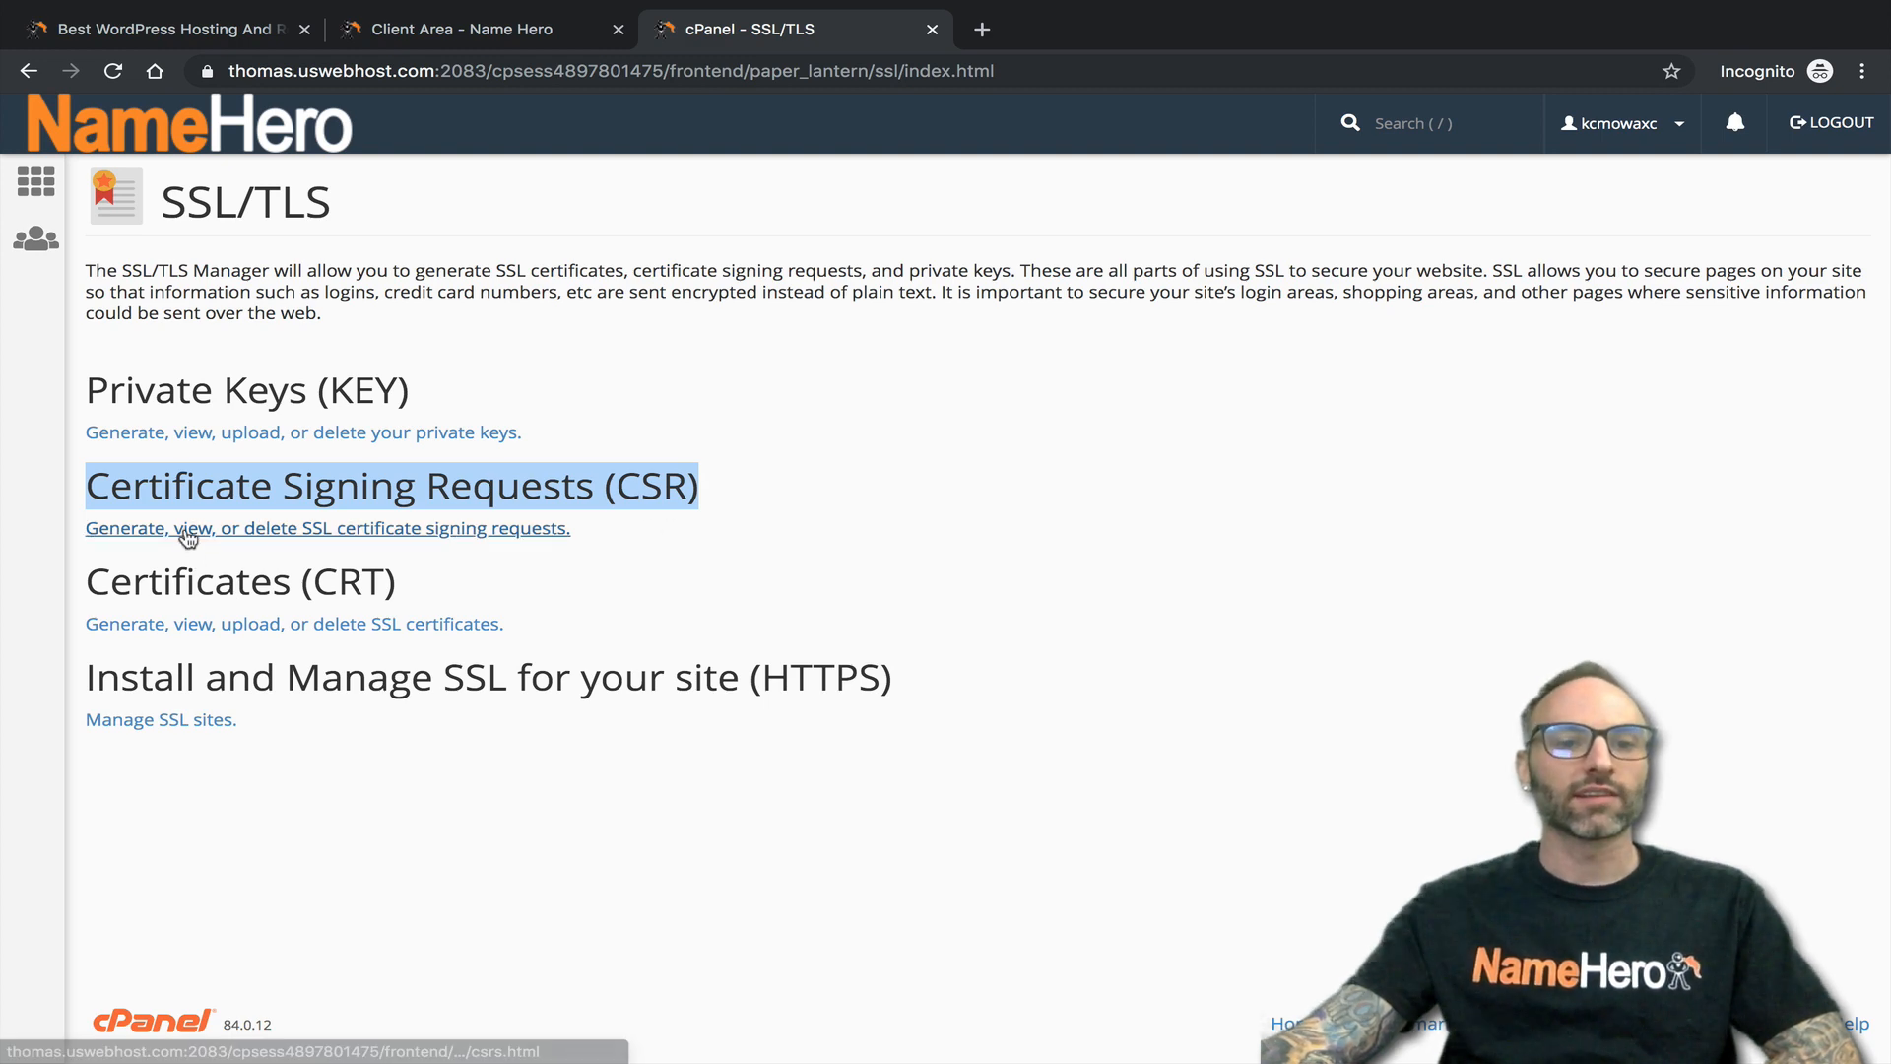
Reach the Certificate Signing Request form and keep 'Generate a new 2,048 bit key' selected
left_click(327, 528)
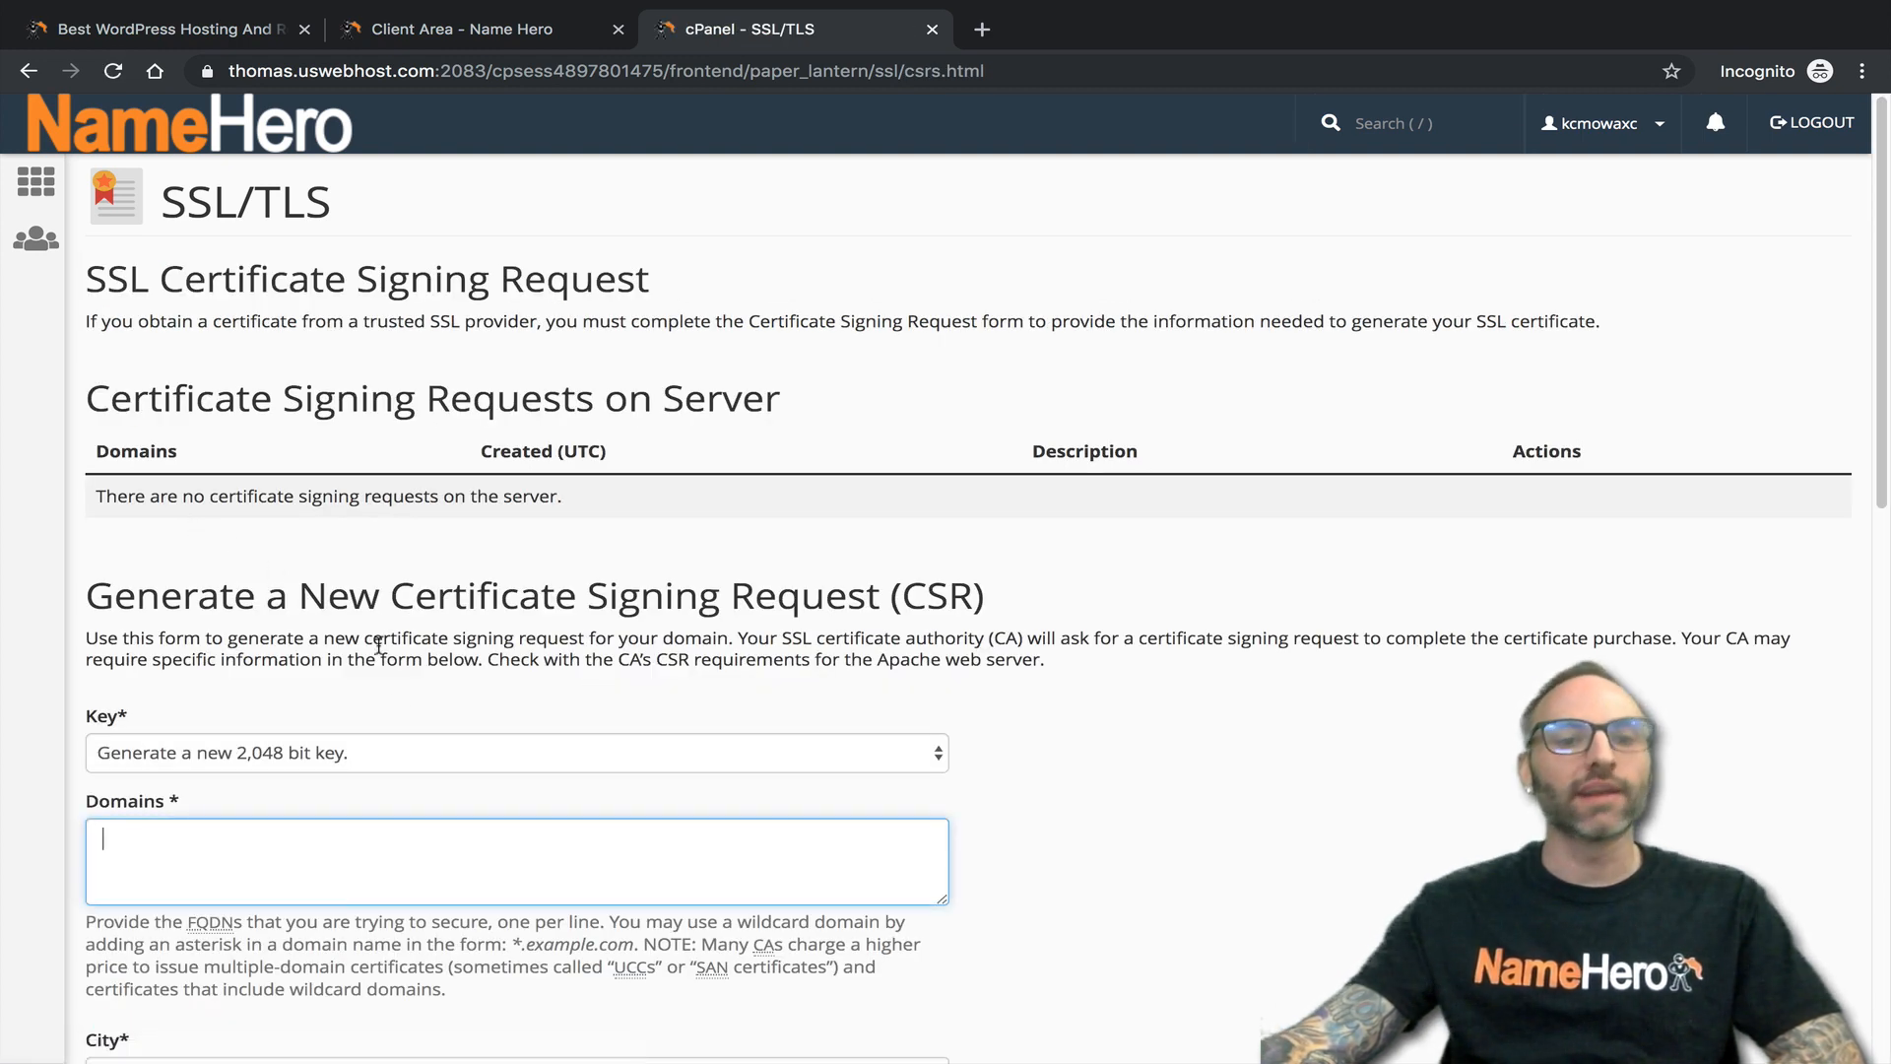
mouse_move(705, 491)
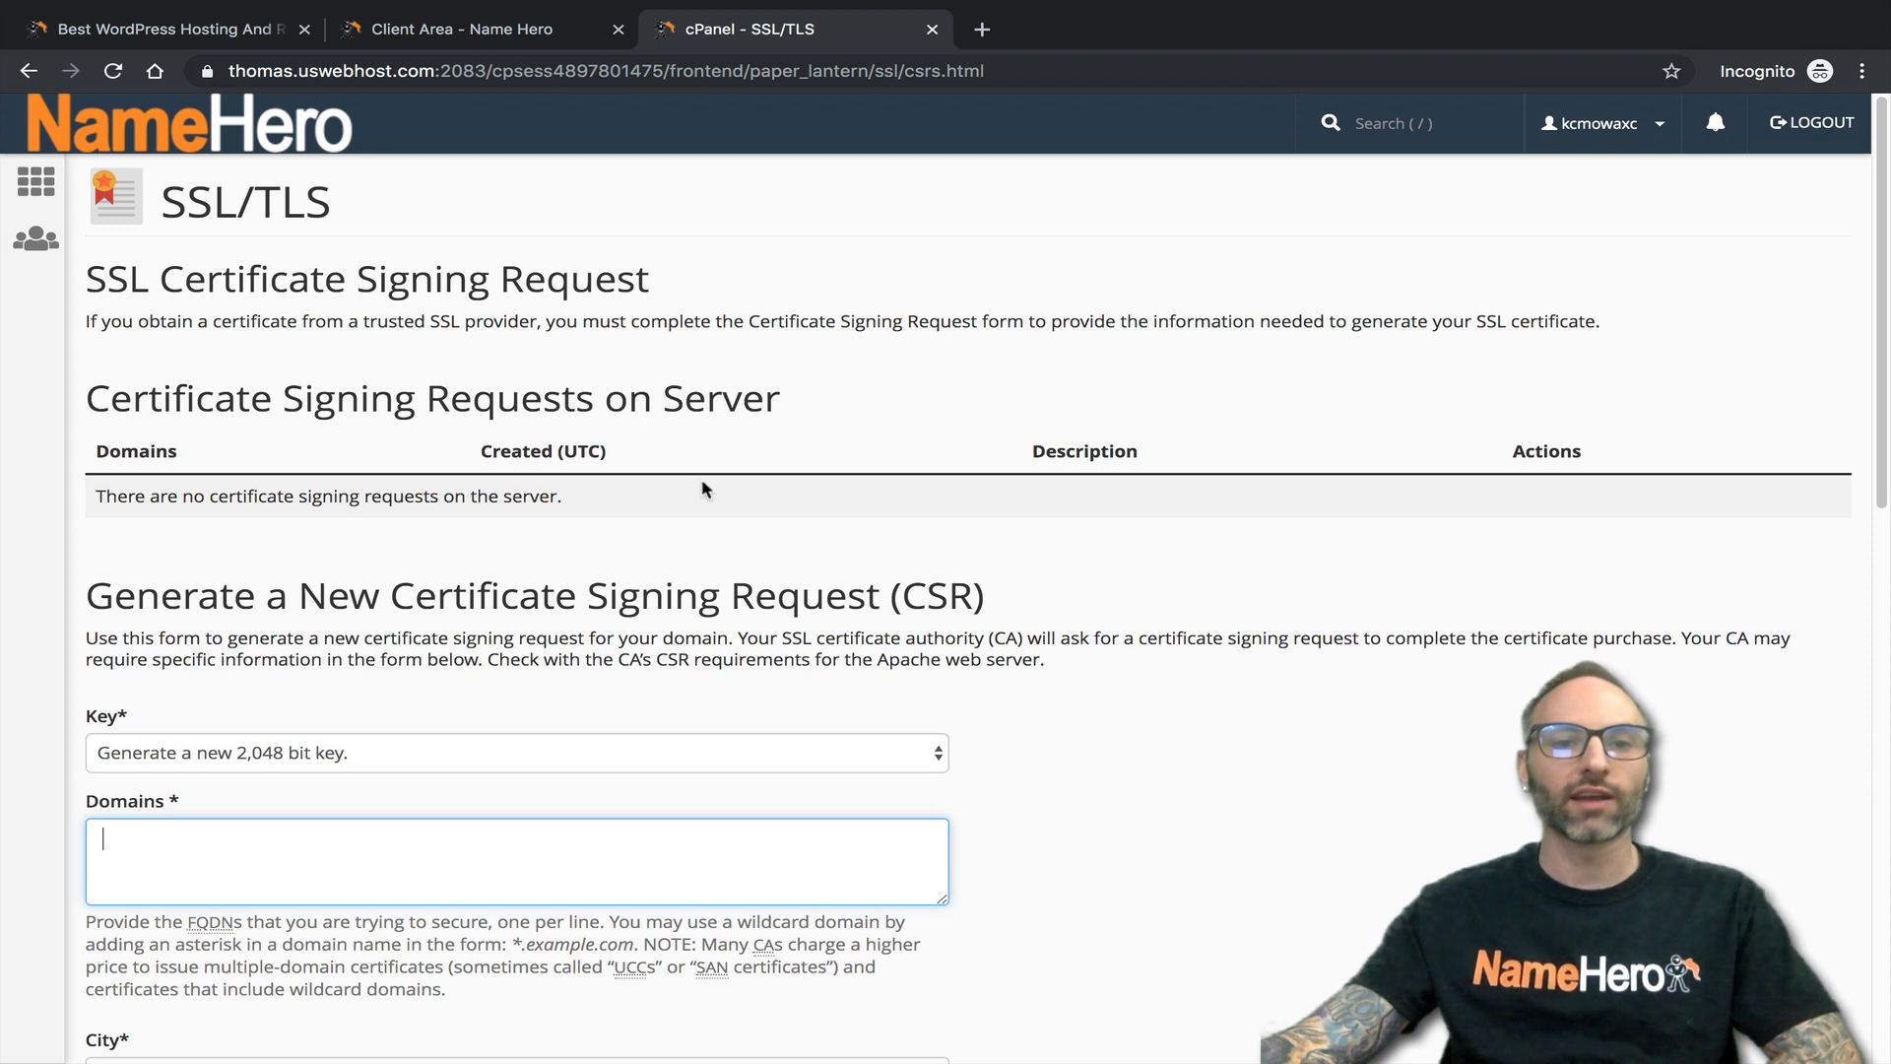
mouse_move(656, 514)
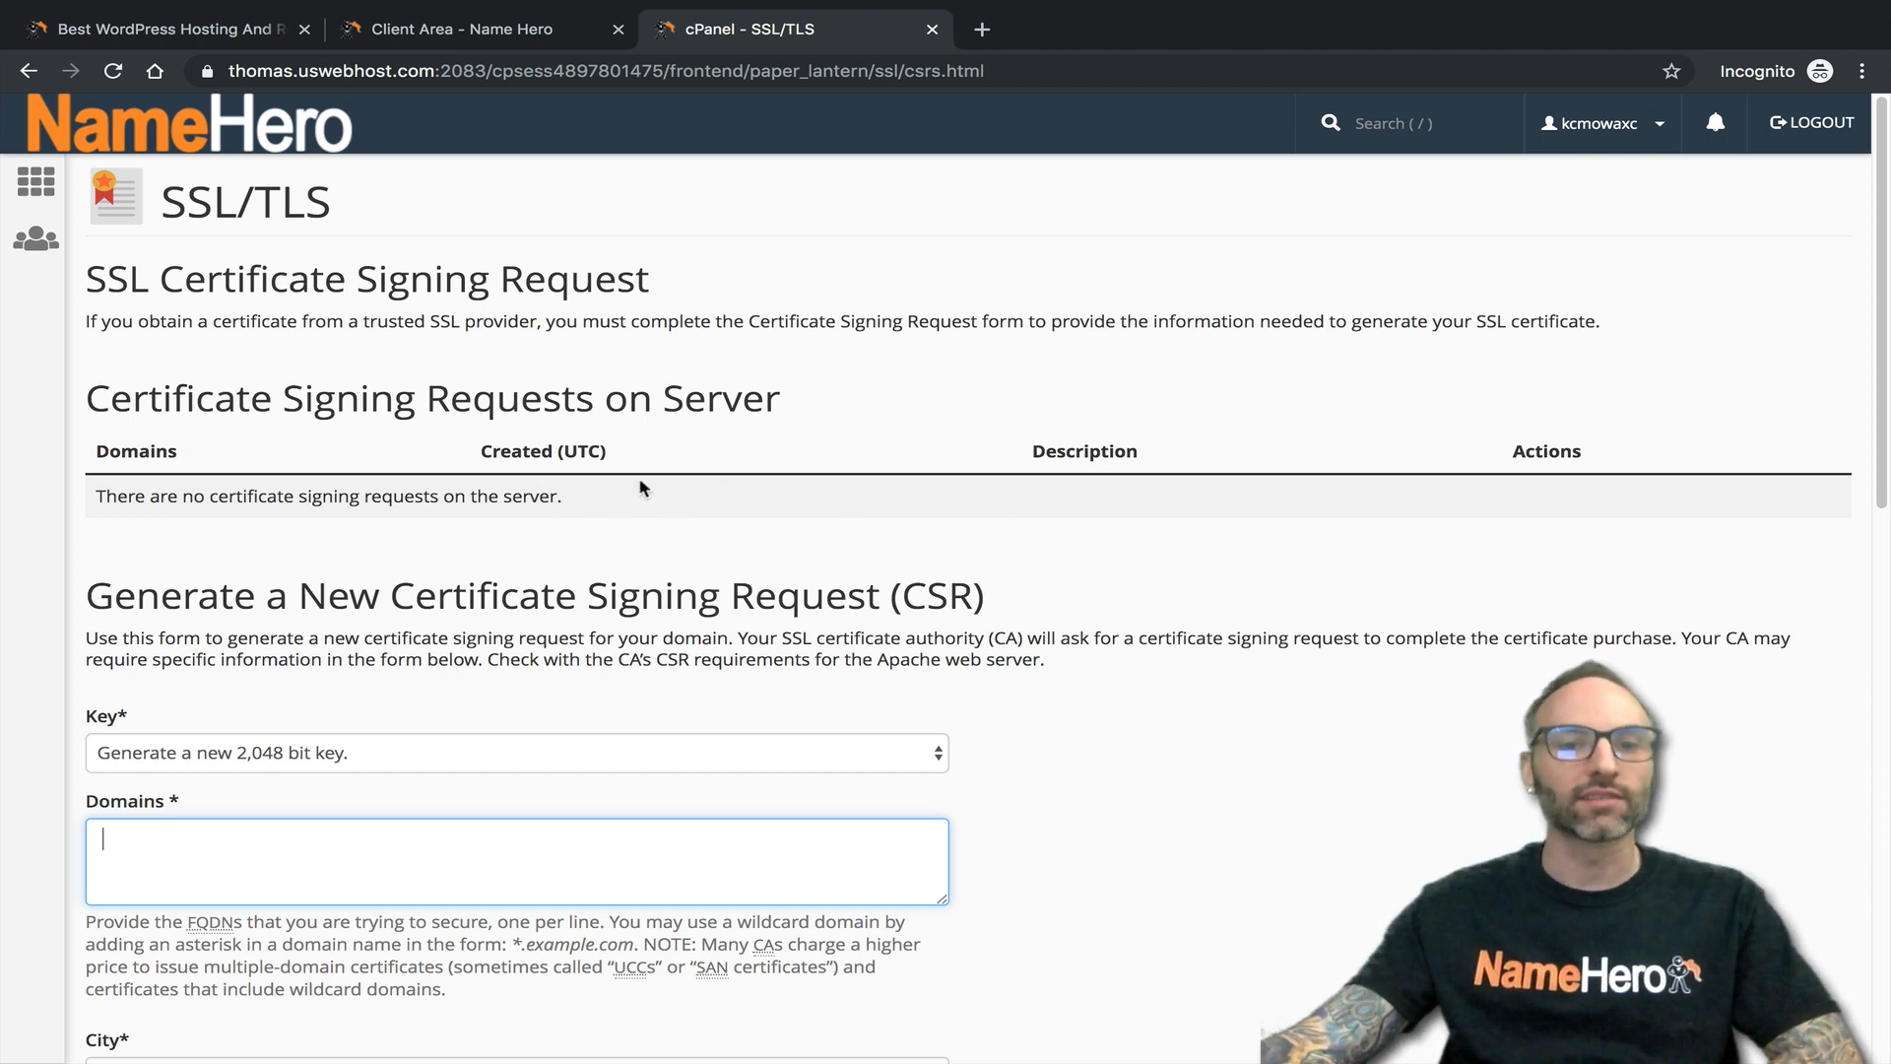
mouse_move(398, 491)
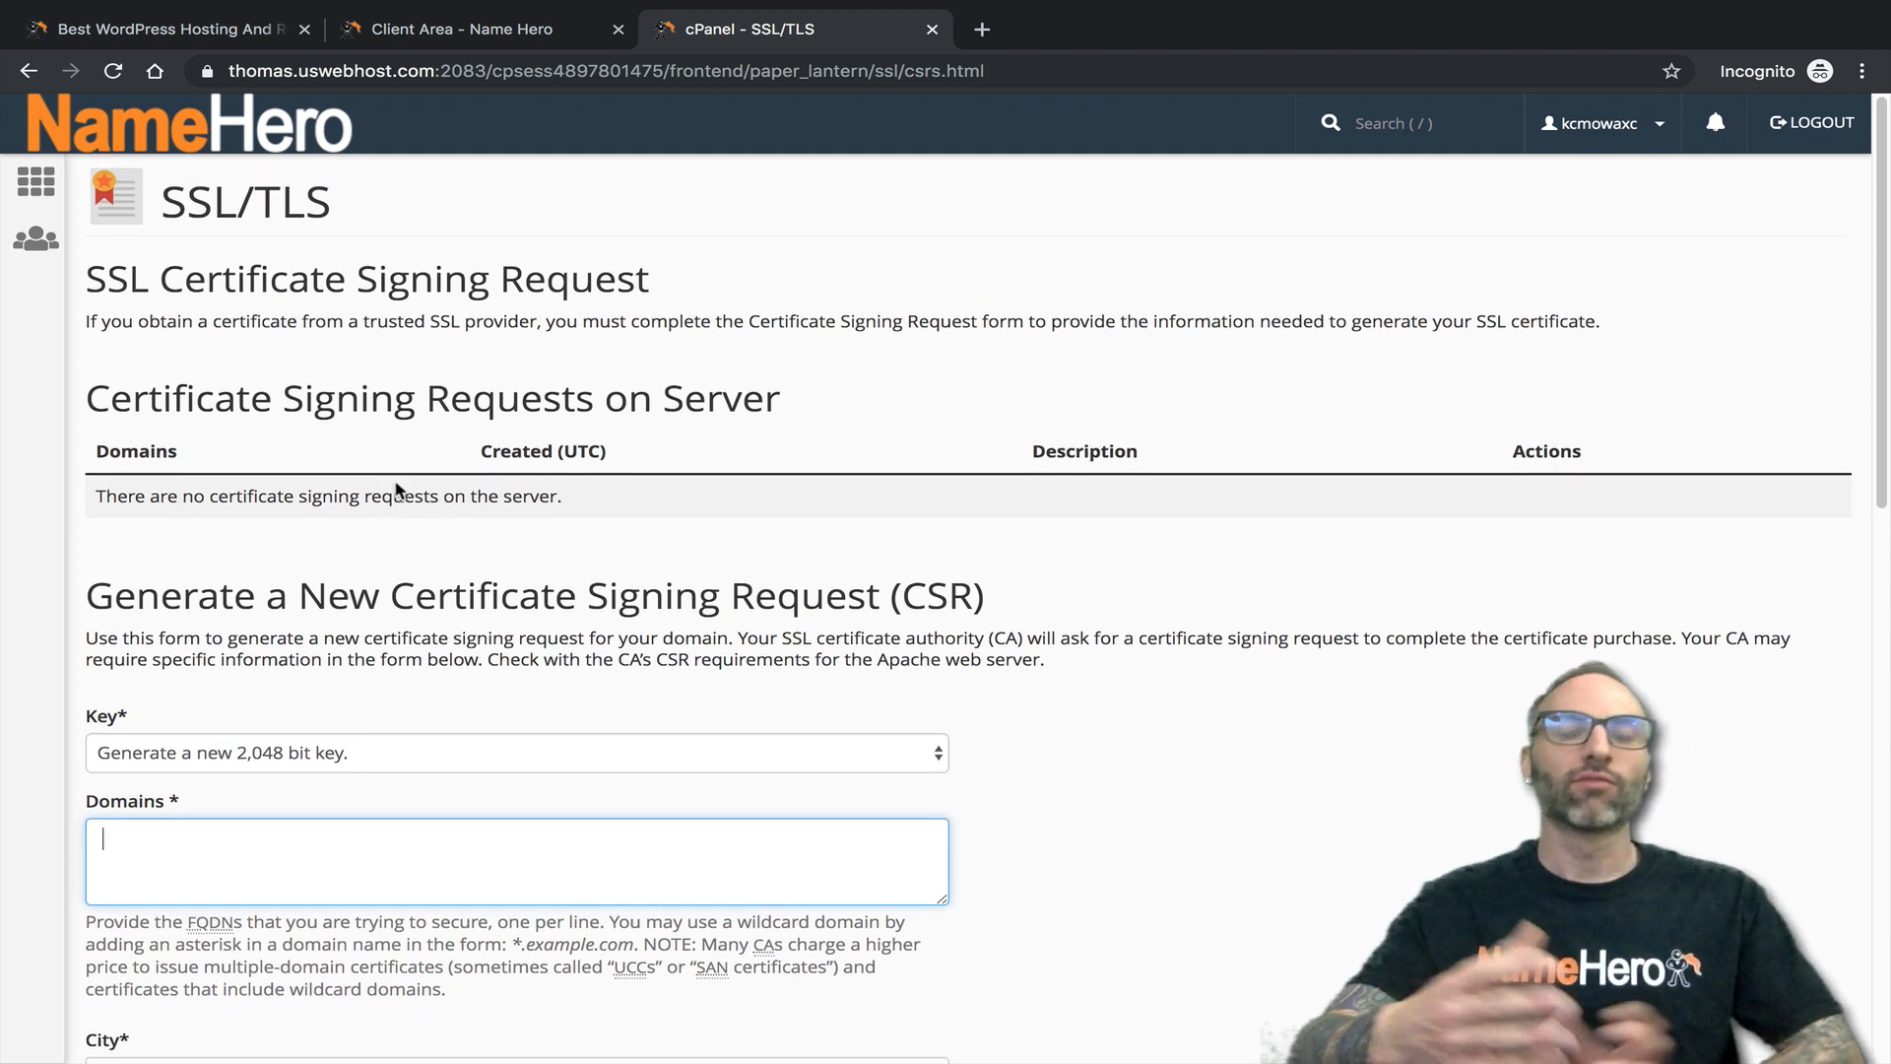
scroll("down", 3)
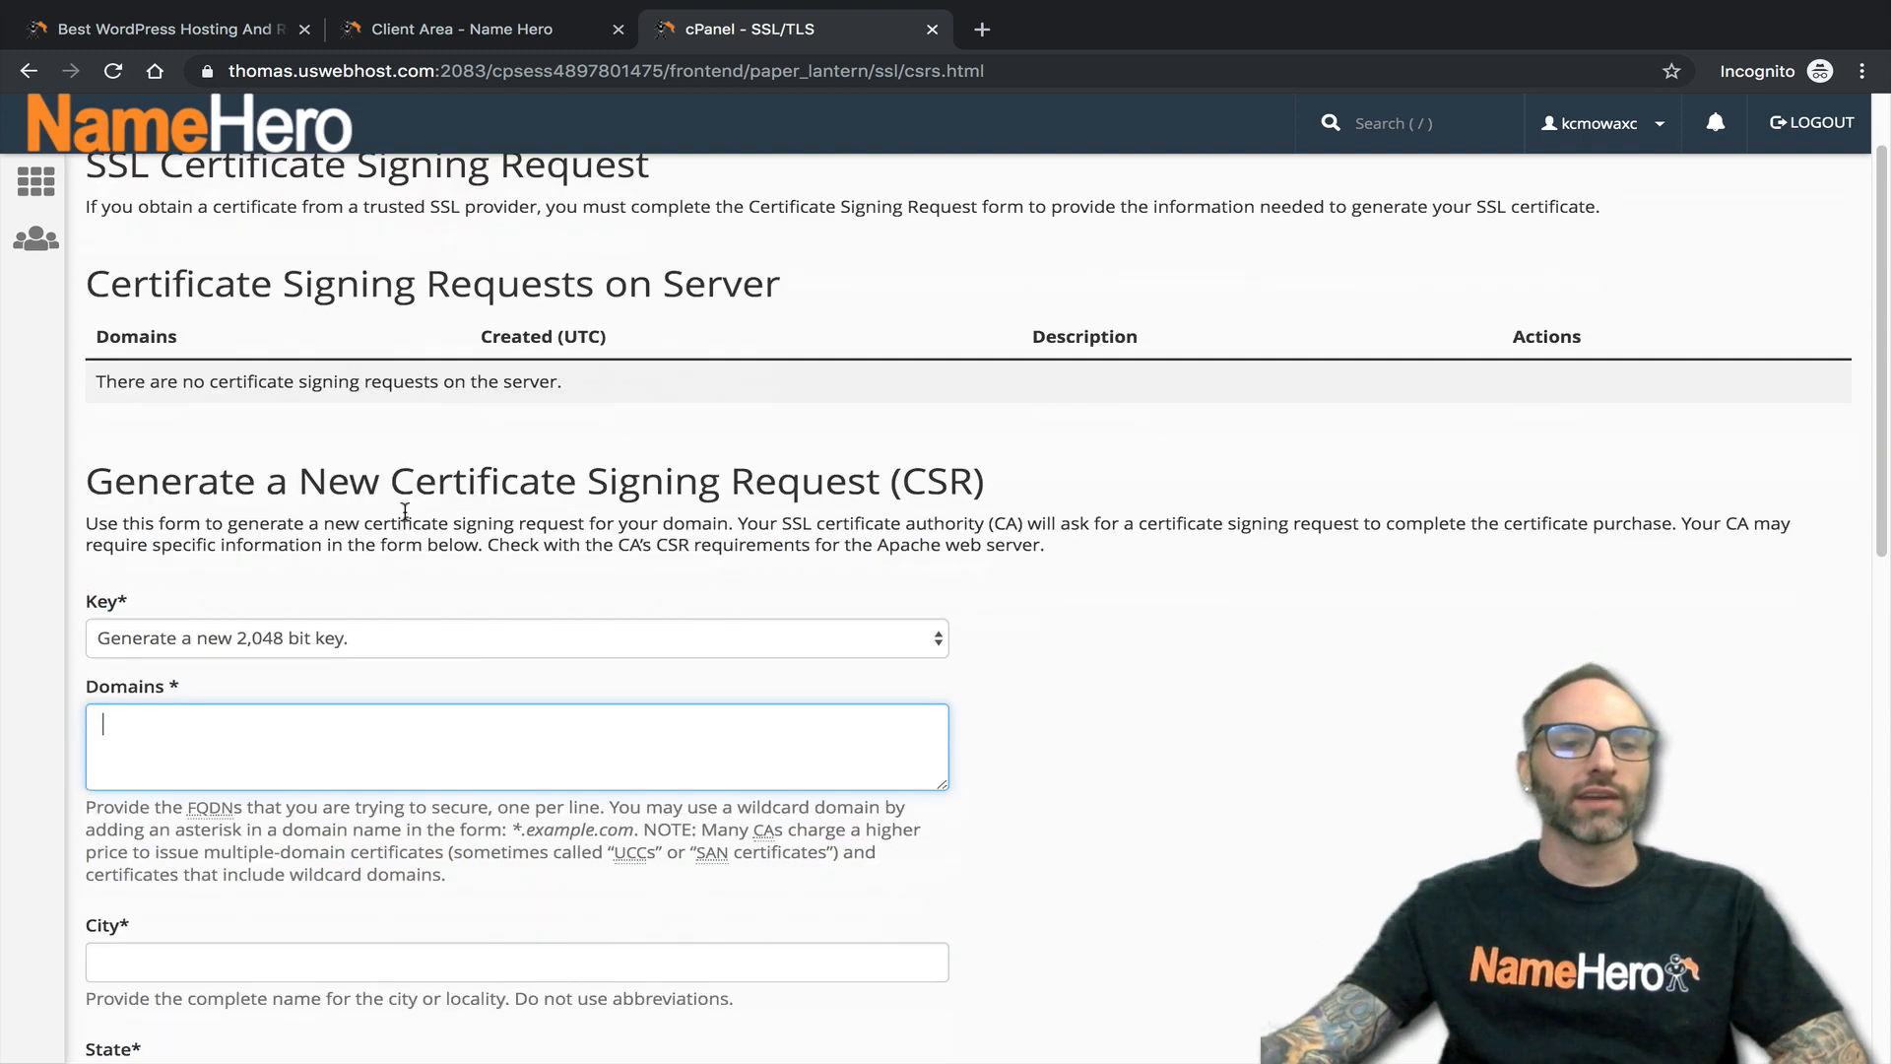
scroll("down", 3)
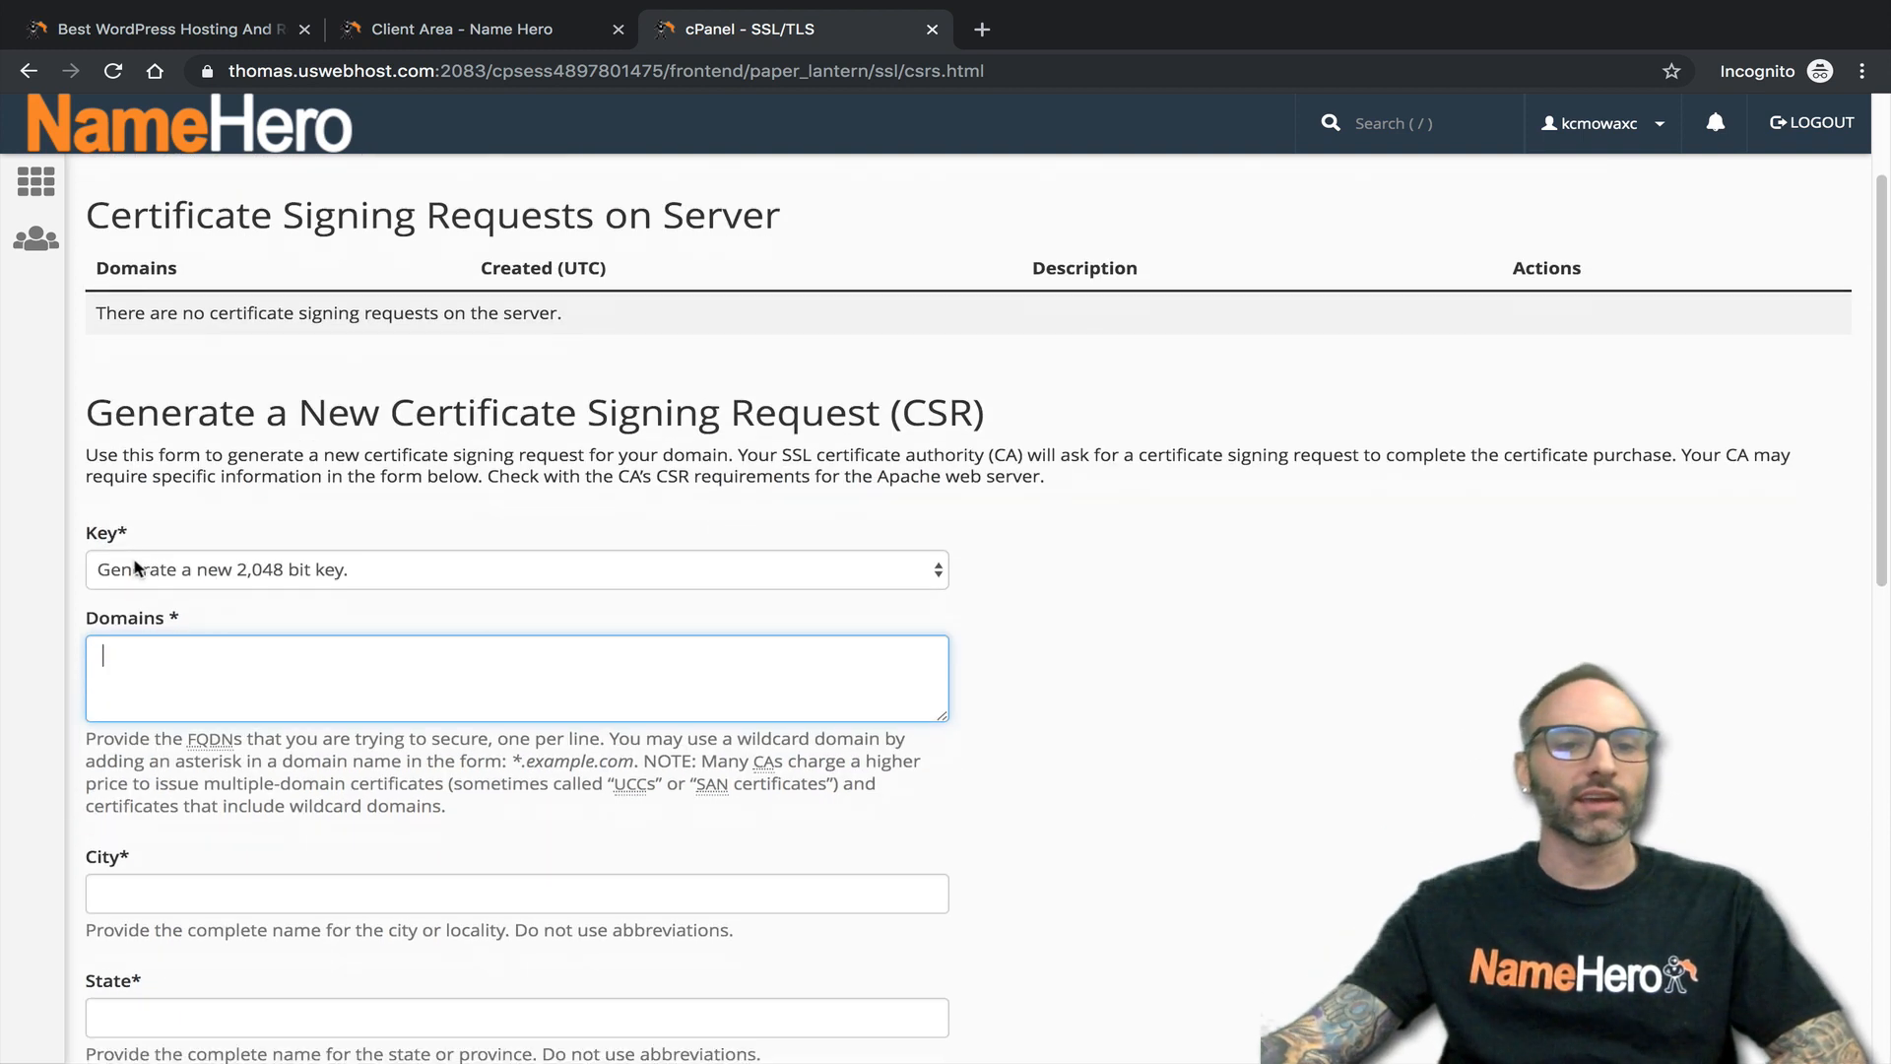
left_click(516, 570)
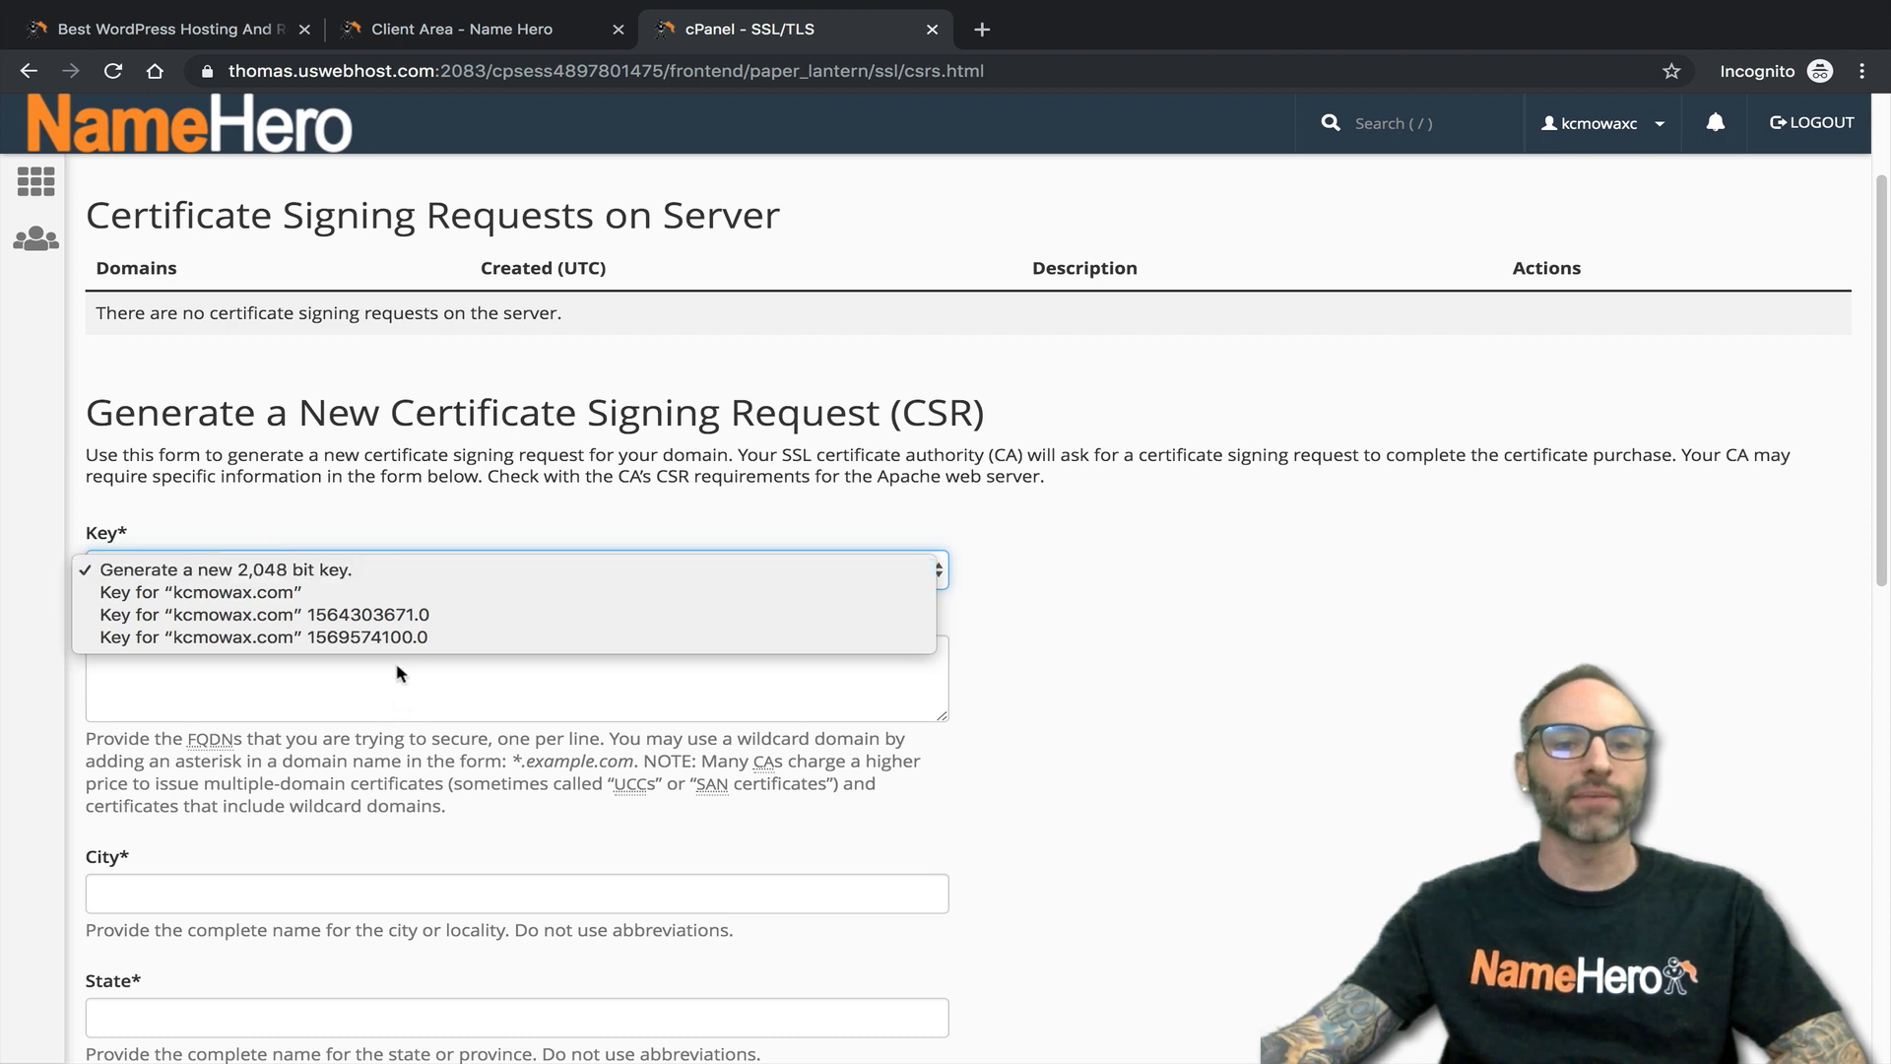
mouse_move(421, 562)
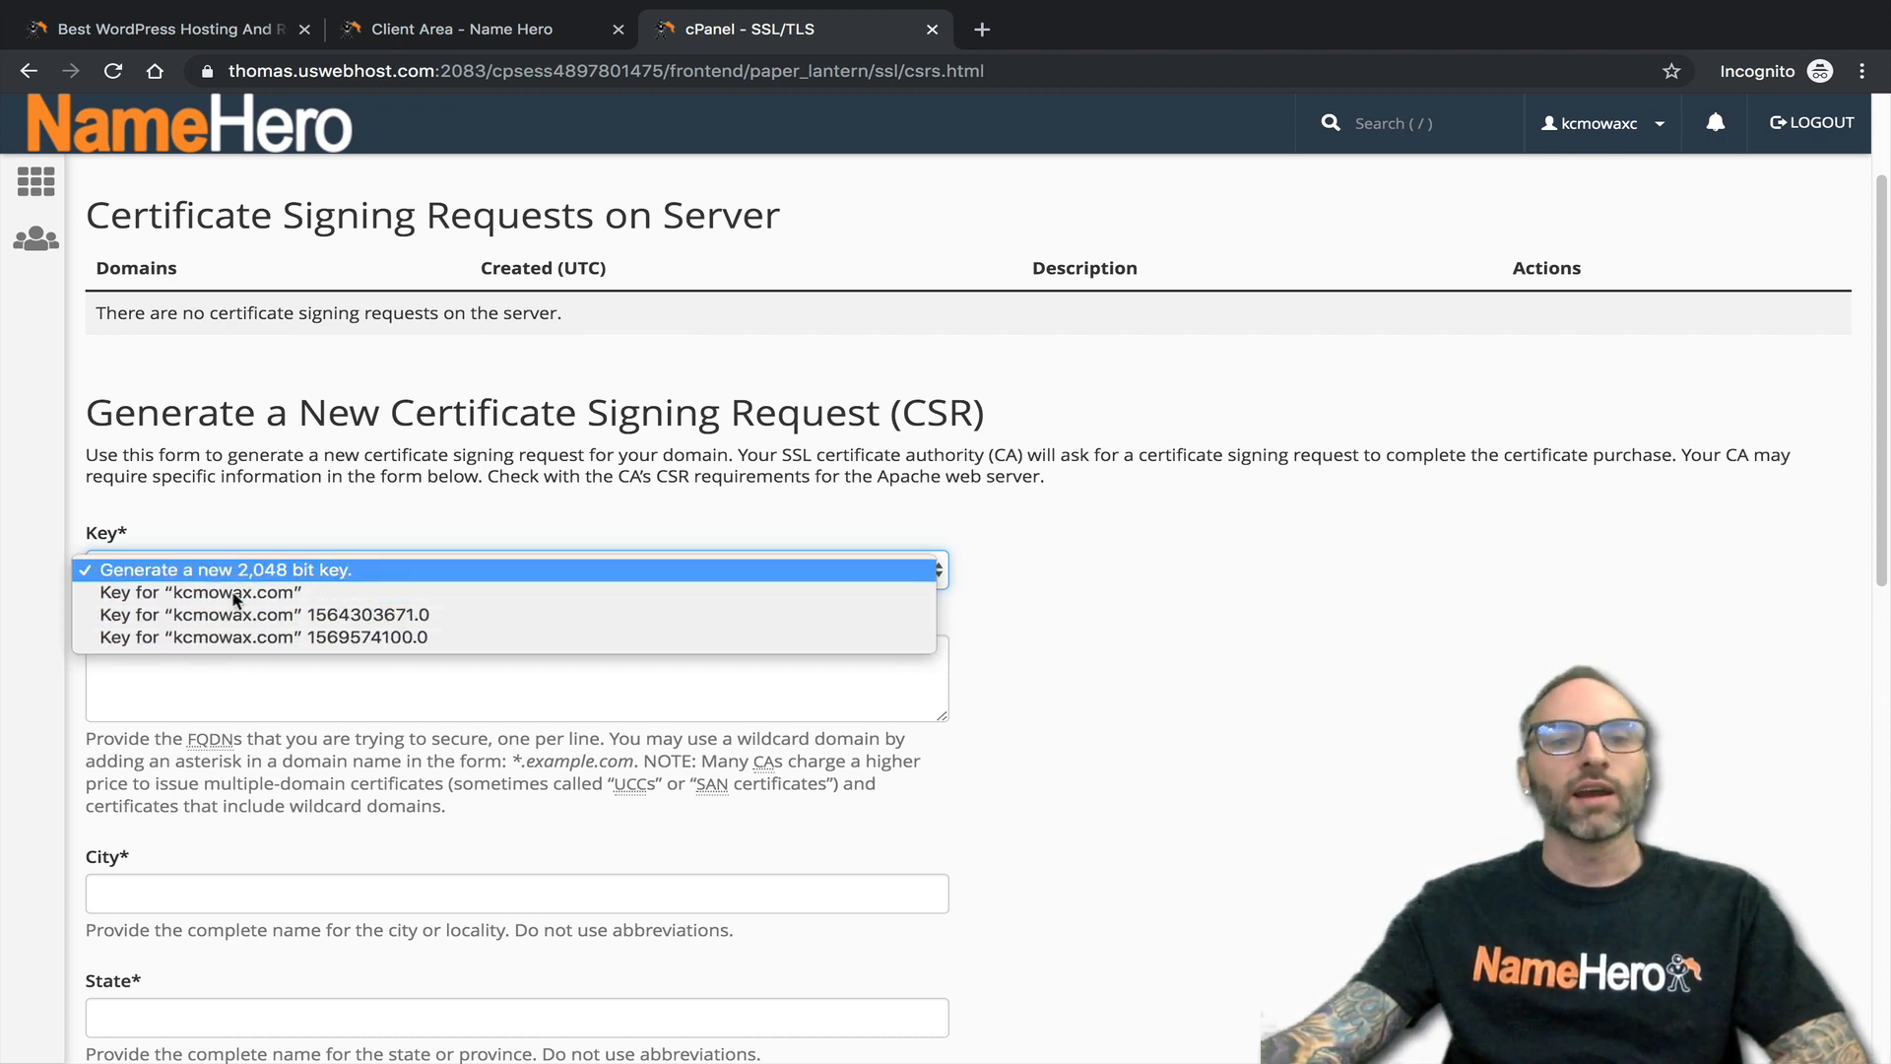
mouse_move(477, 513)
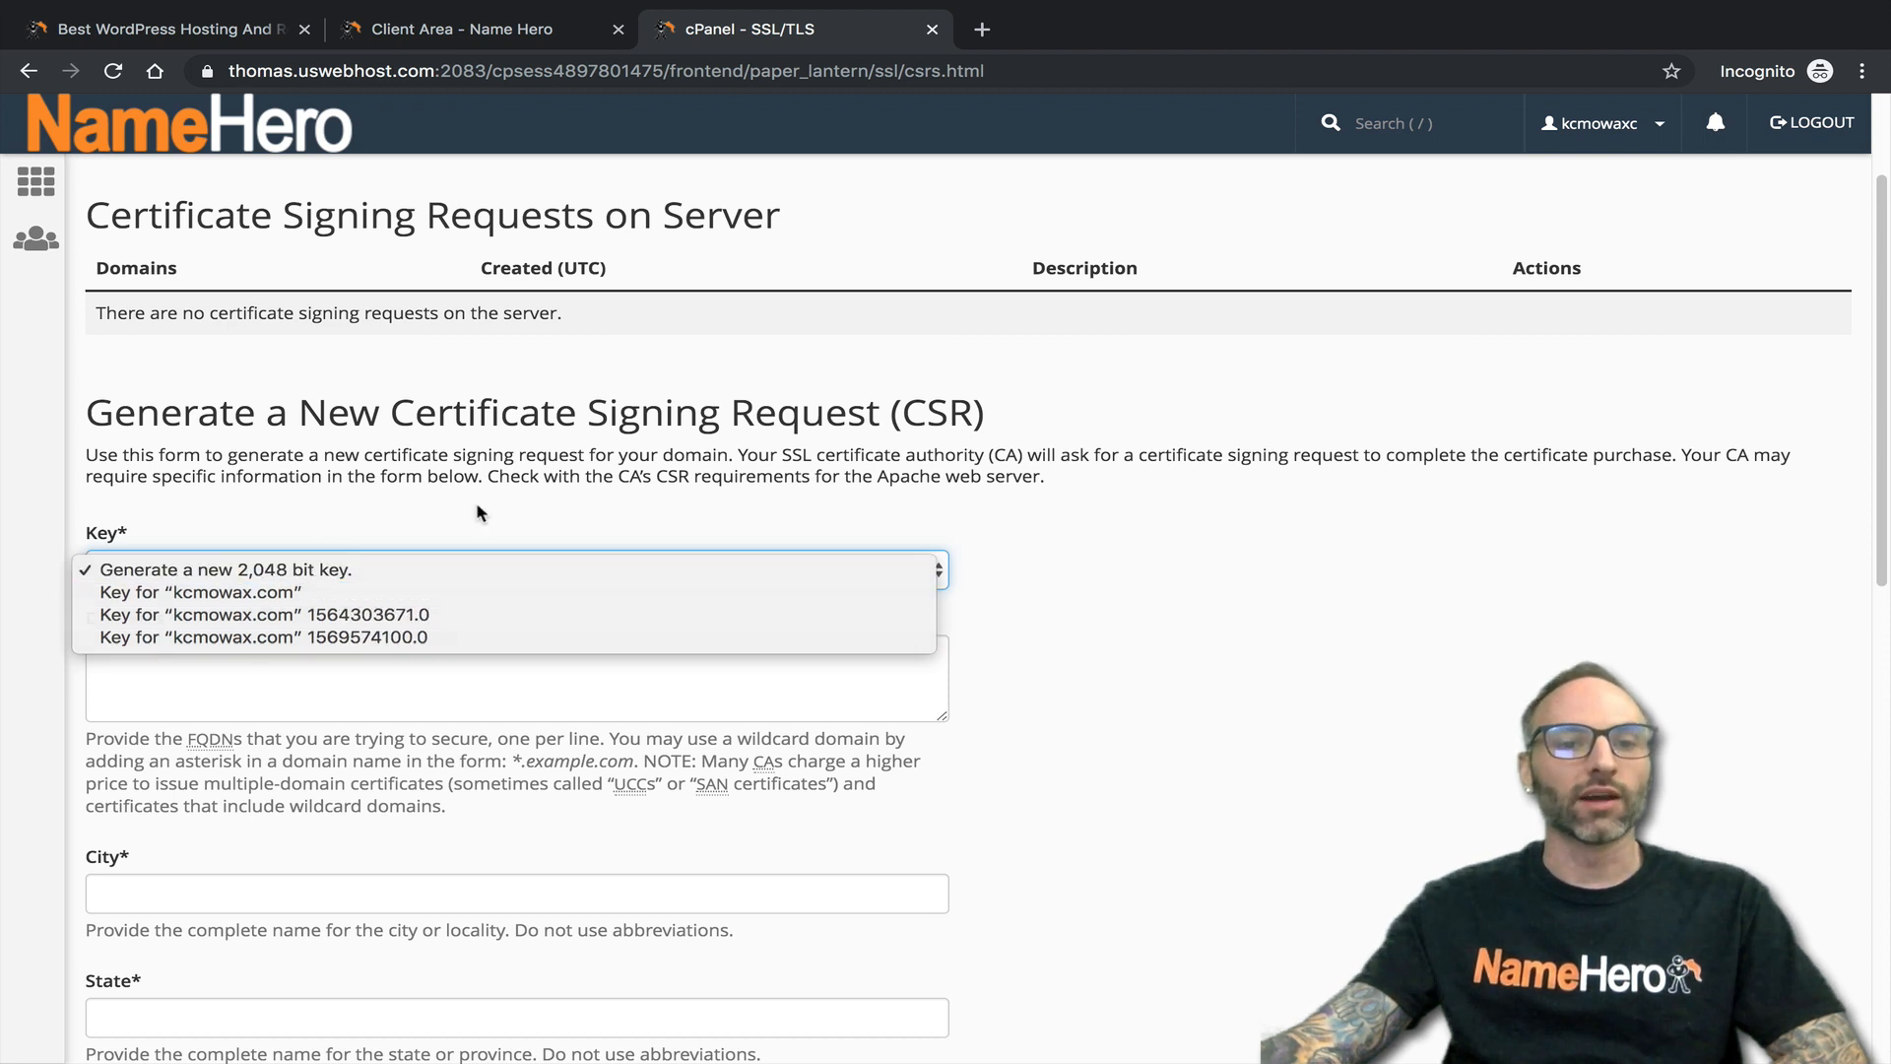
left_click(222, 569)
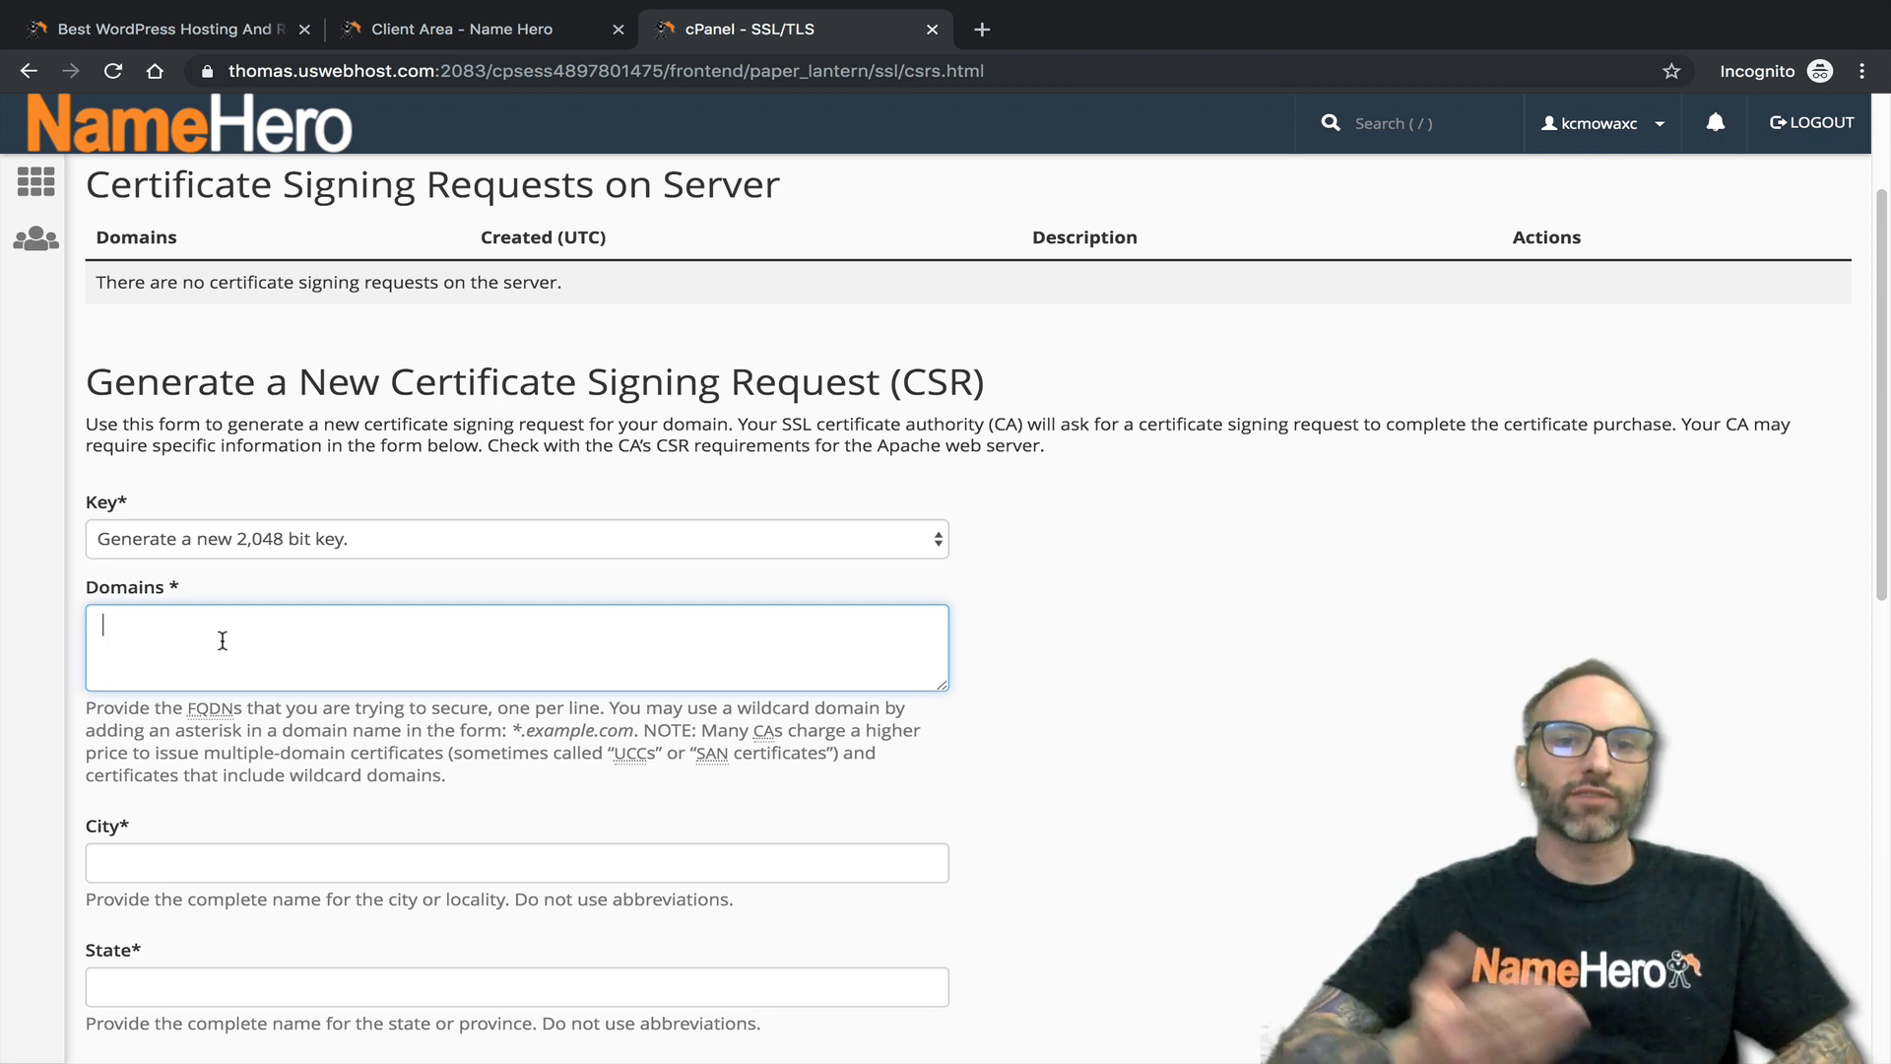
type("www")
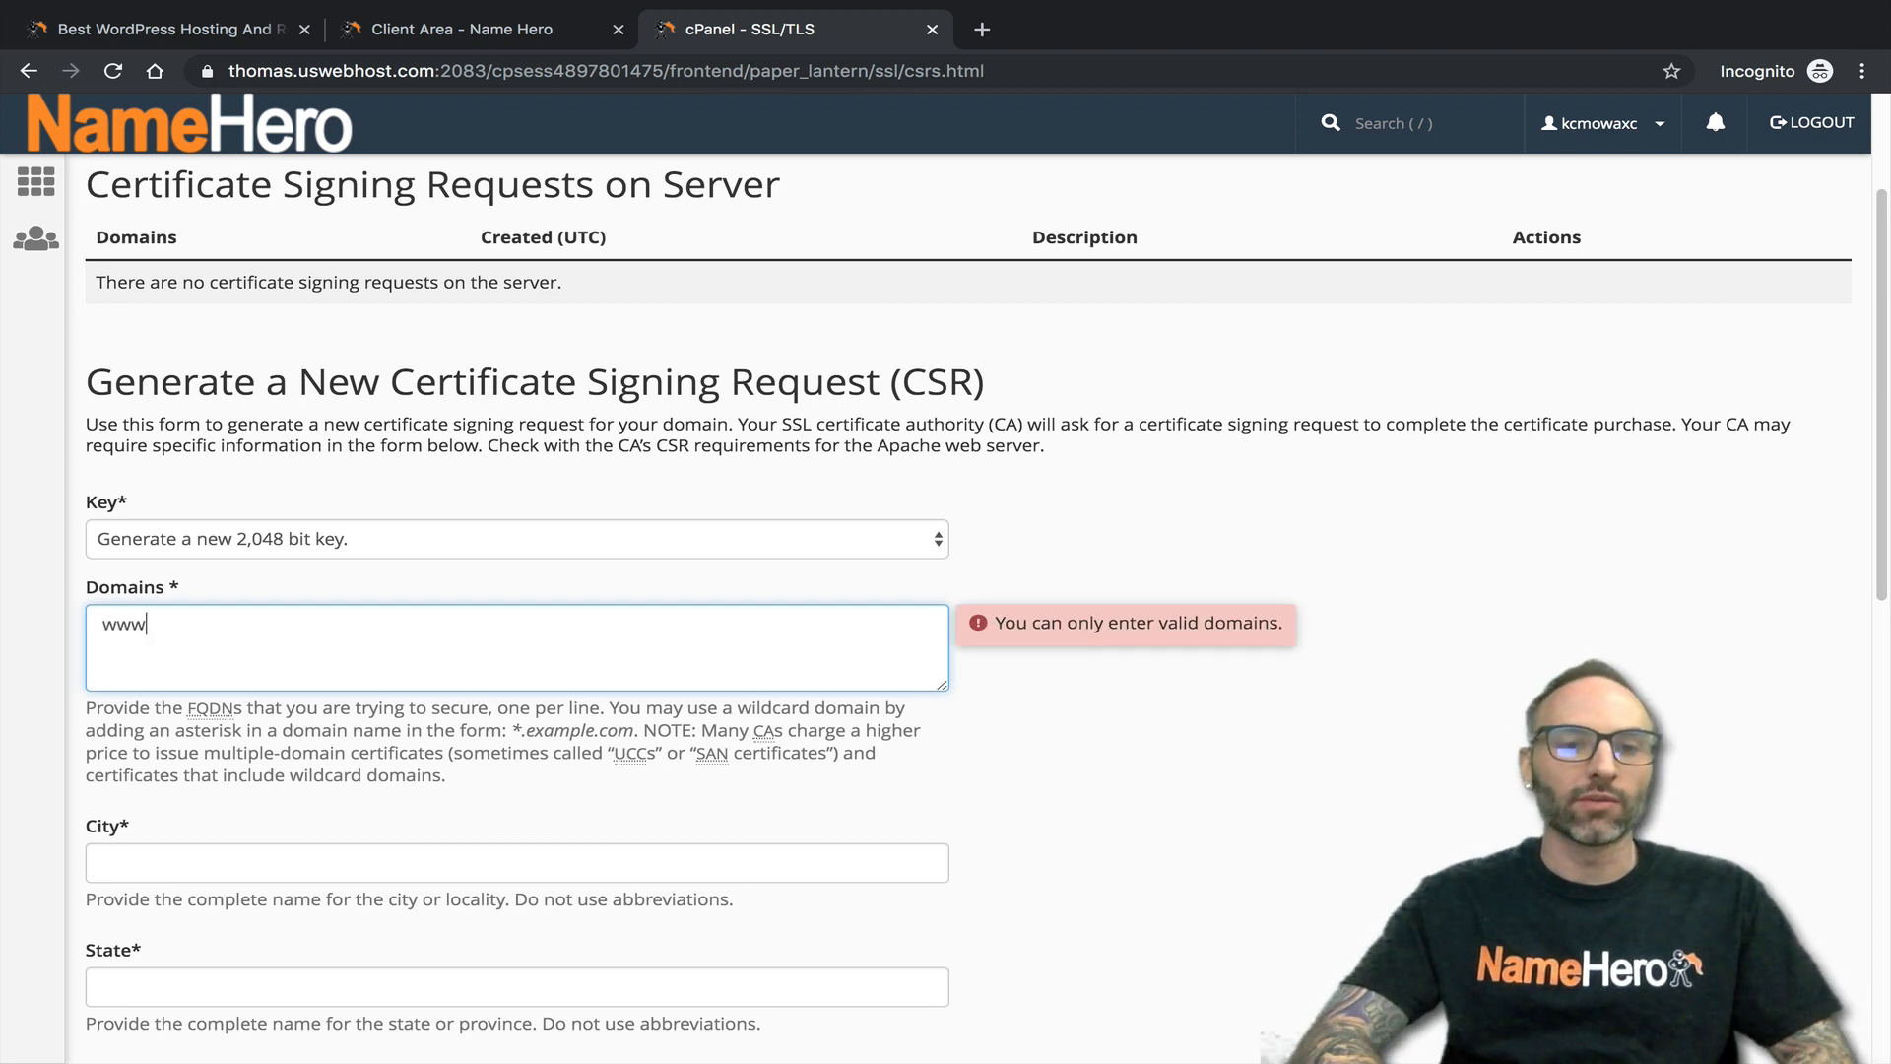
type("keydiets.")
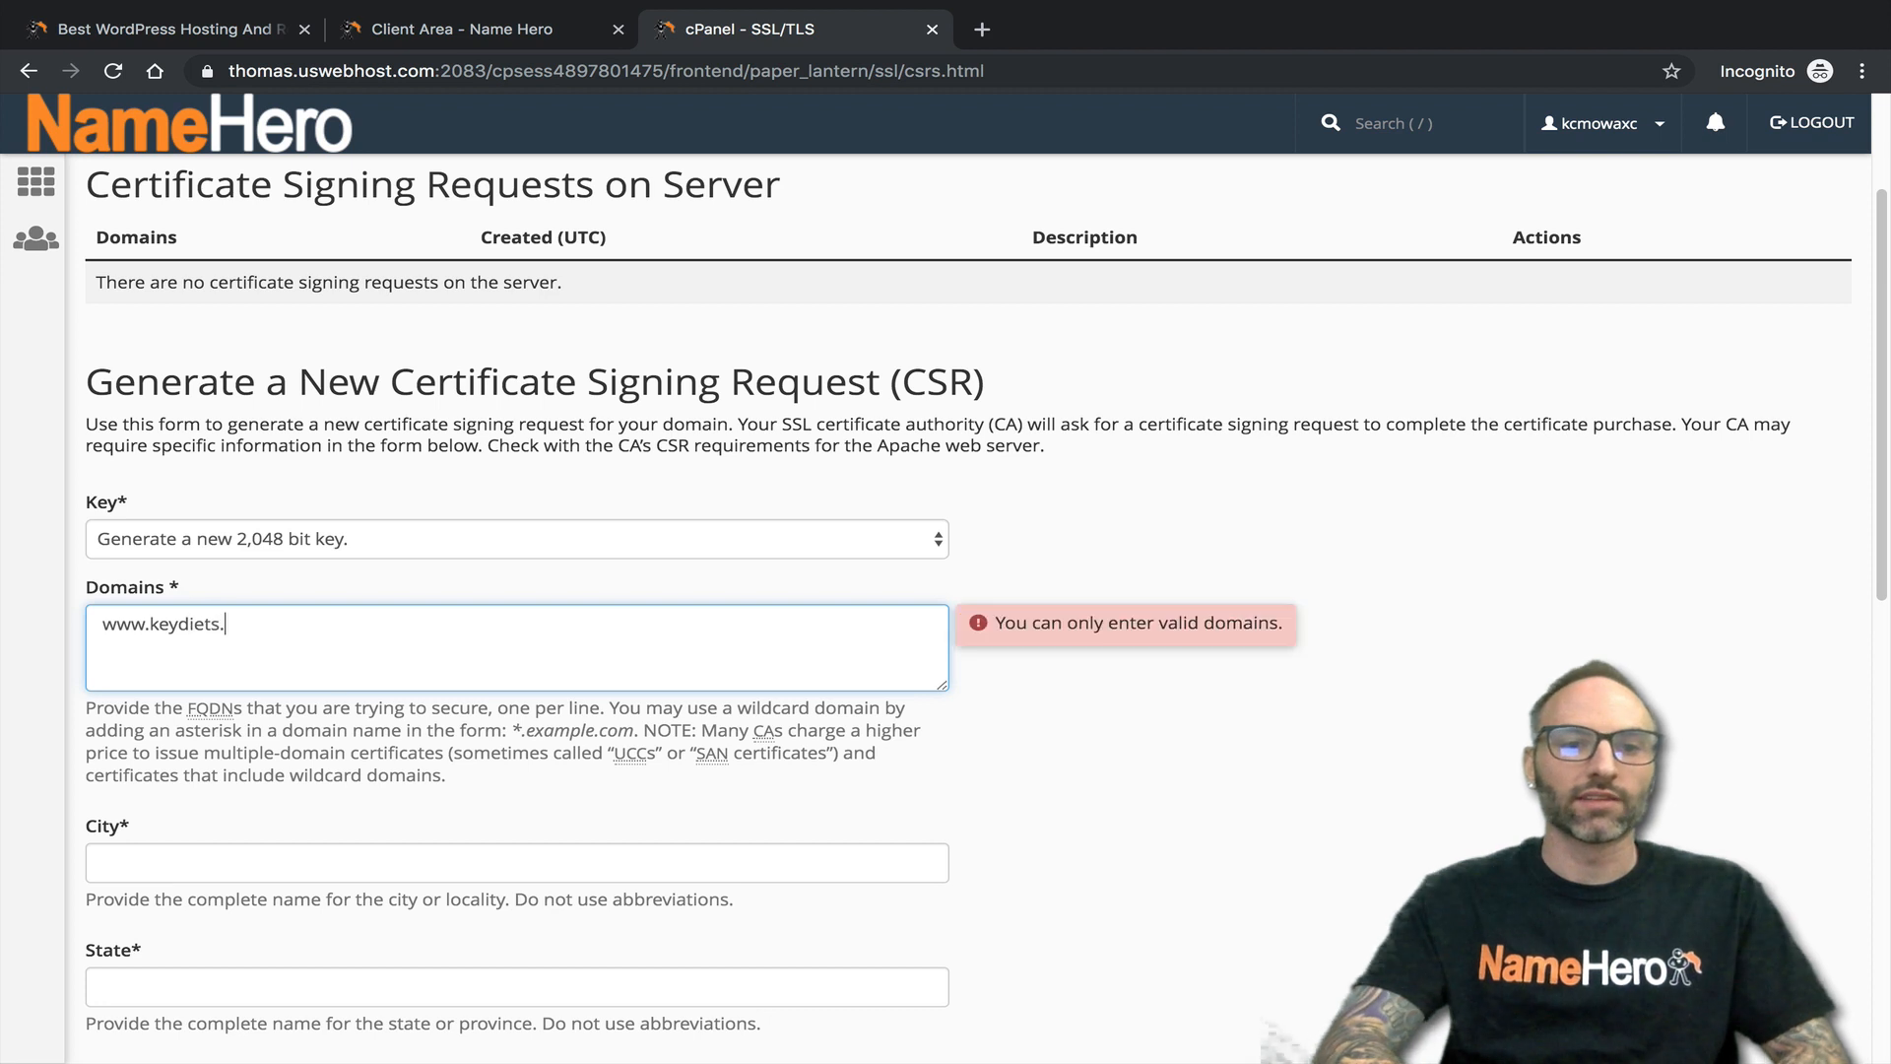
type("com")
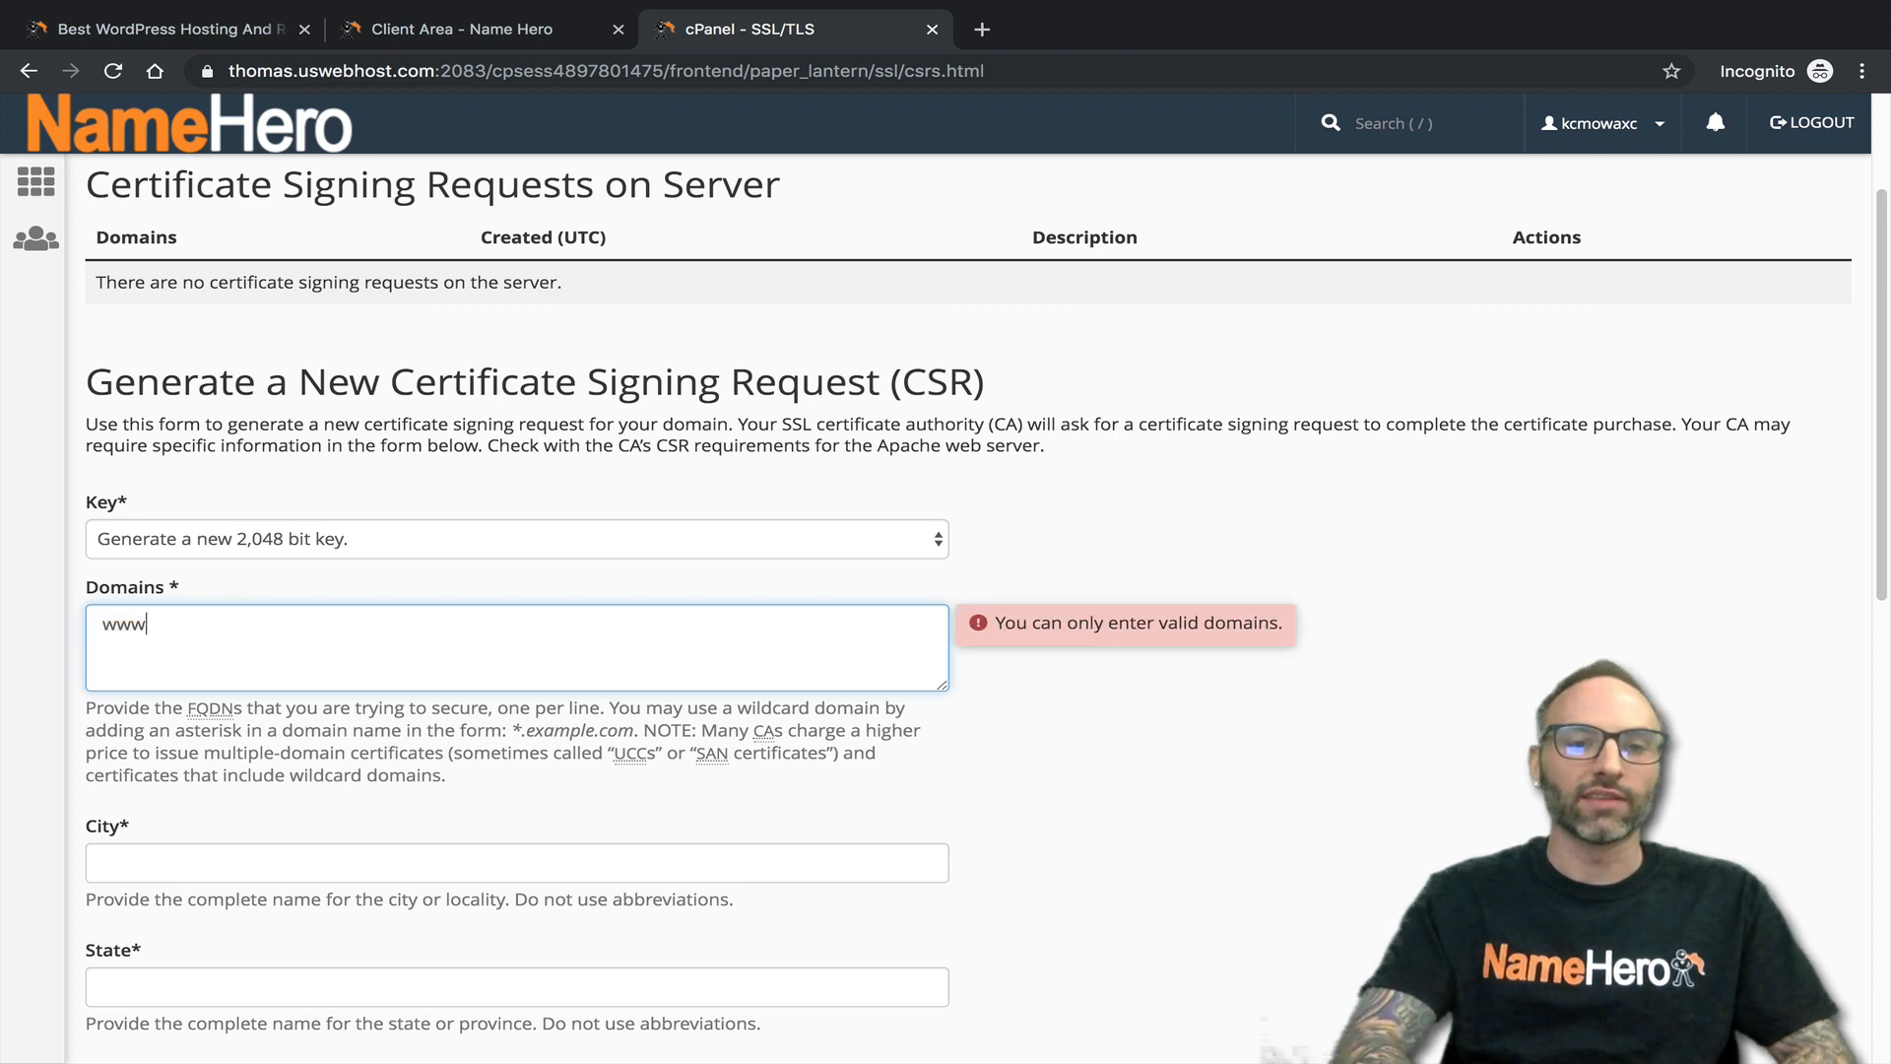
type(".kcmow")
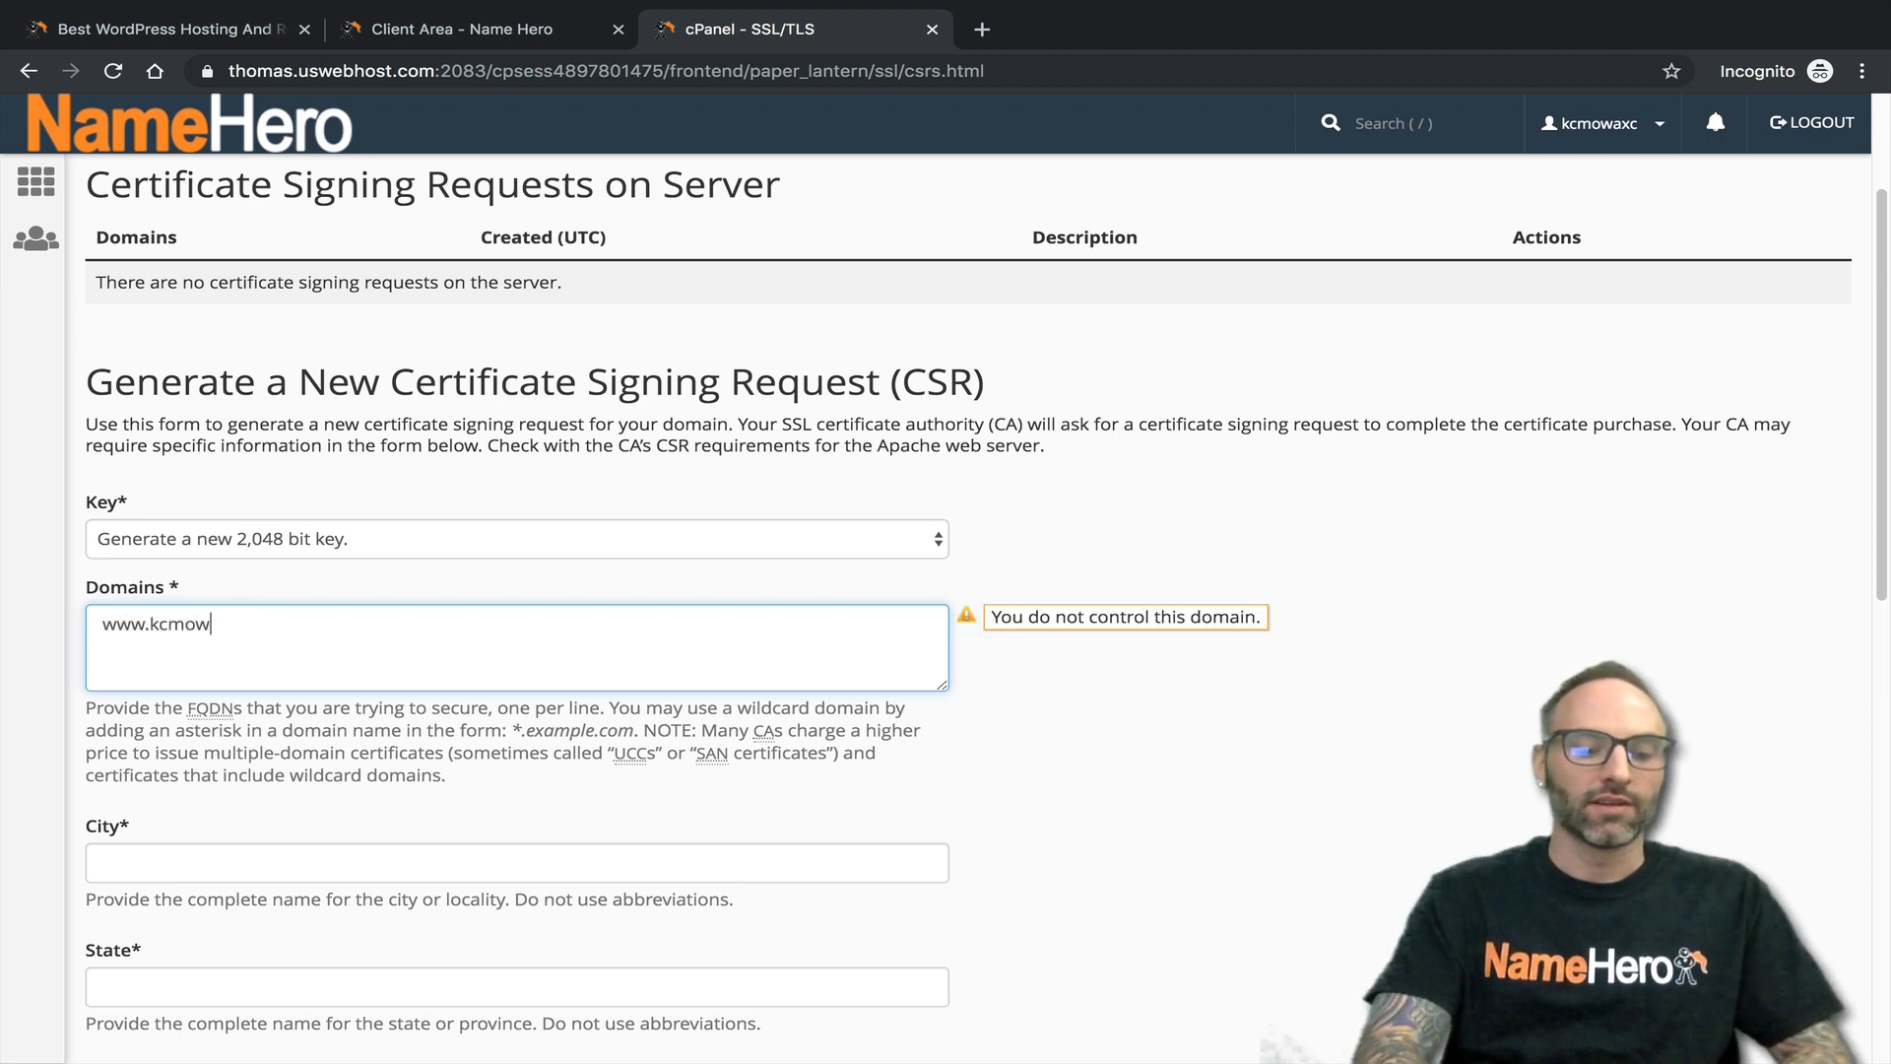
type("ax.com")
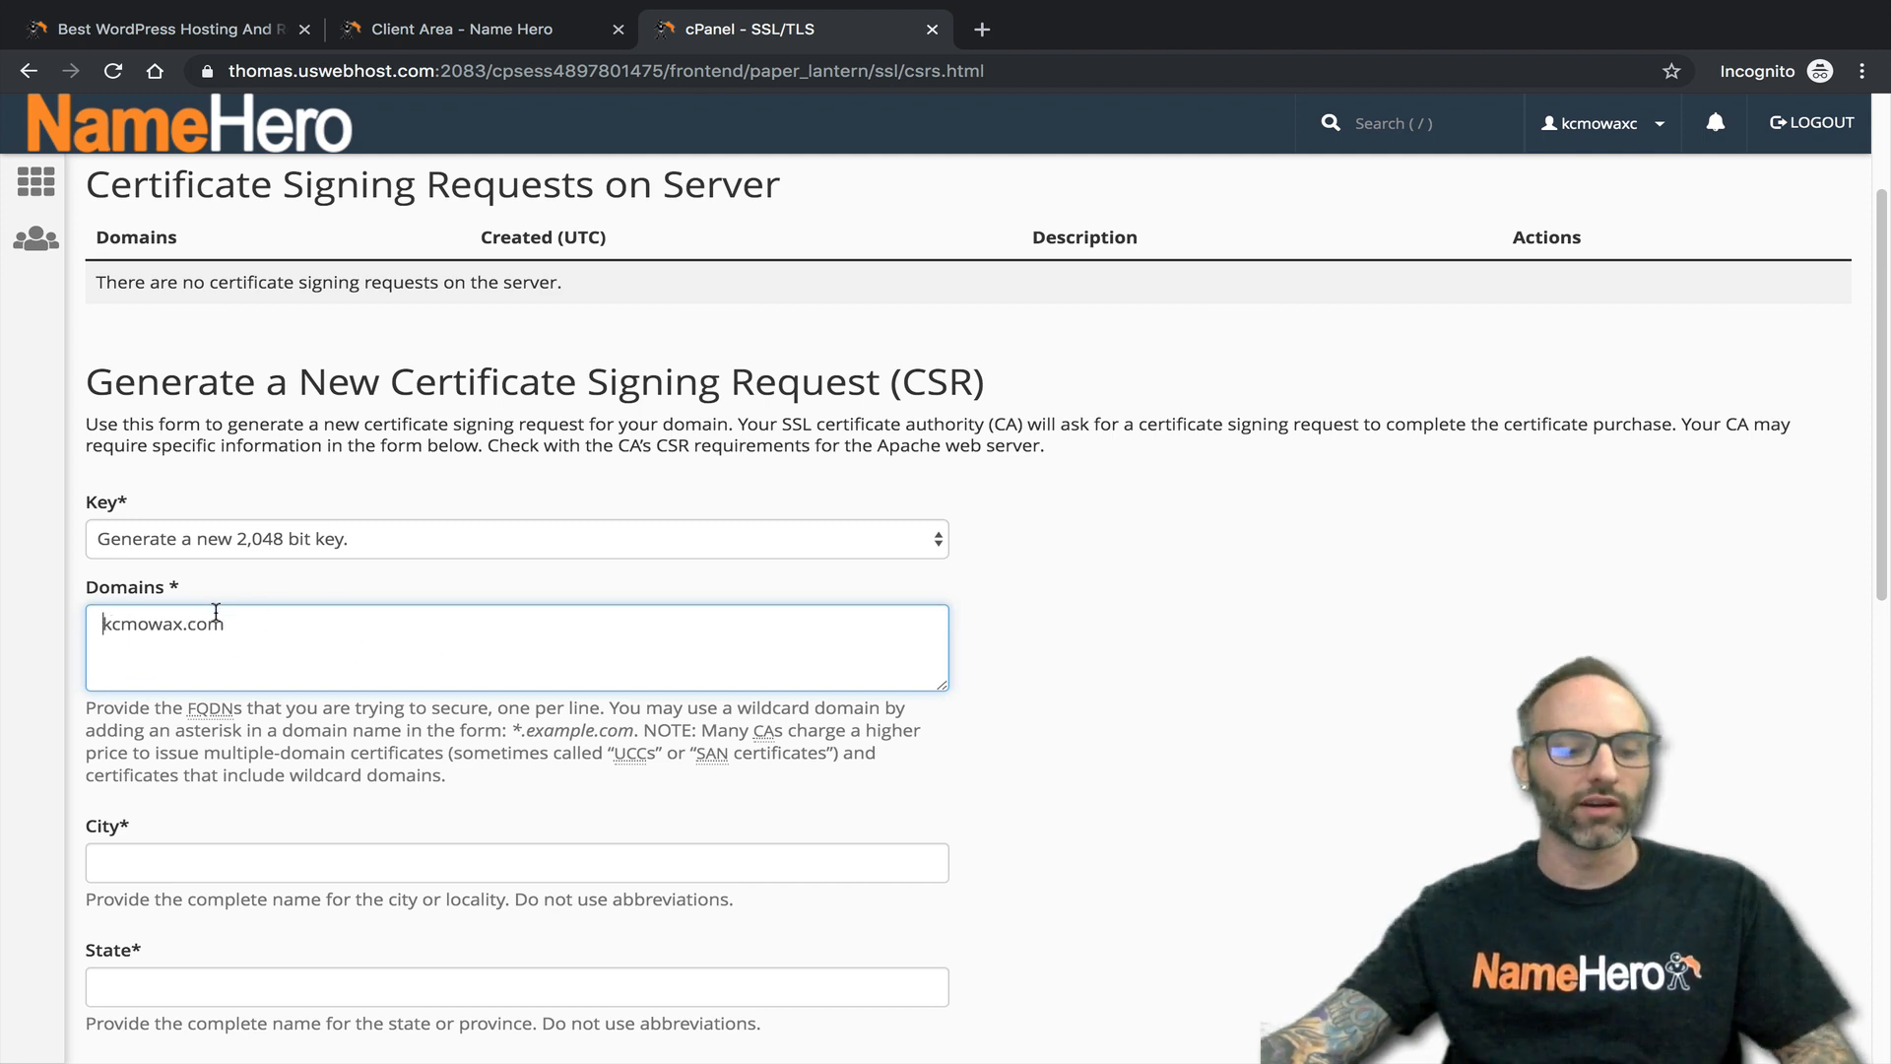
type("www.")
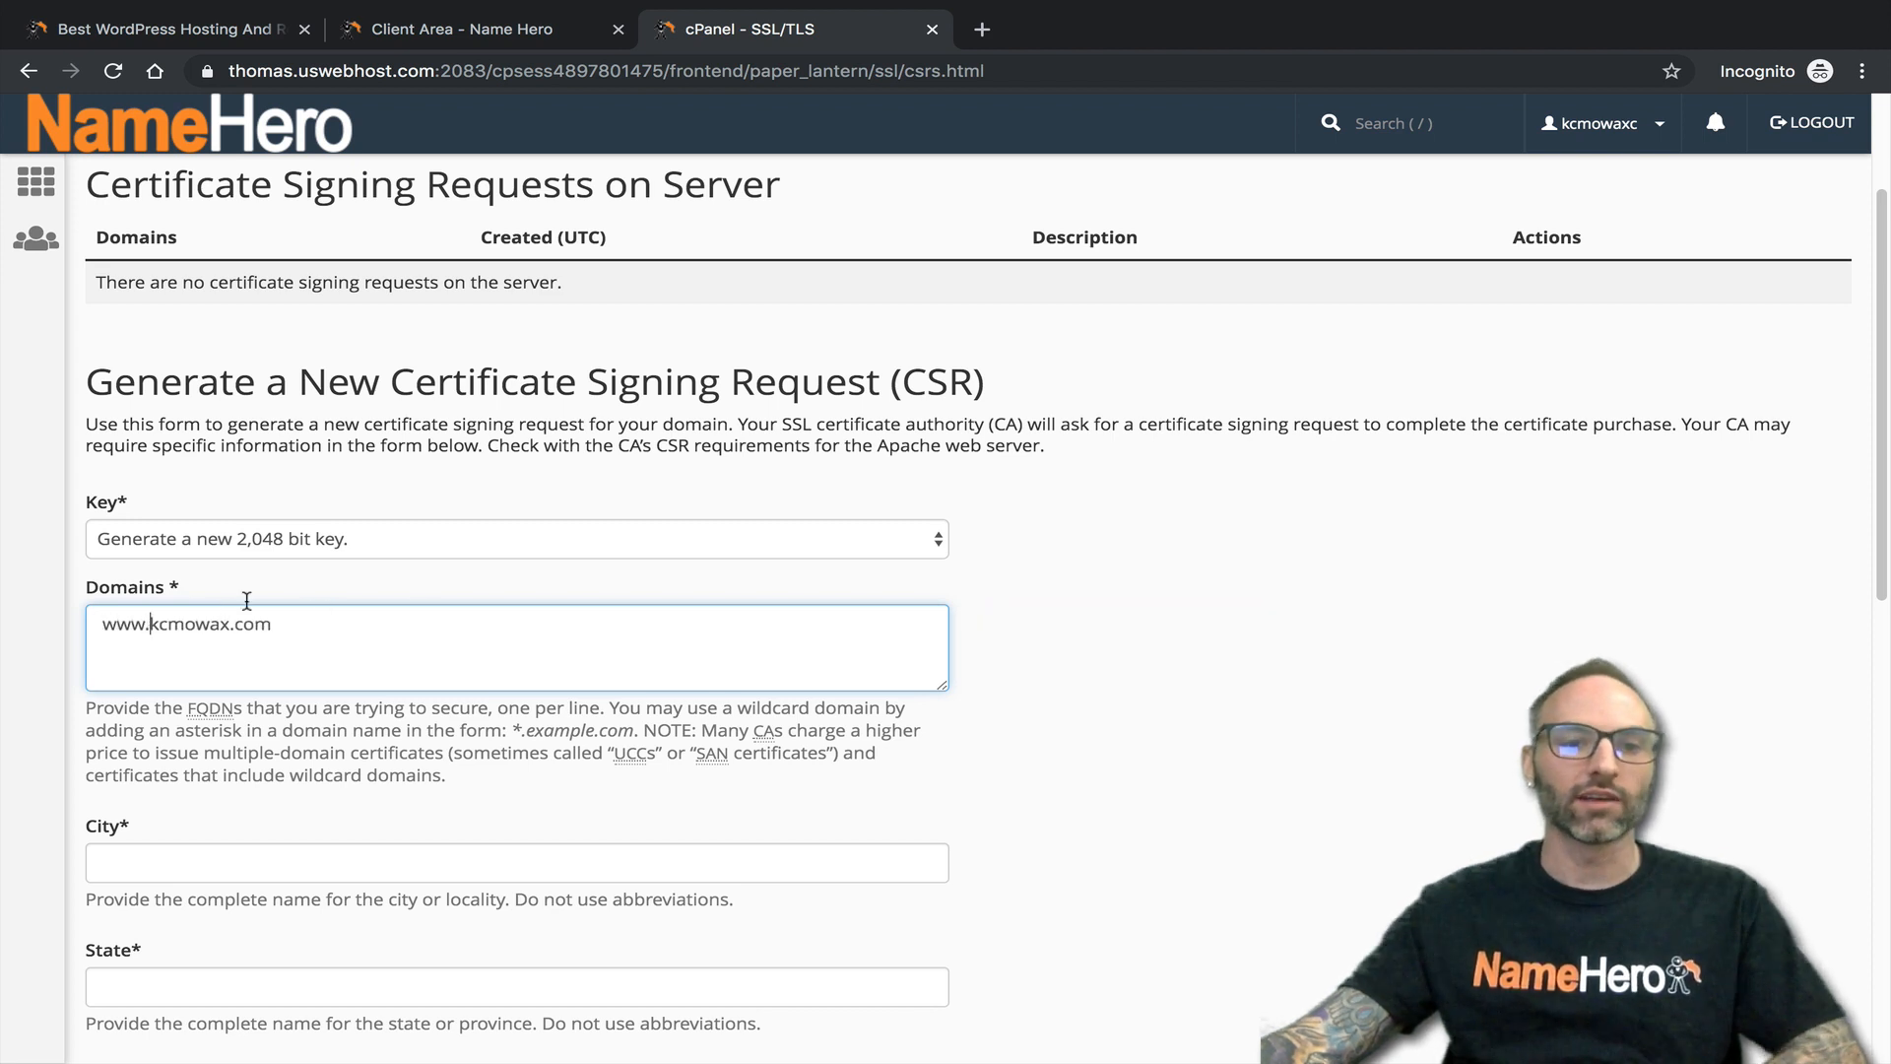
double_click(186, 625)
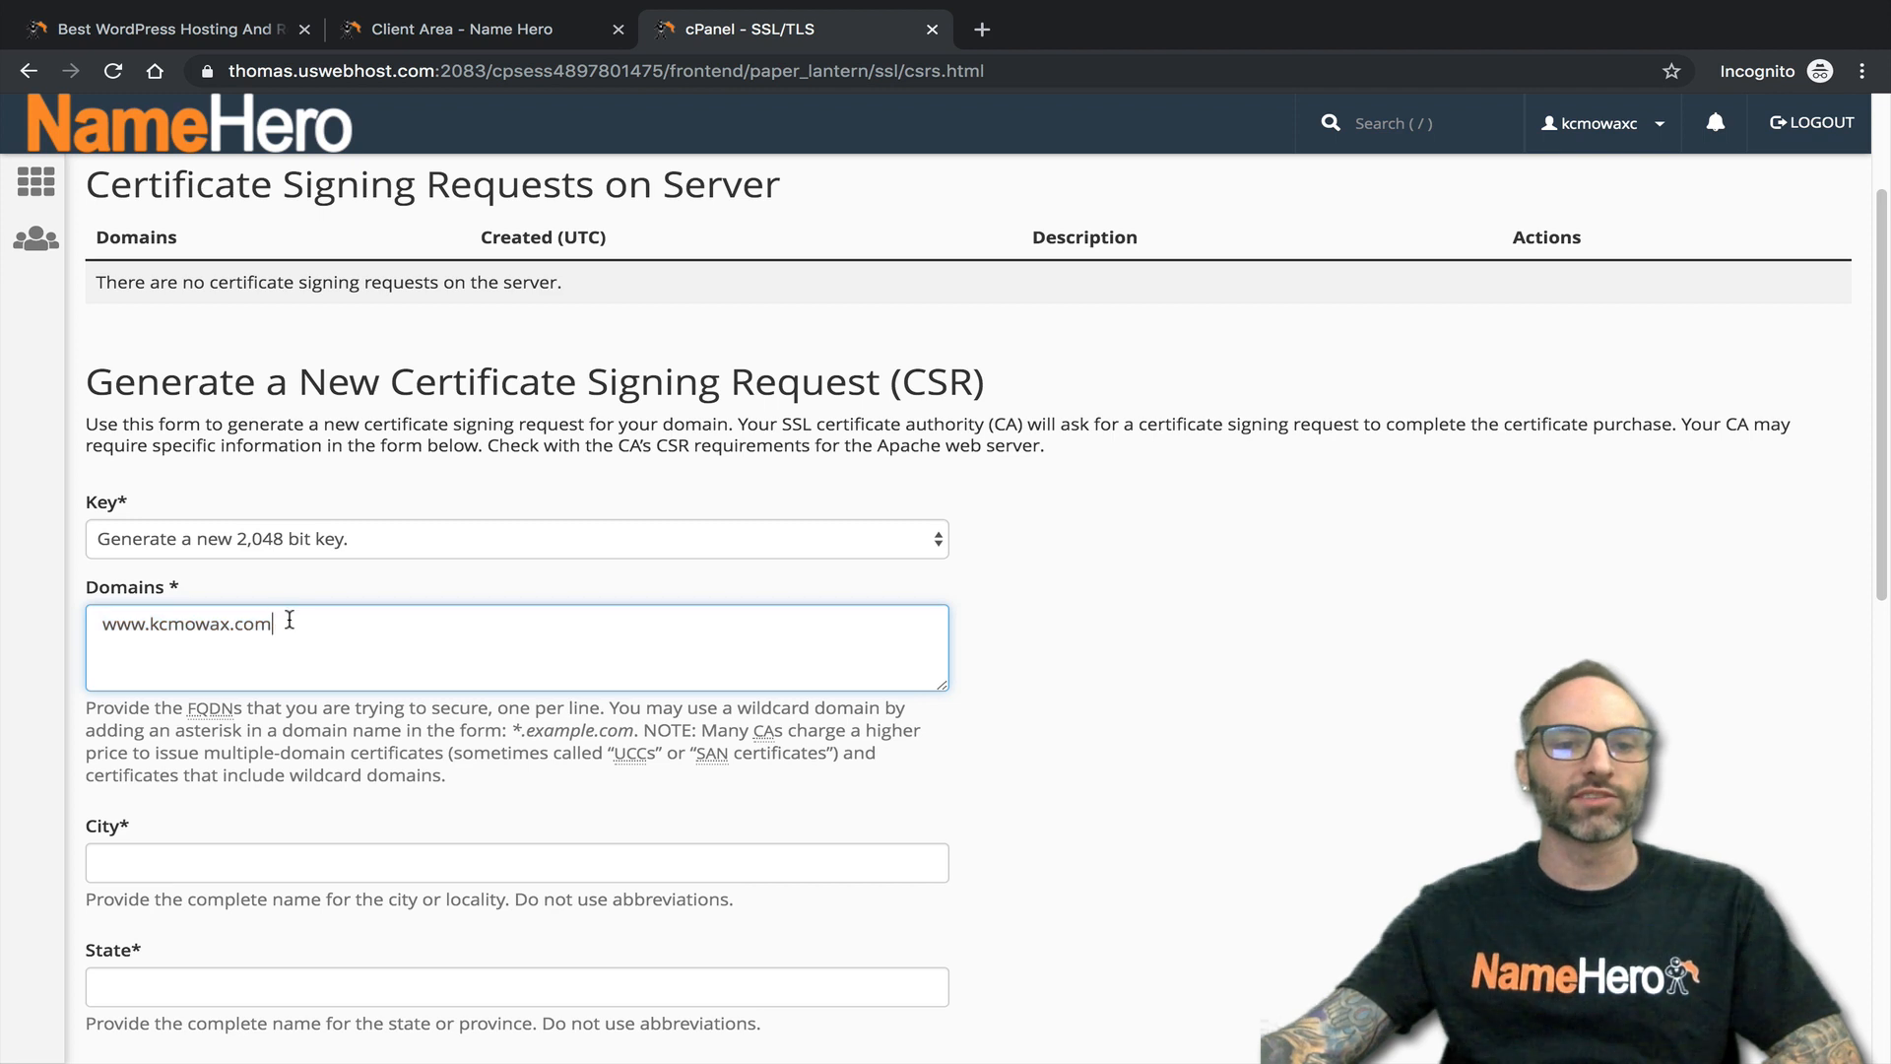
double_click(185, 625)
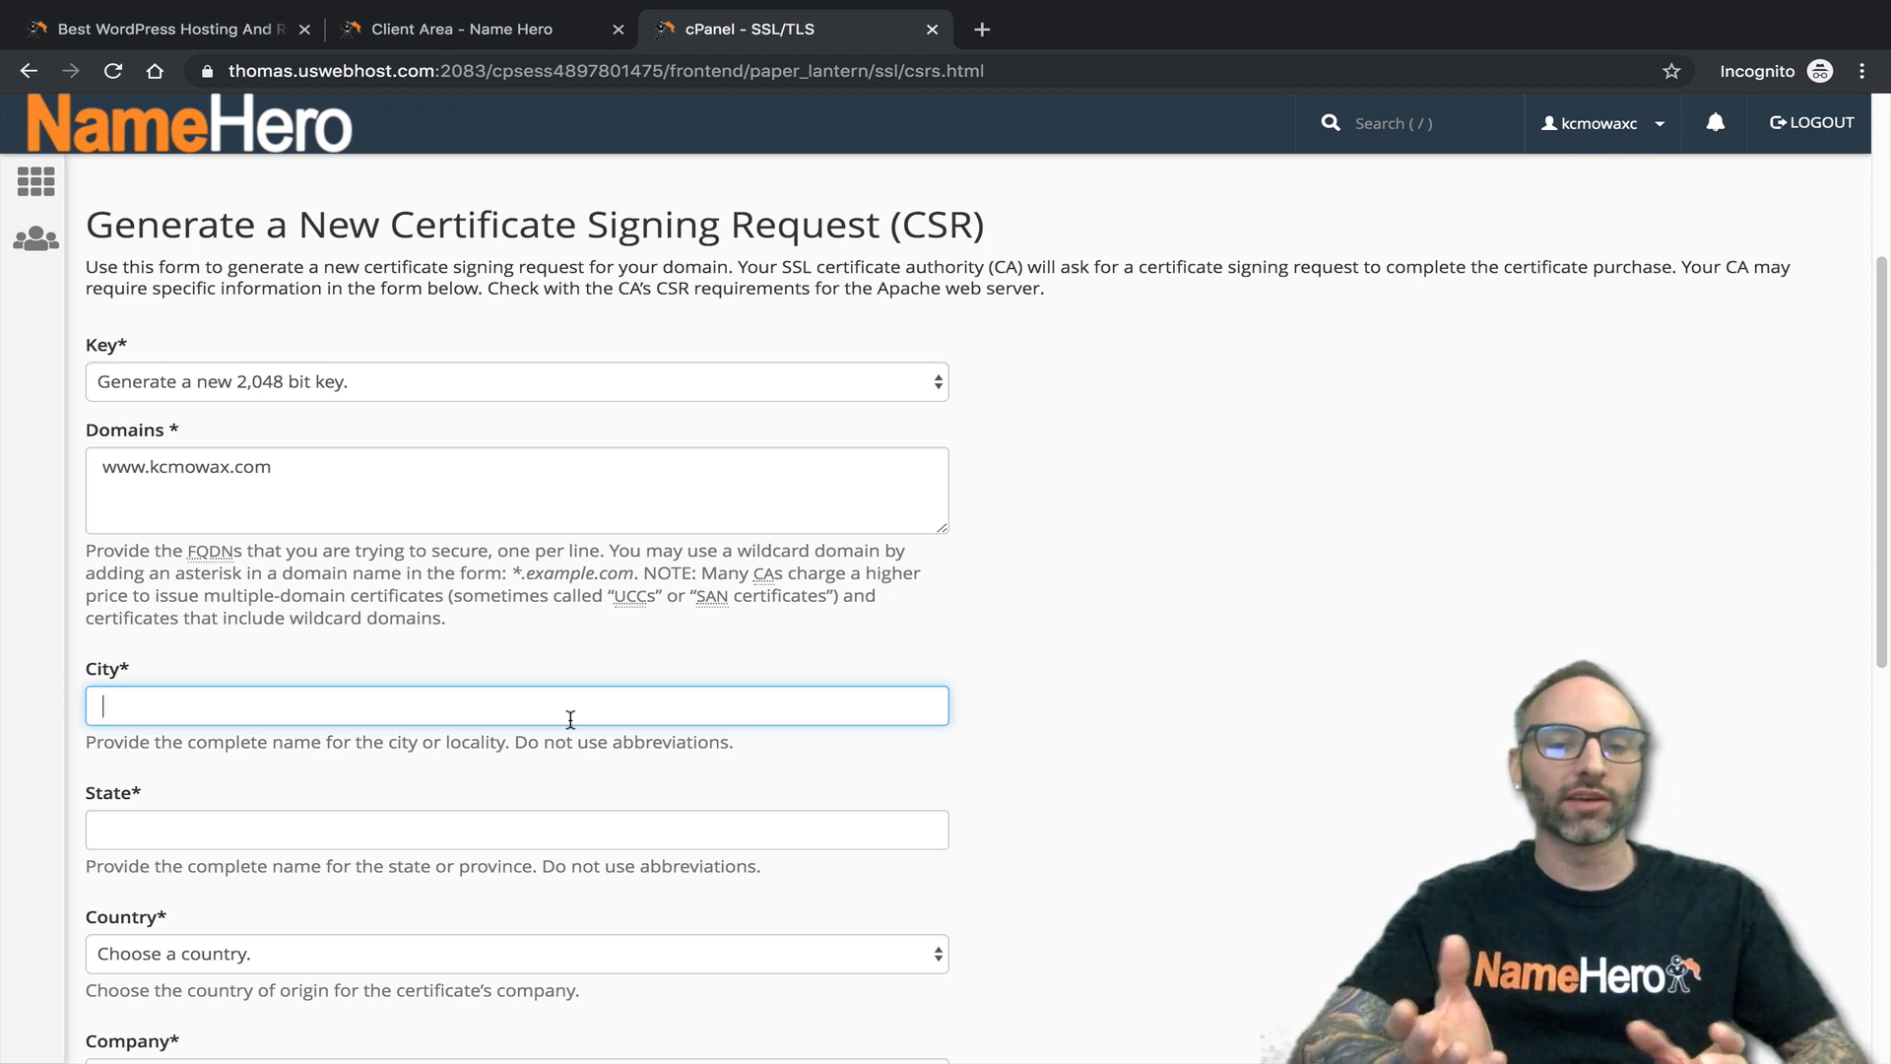
Fill in Kansas City, Missouri and US (United States) as the CSR's city, state and country
type("Kansas City")
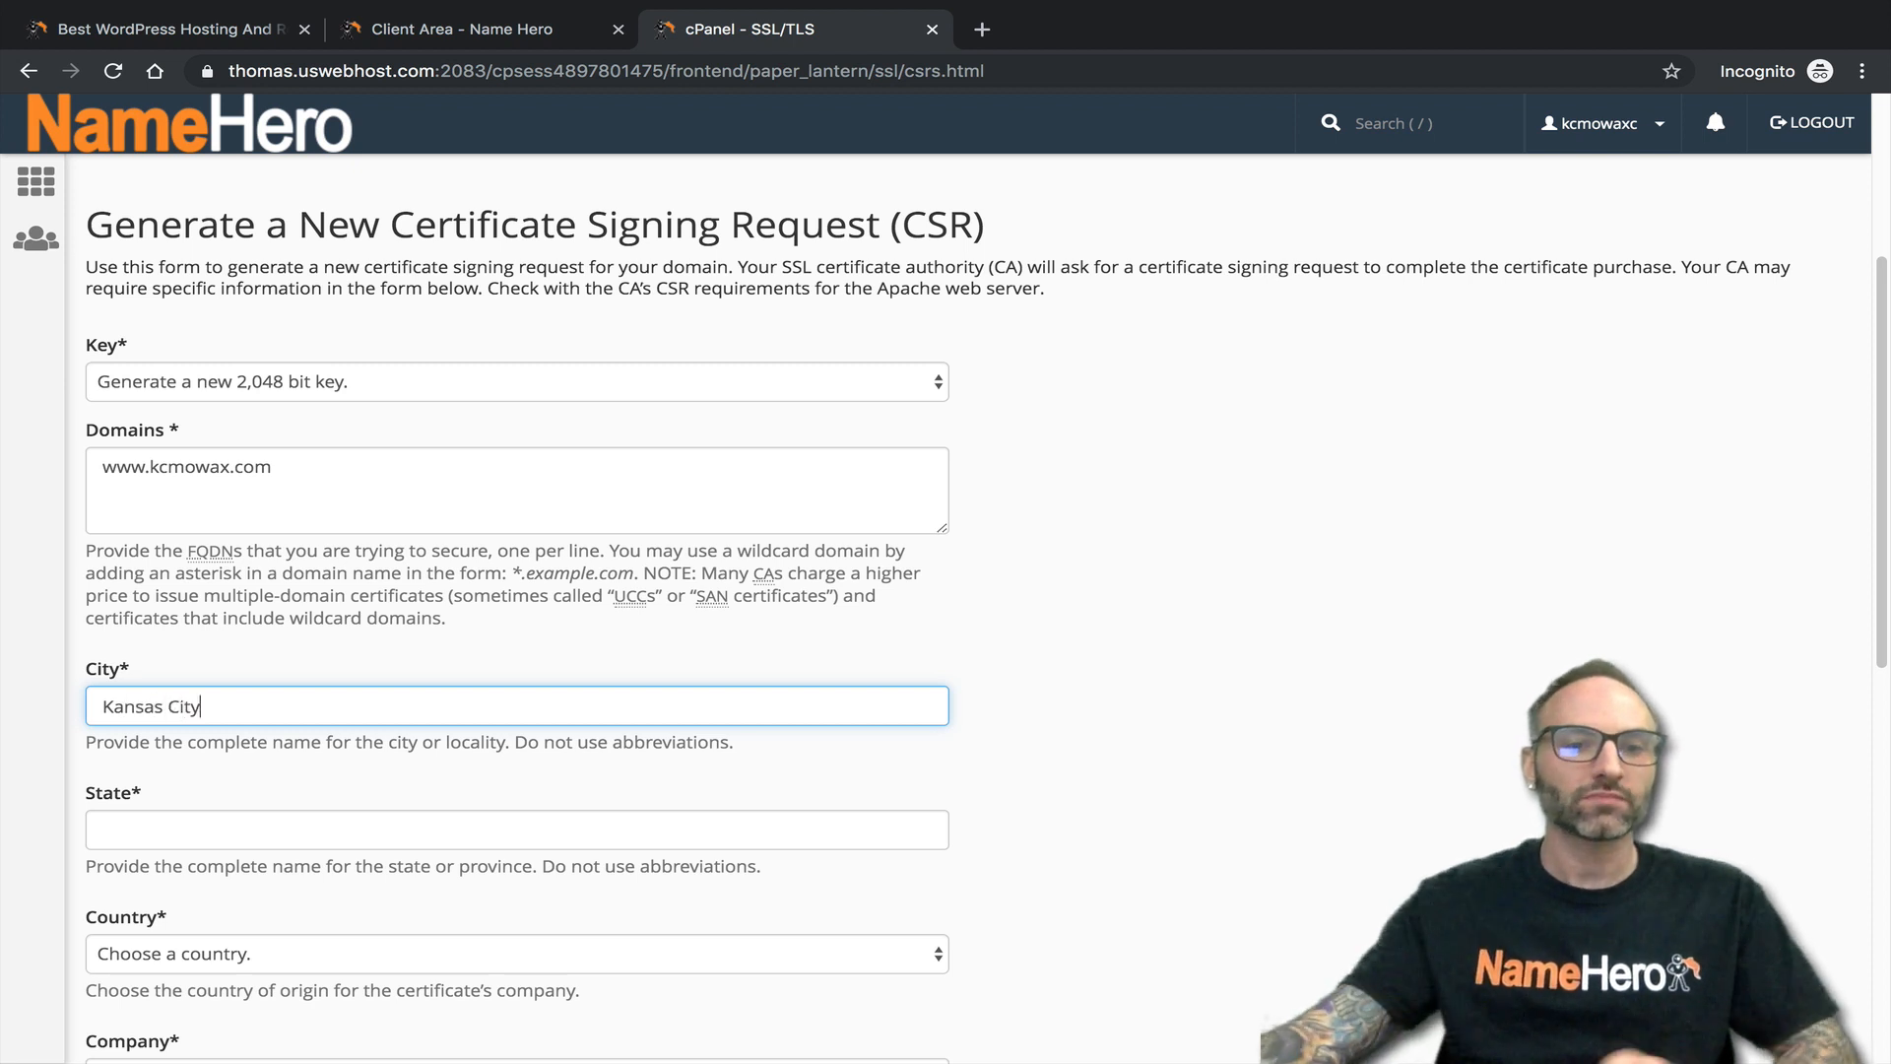
left_click(516, 829)
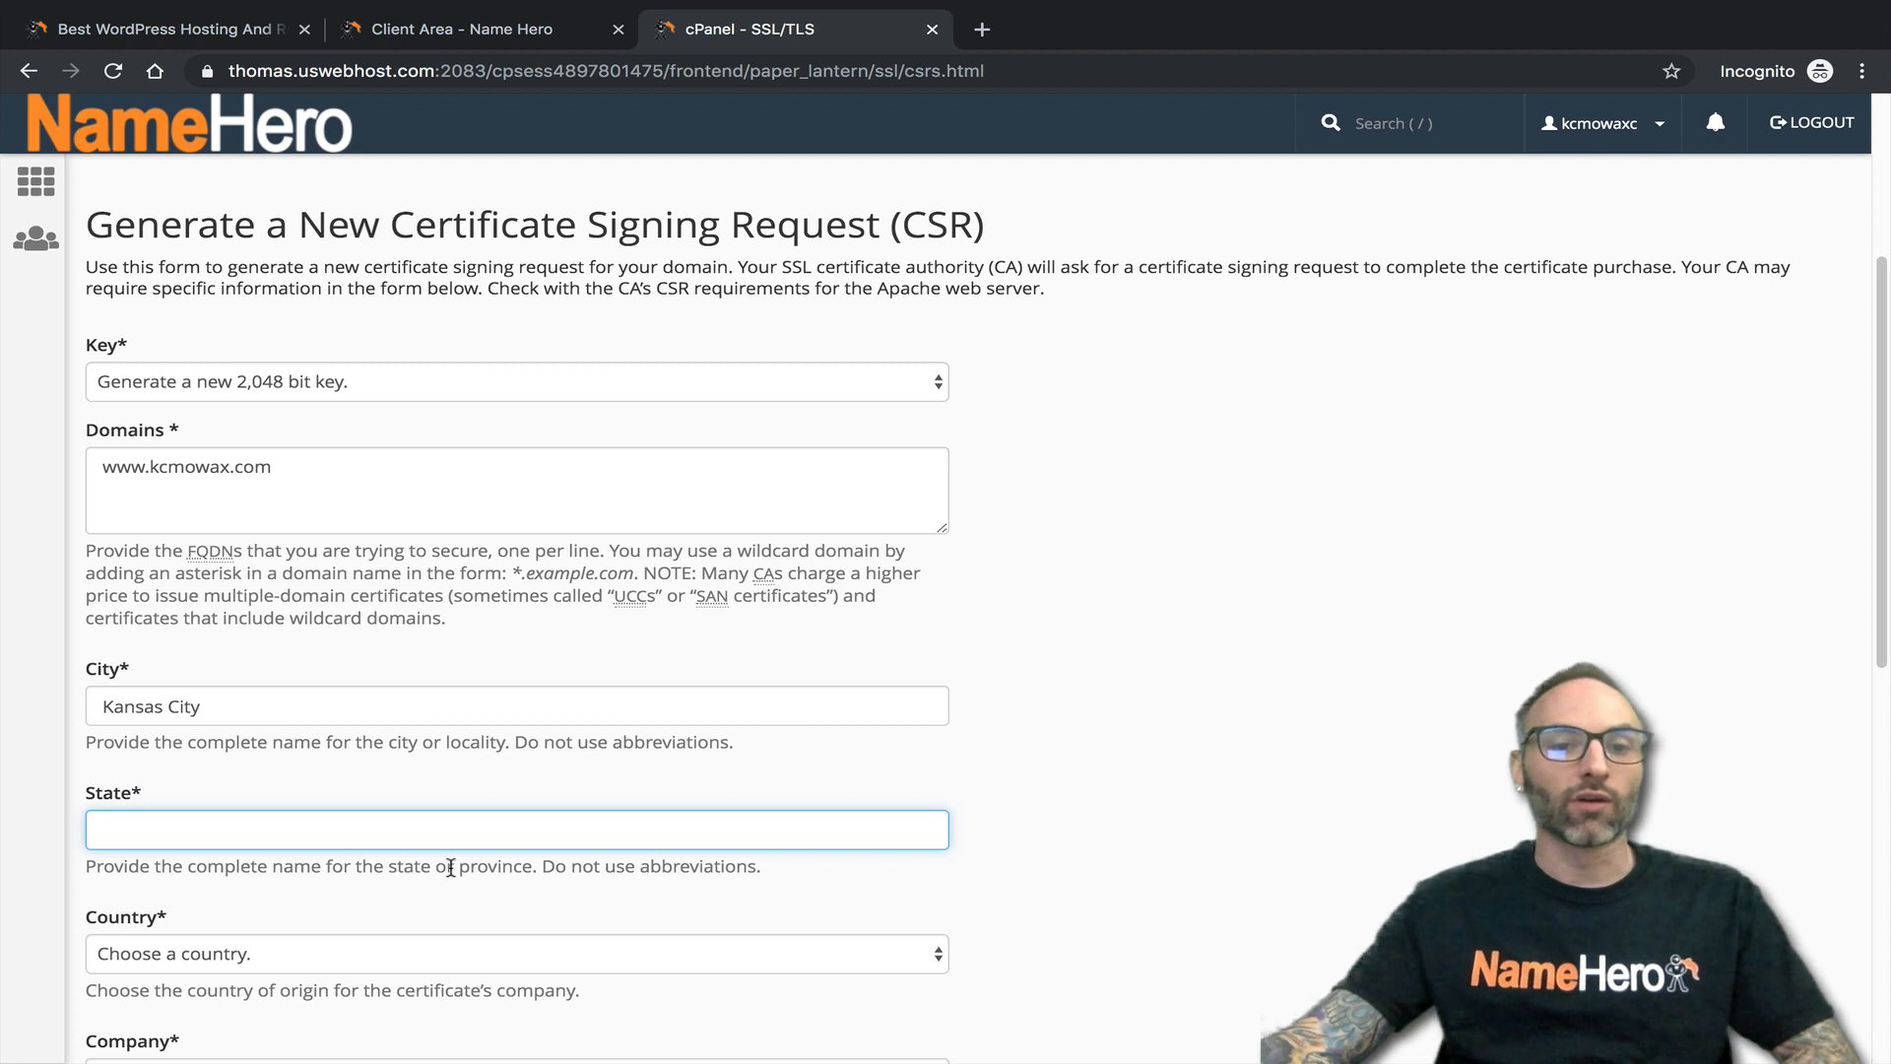
type("Mis")
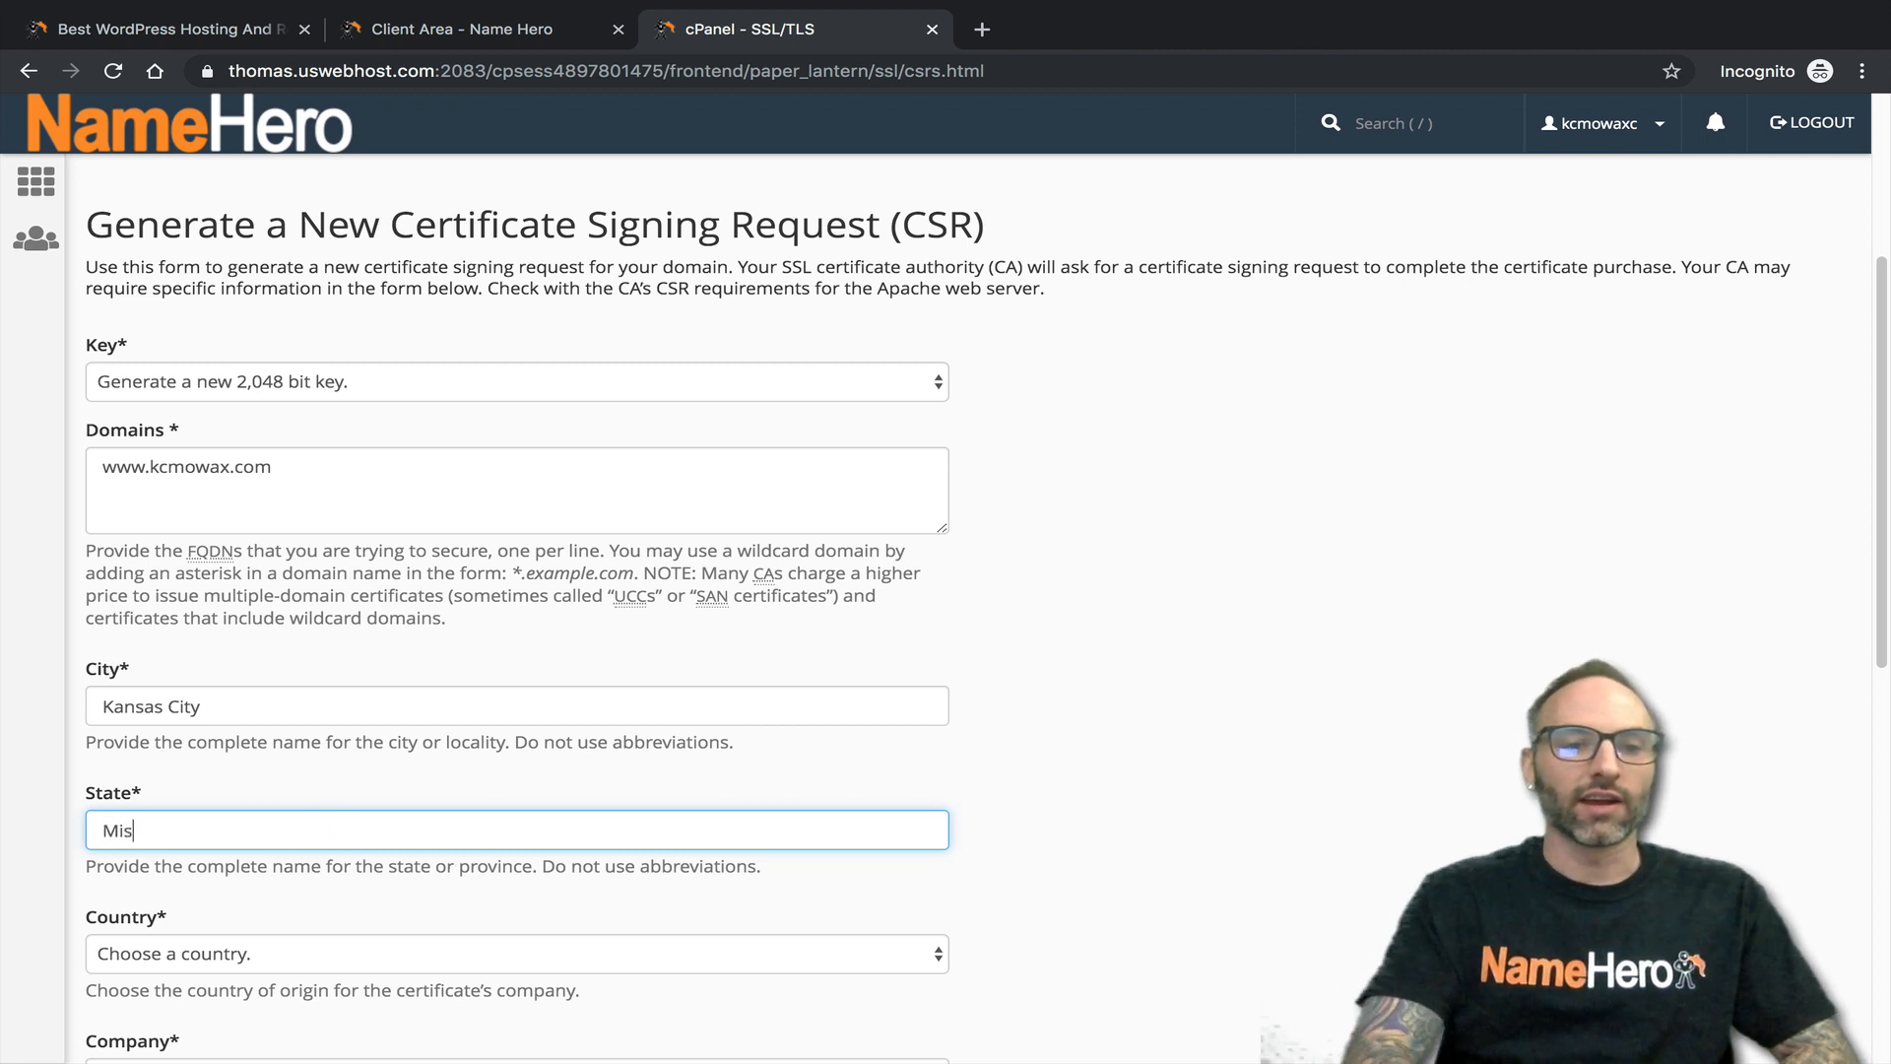
type("souri")
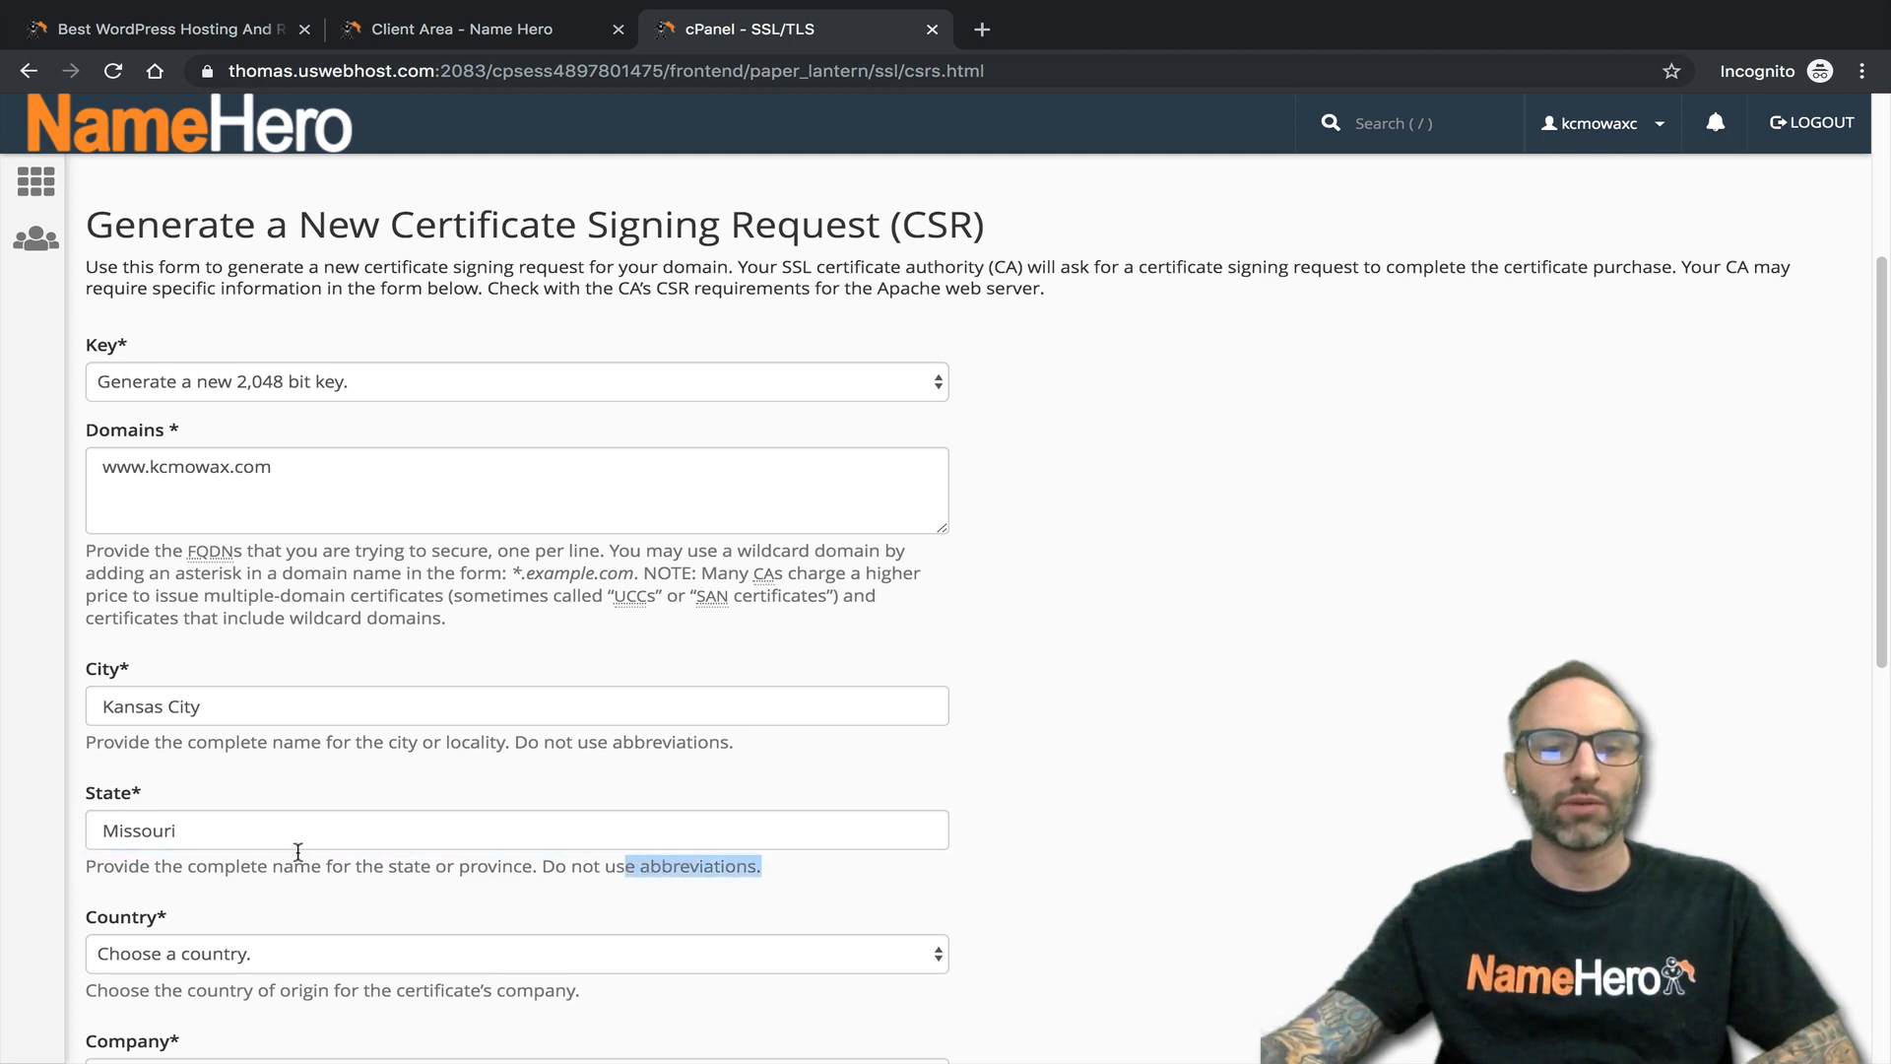
scroll("down", 3)
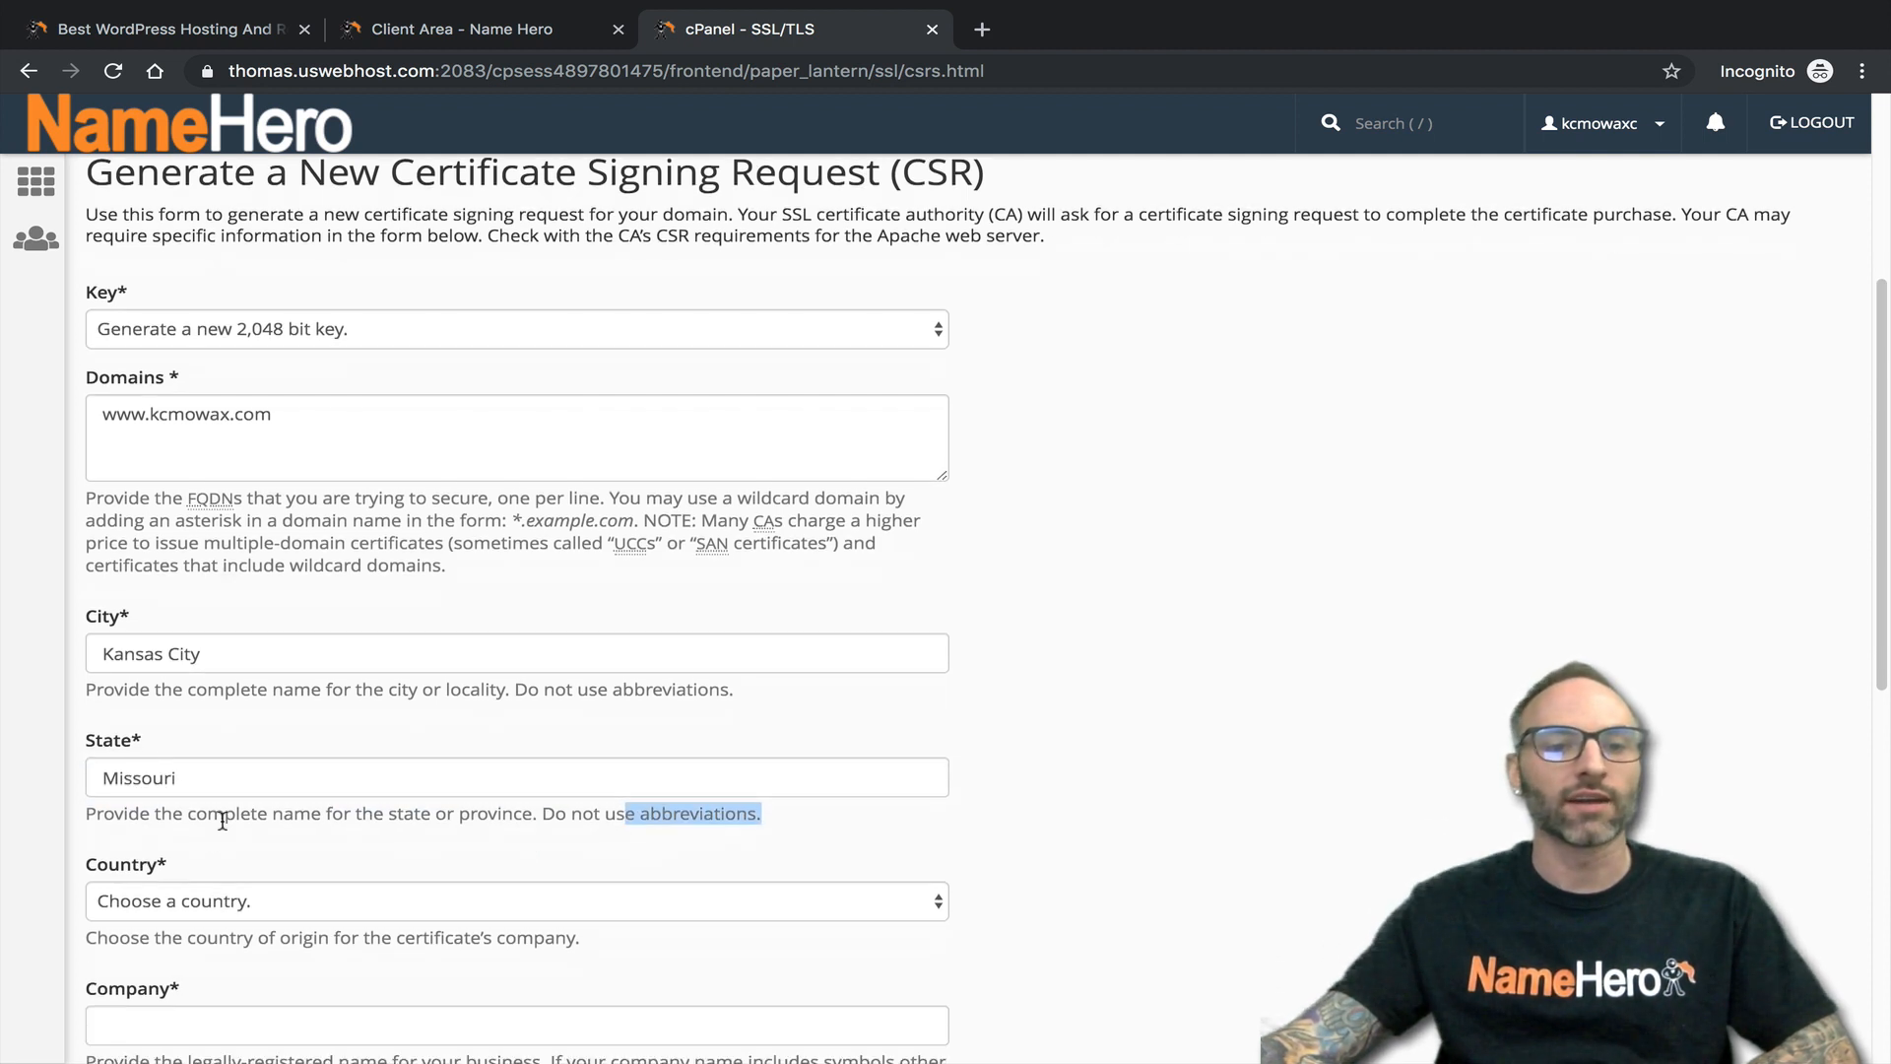
left_click(516, 901)
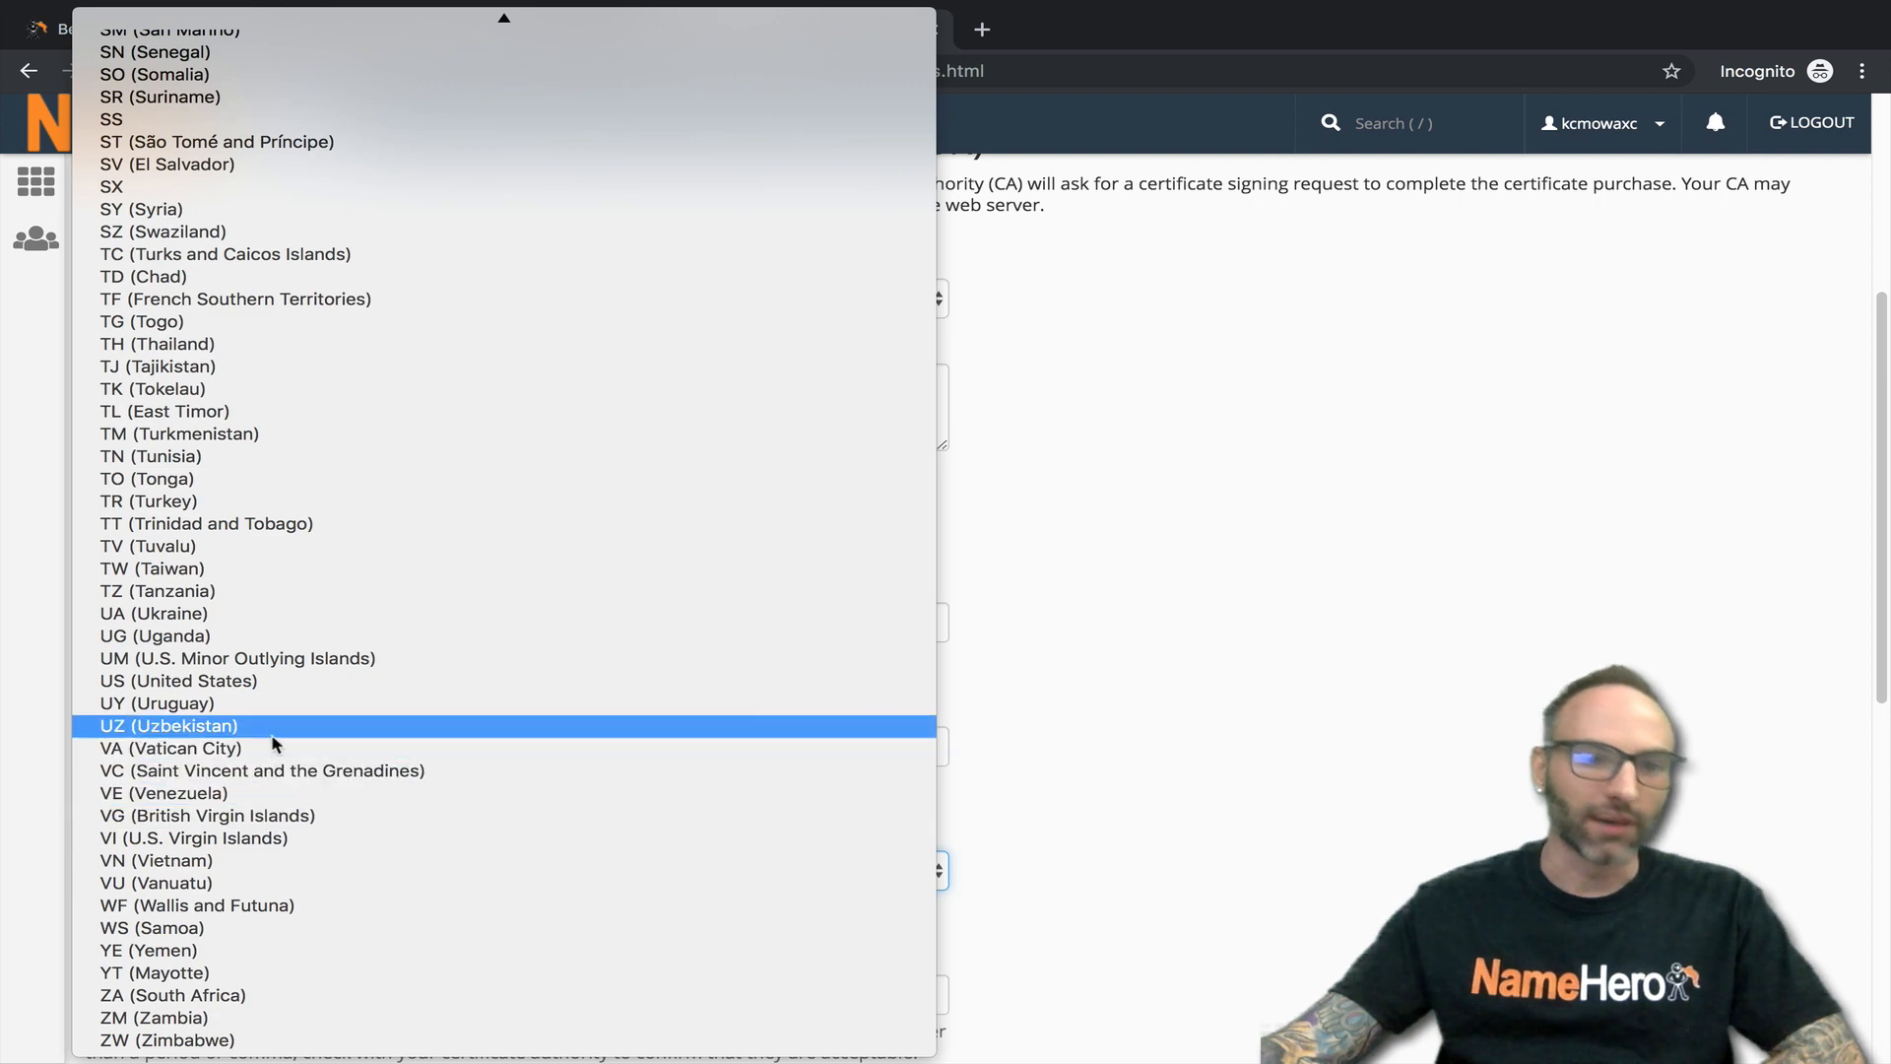
left_click(177, 679)
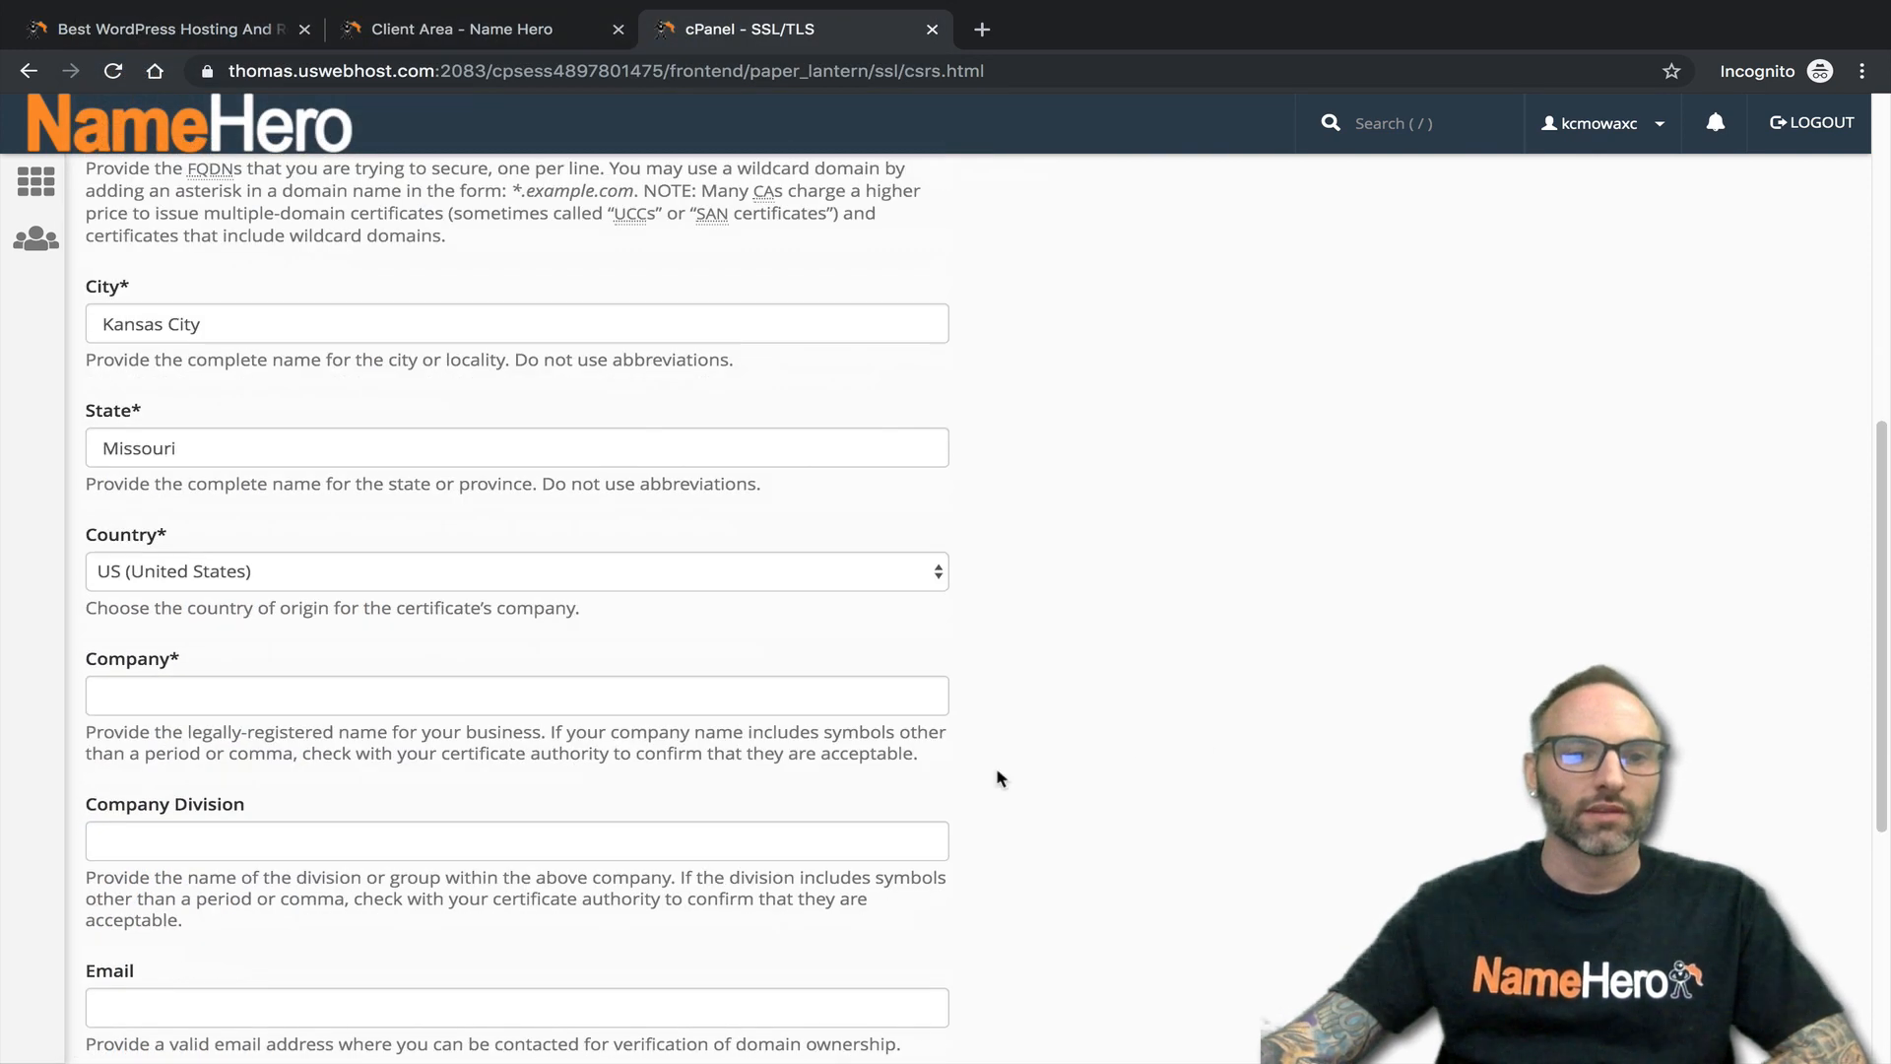
Enter NameHero, LLC as company and NameHero.com as company division
left_click(516, 696)
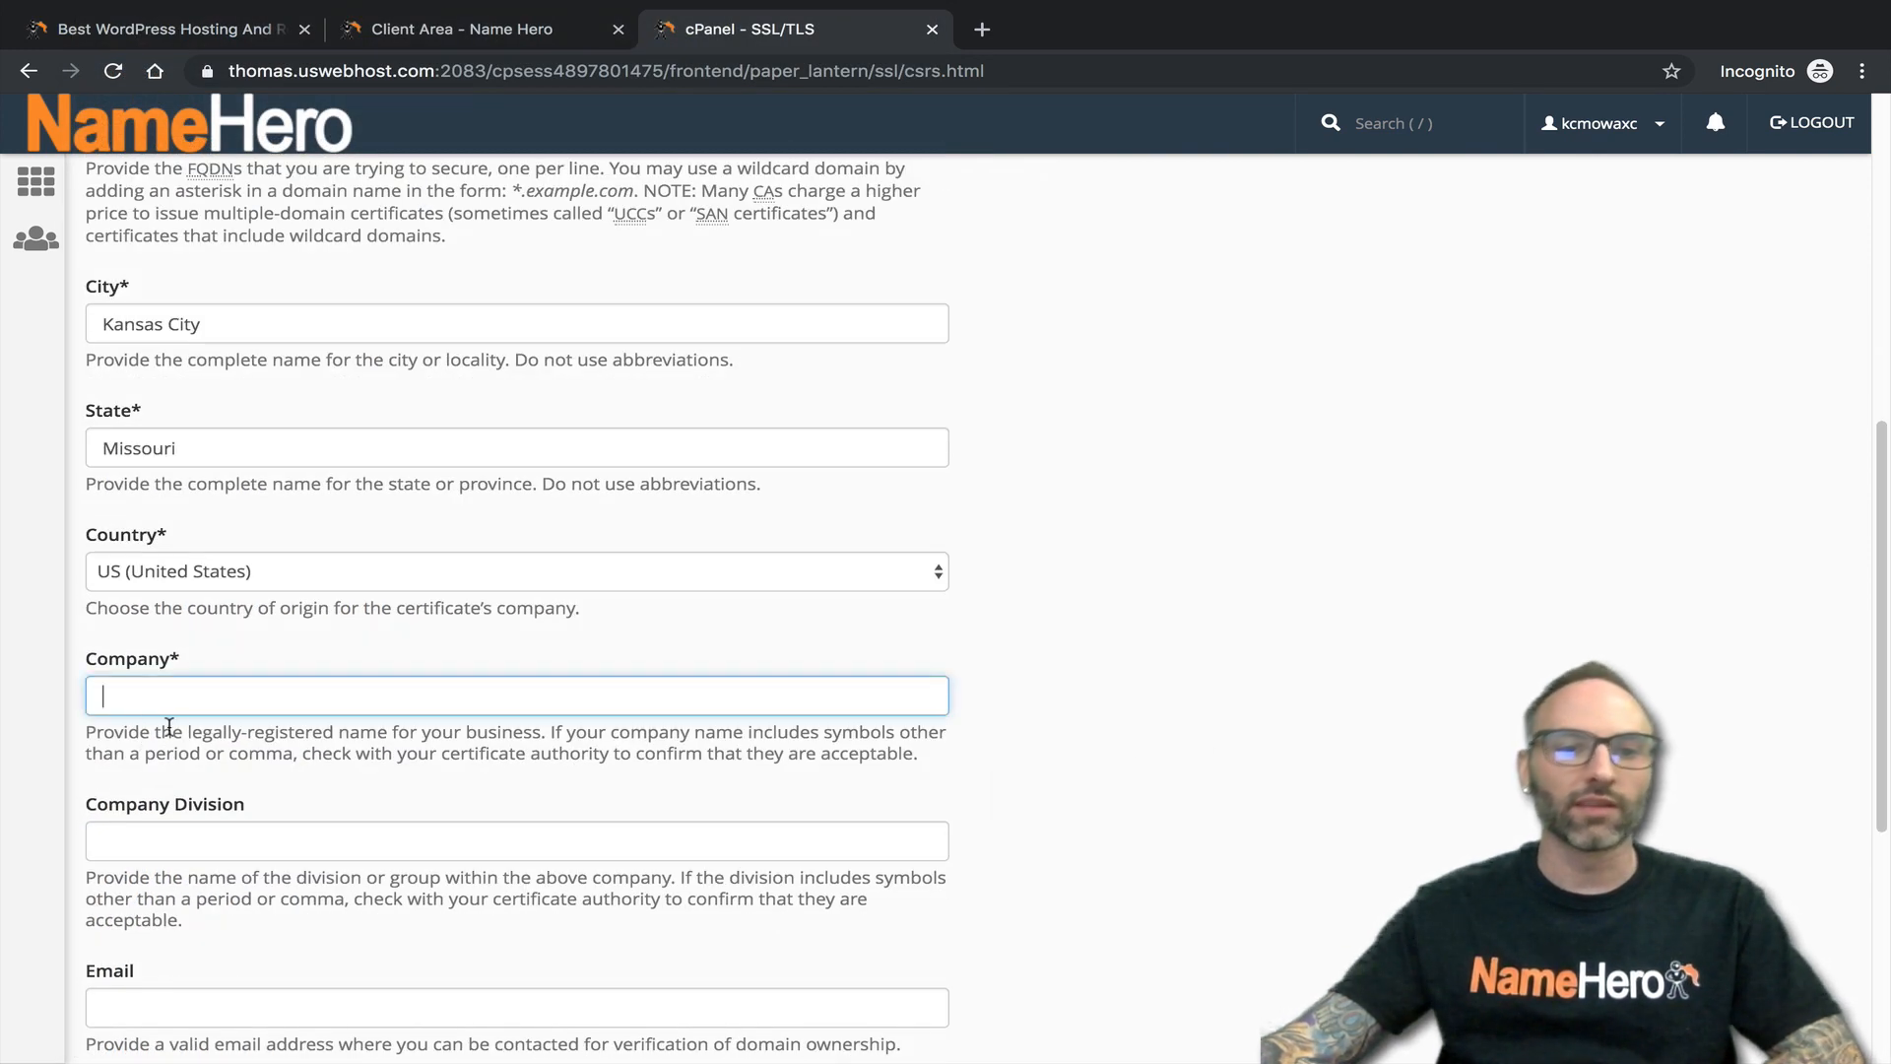
mouse_move(636, 731)
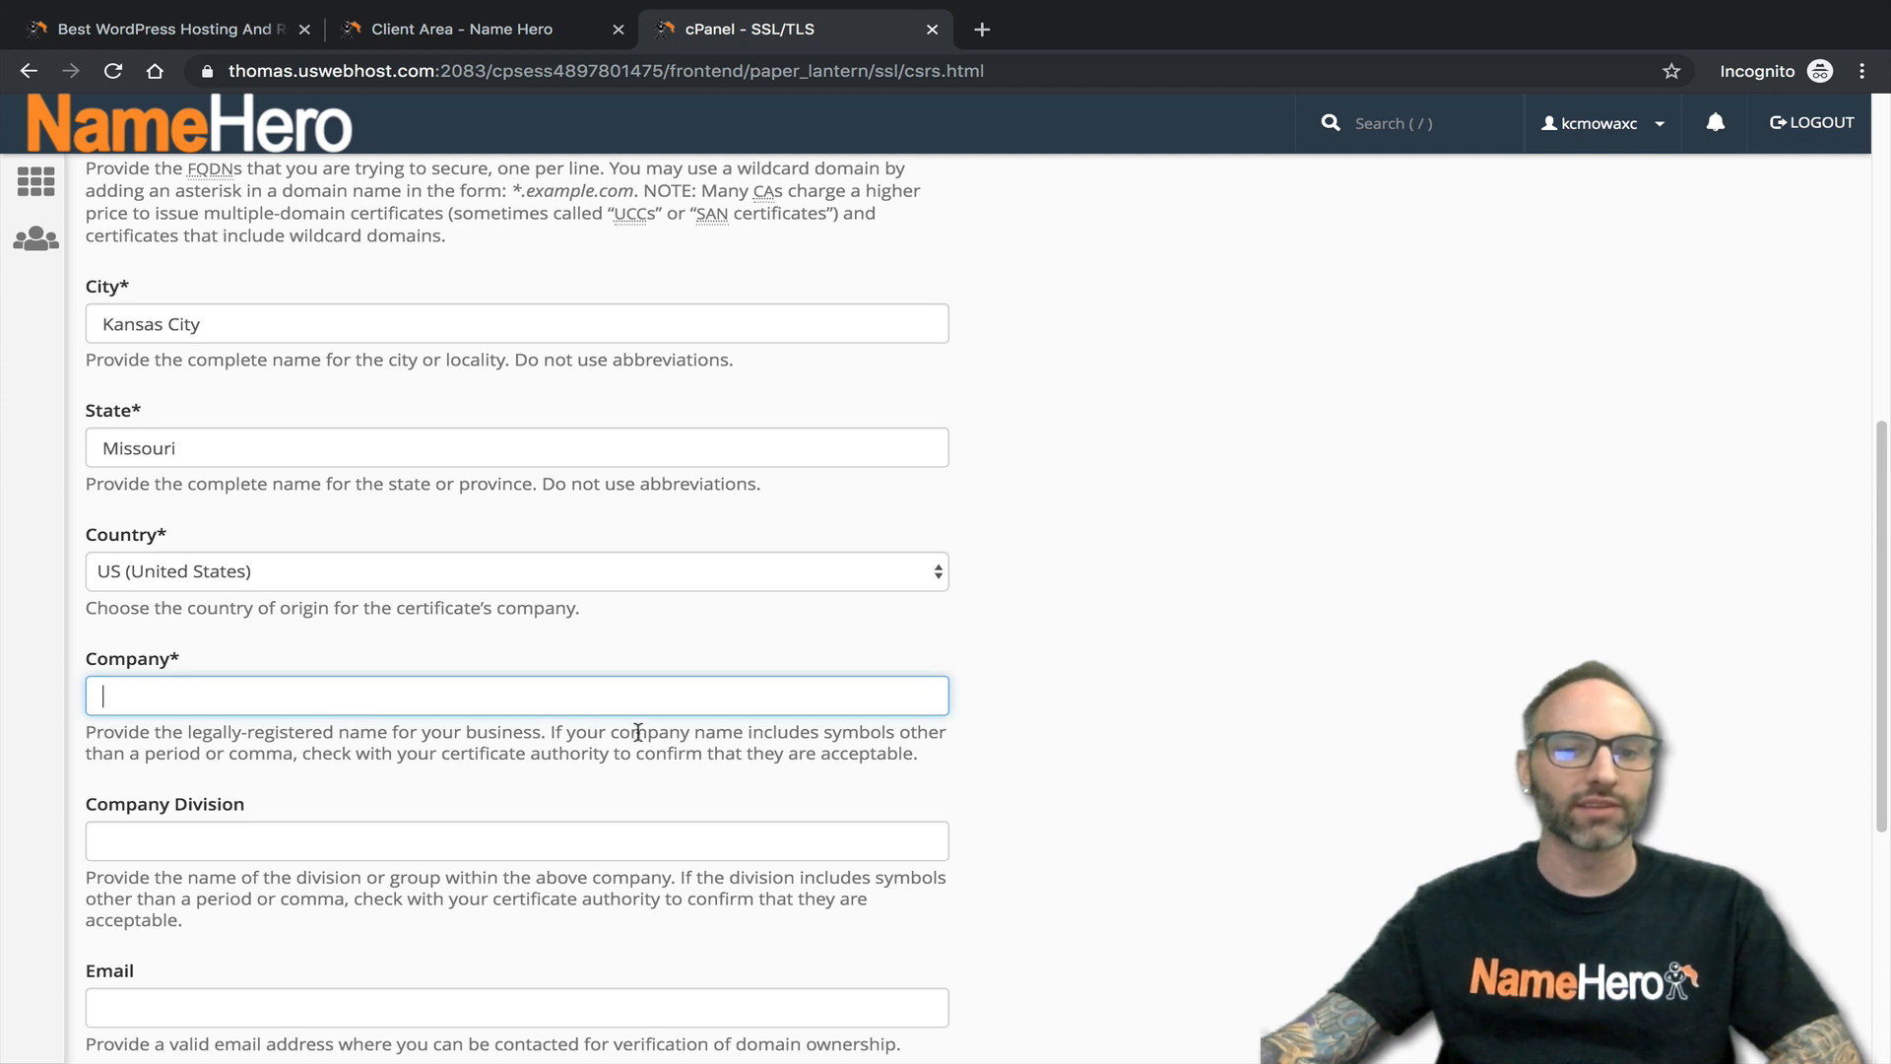
mouse_move(893, 727)
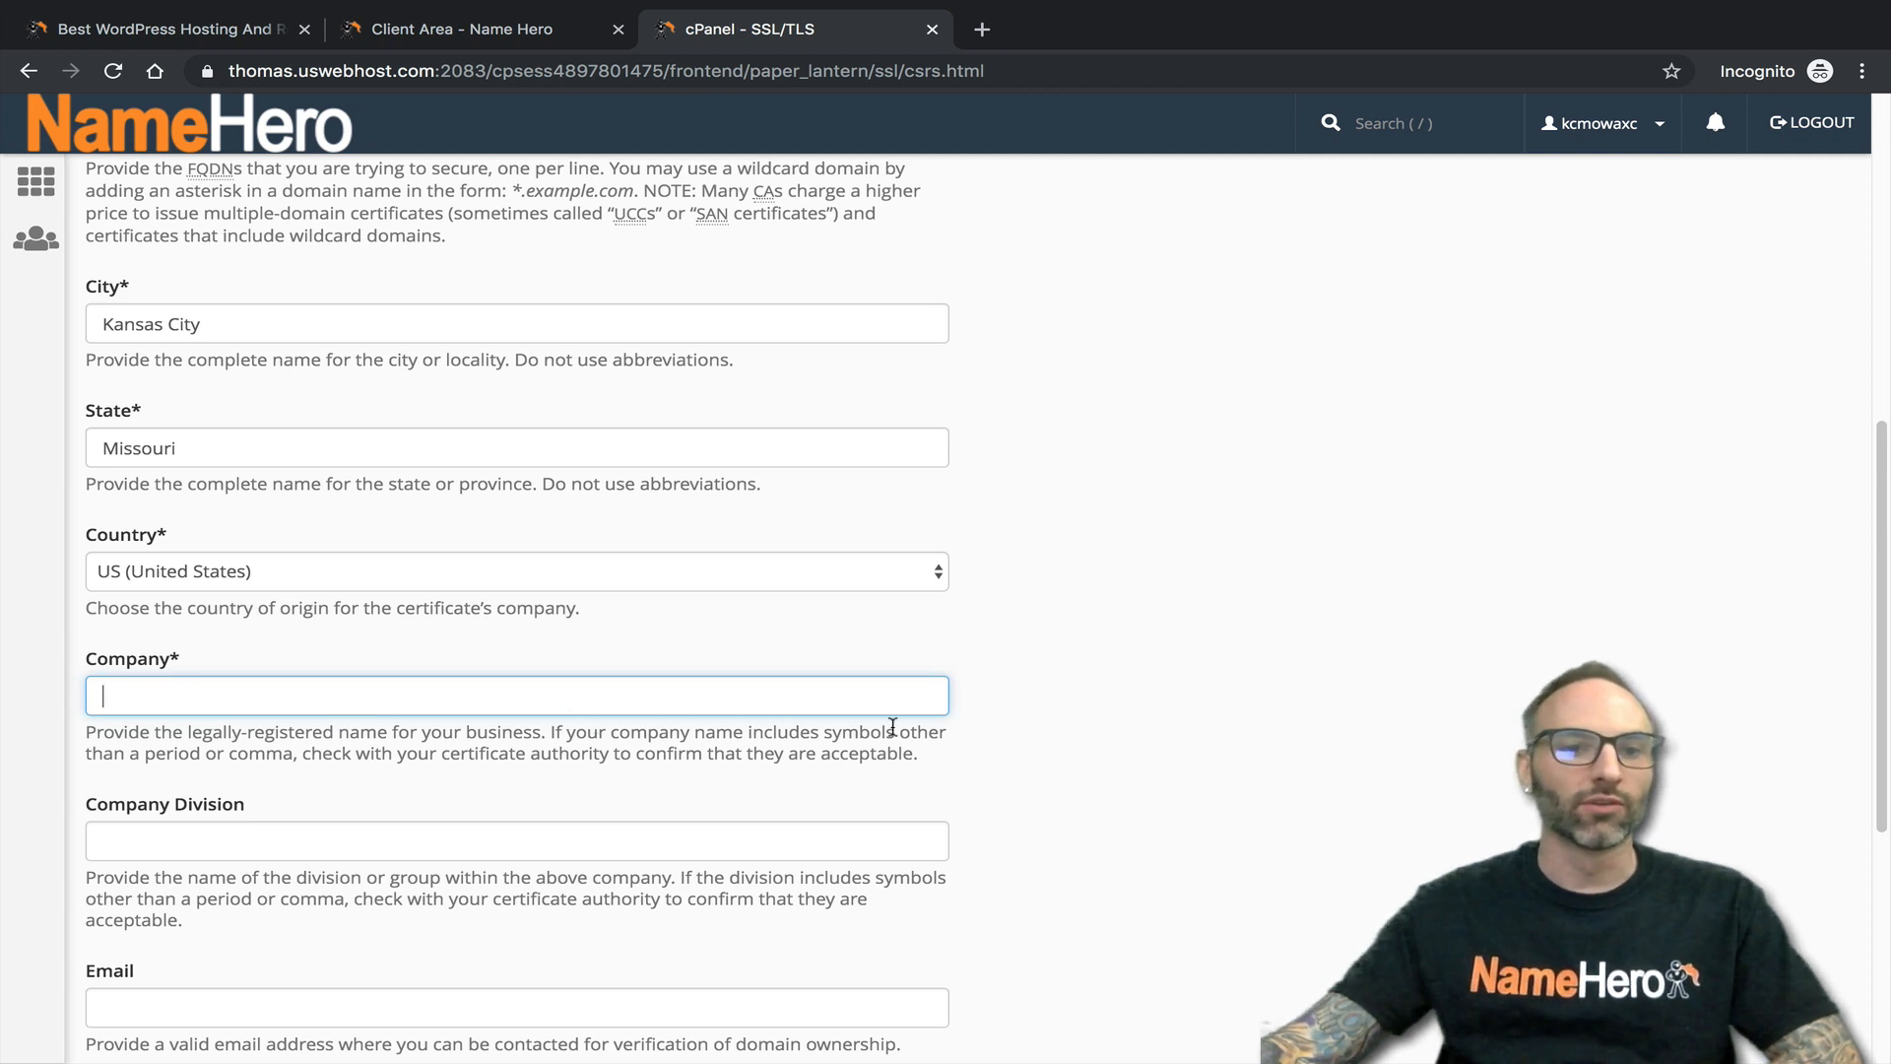
mouse_move(449, 757)
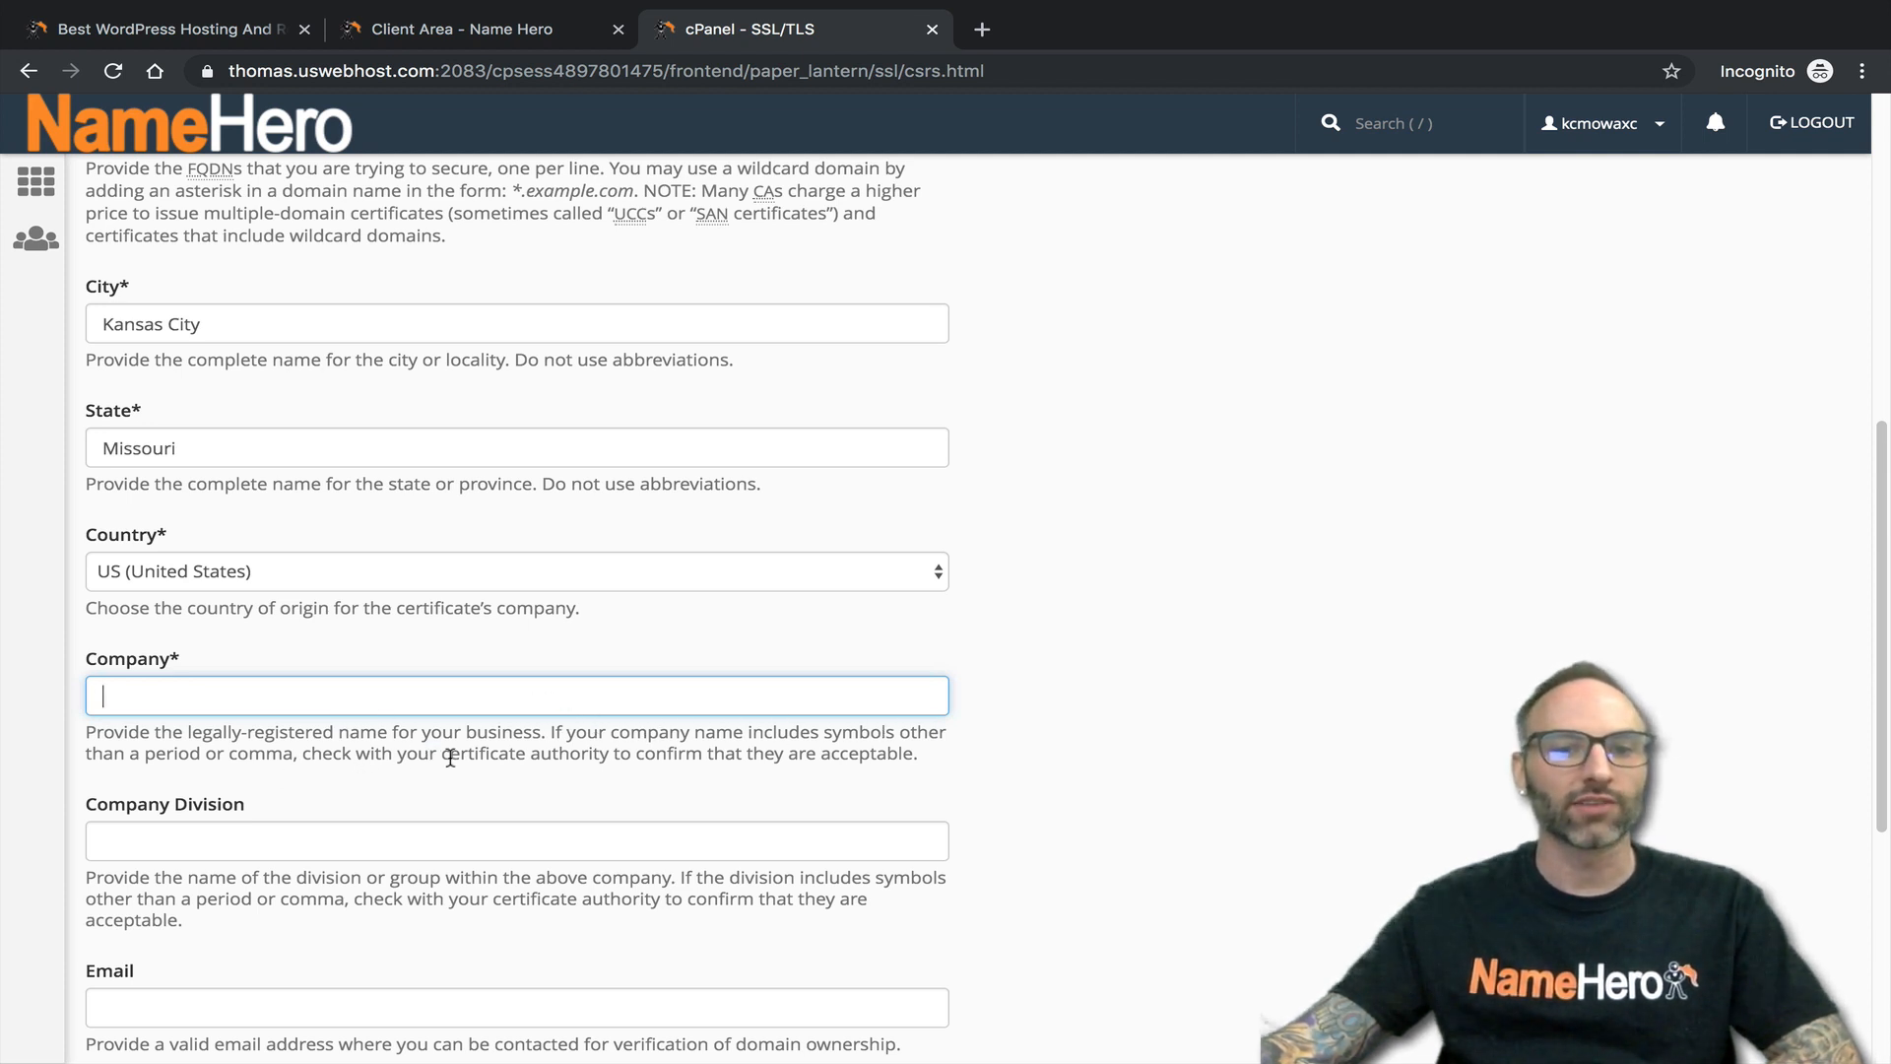
mouse_move(620, 796)
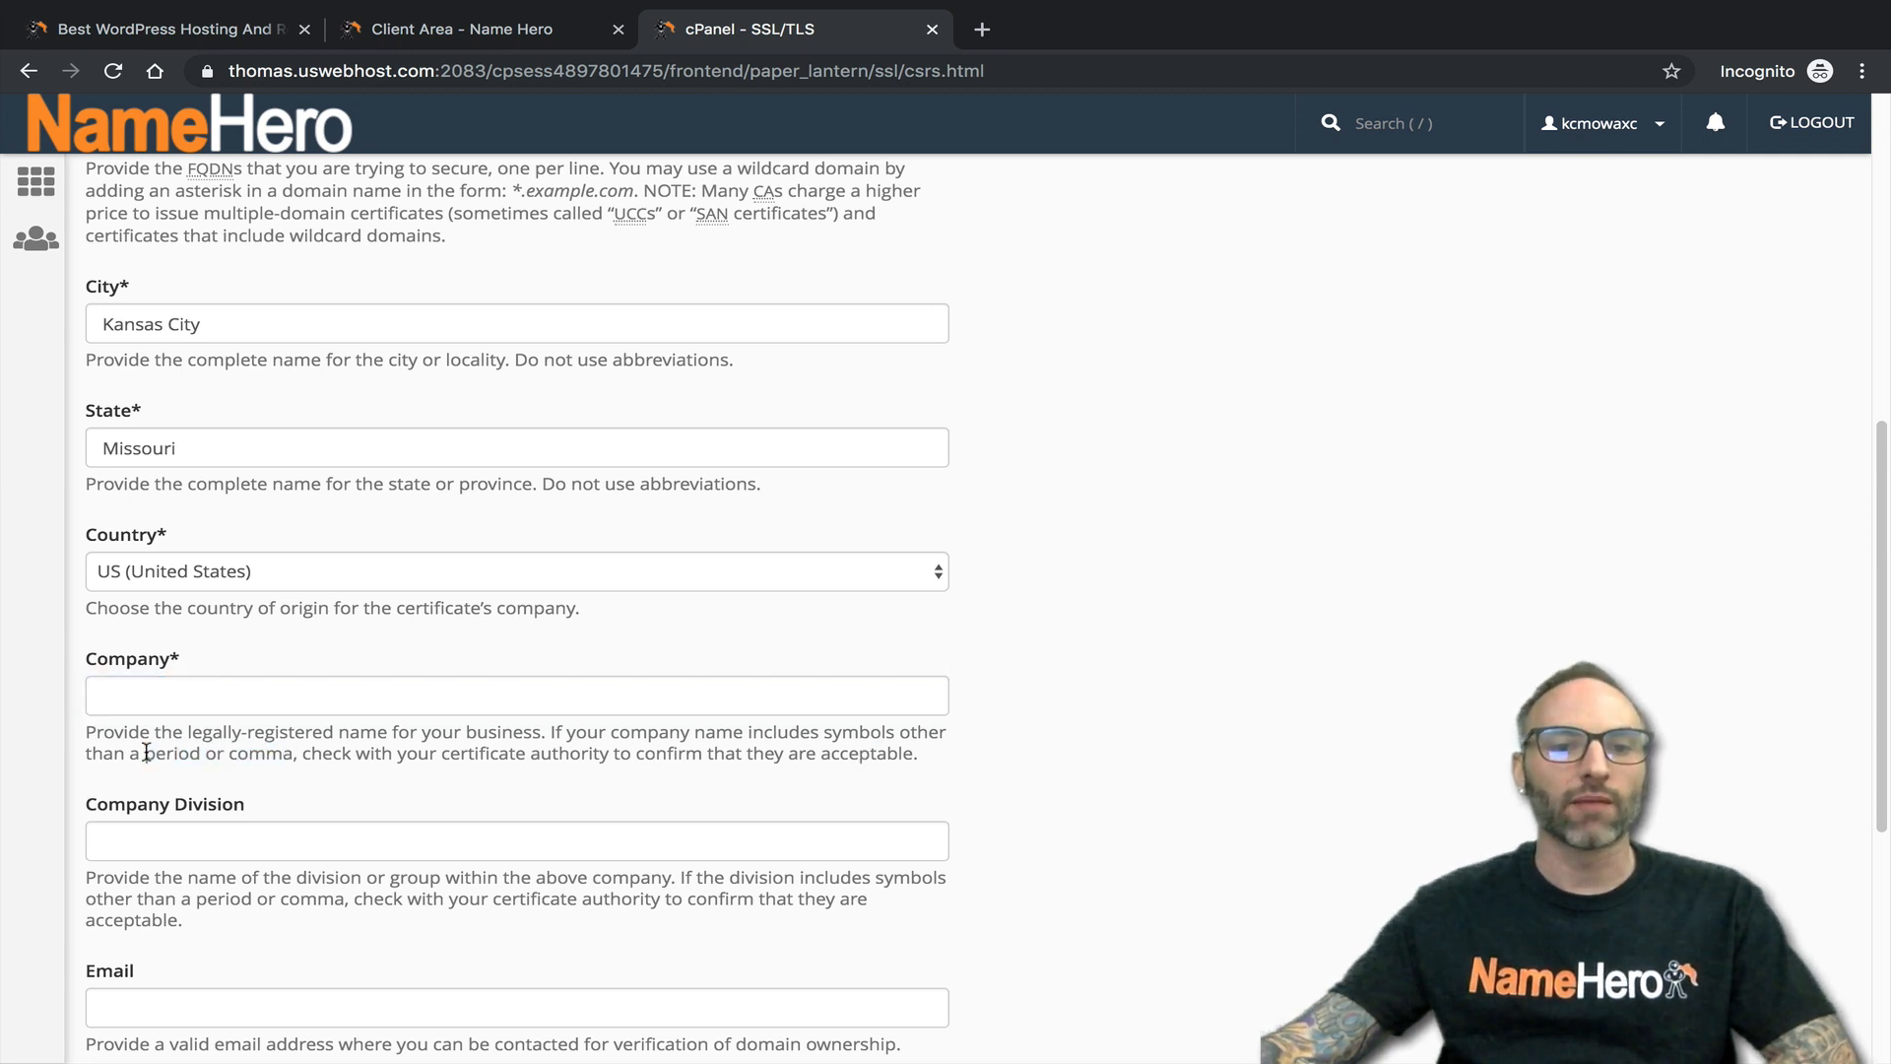
left_click(516, 695)
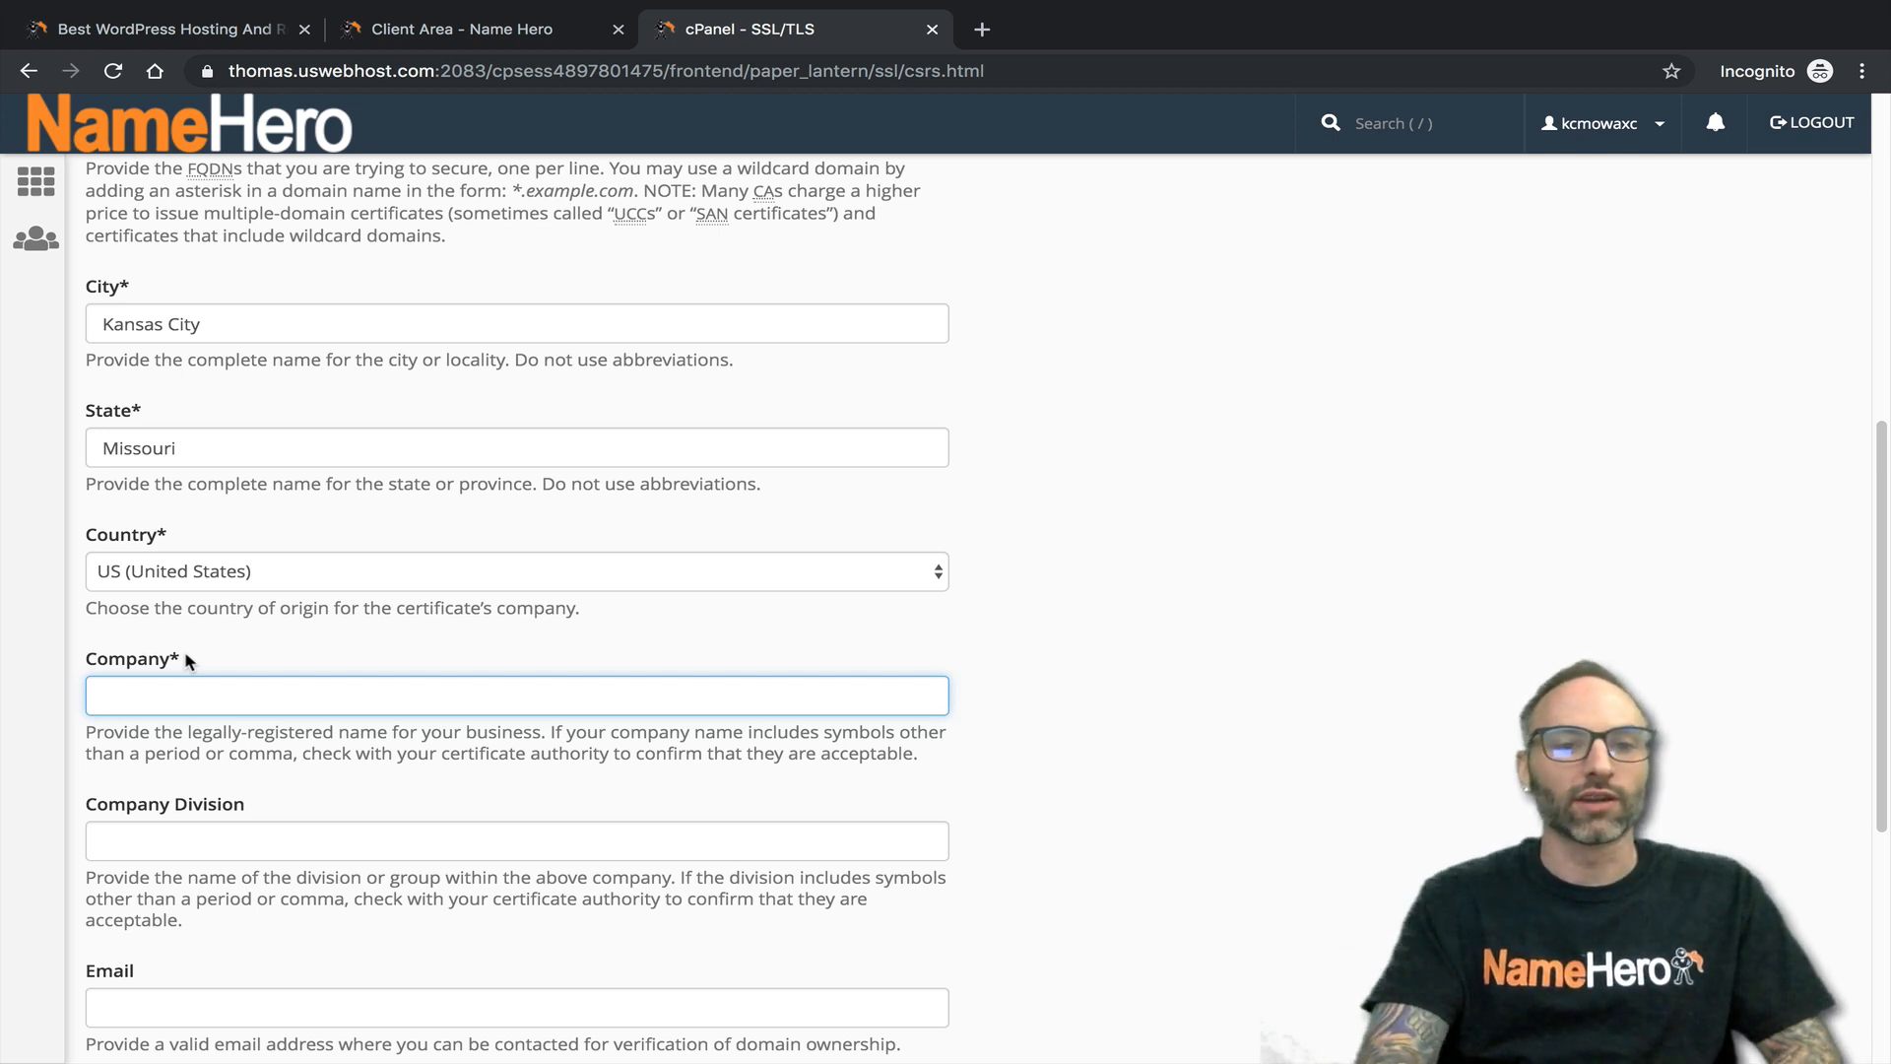
type("NameHero,")
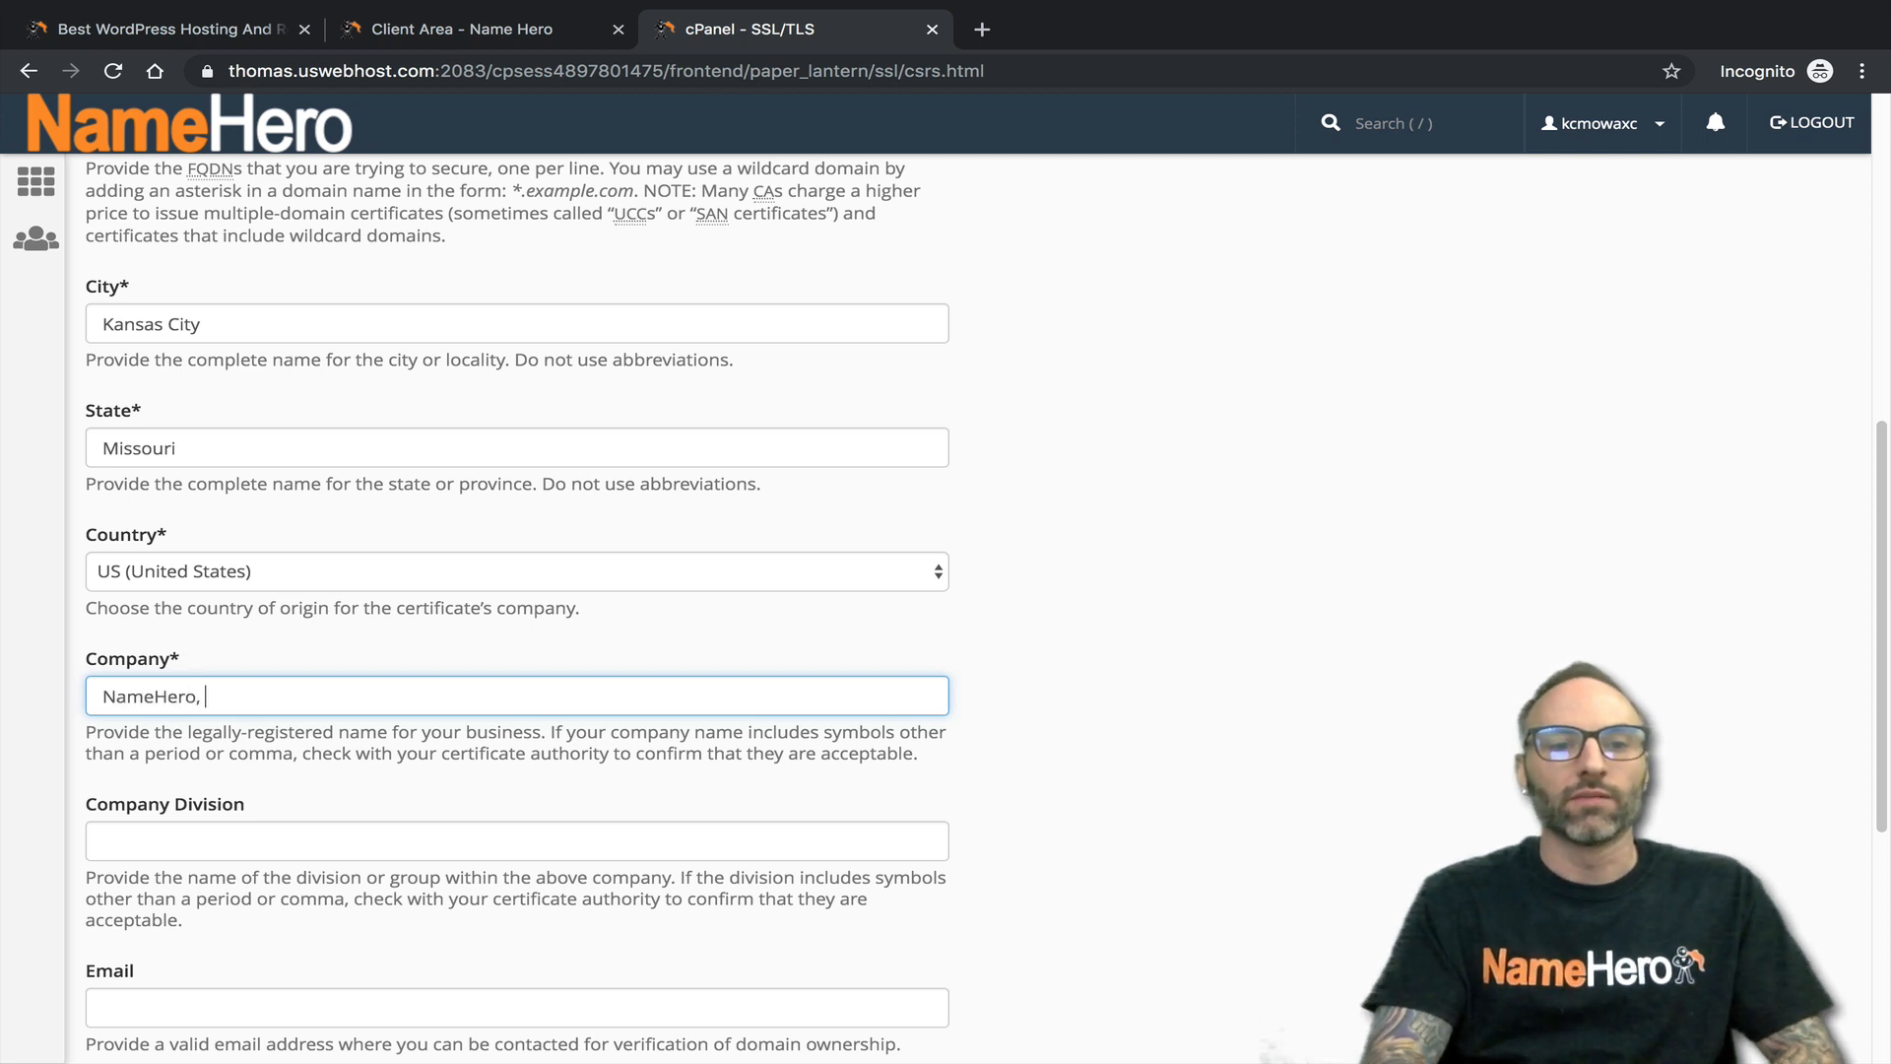
type("LLC")
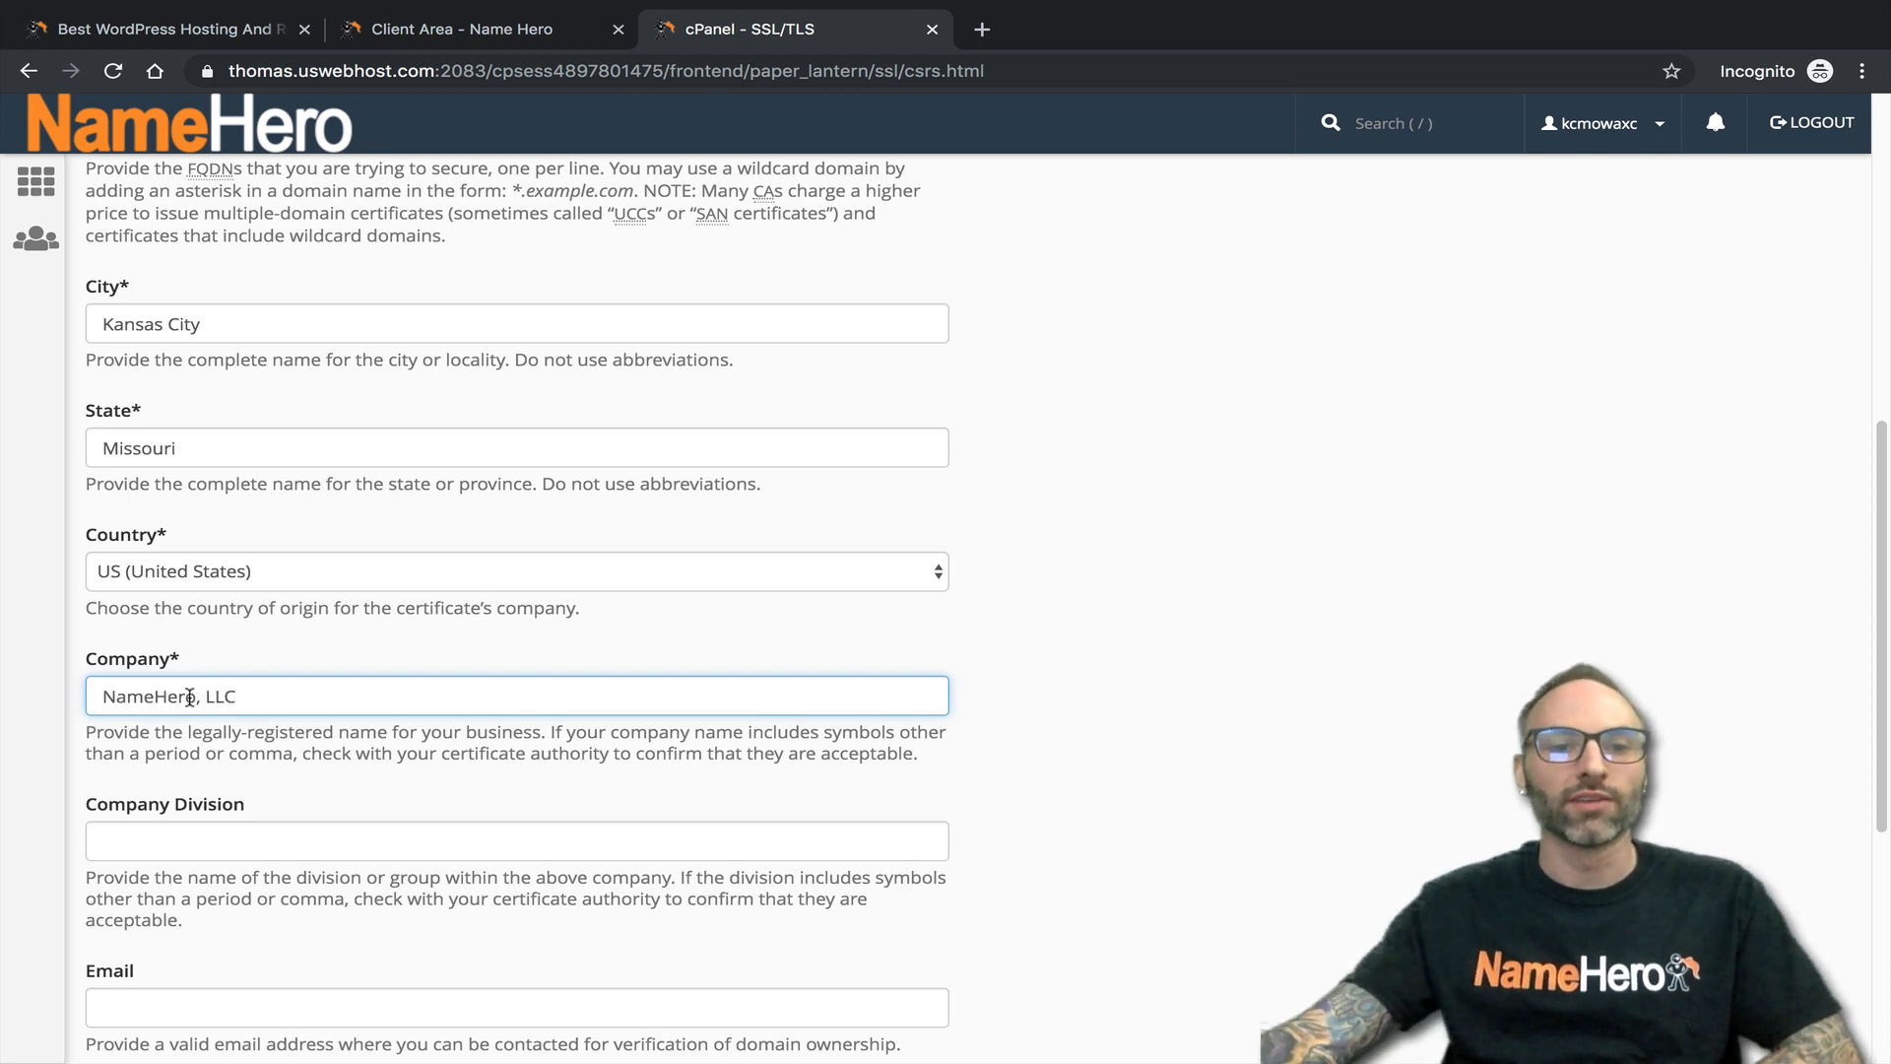
mouse_move(319, 666)
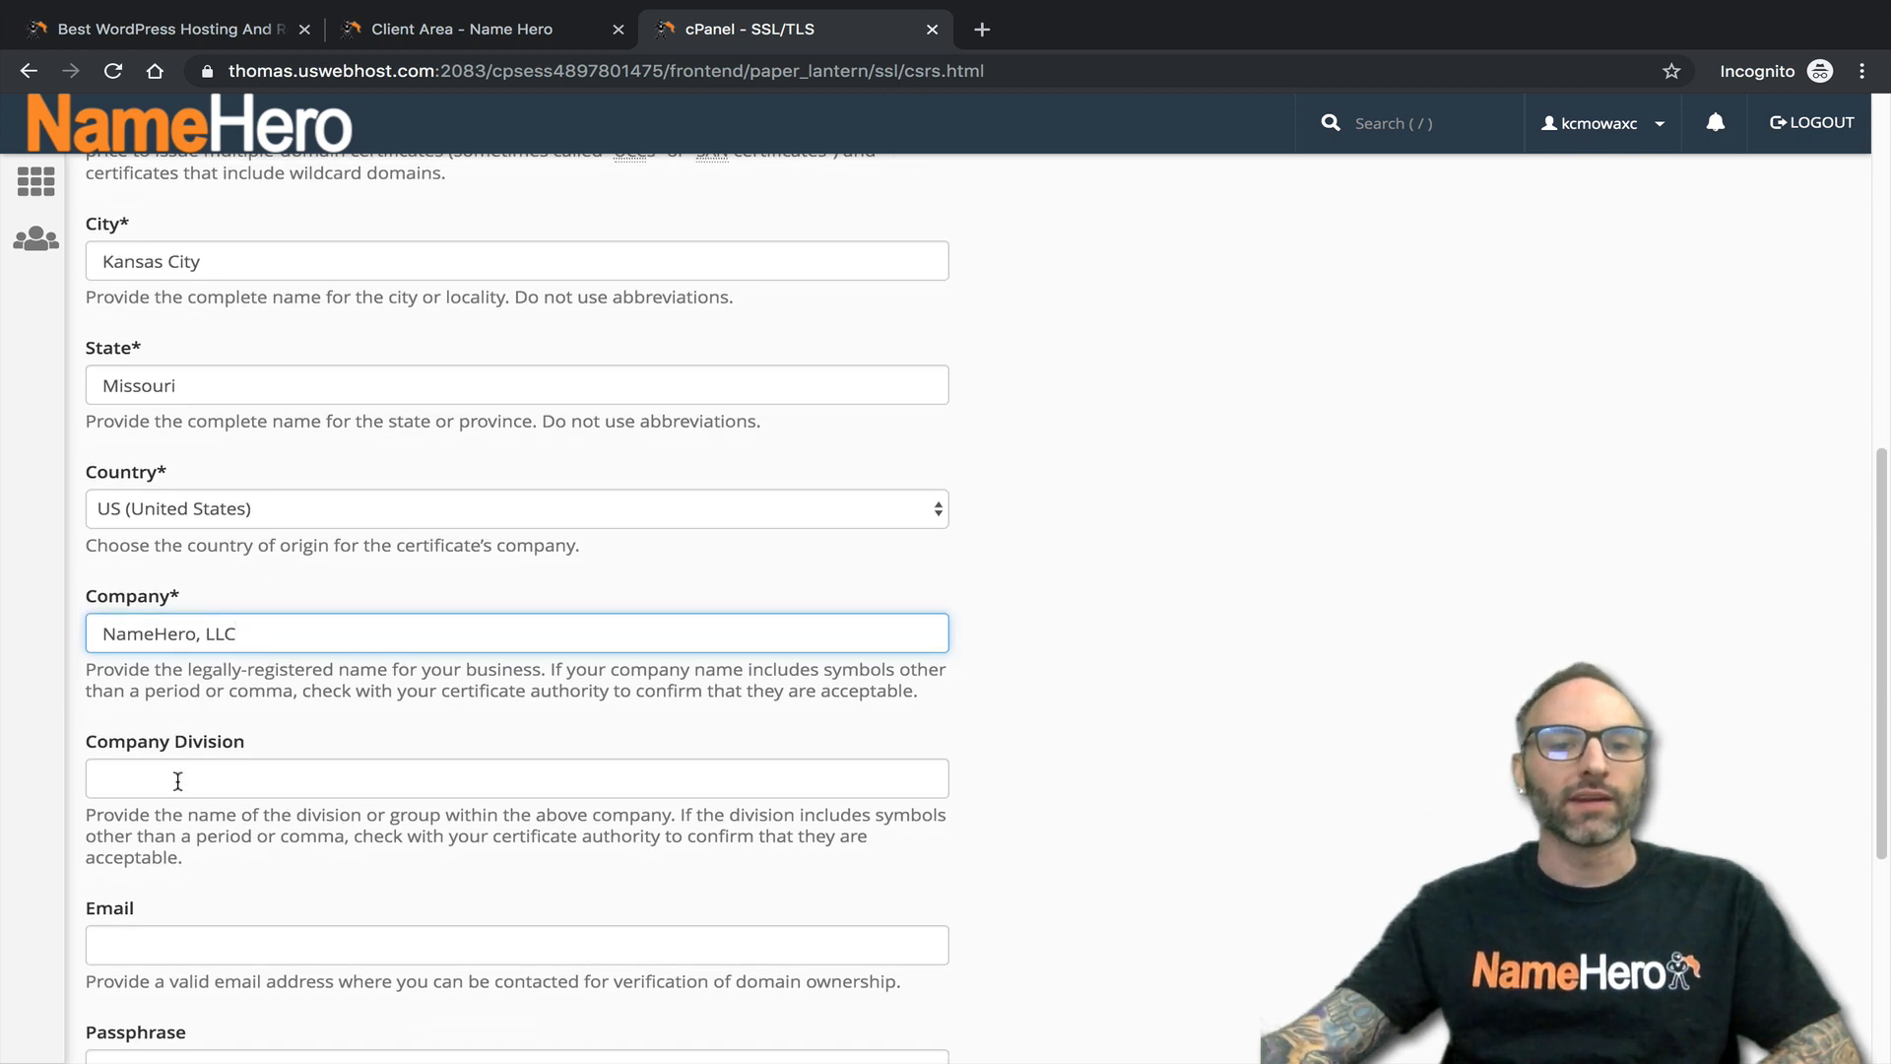
left_click(517, 749)
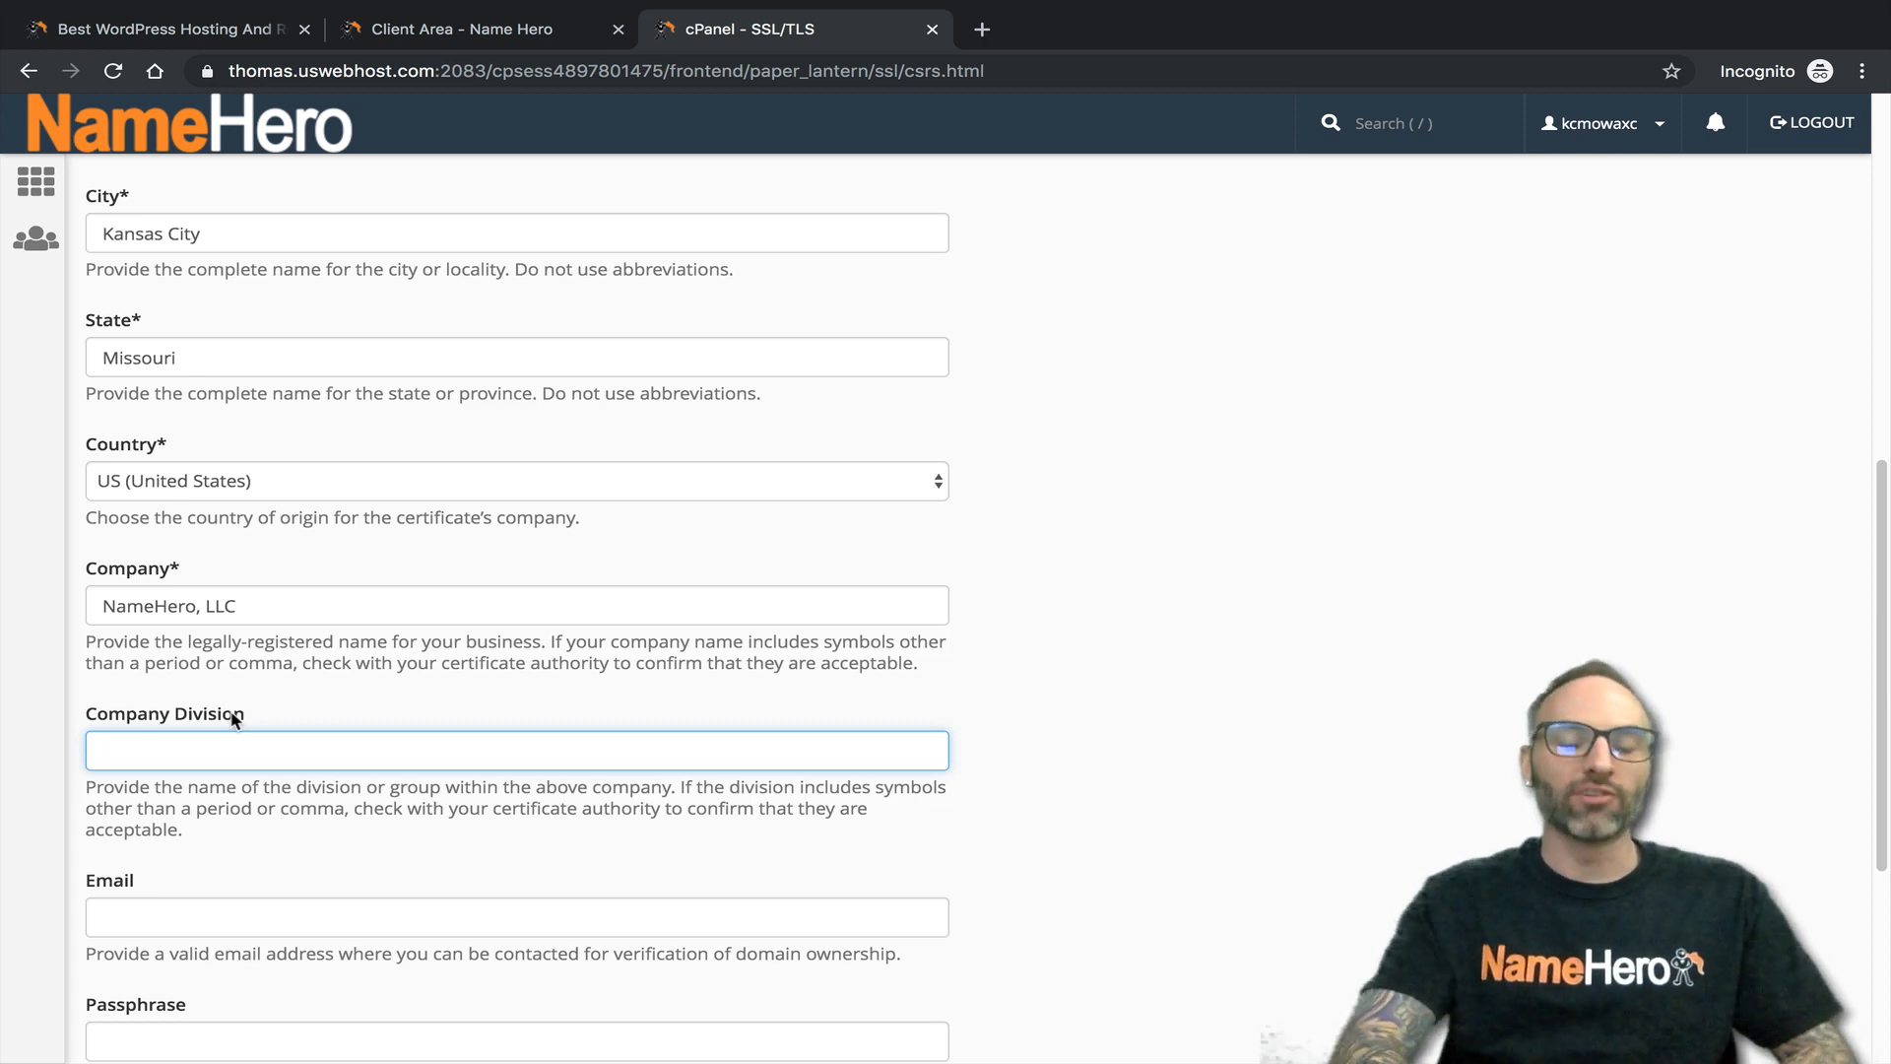
type("NameHero.com")
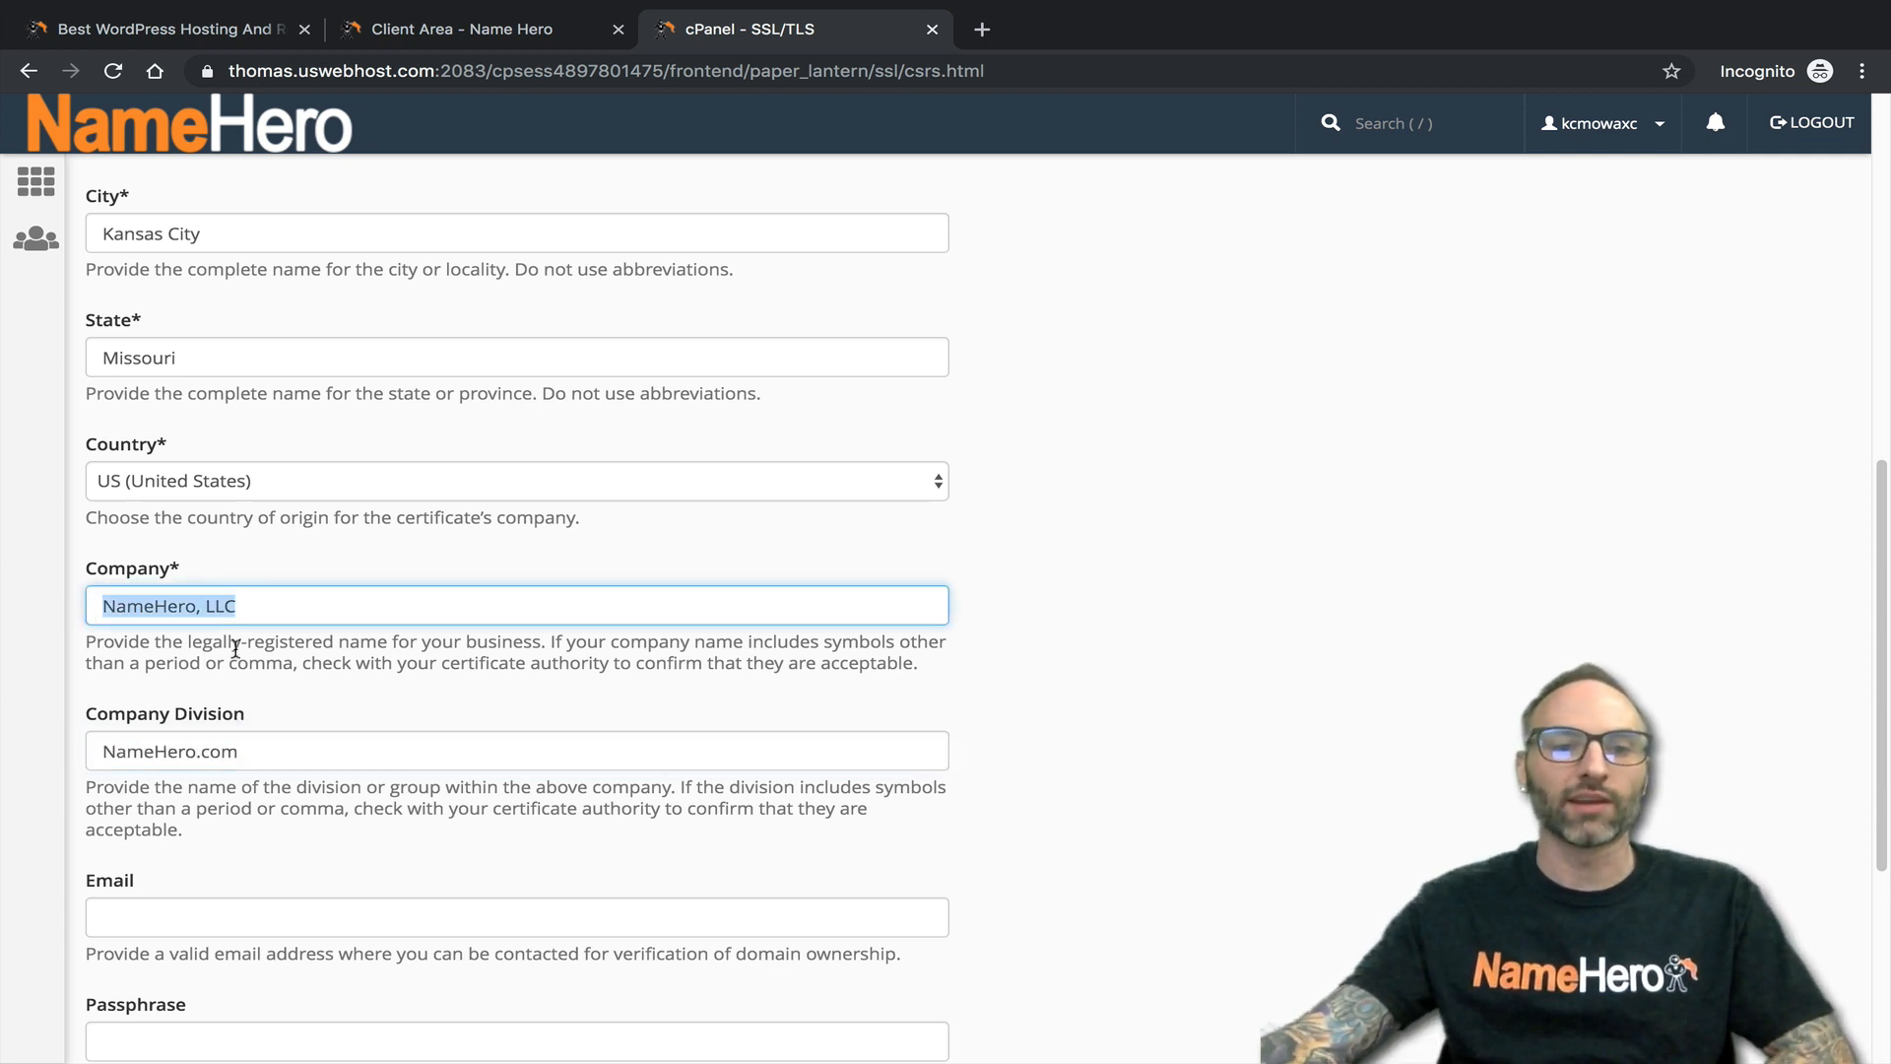
scroll("down", 3)
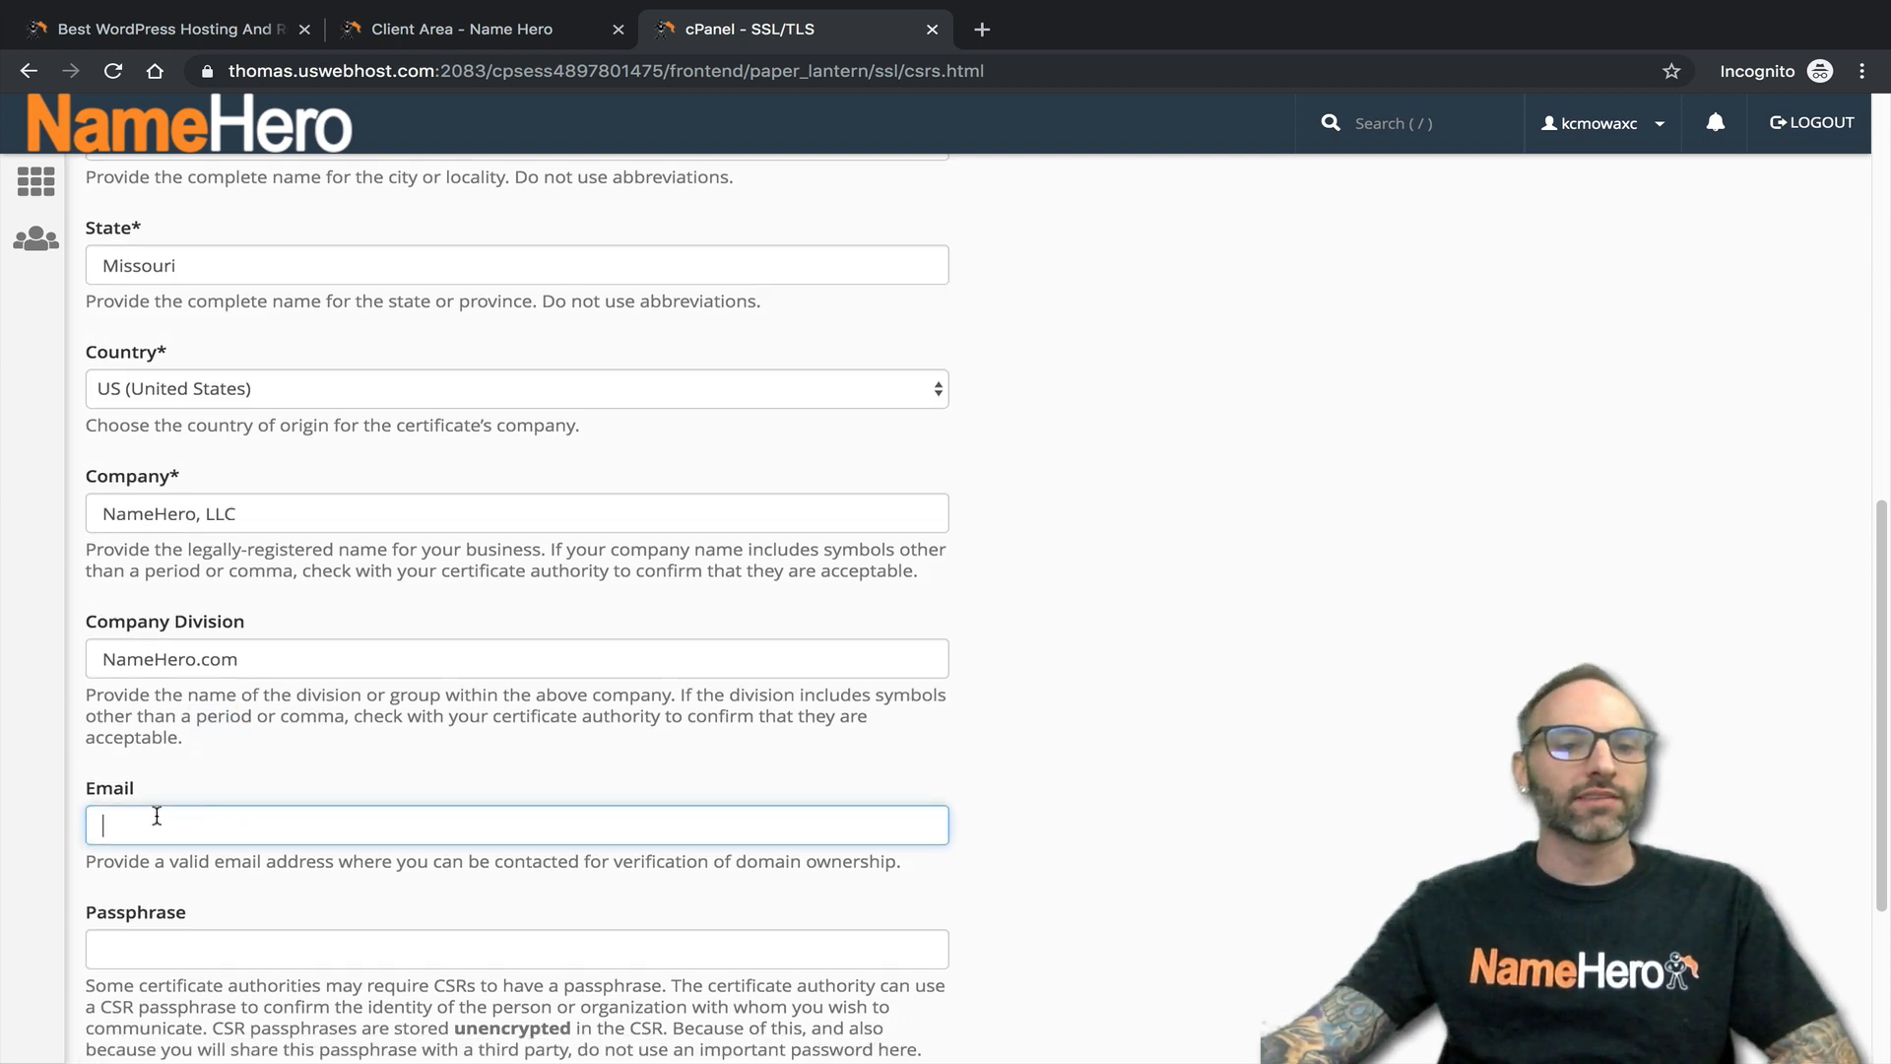
mouse_move(190, 802)
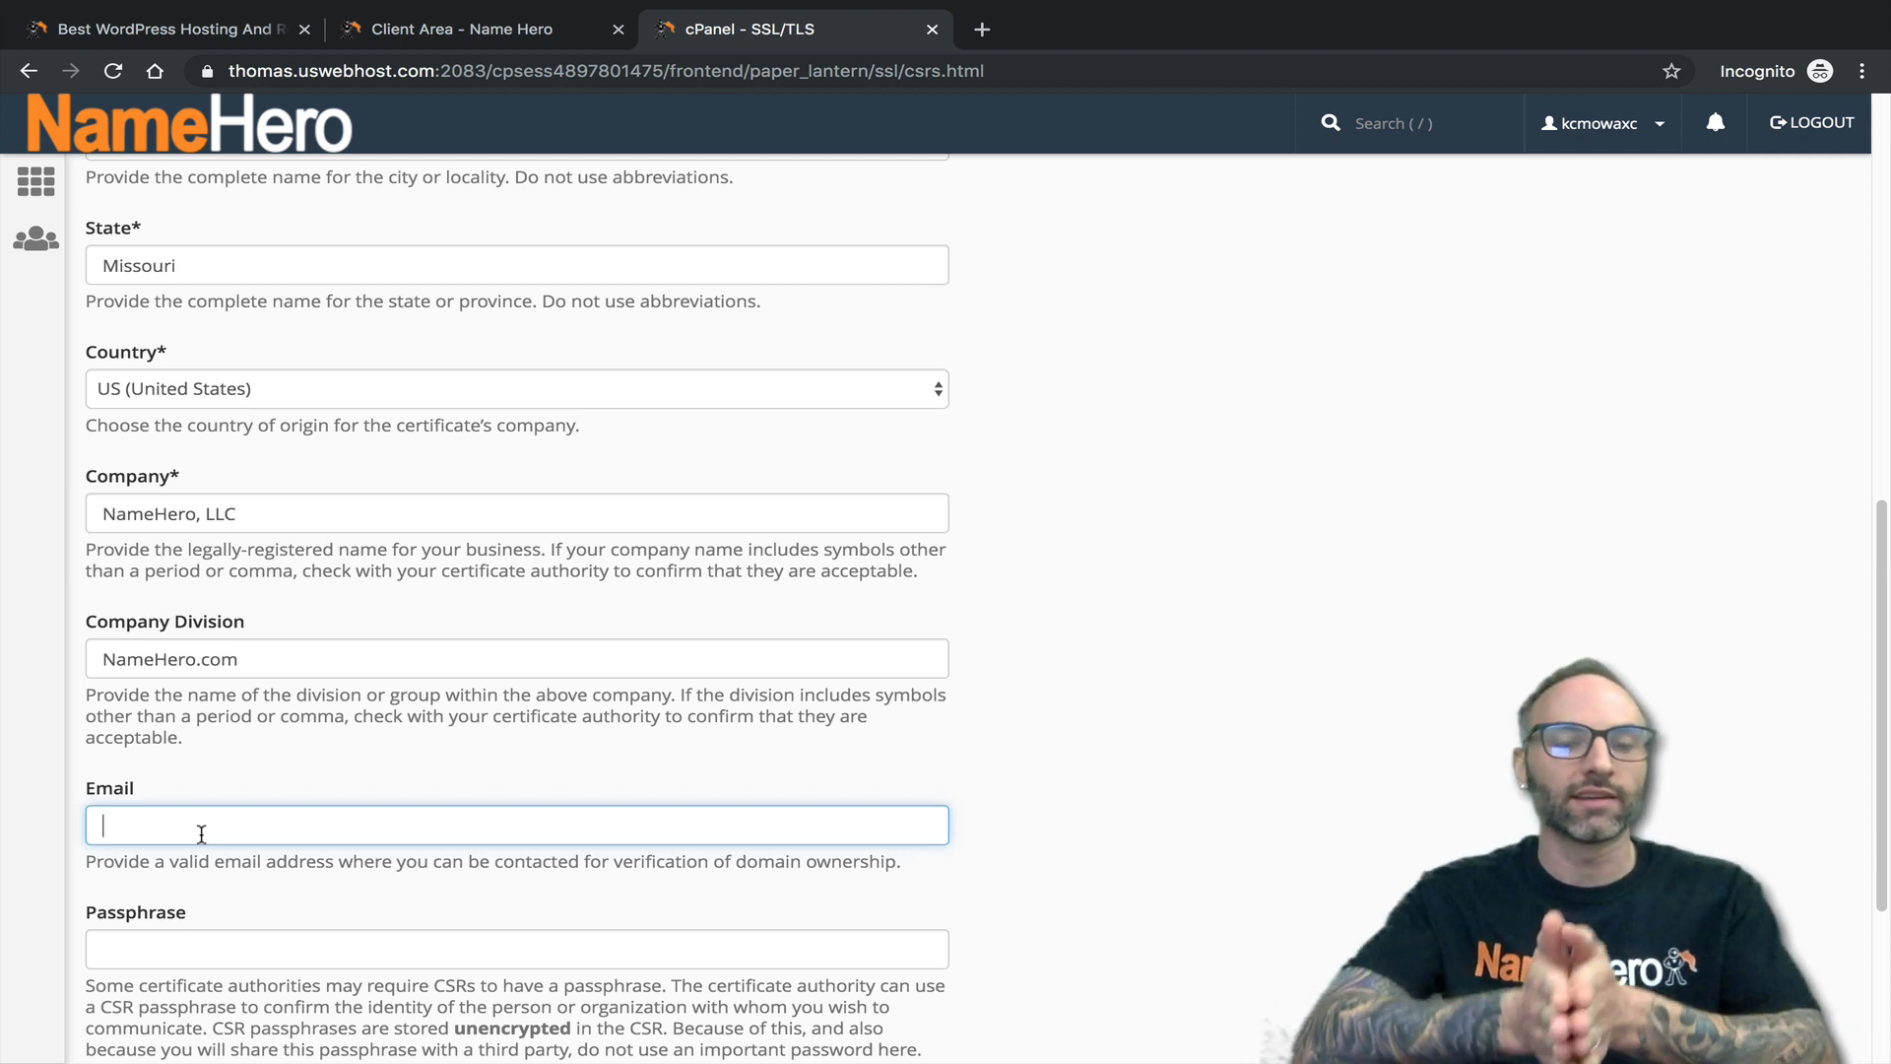
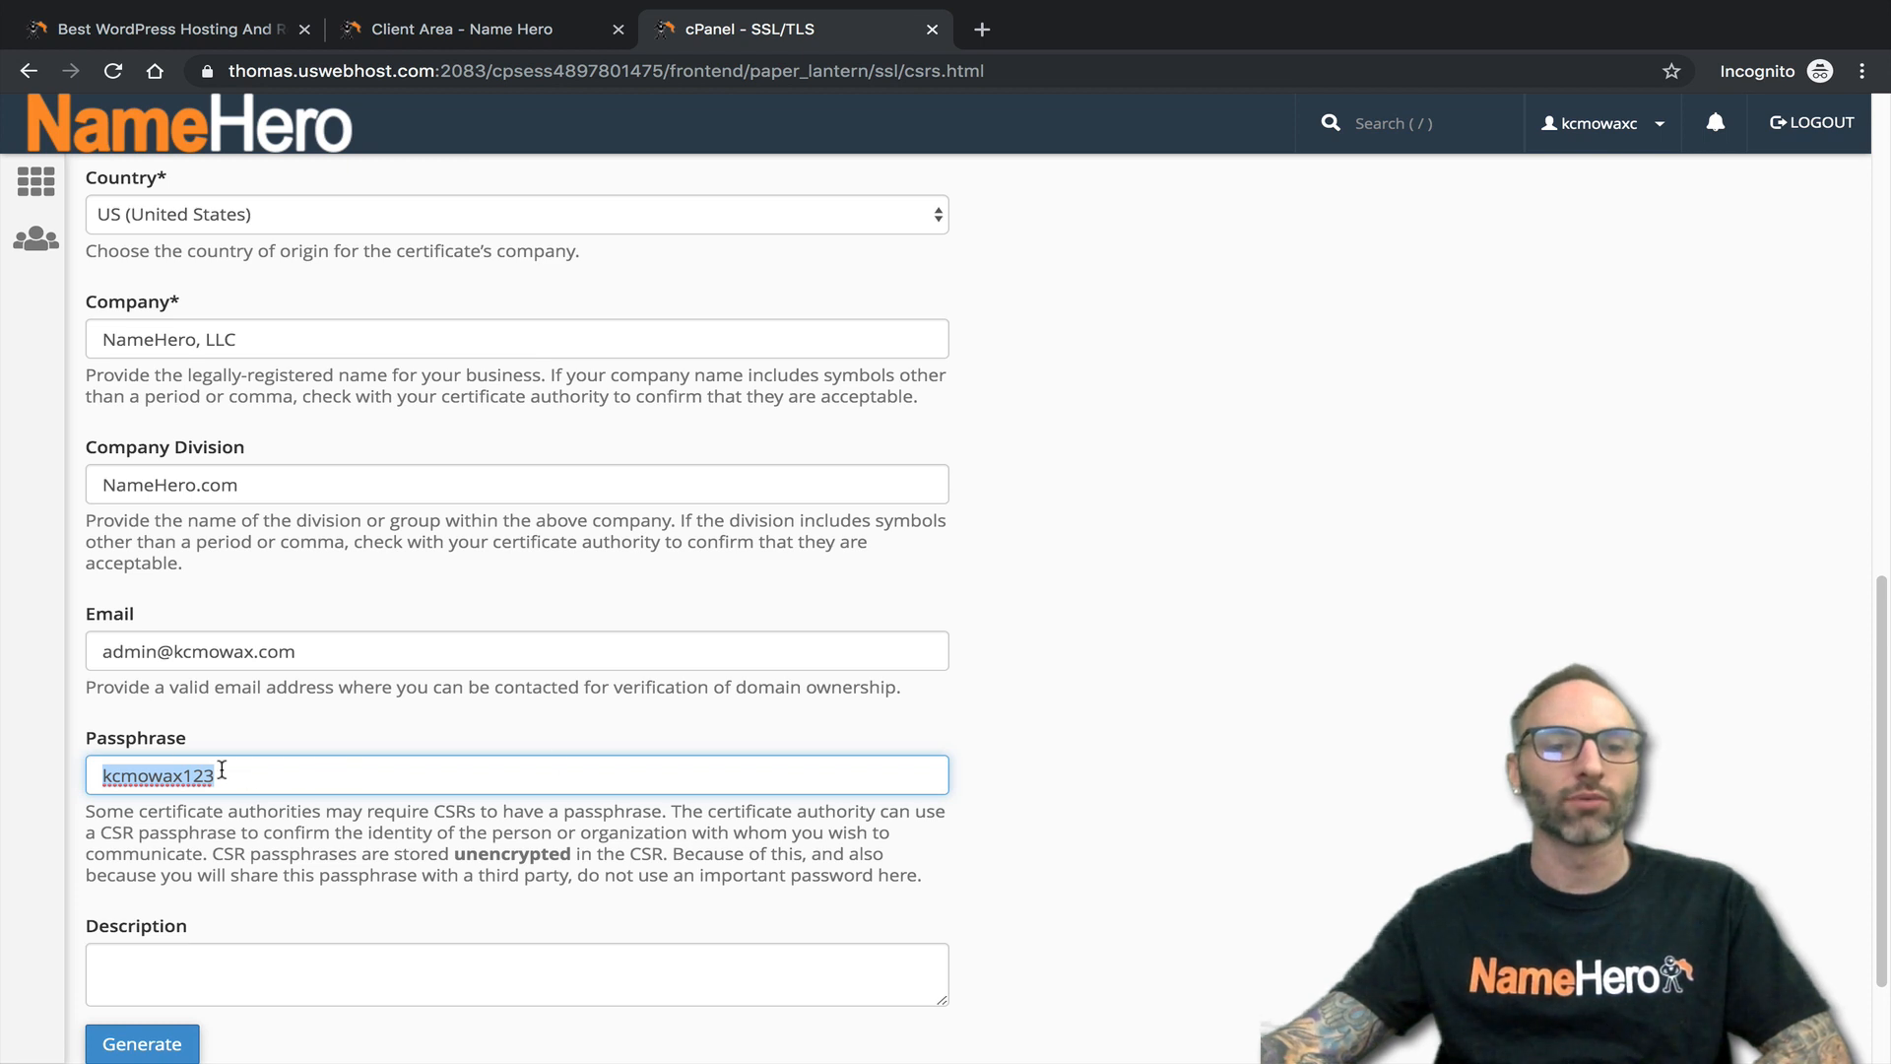
scroll("down", 3)
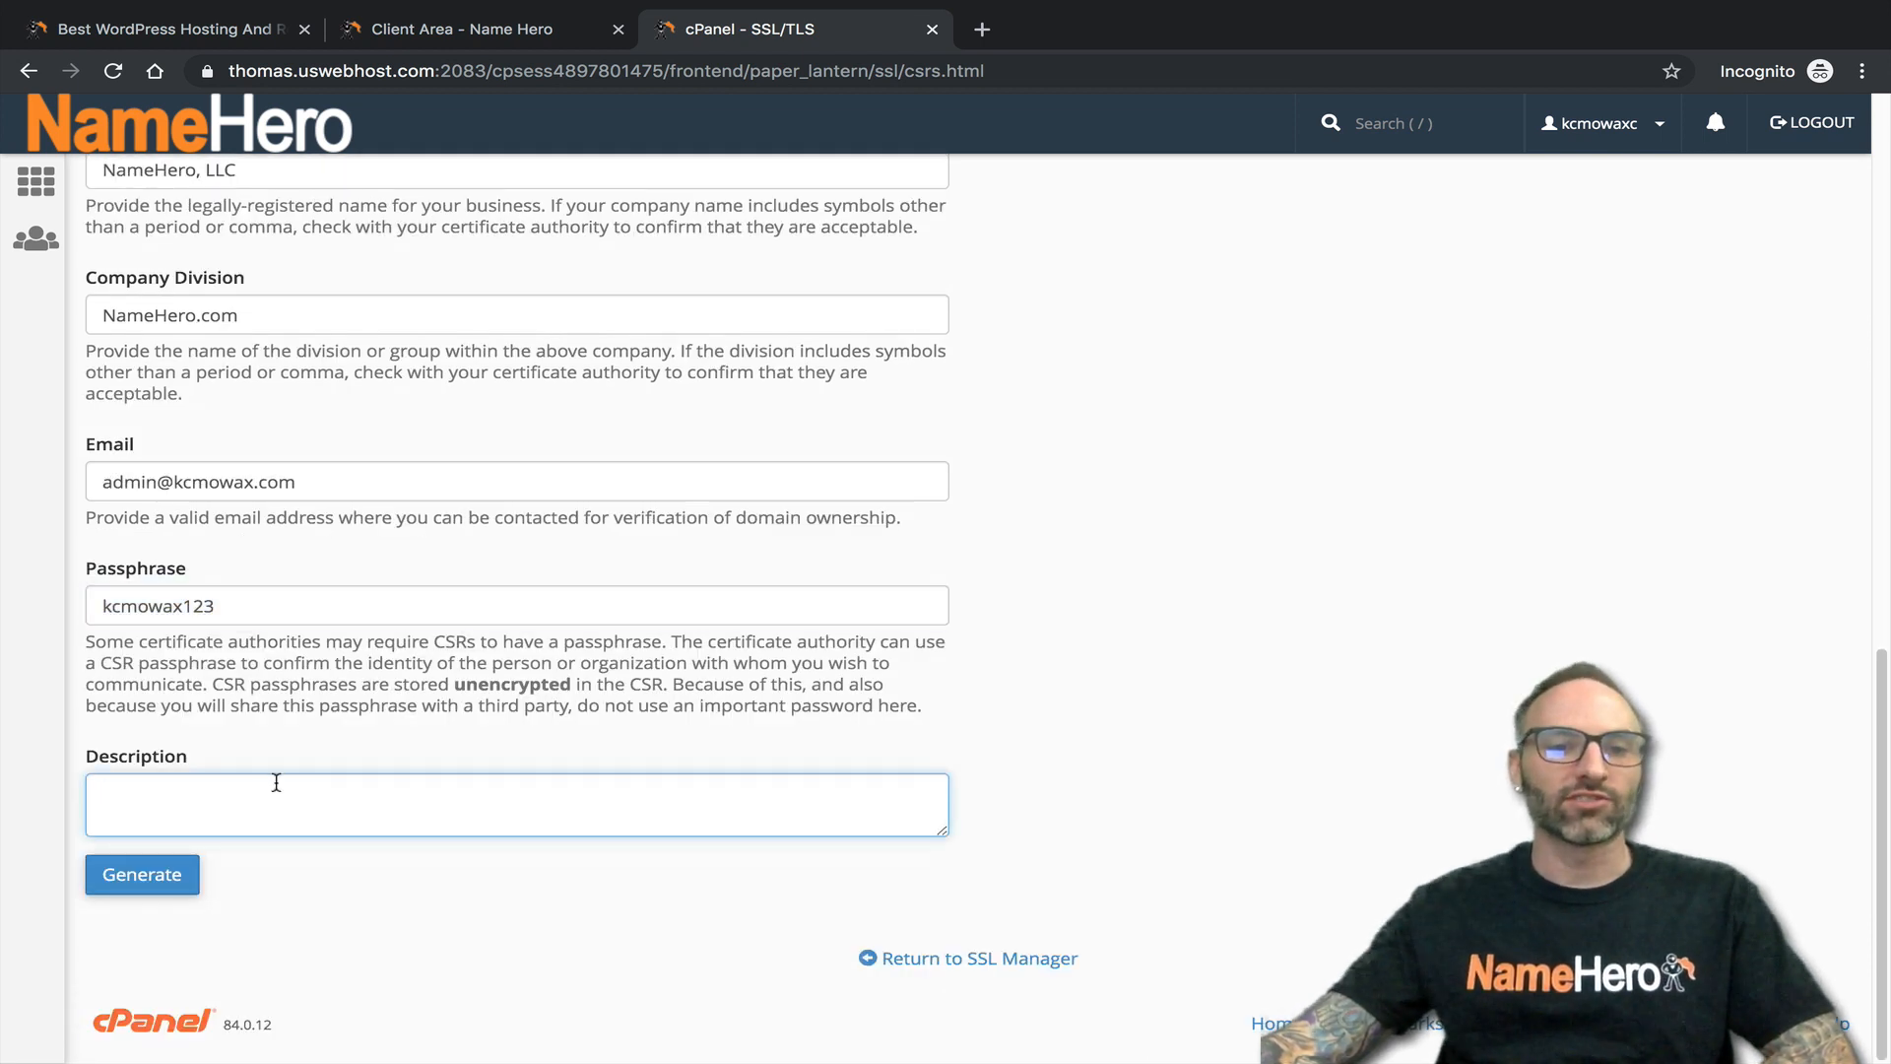
scroll("up", 3)
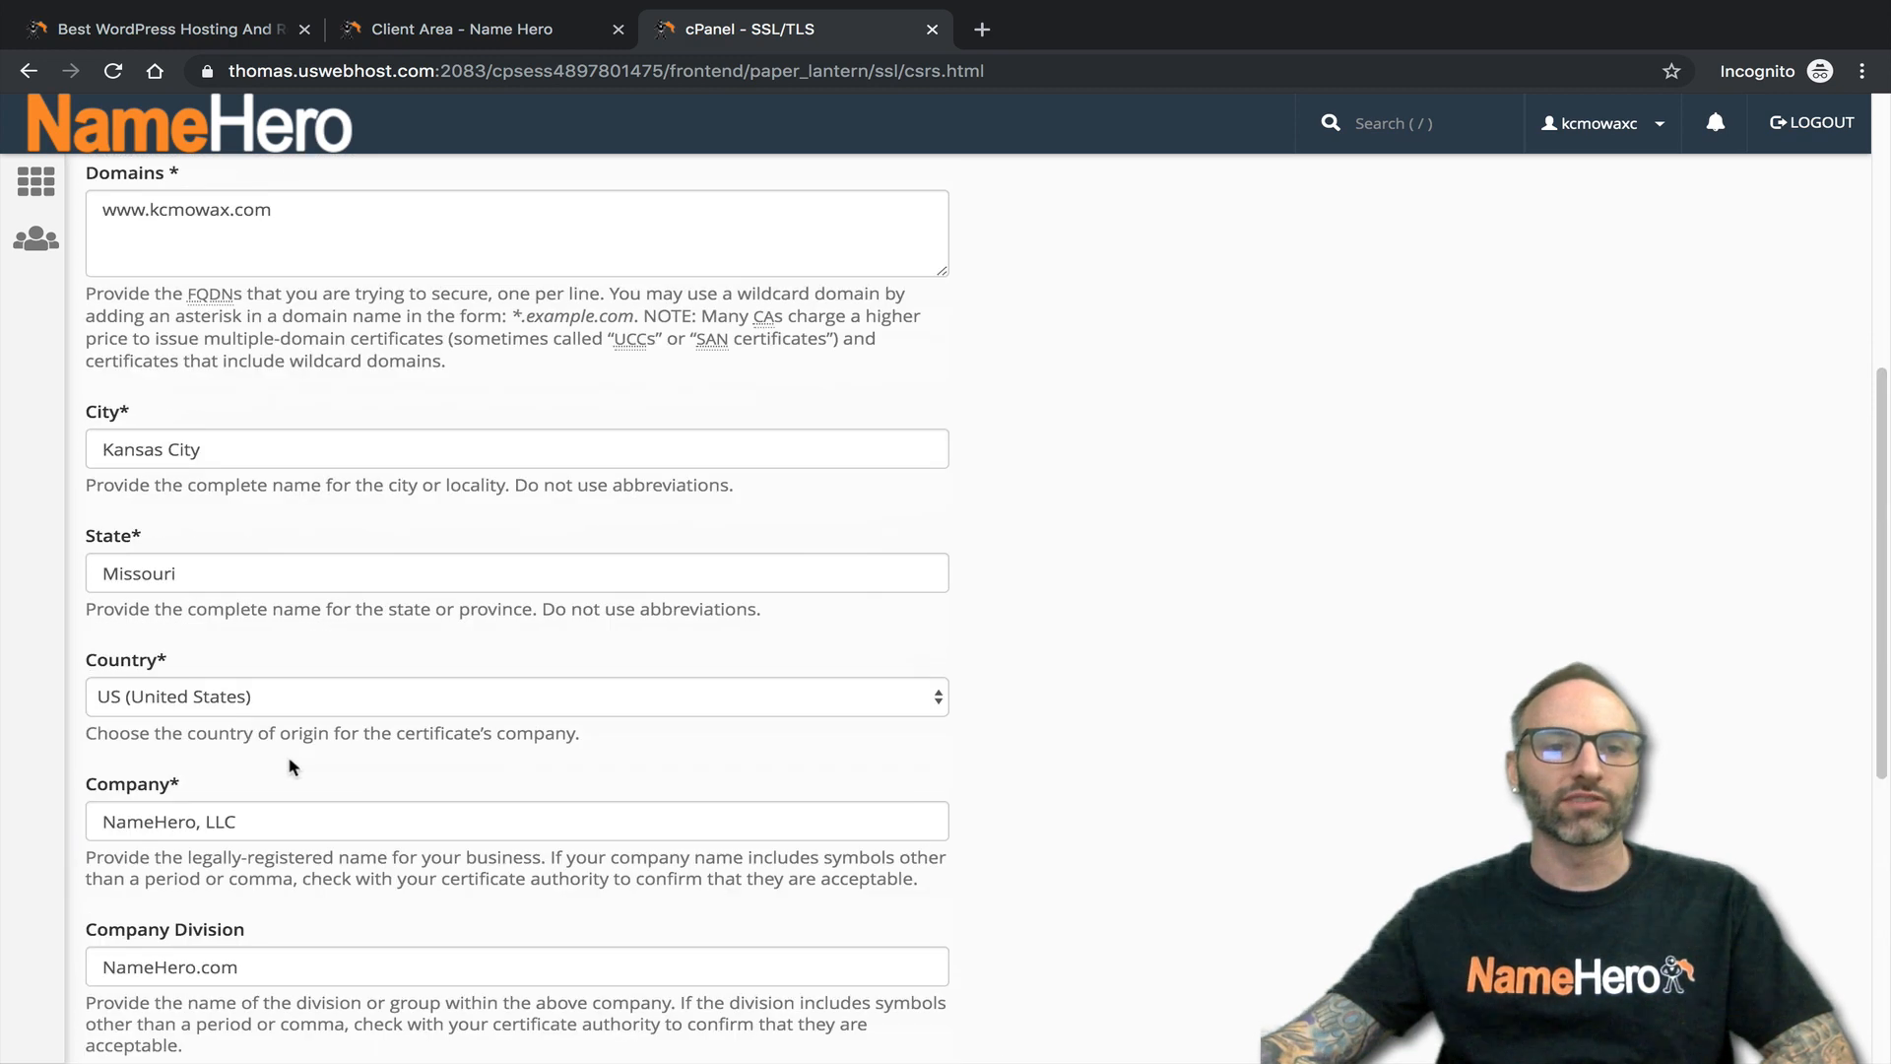
scroll("down", 3)
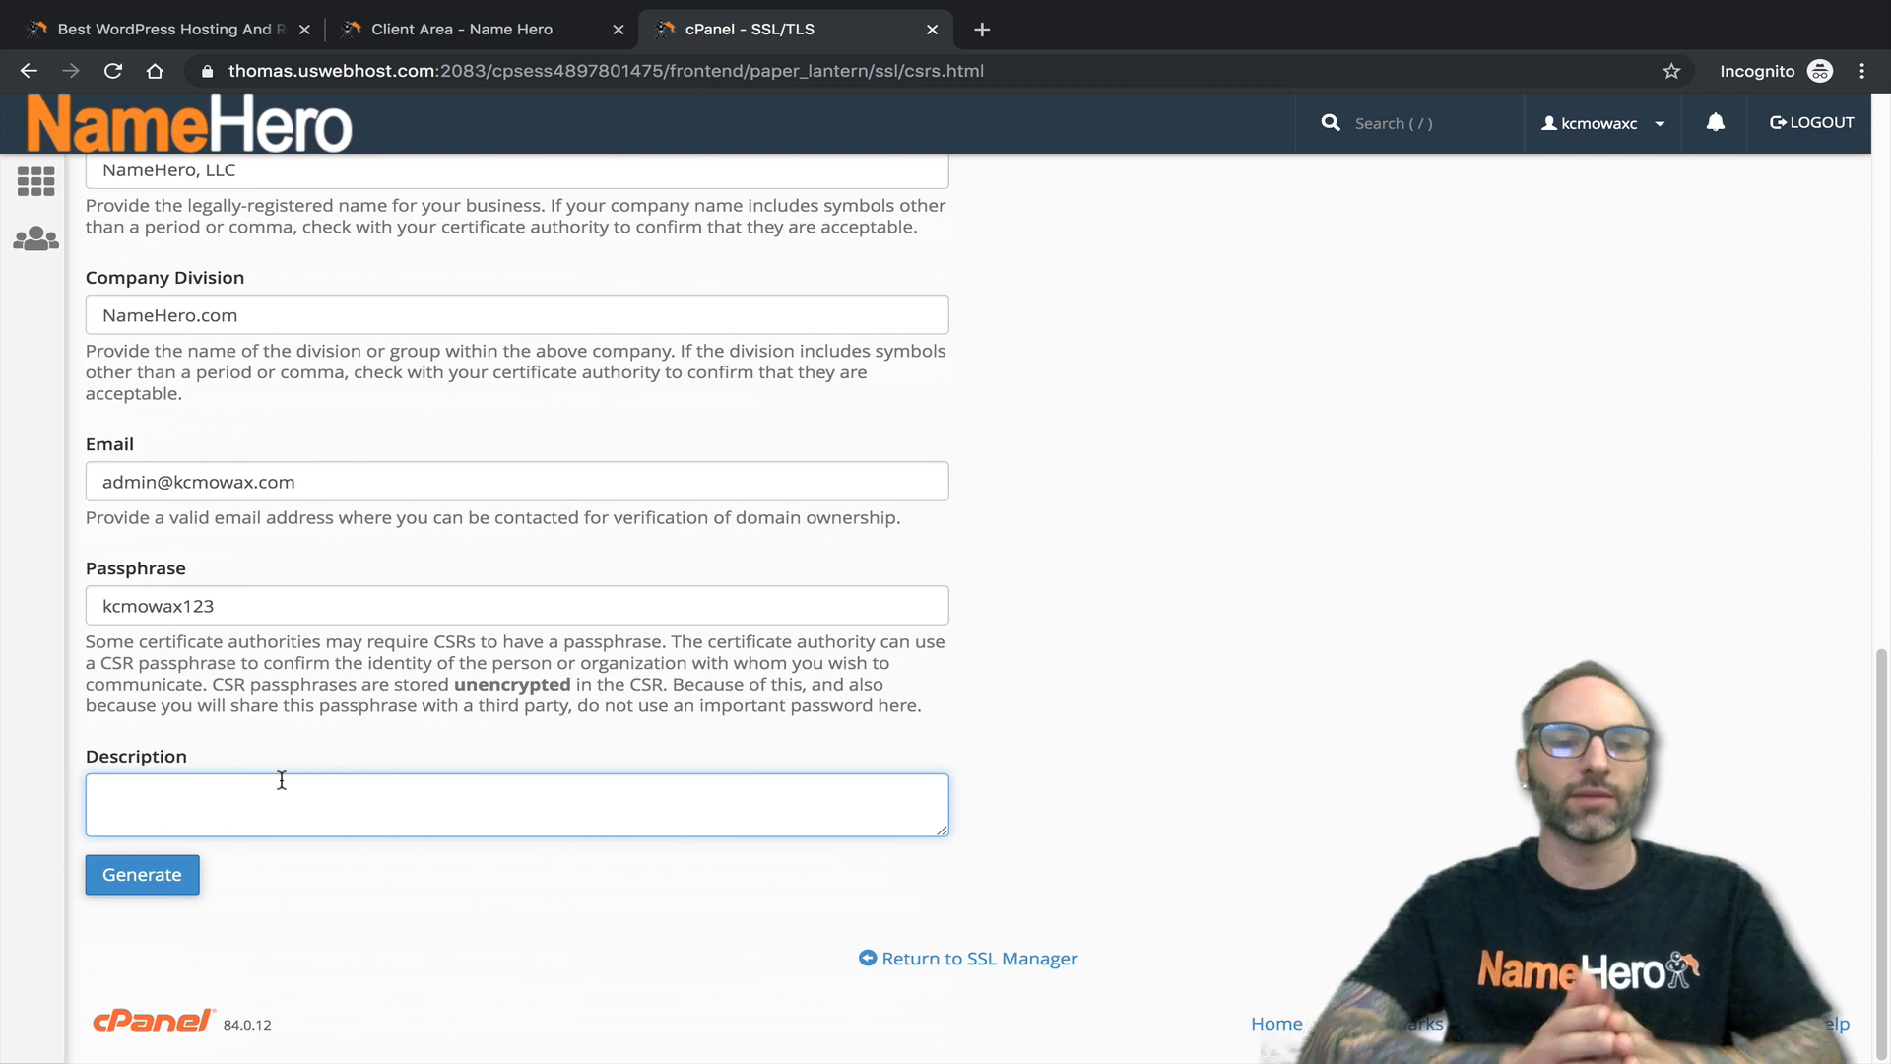
type("Premium SSL www.kc")
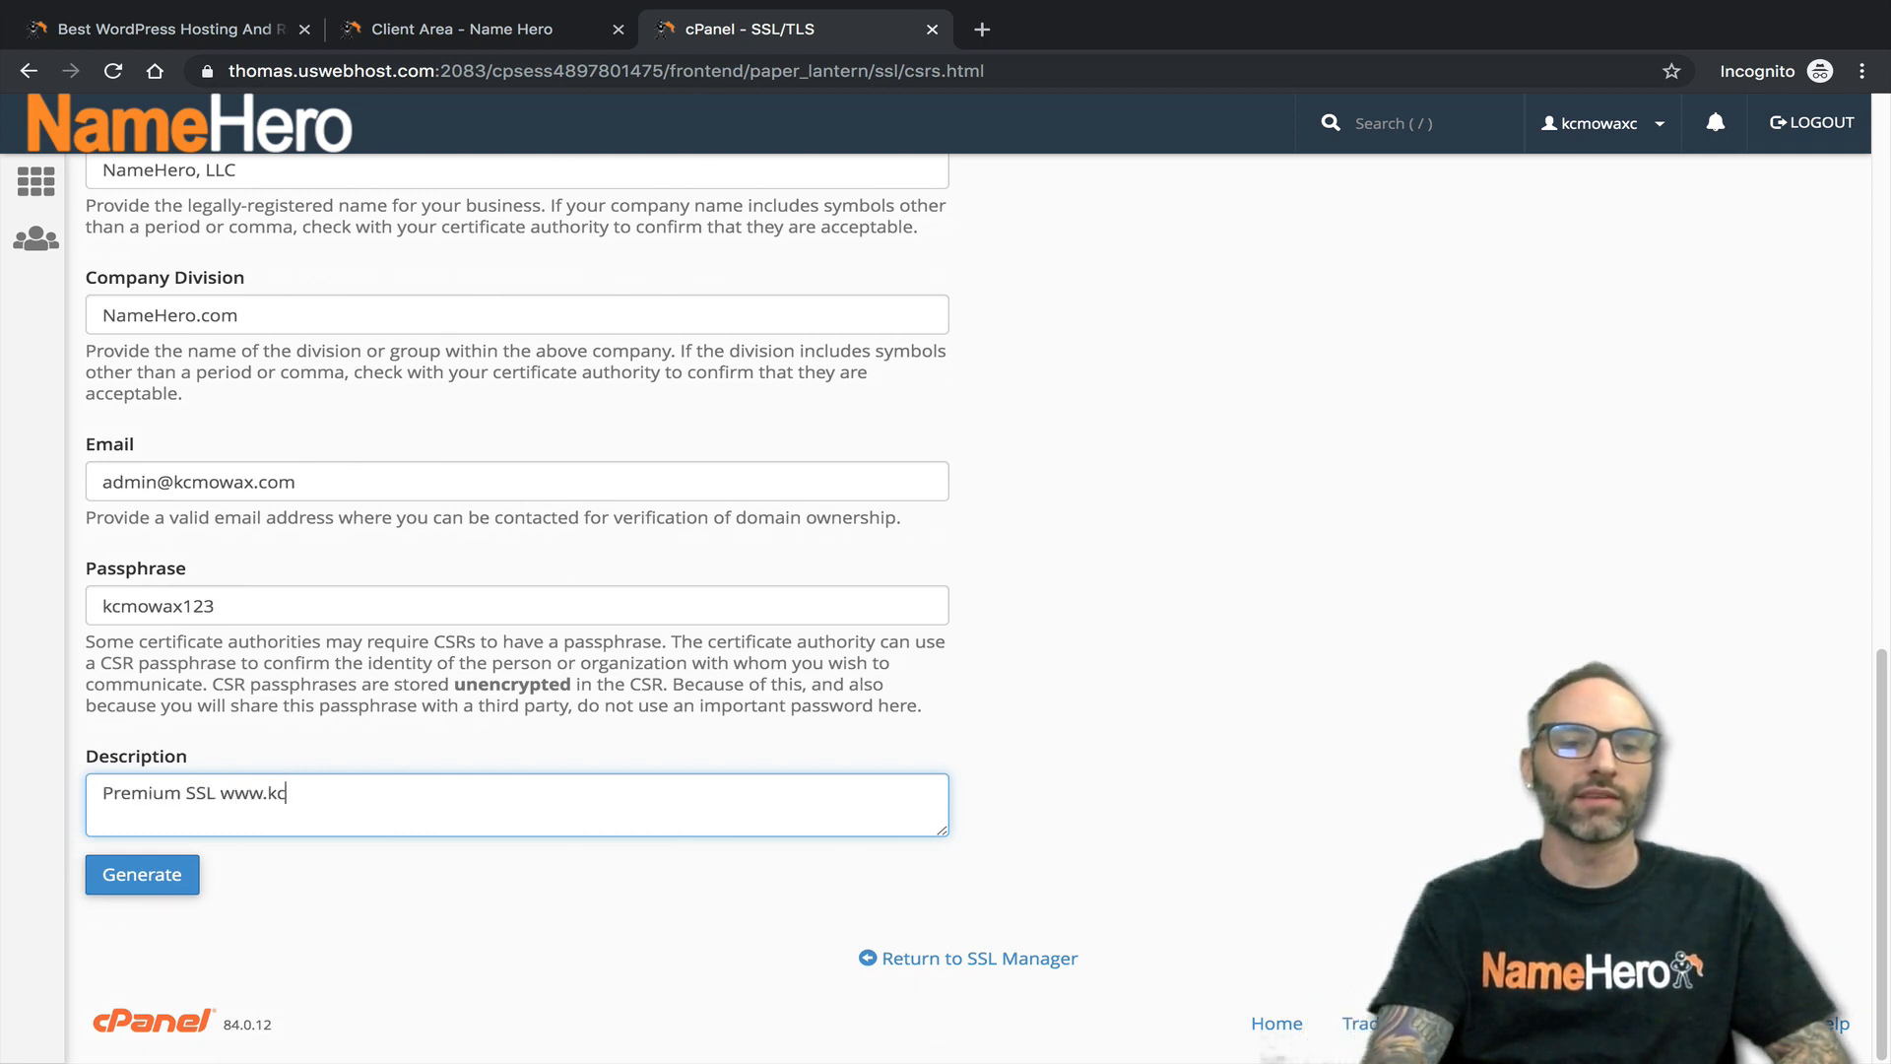
type("mowax.com")
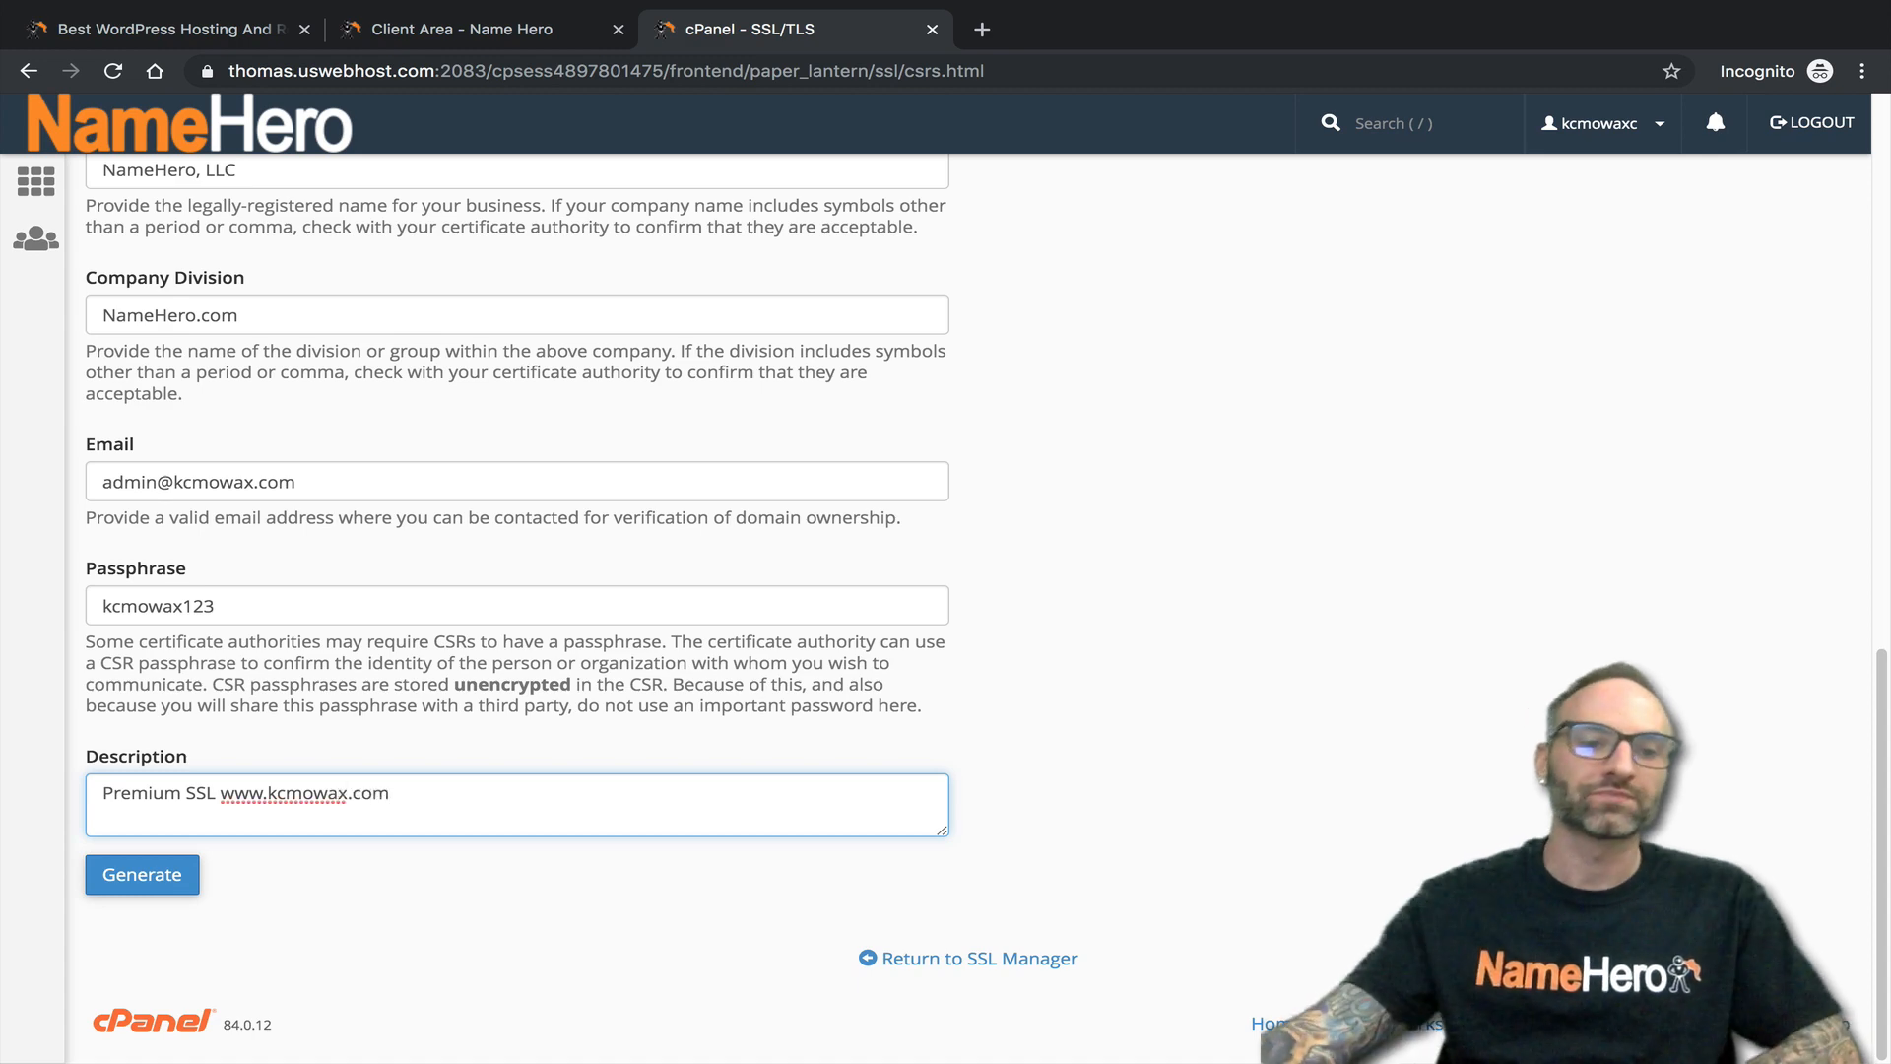
left_click(142, 875)
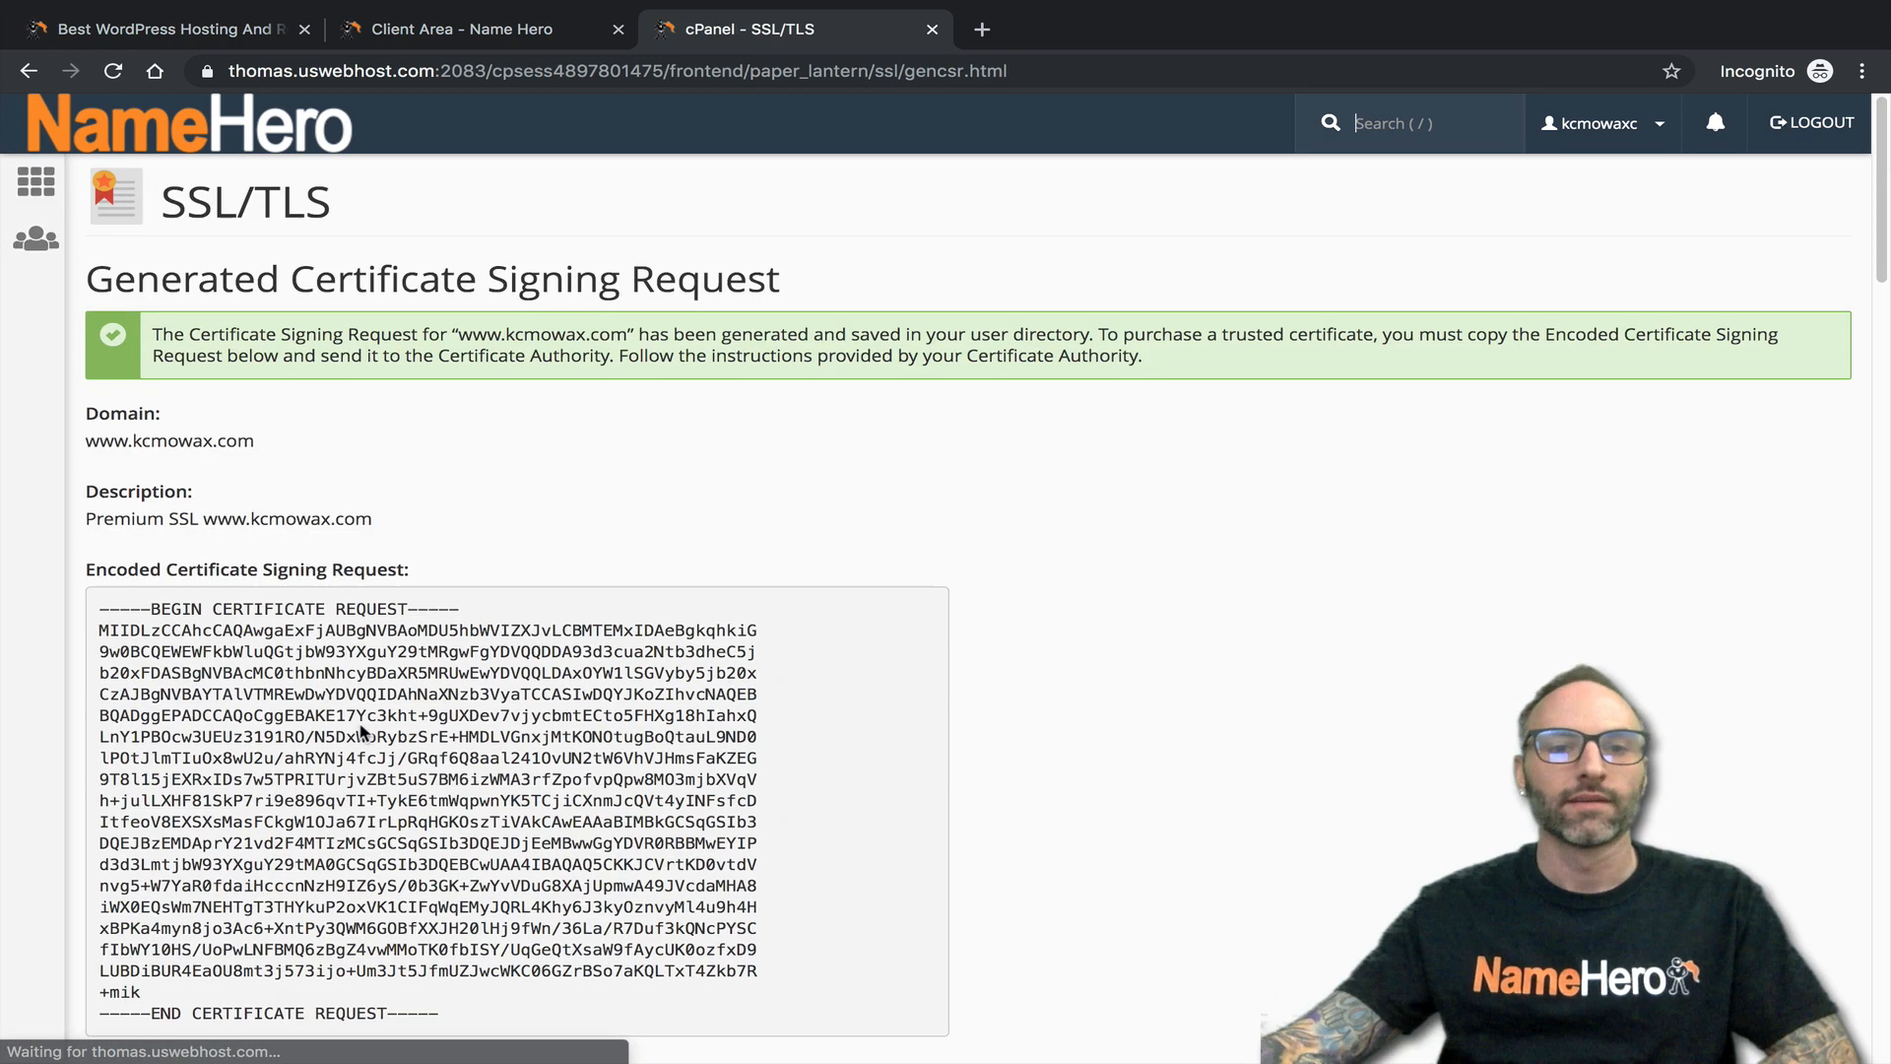
scroll("down", 3)
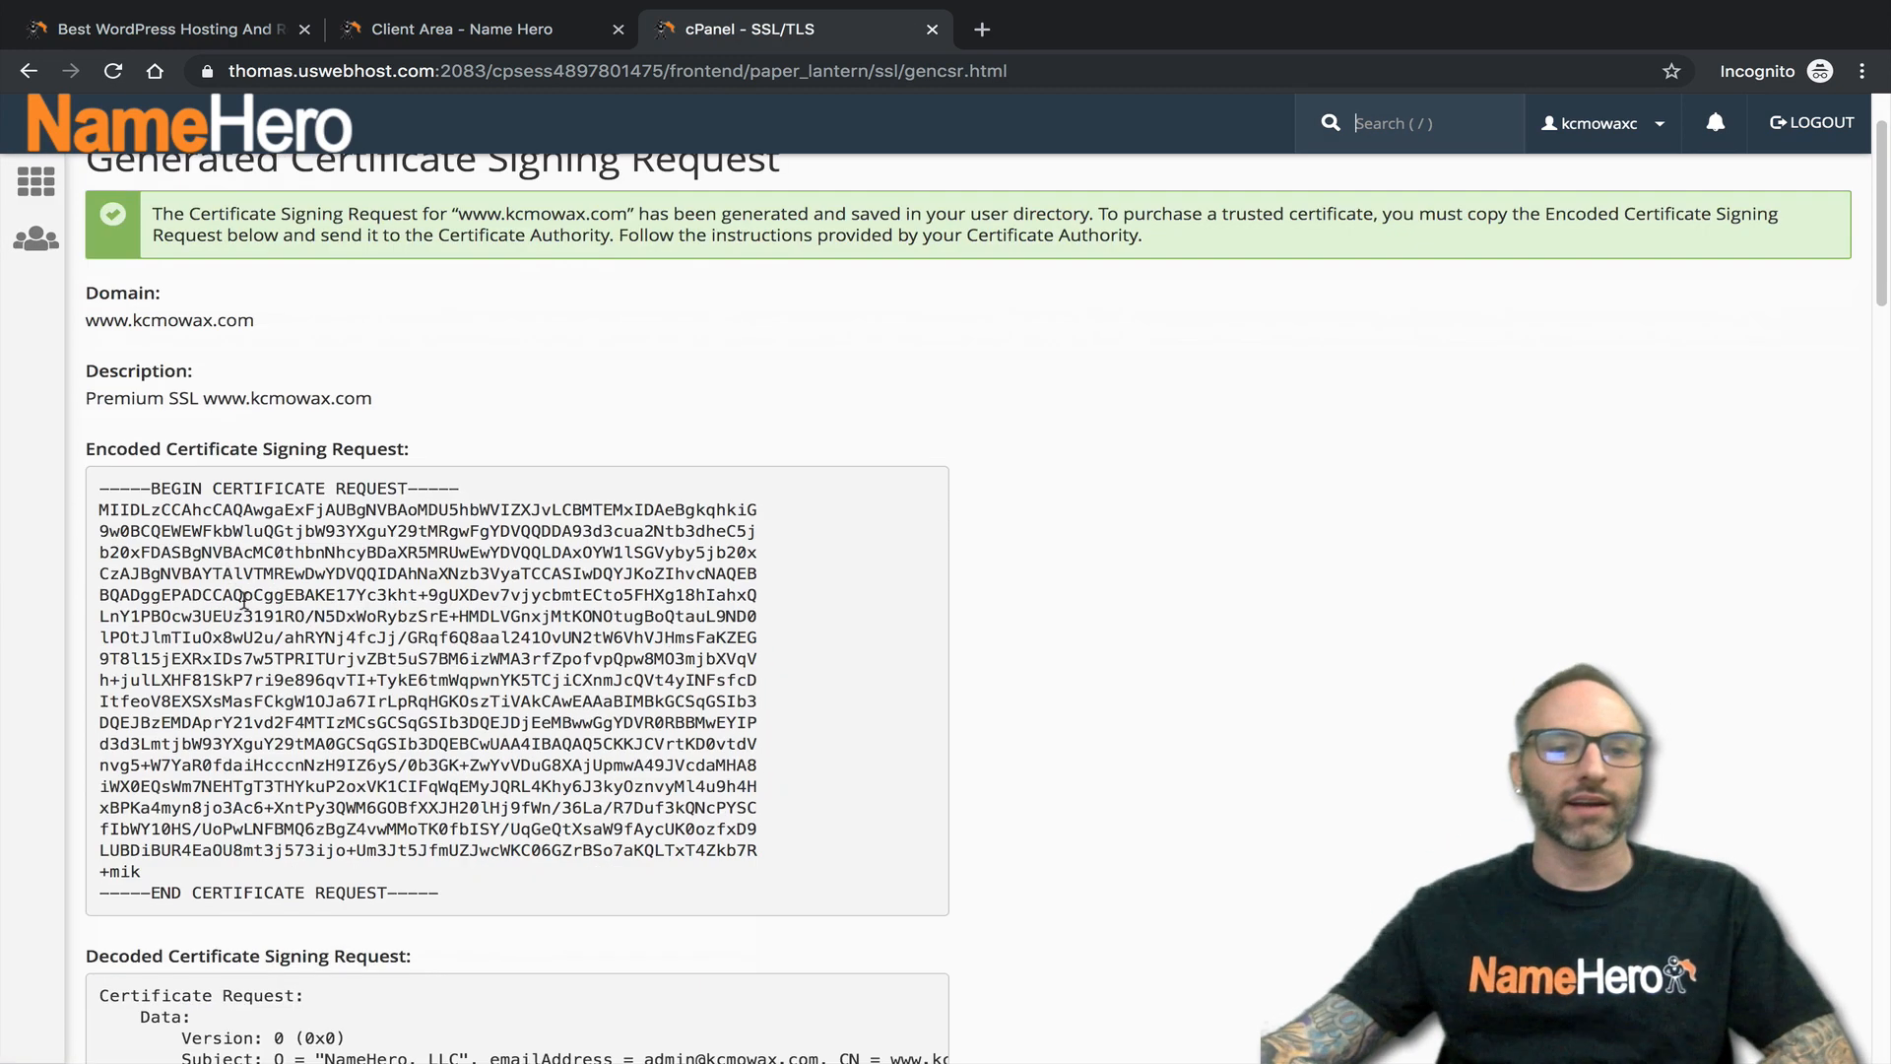
scroll("down", 3)
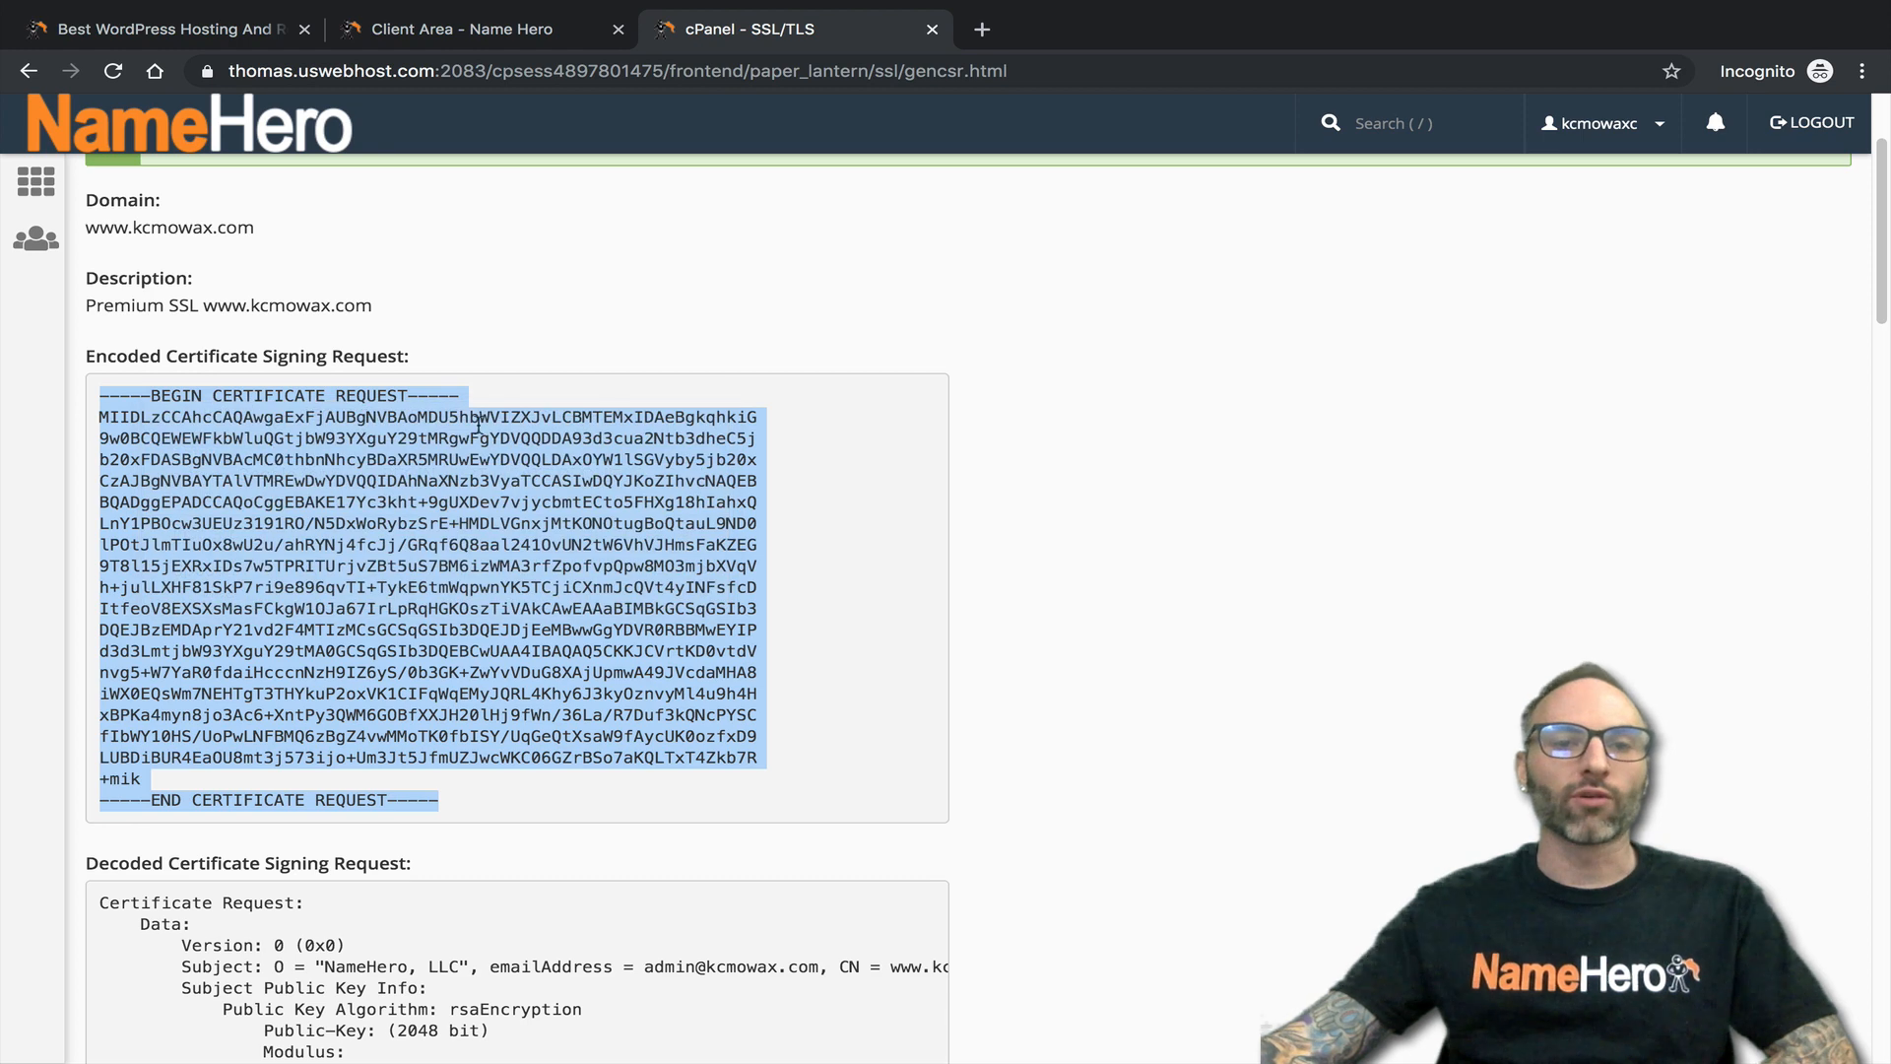
mouse_move(182, 173)
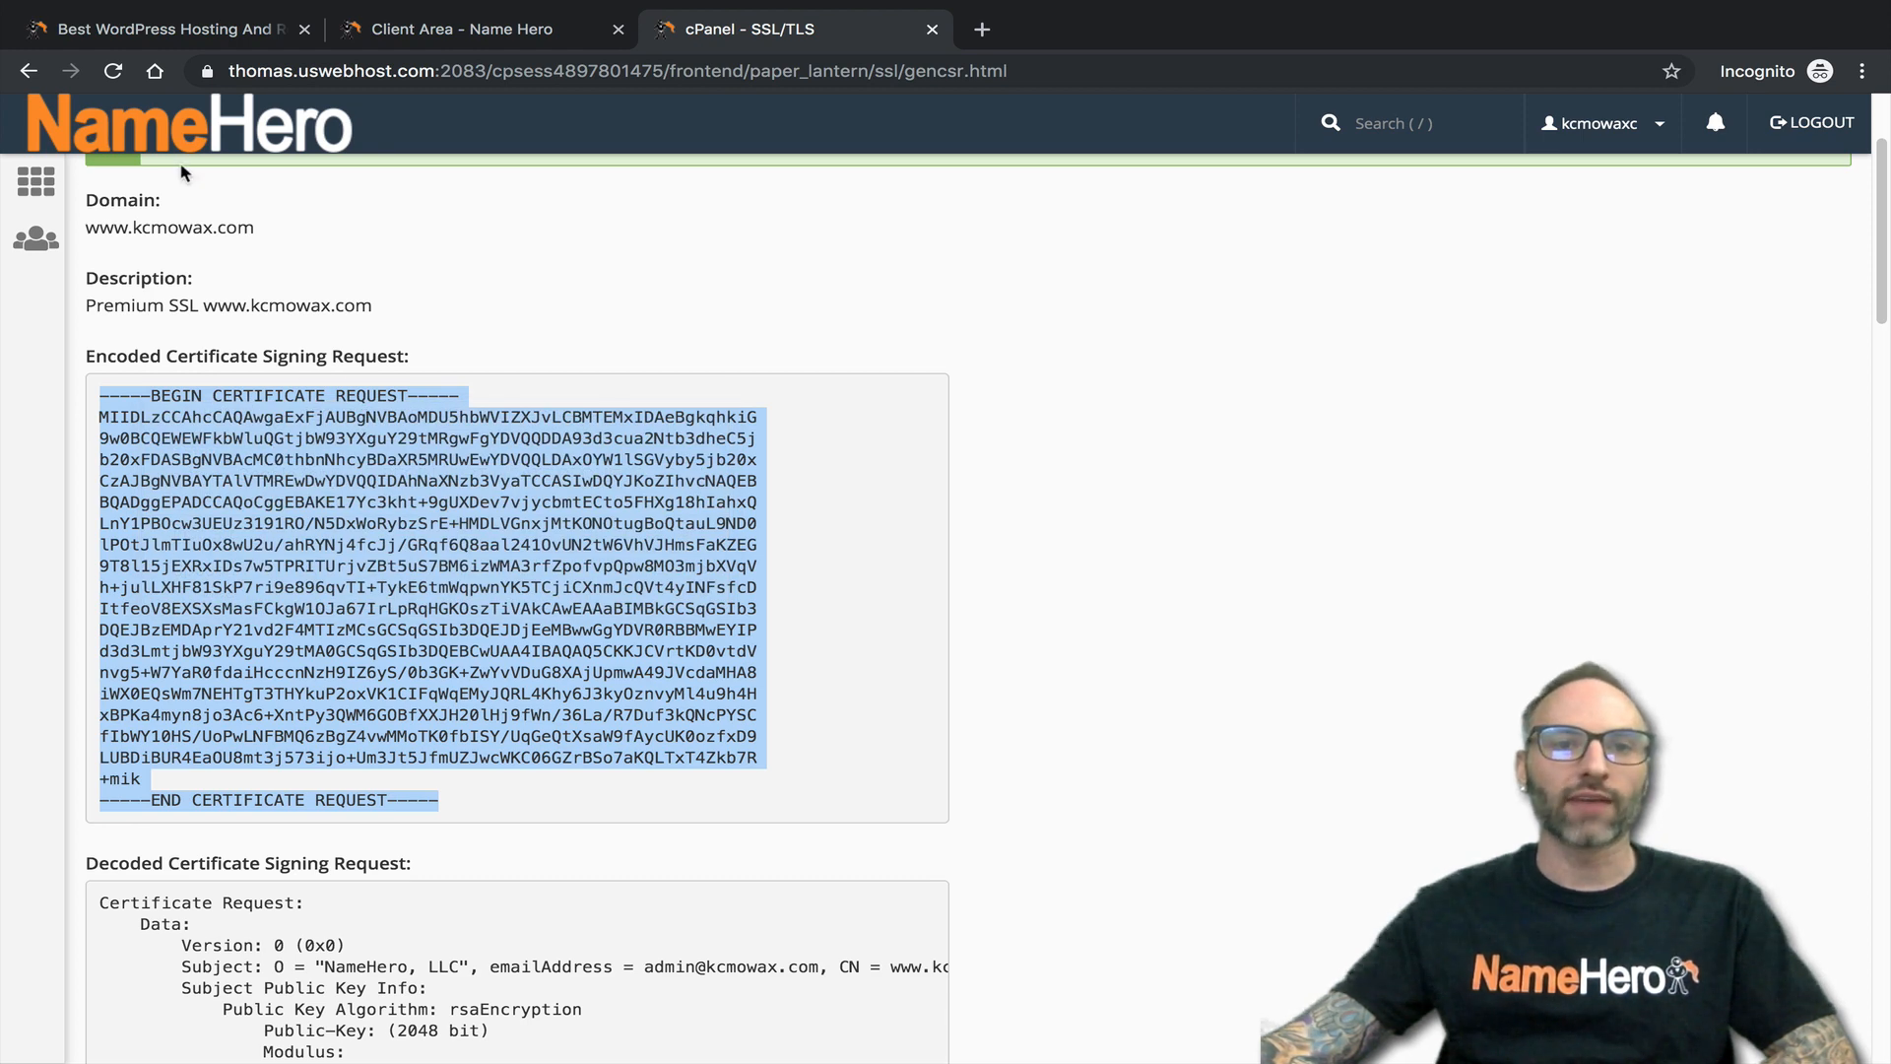
left_click(163, 28)
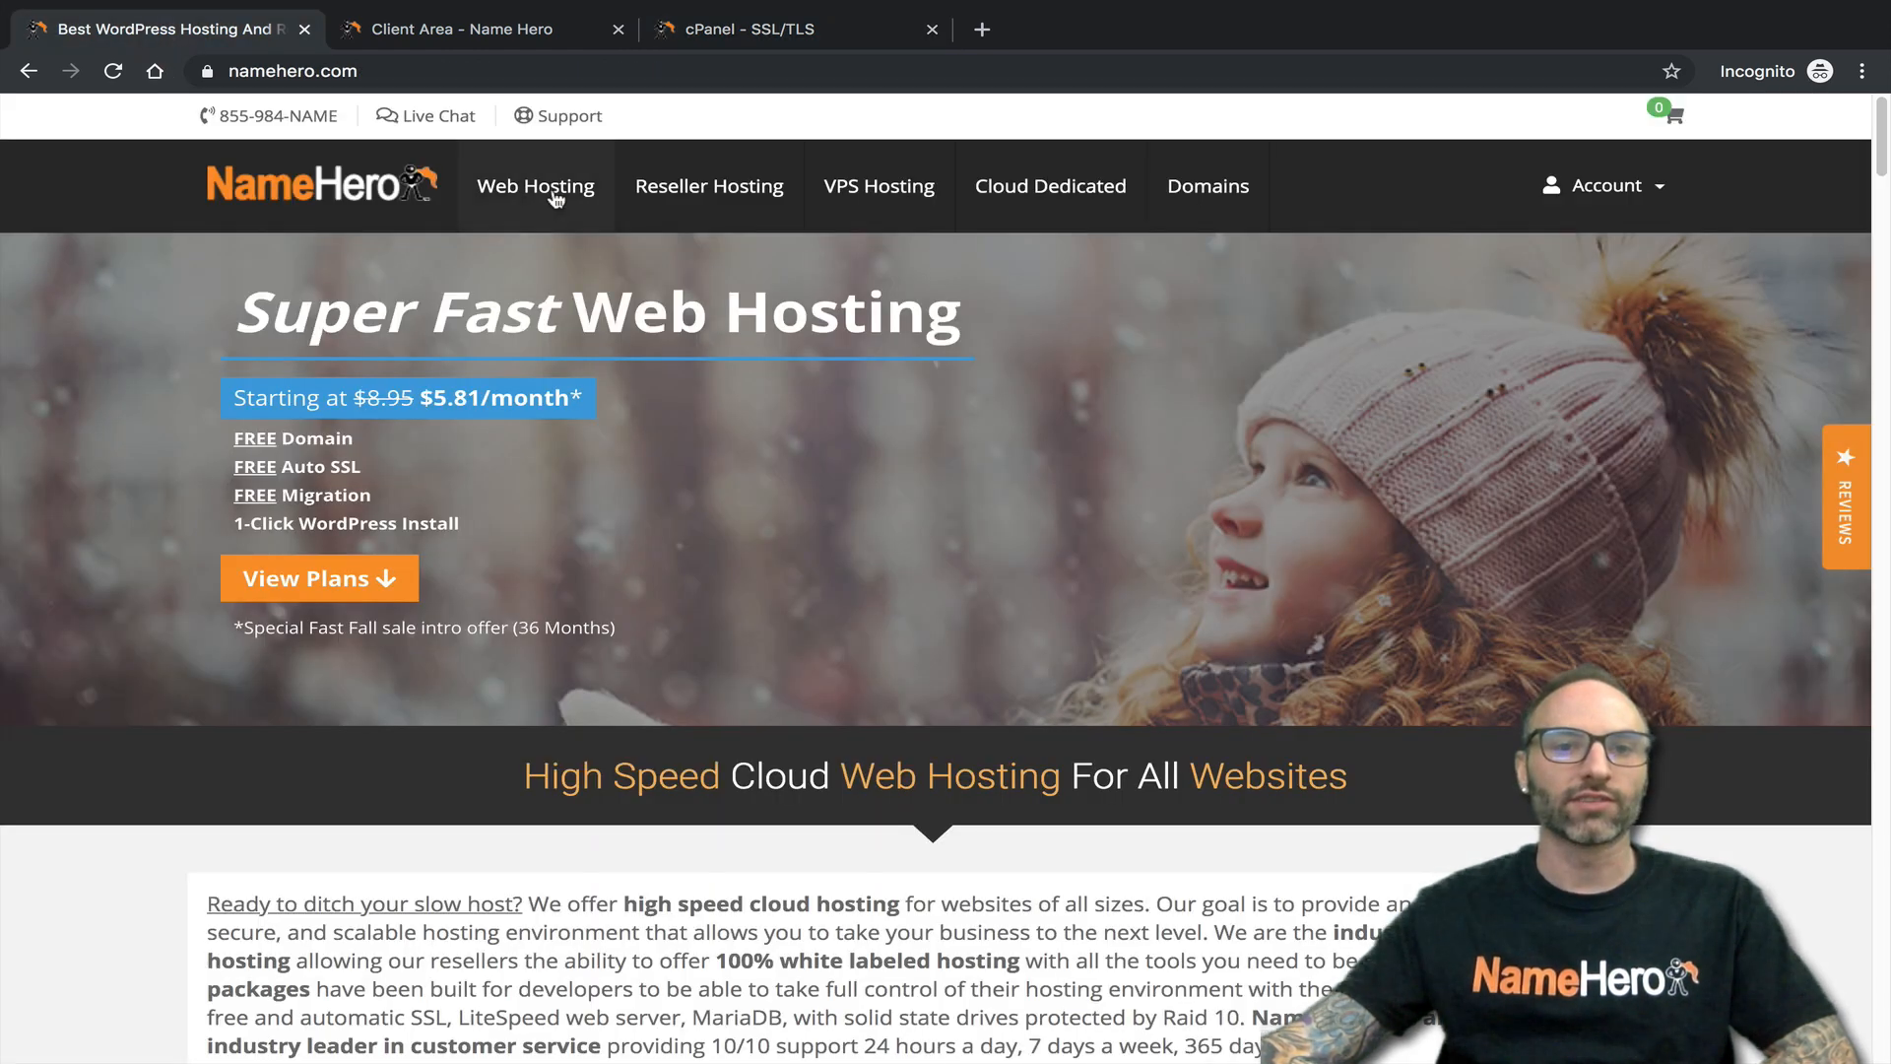
Start a Plus Cloud hosting order using the existing domain kcmowax.com
left_click(536, 186)
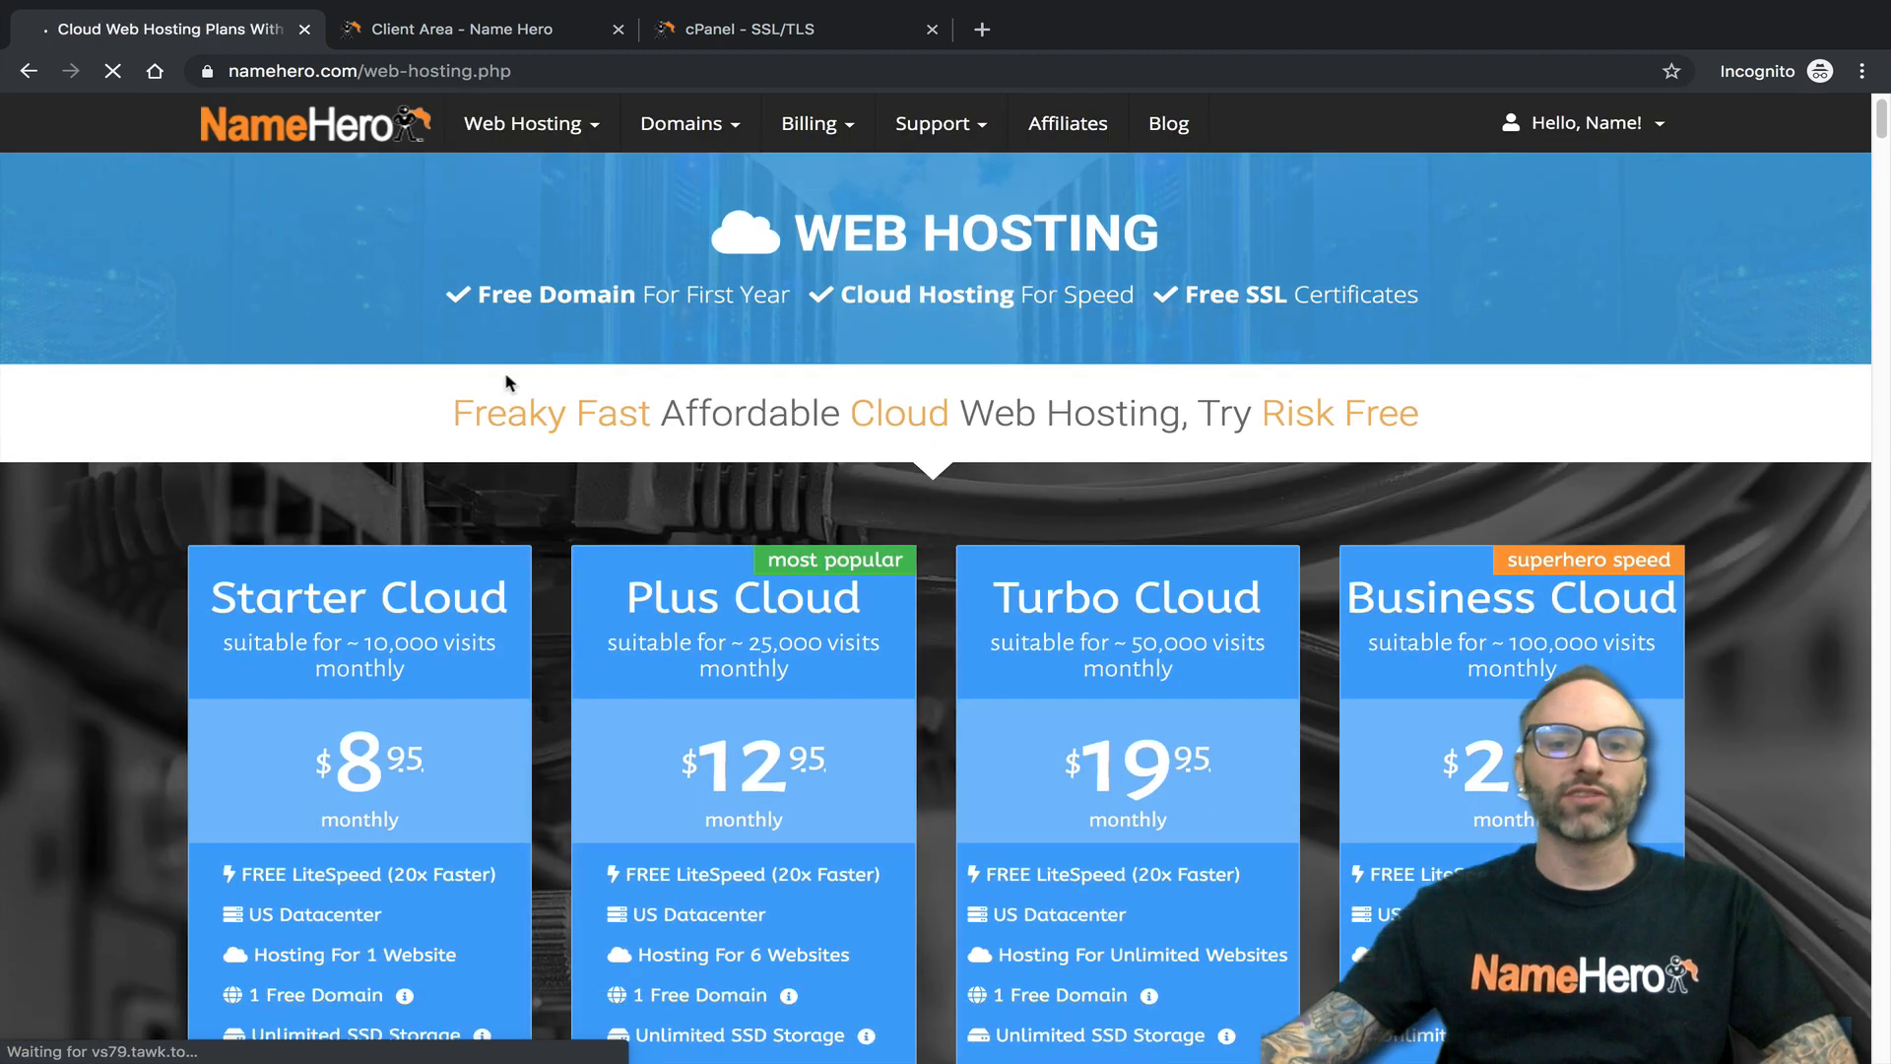
scroll("down", 3)
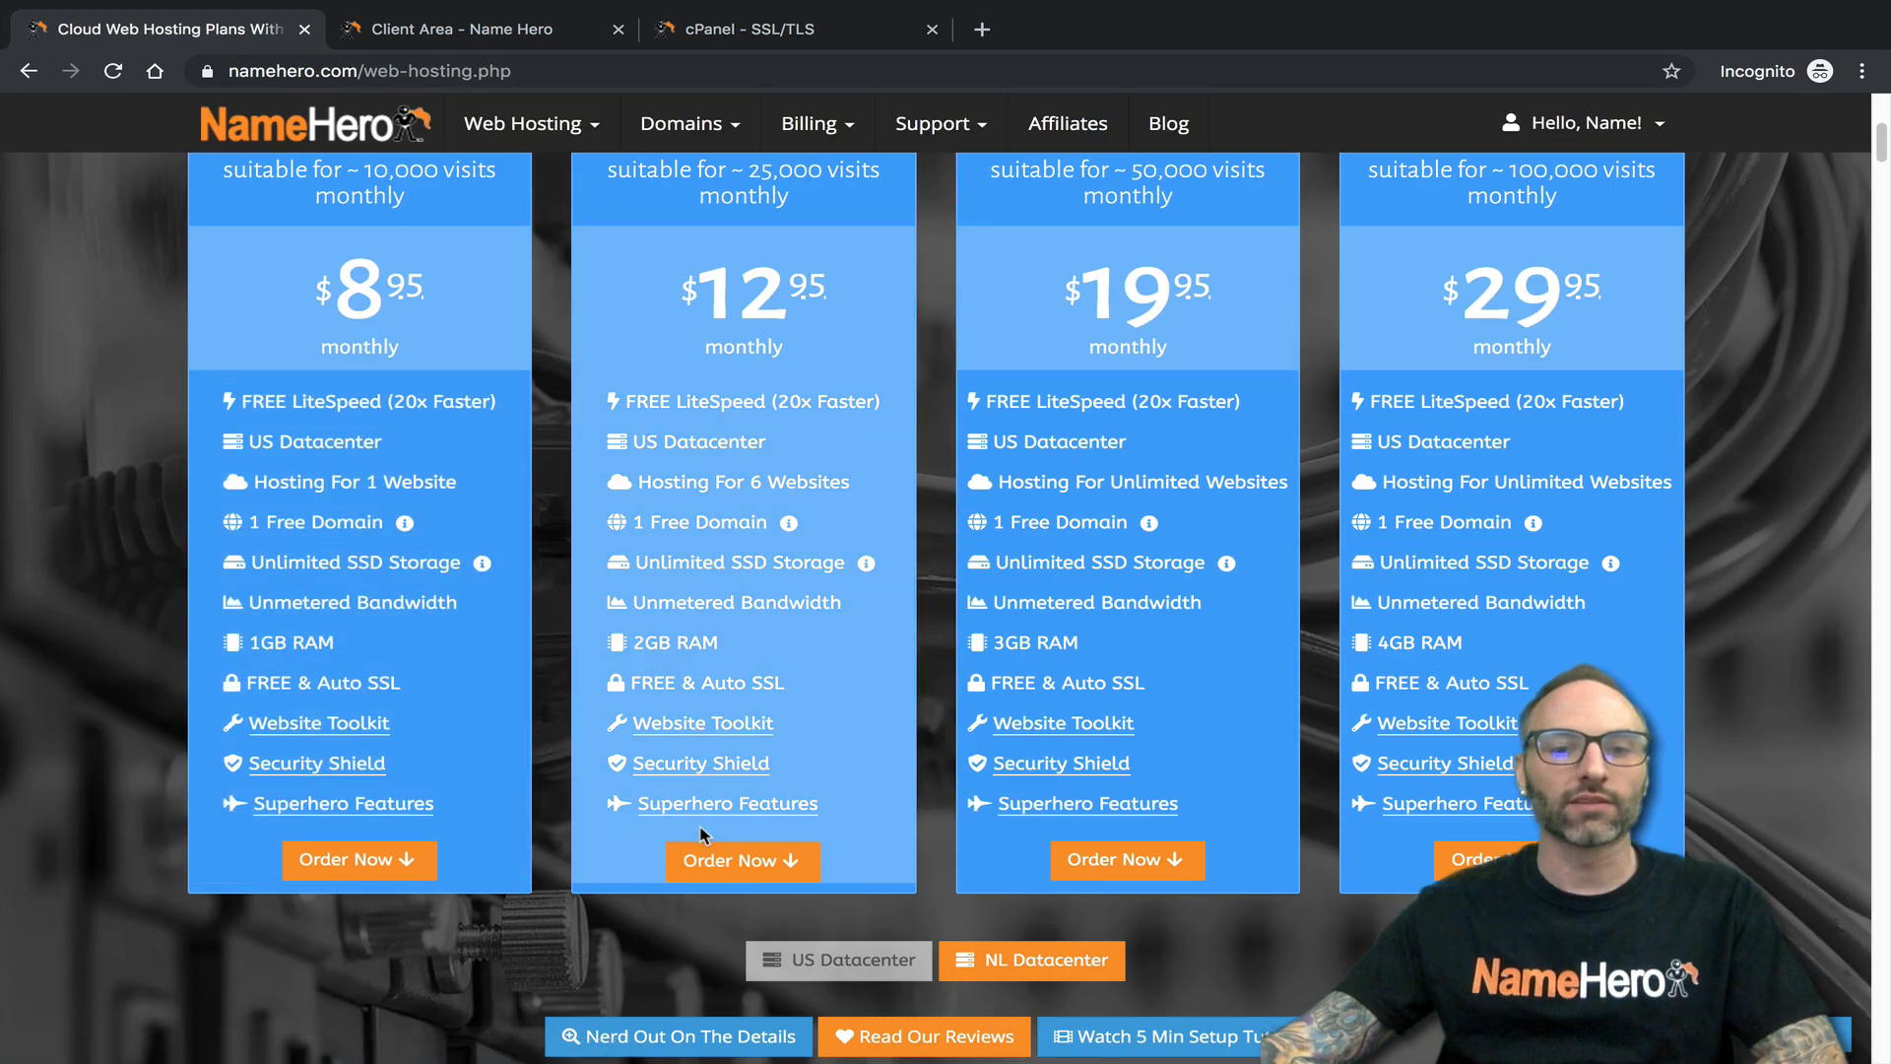
left_click(742, 861)
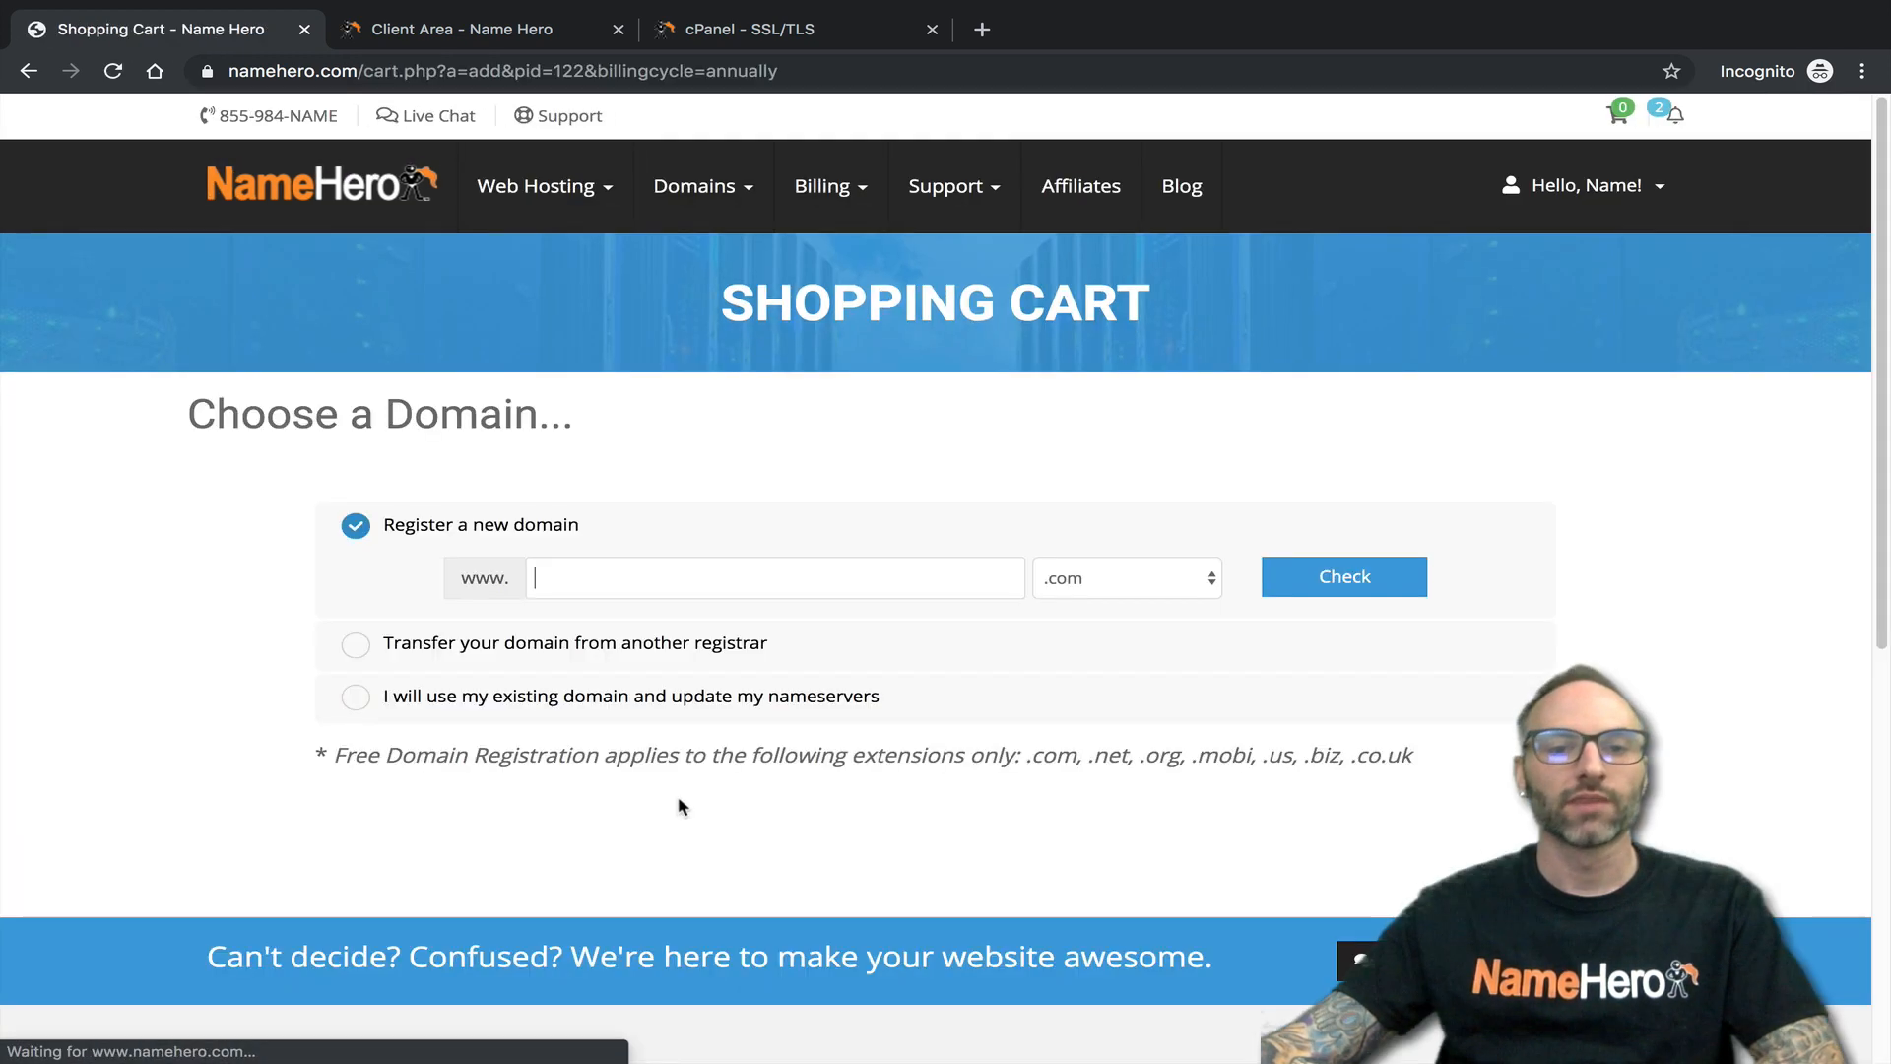
left_click(356, 696)
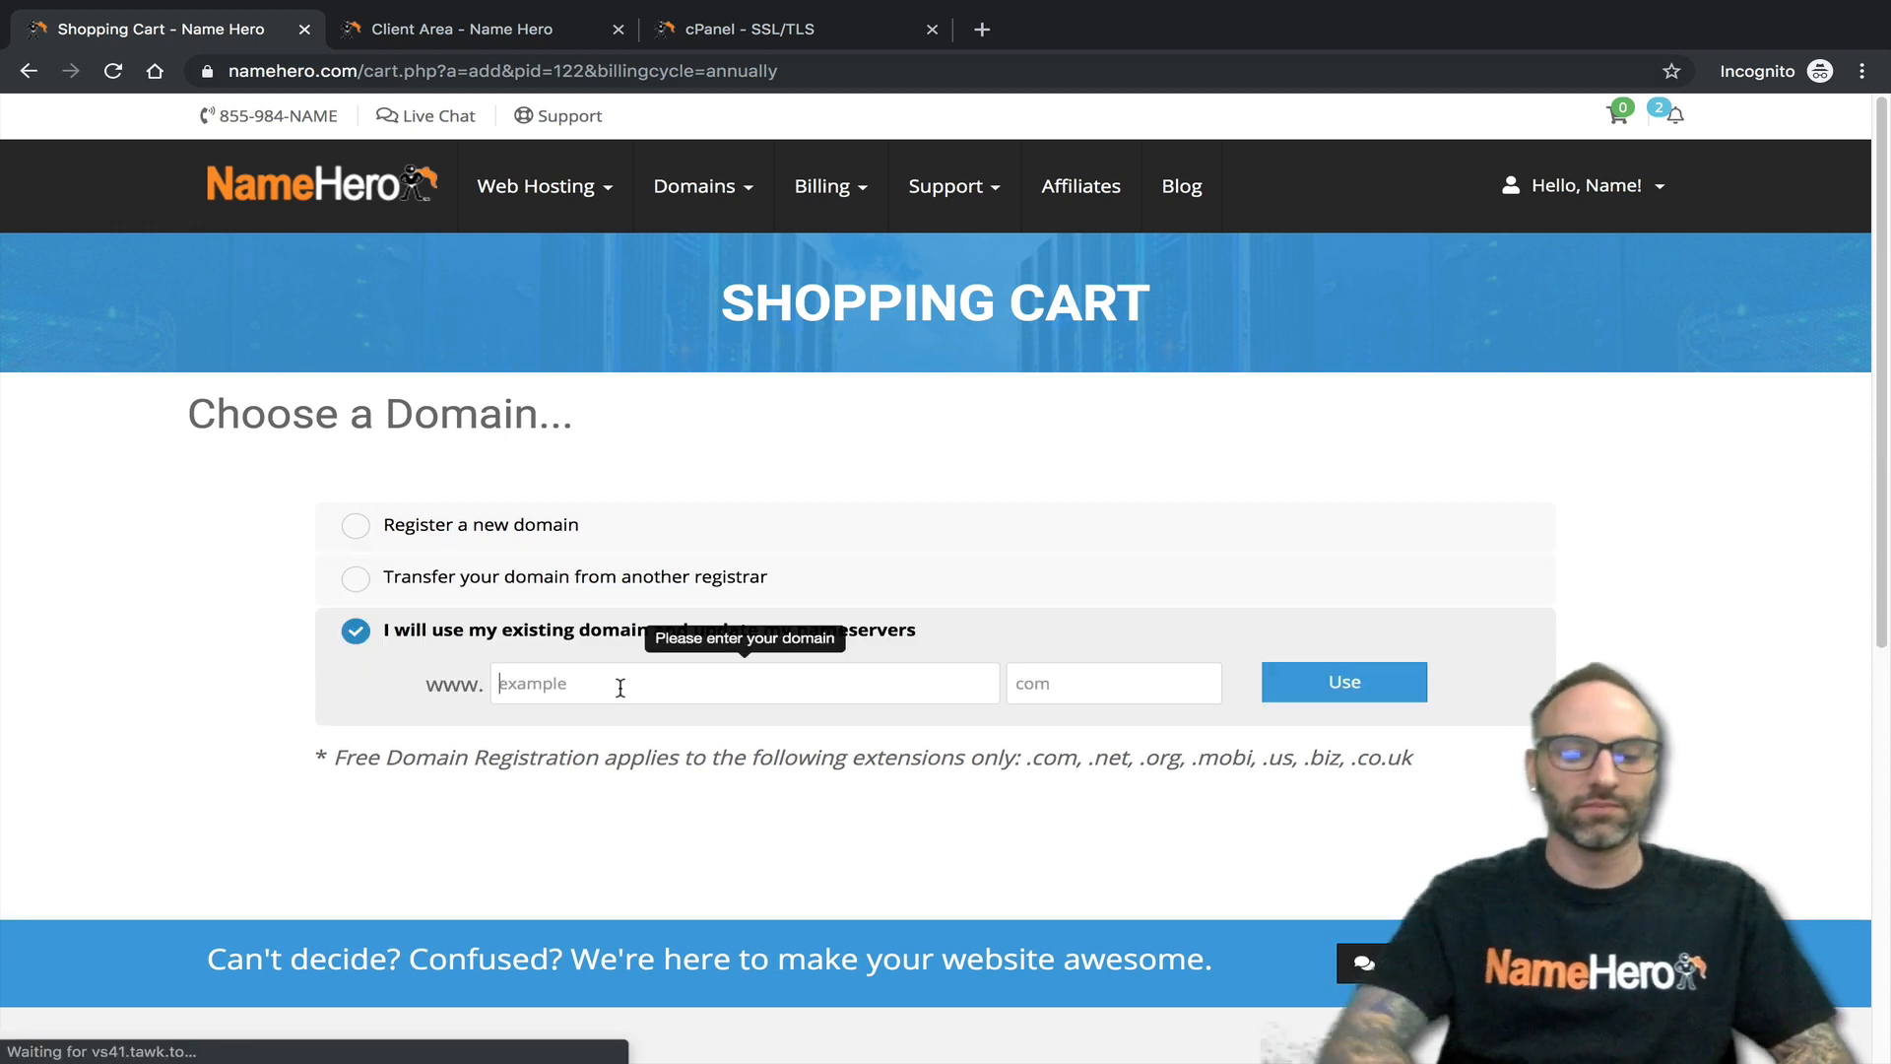
type("kcmowax")
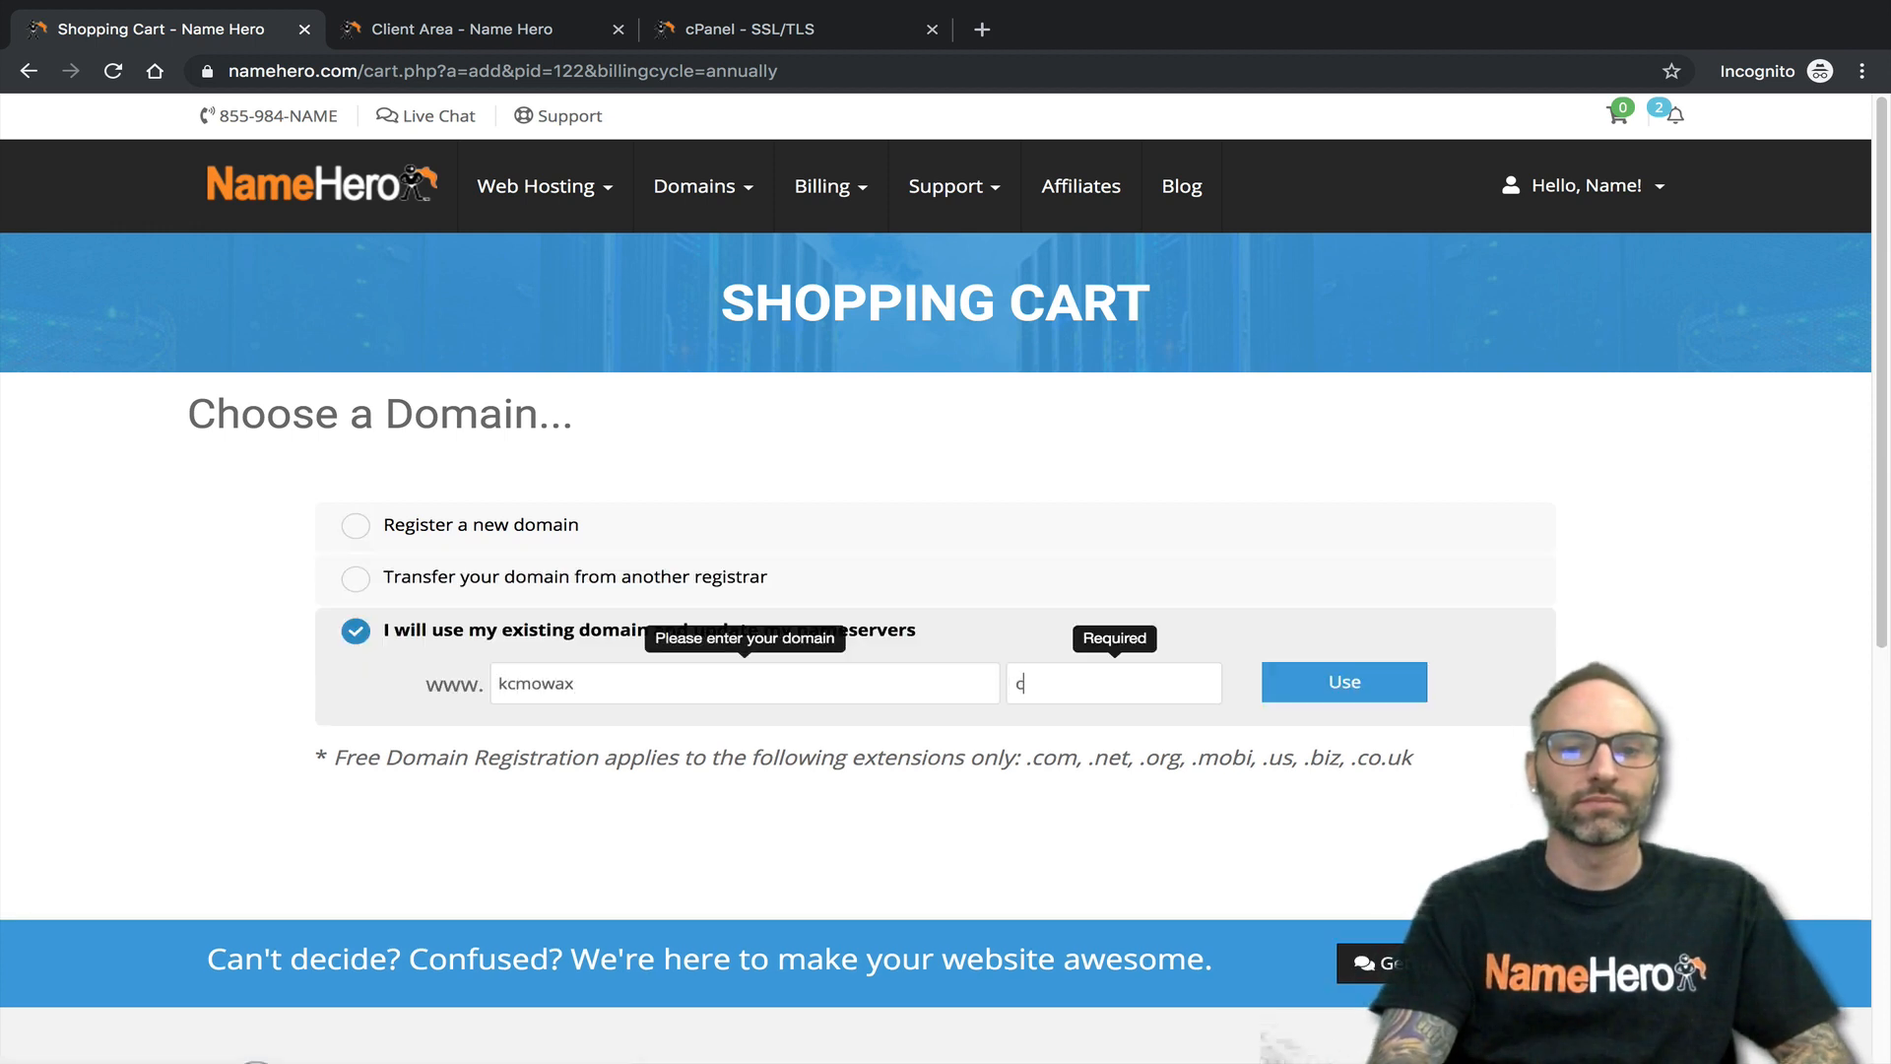
left_click(1341, 682)
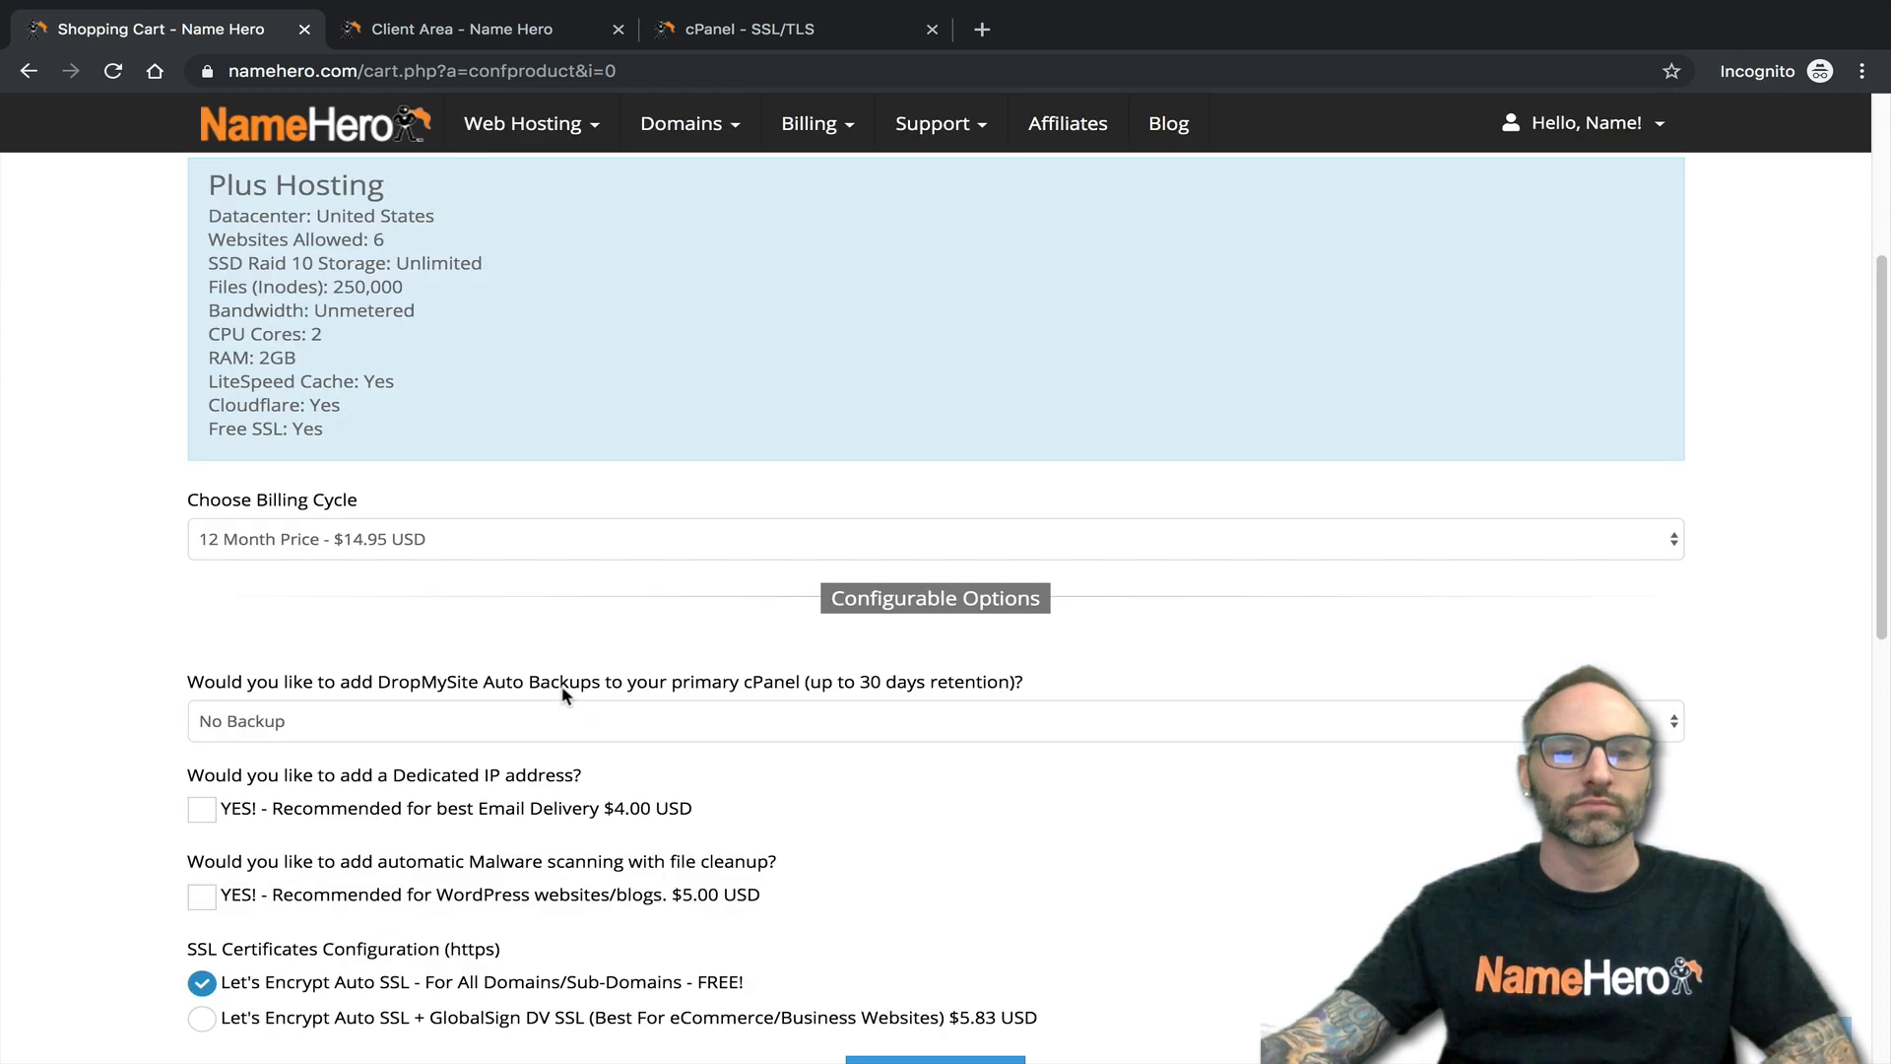
Choose the GlobalSign DV SSL add-on for the order, then return to the cPanel CSR
scroll("down", 3)
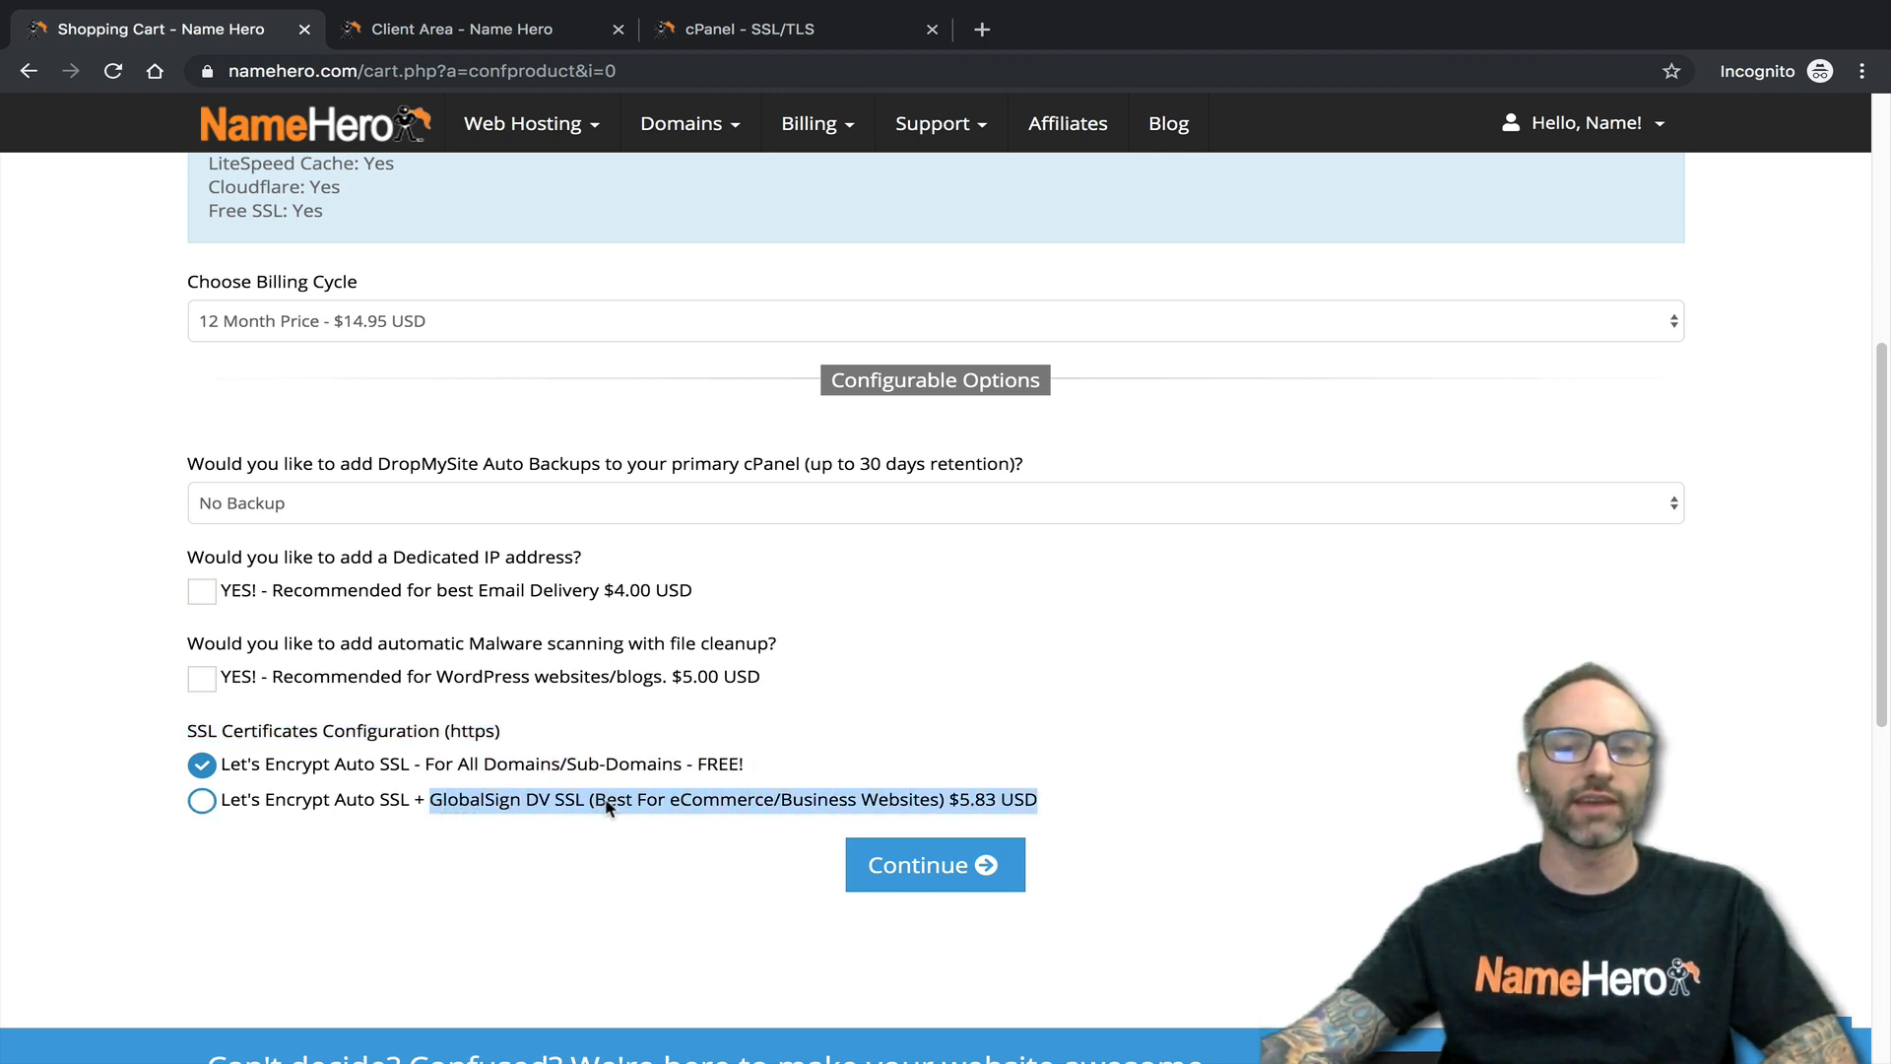
left_click(201, 800)
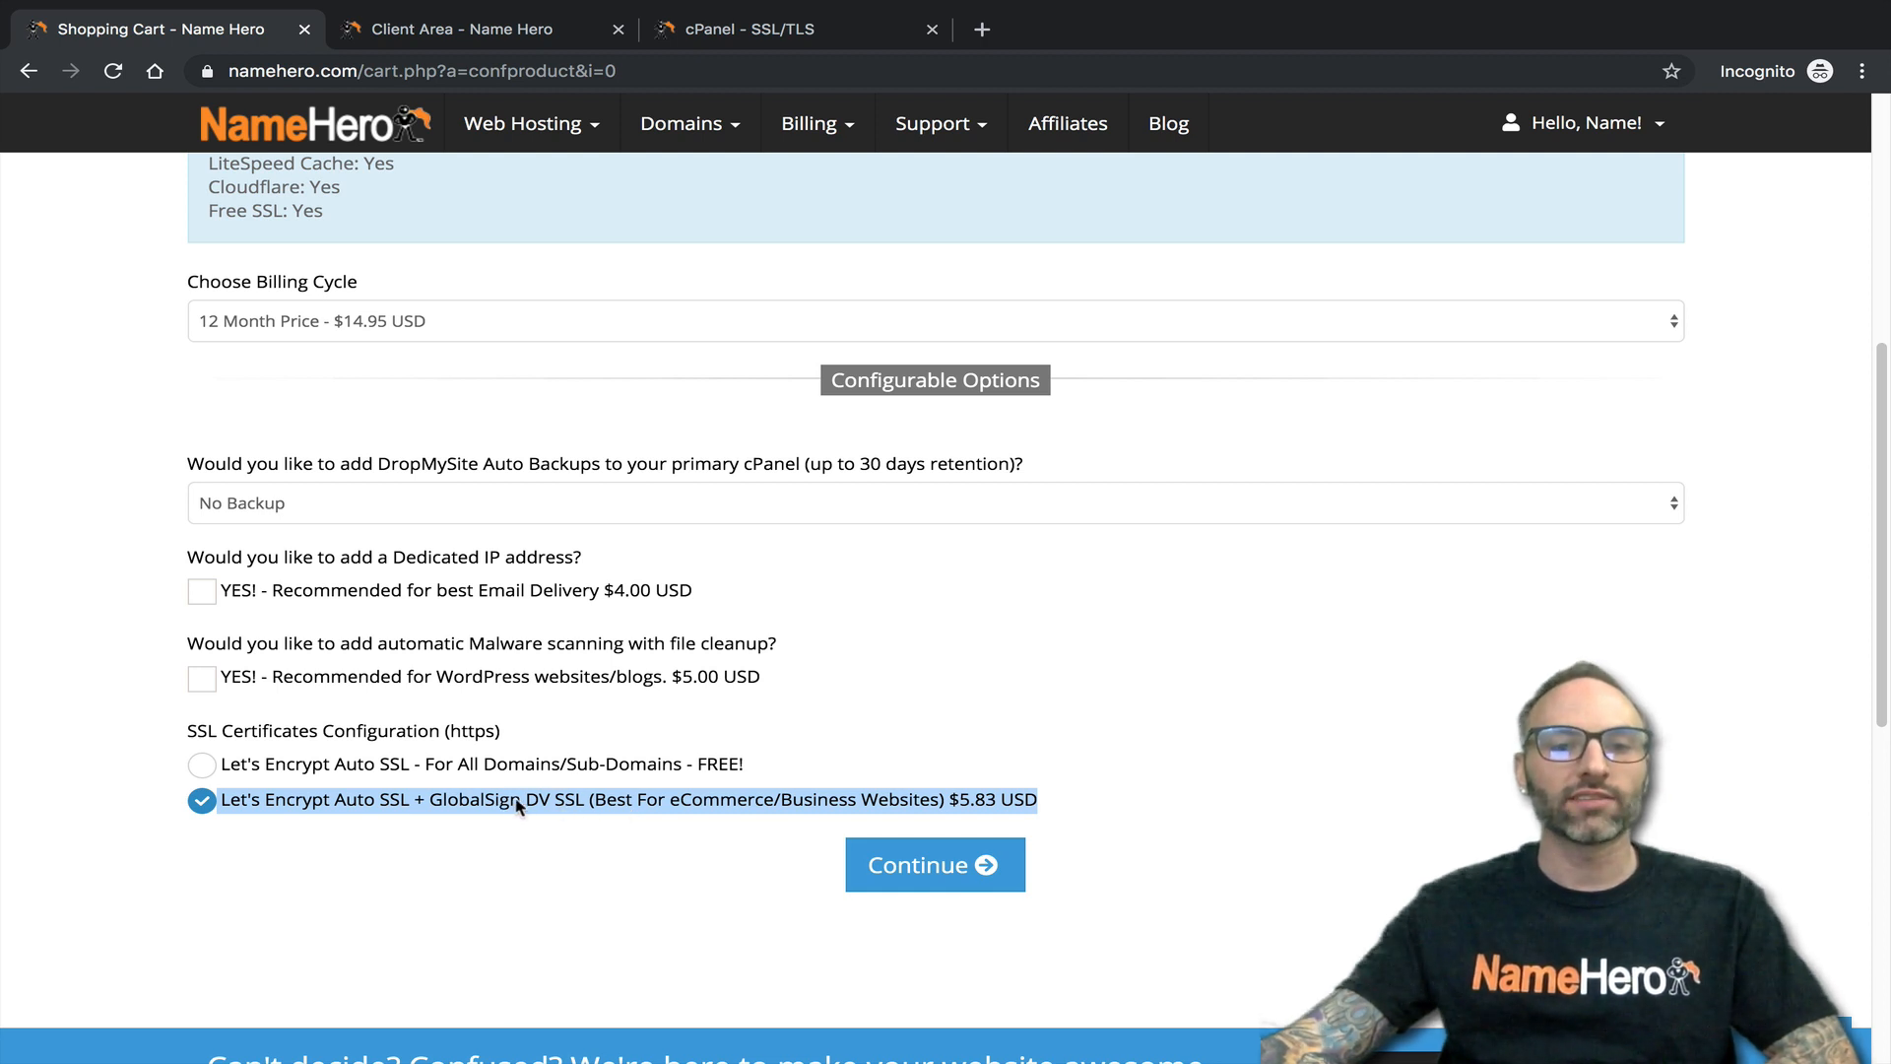
mouse_move(428, 831)
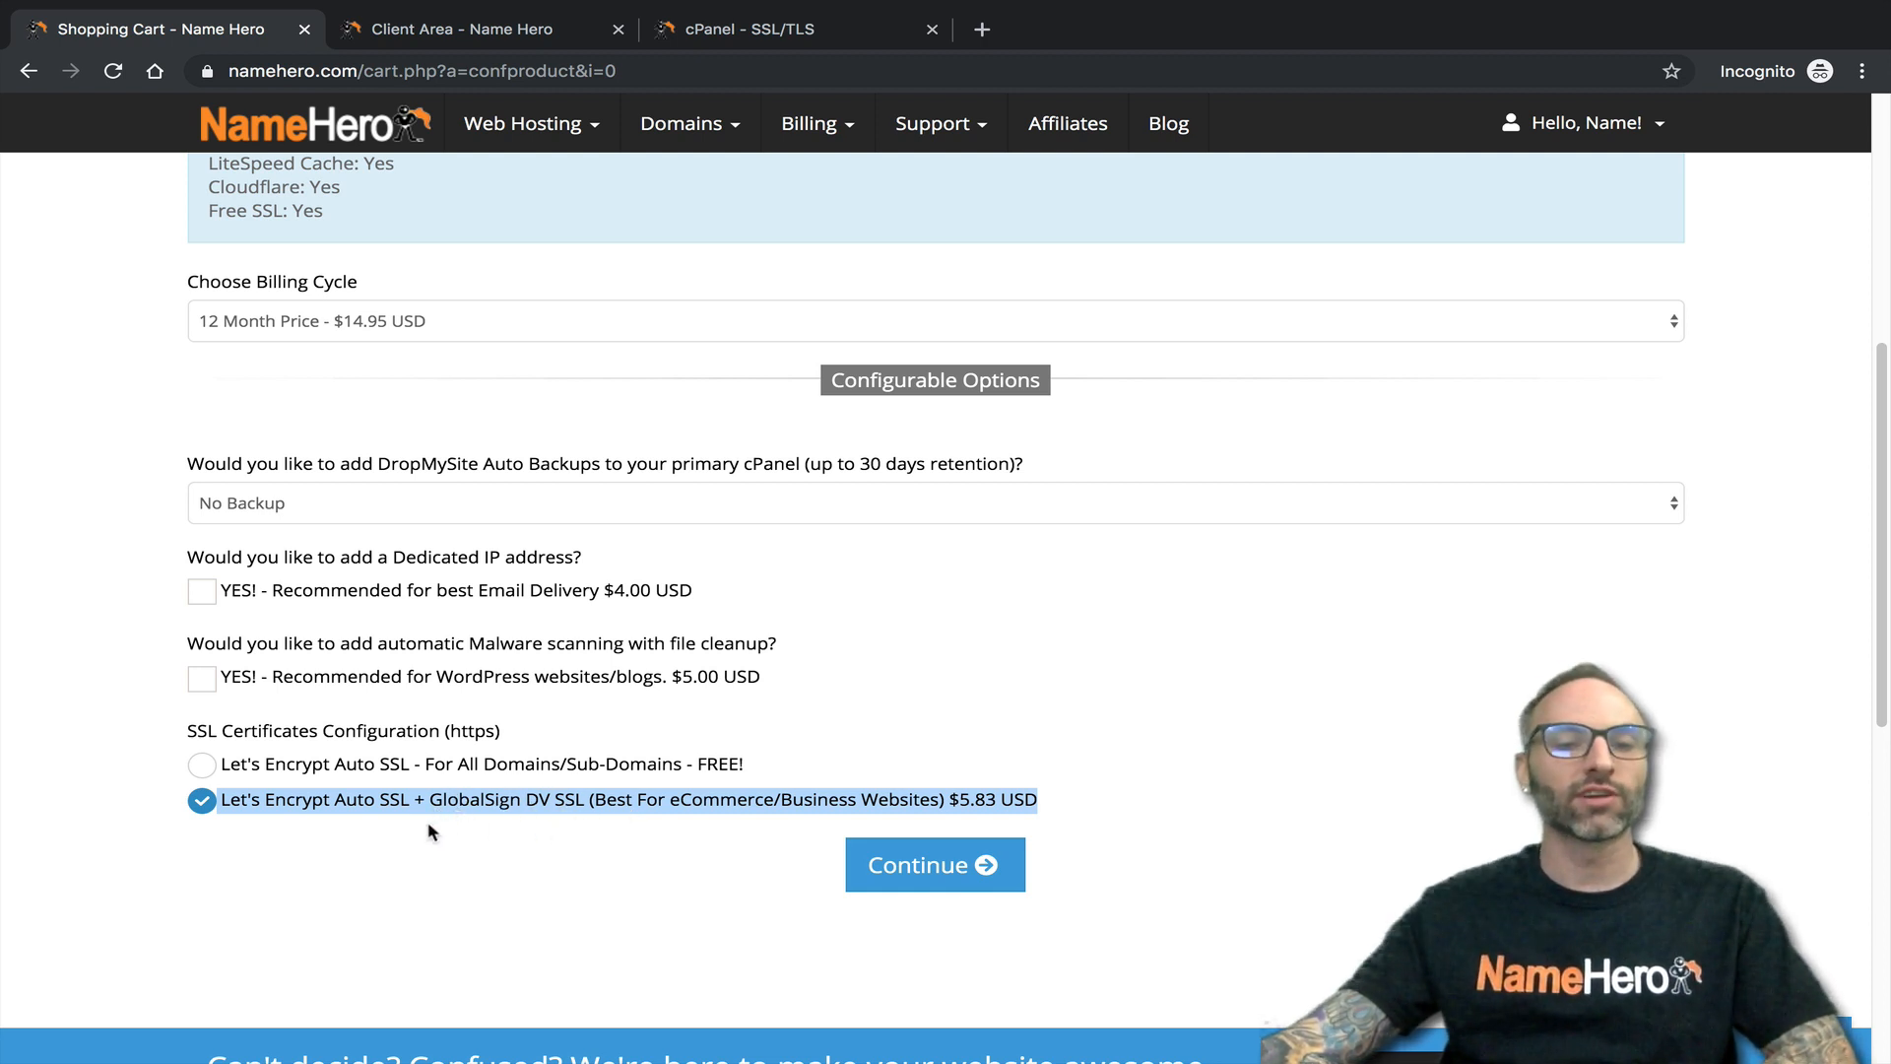
mouse_move(579, 800)
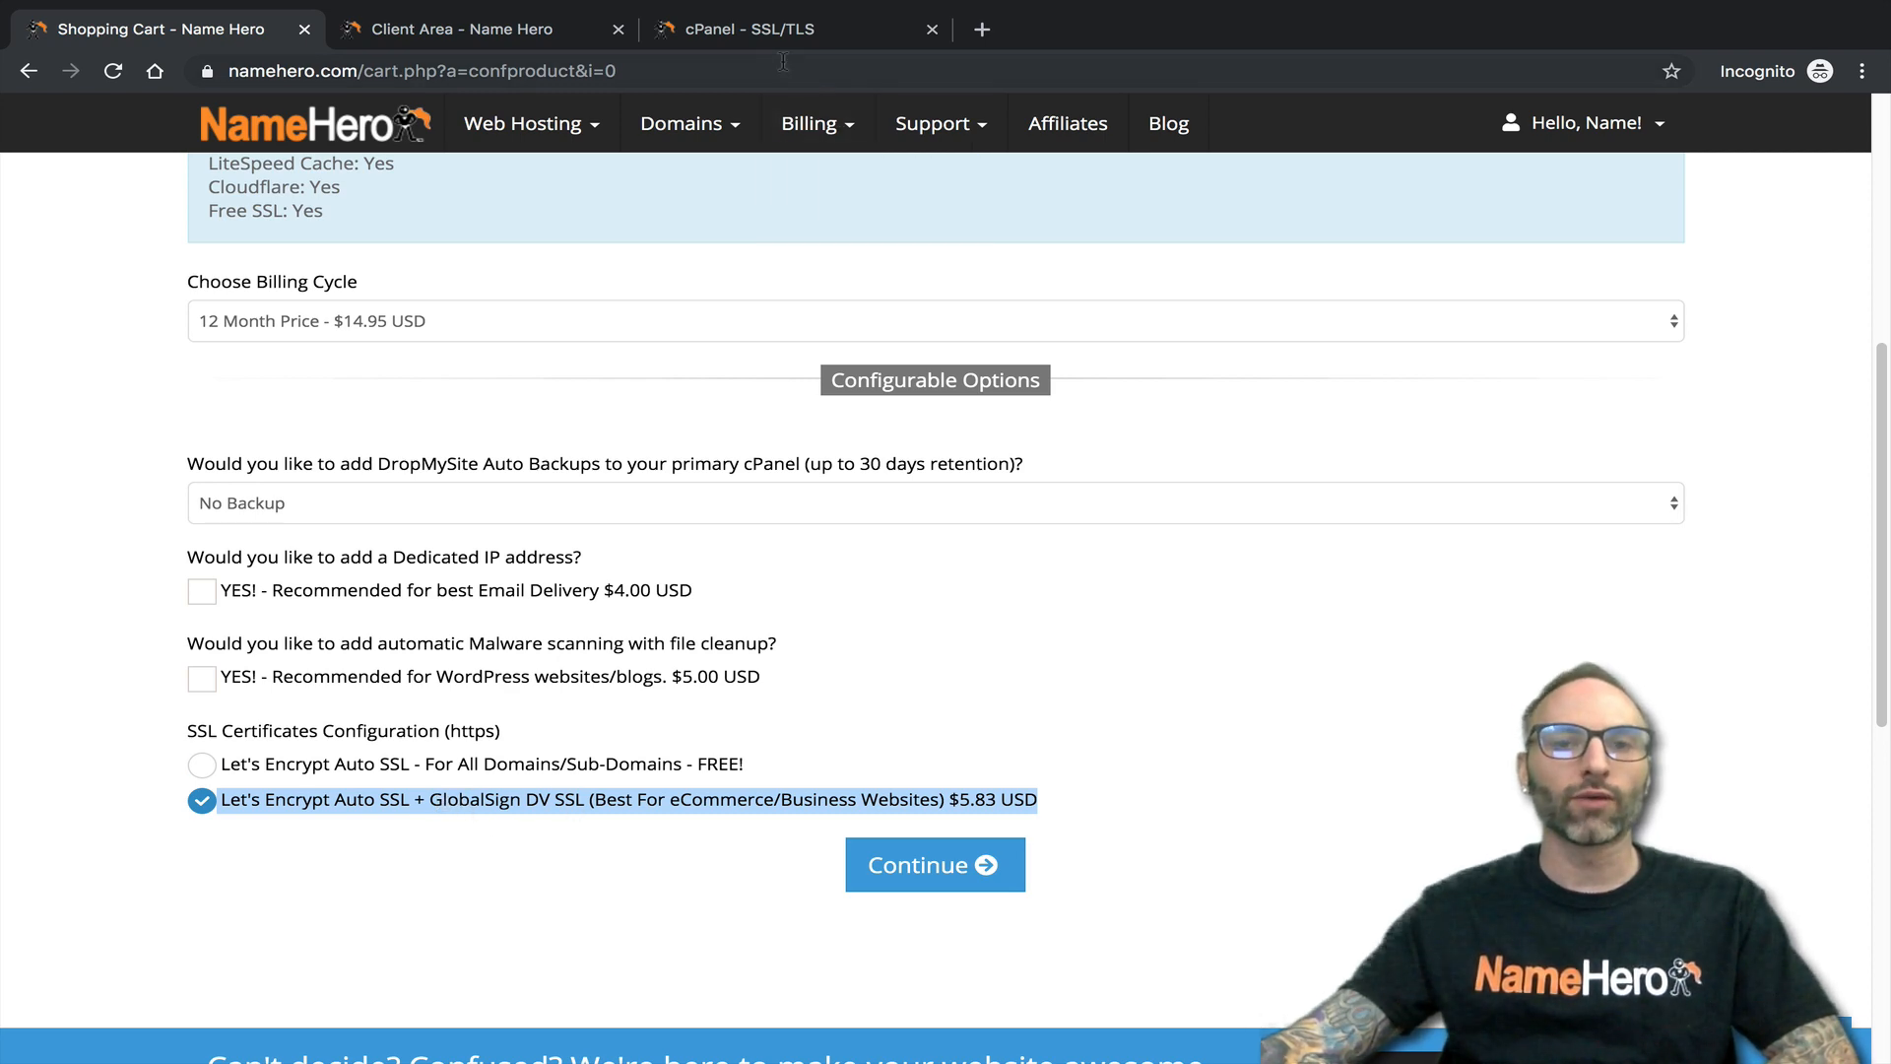
left_click(749, 29)
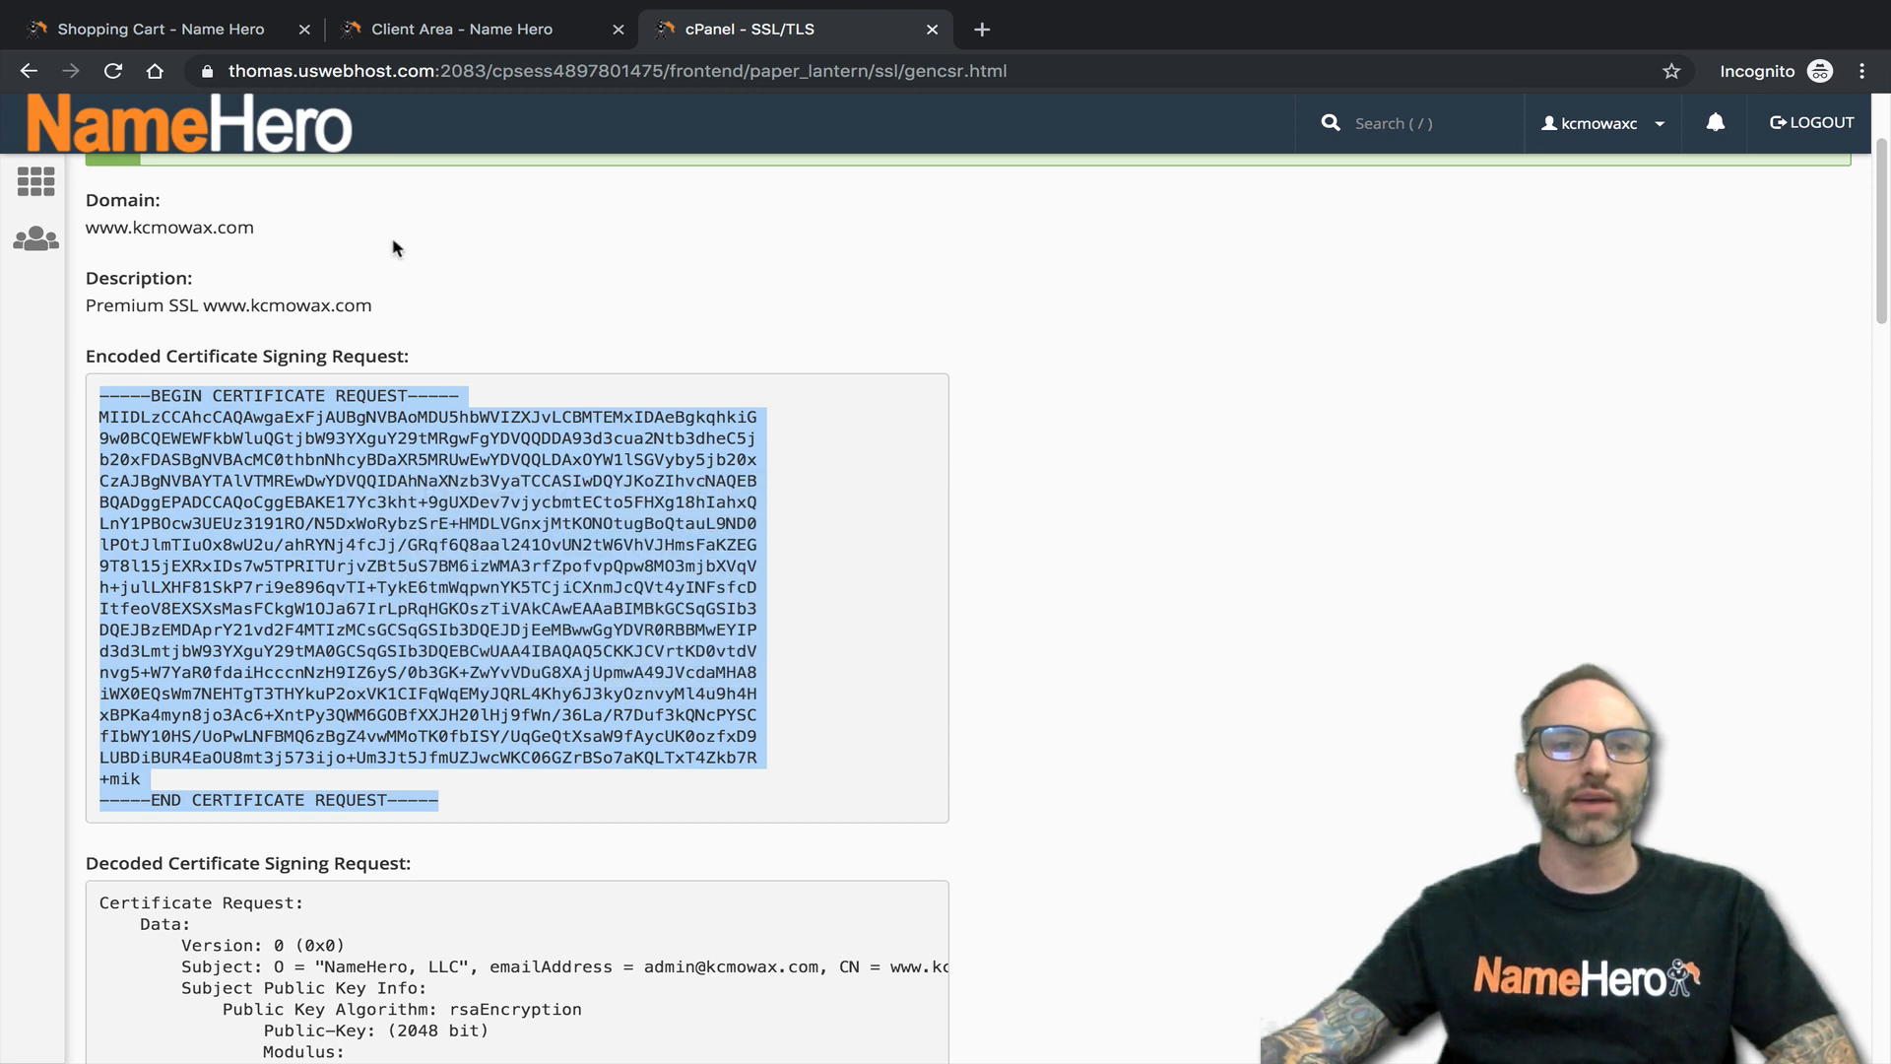
mouse_move(325, 398)
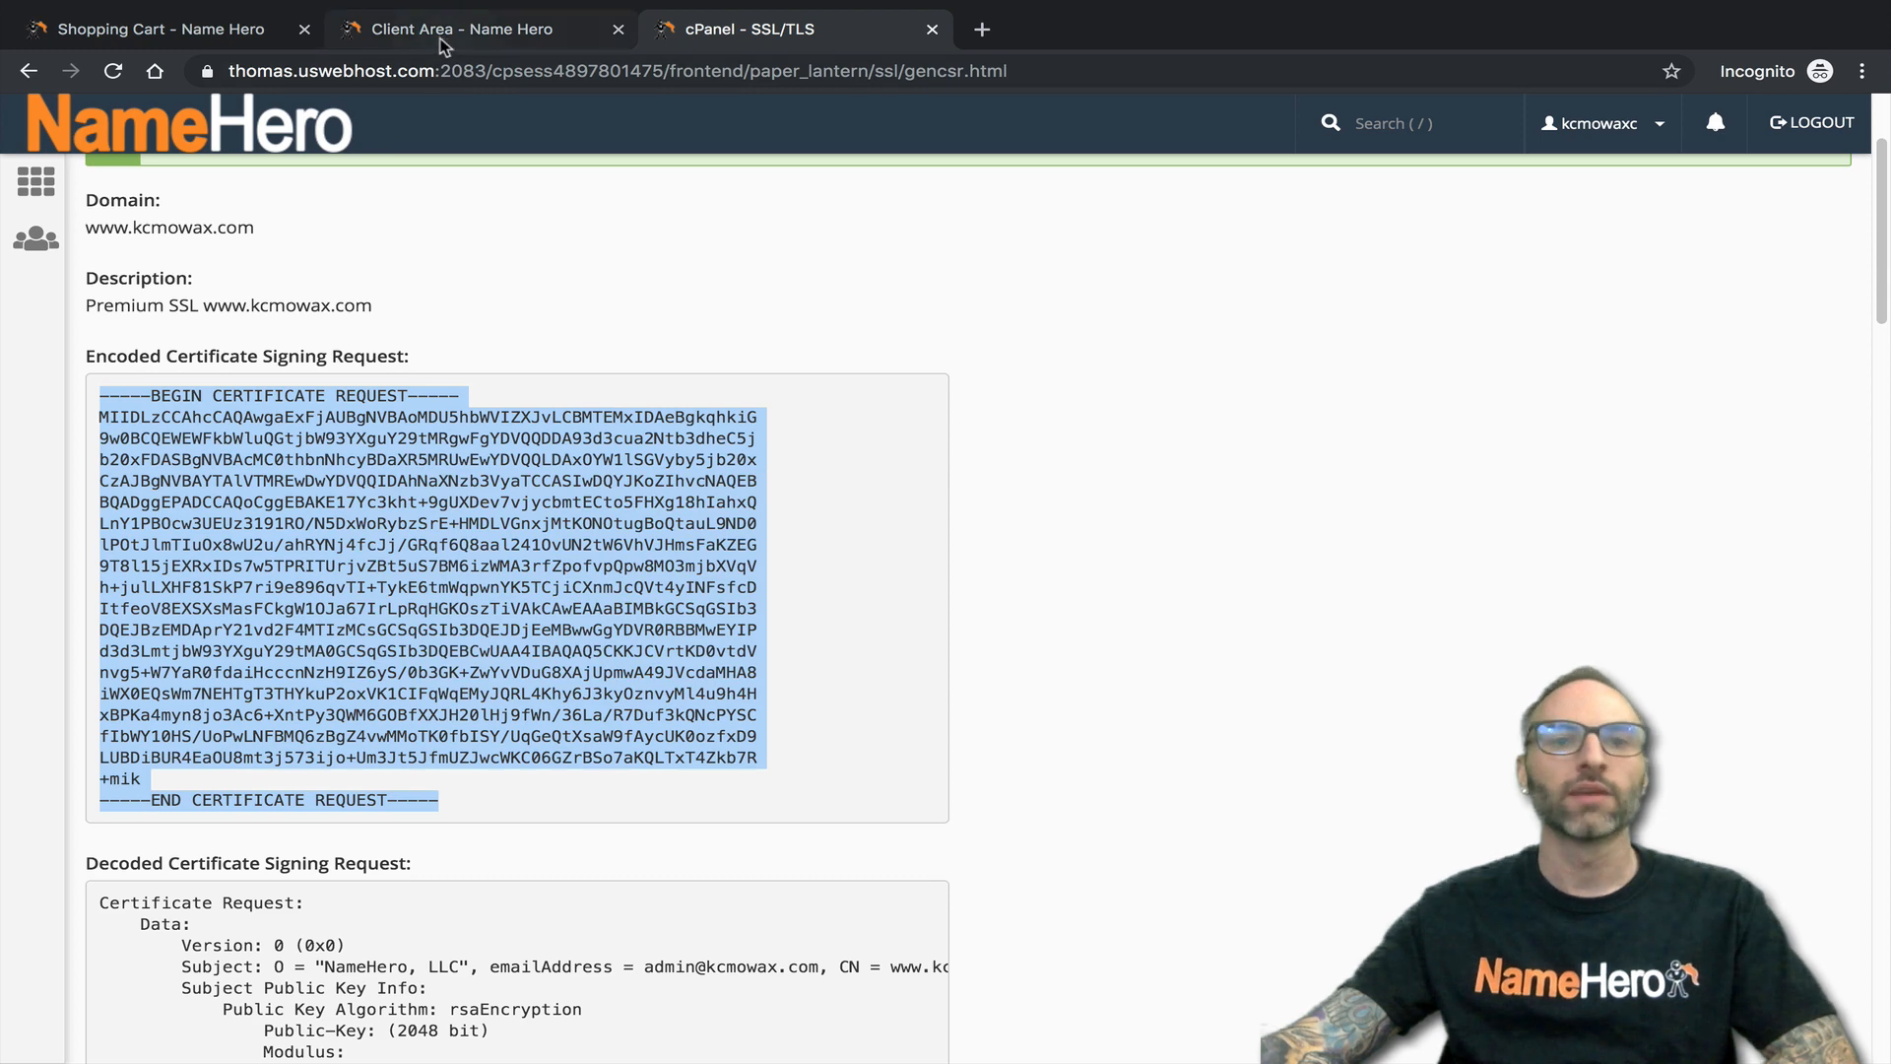
Begin a Billing ticket in the client area linked to the Starter Cloud kcmowax.com service
left_click(459, 30)
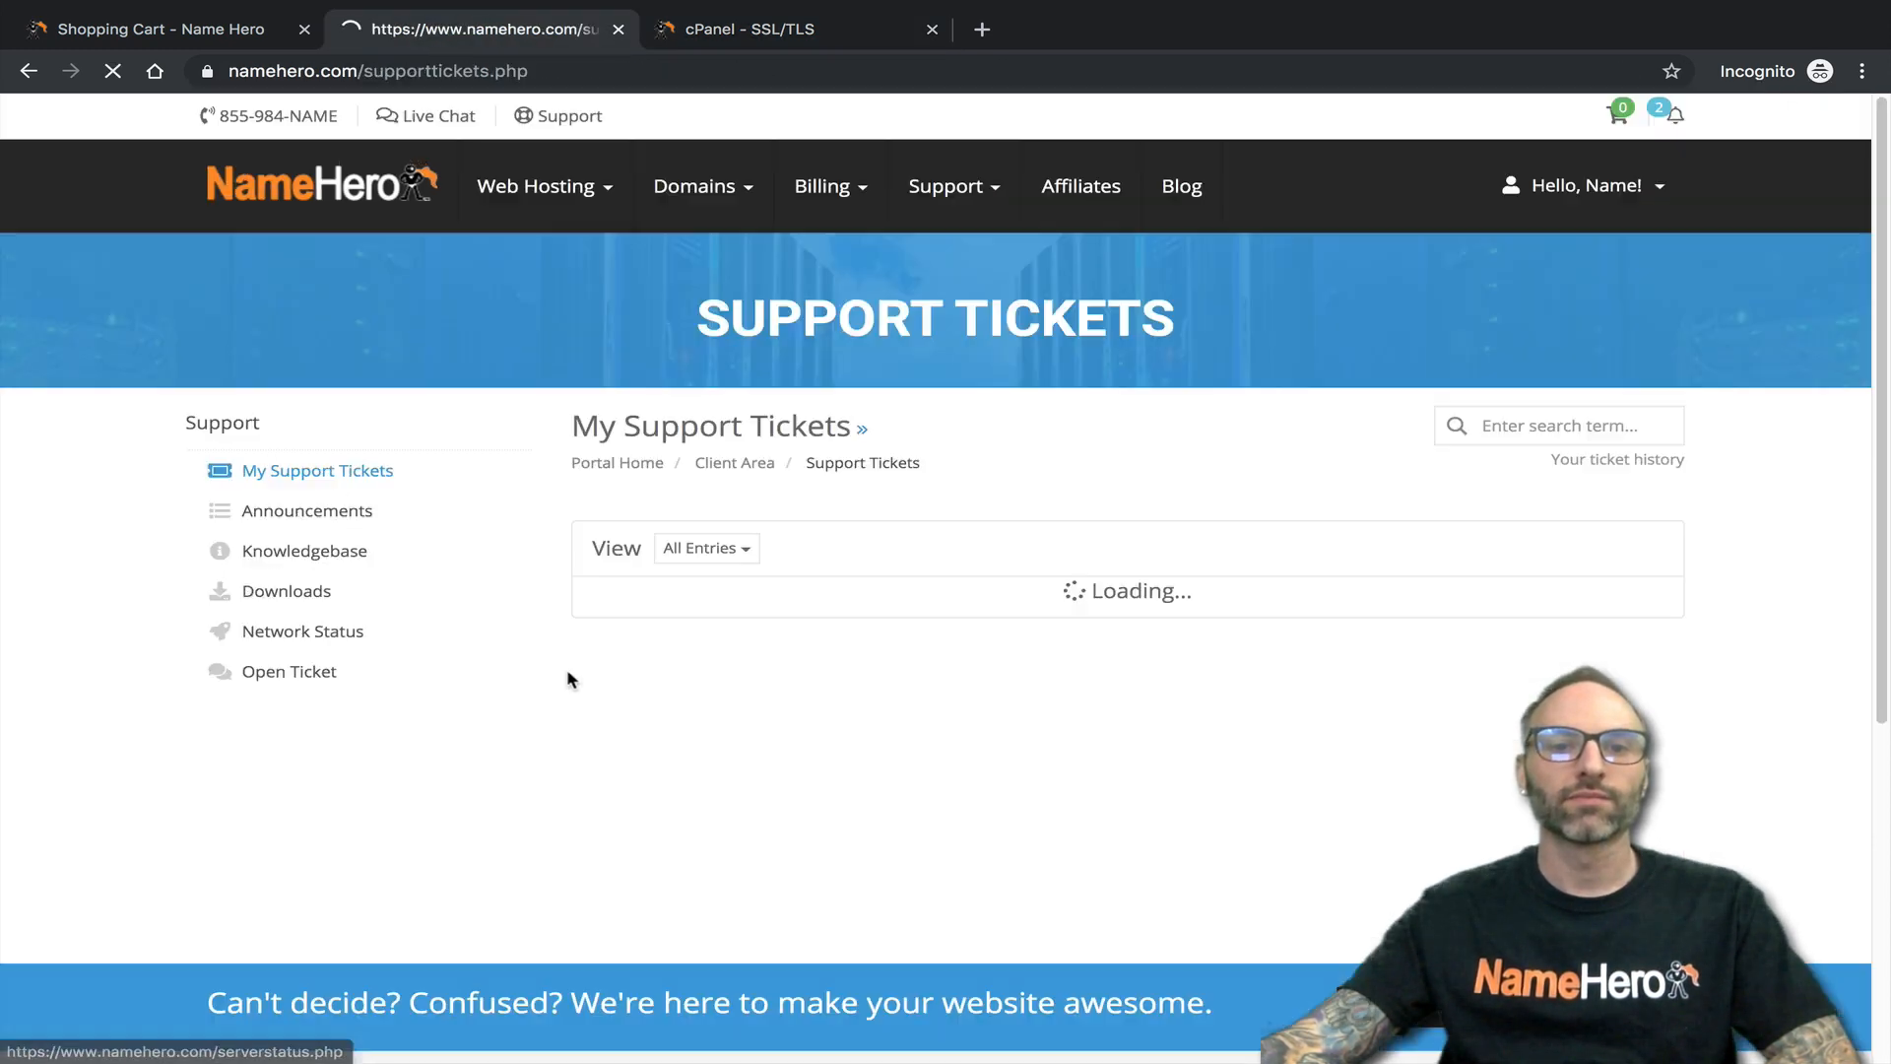
left_click(287, 670)
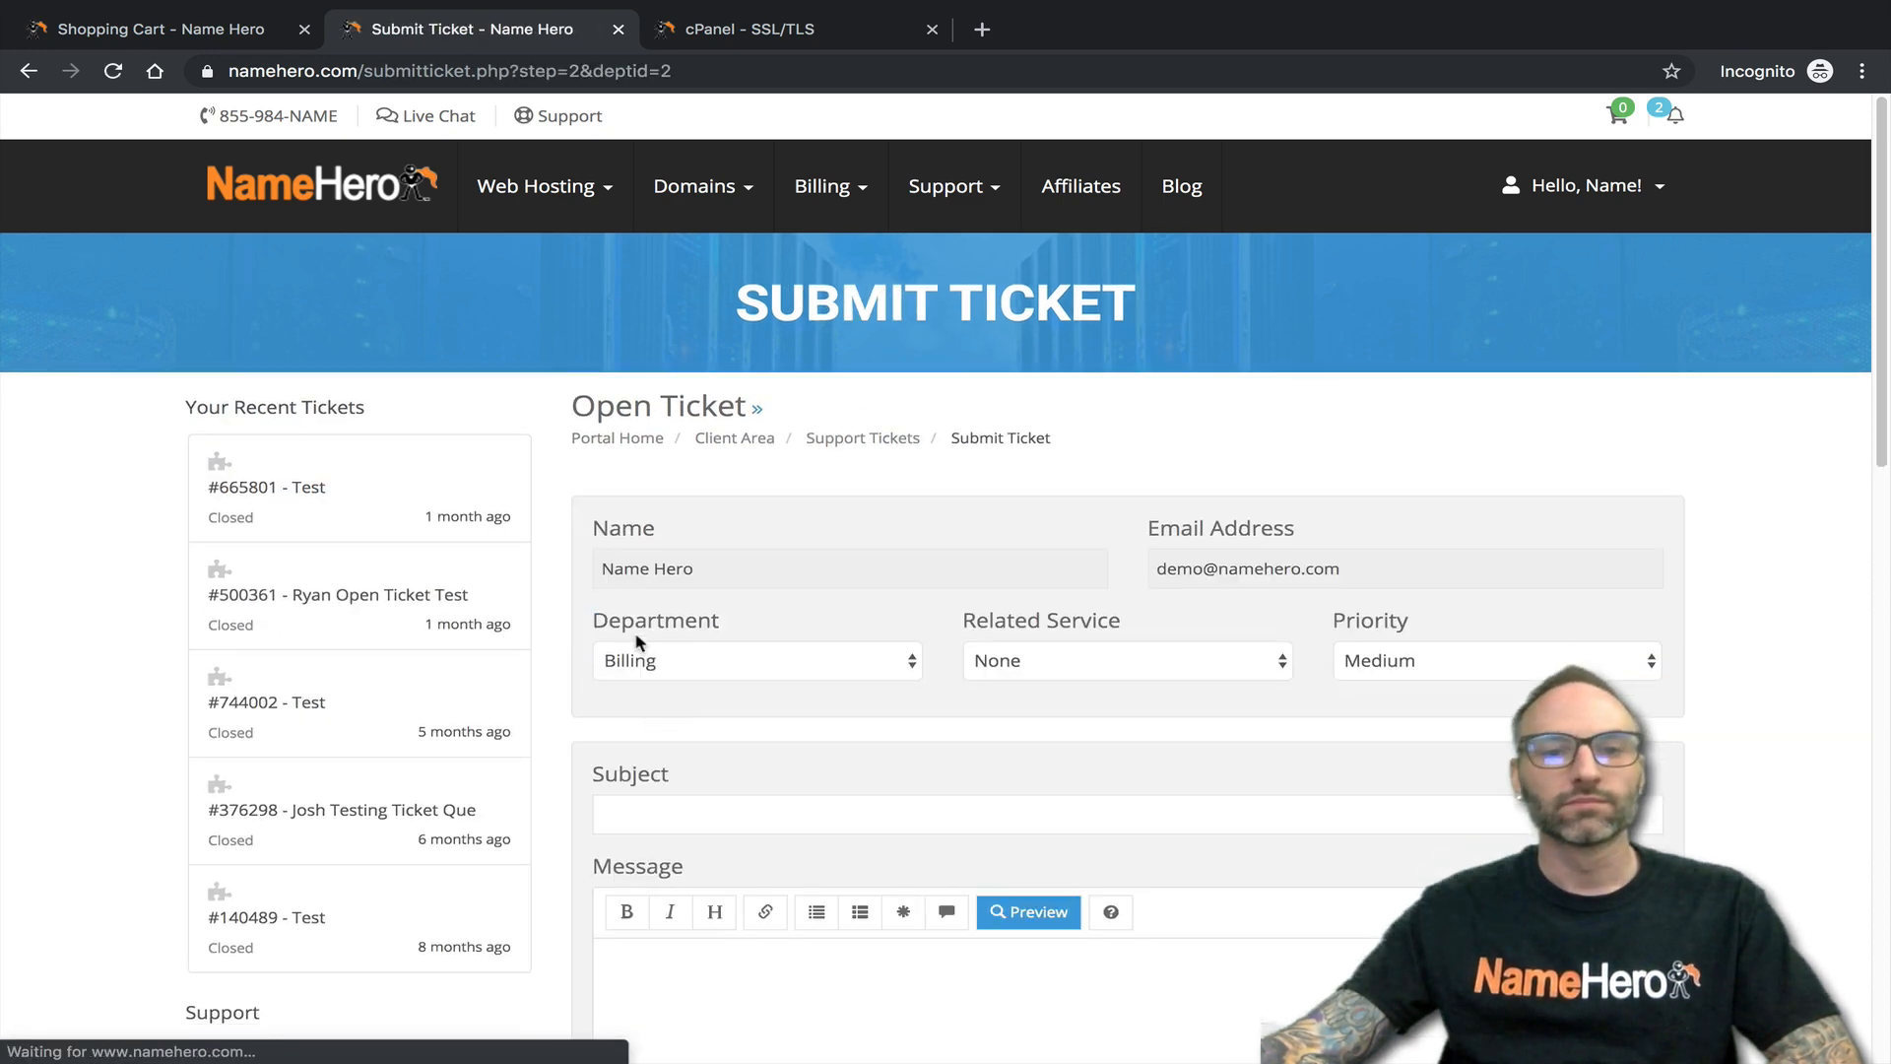
left_click(1125, 660)
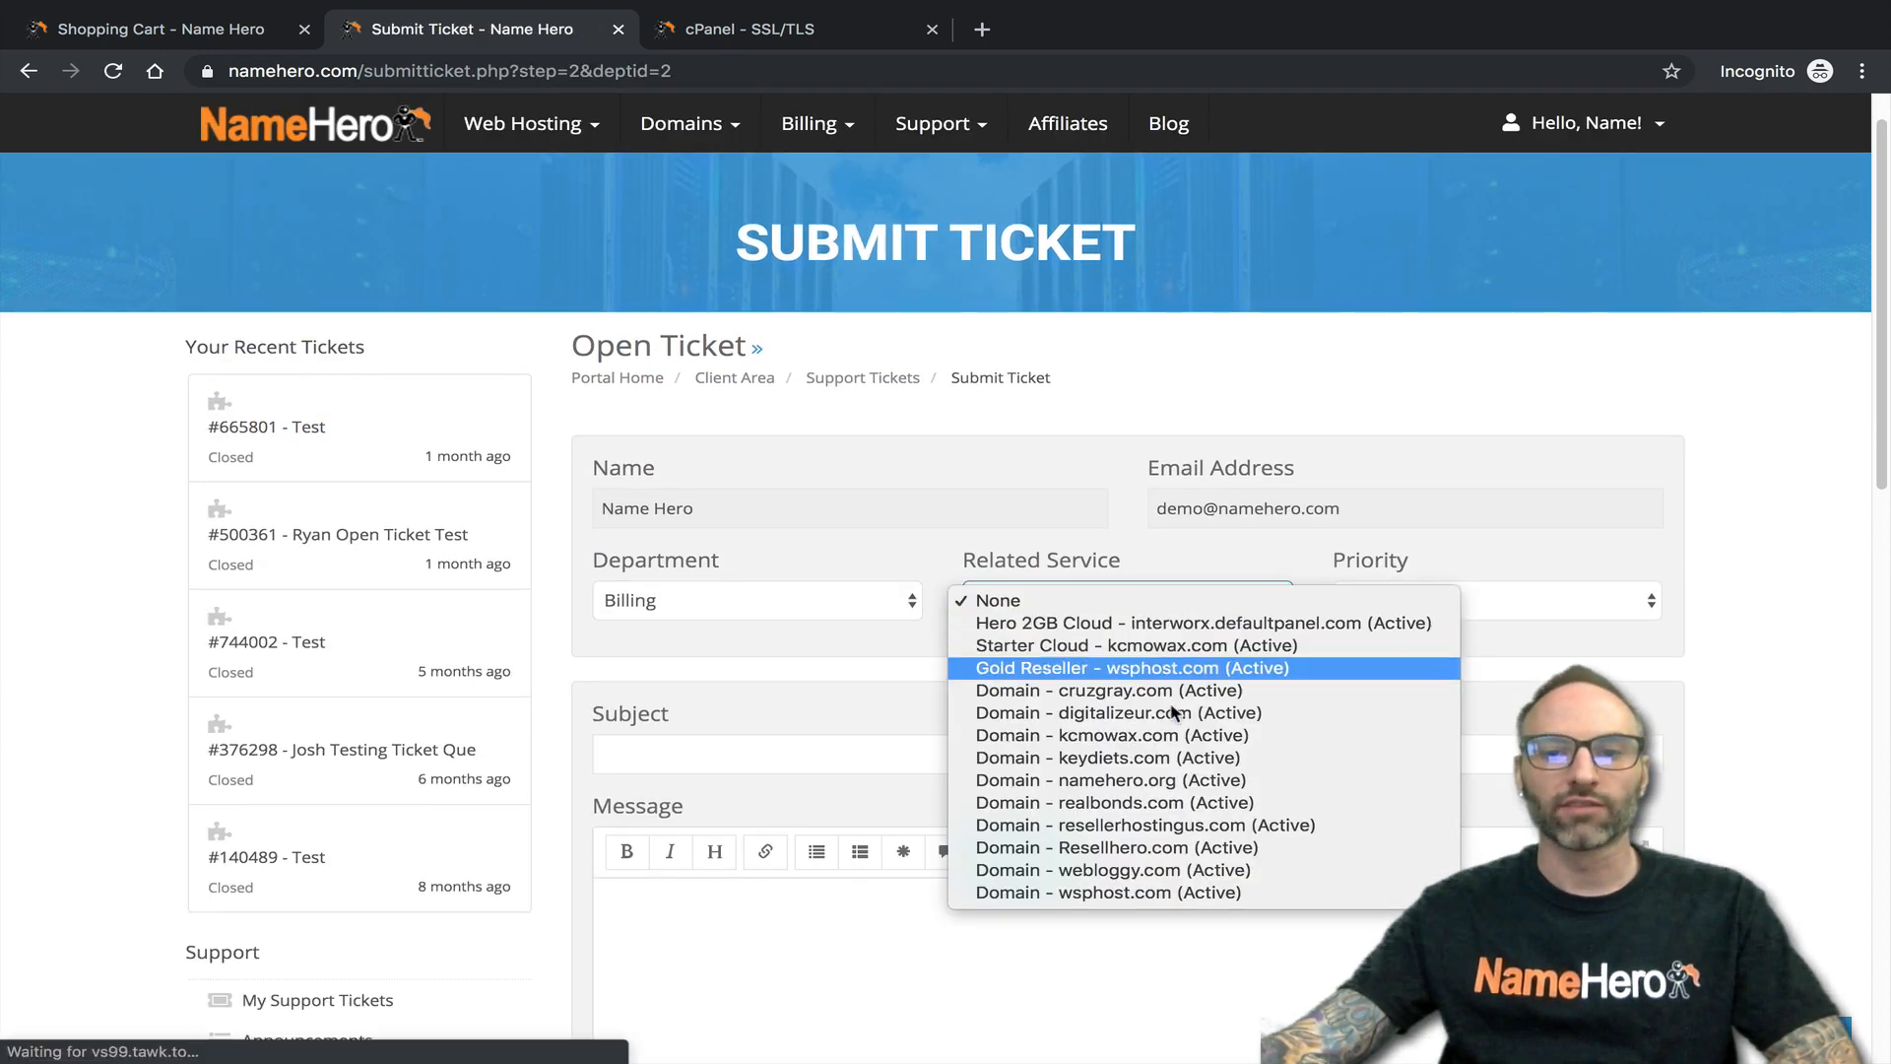
left_click(1110, 735)
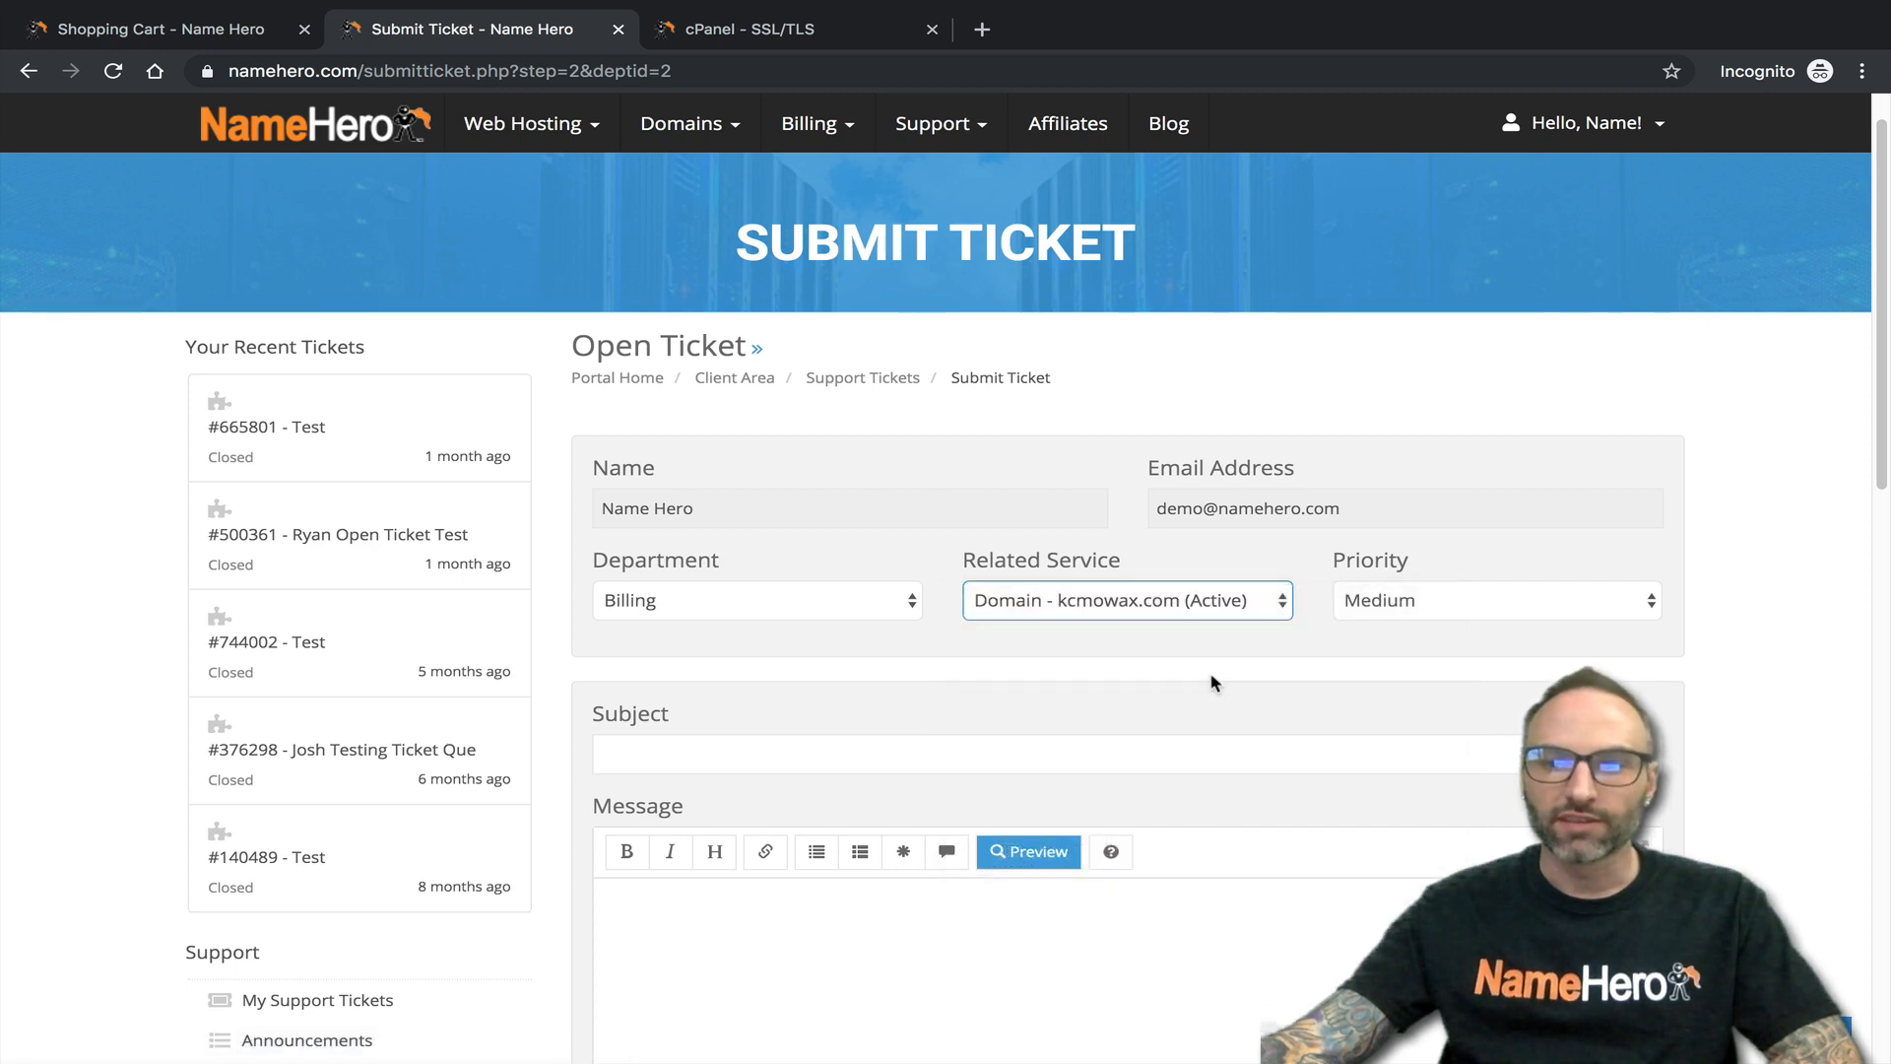
left_click(1125, 599)
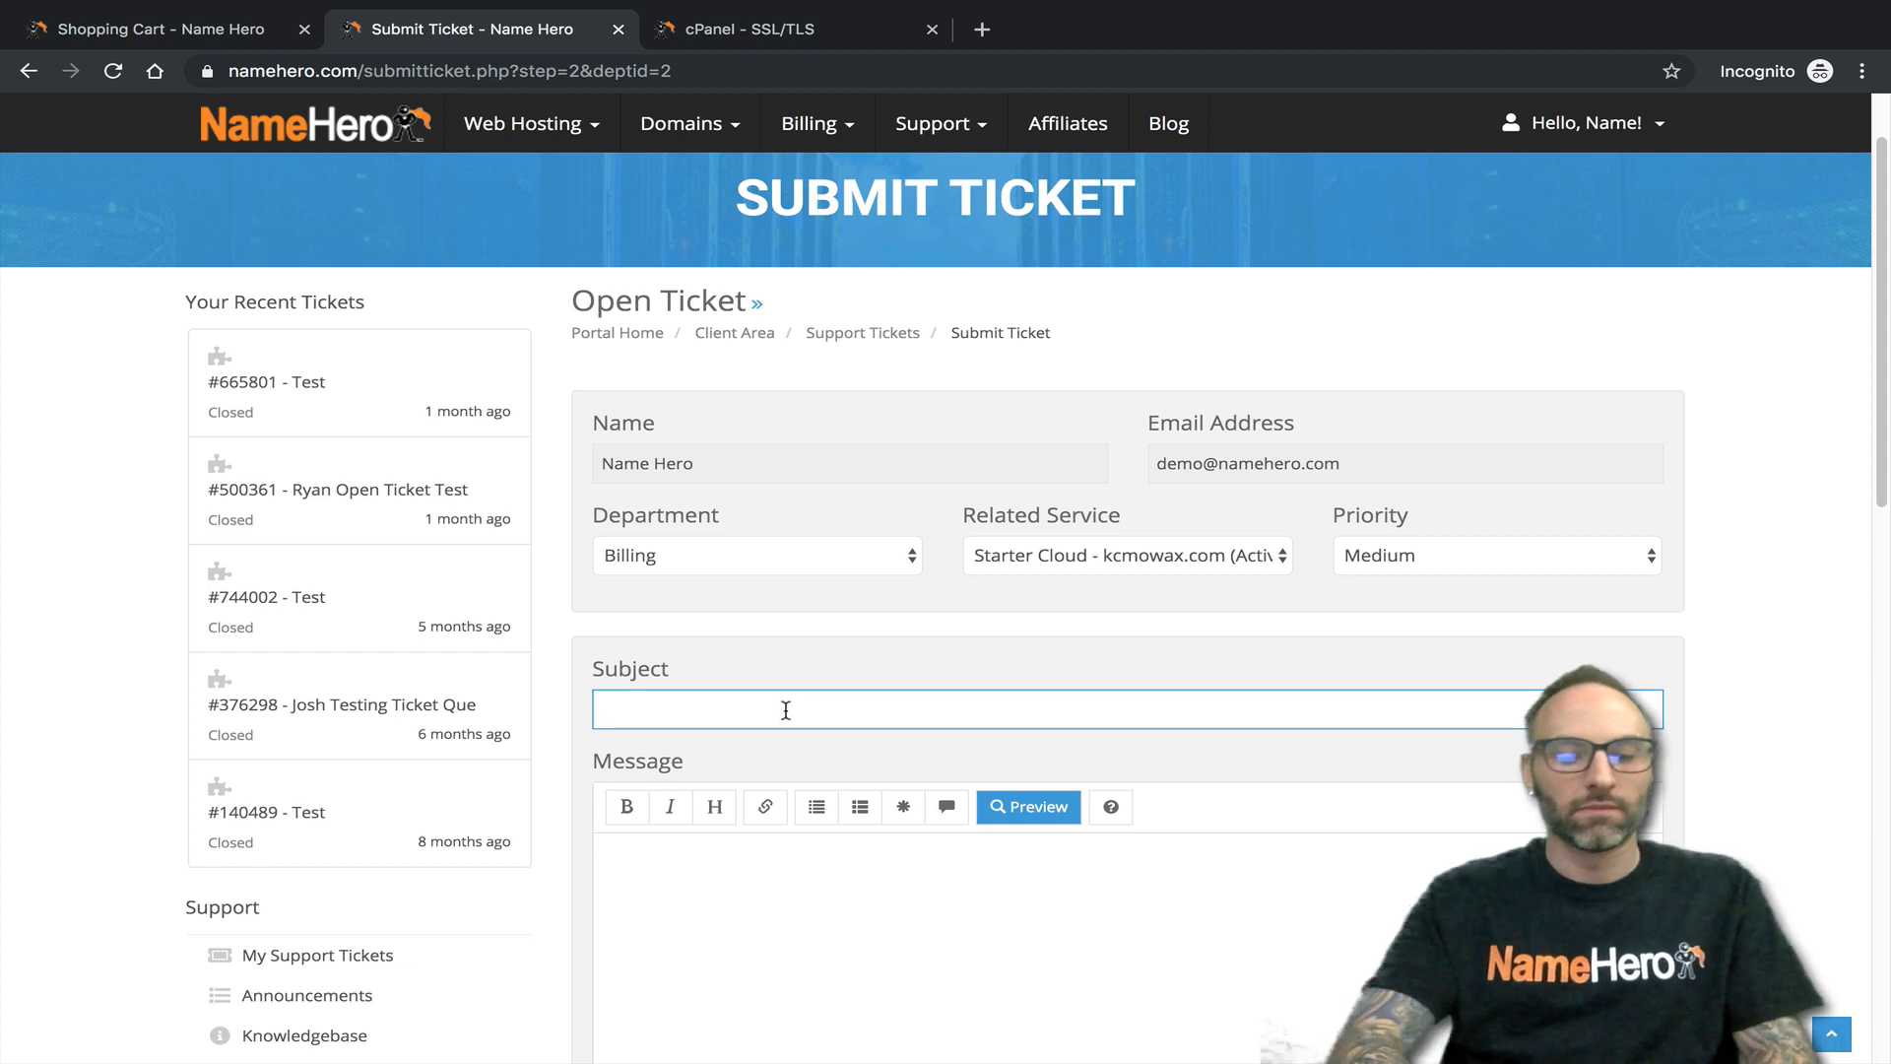
type("Premium SS")
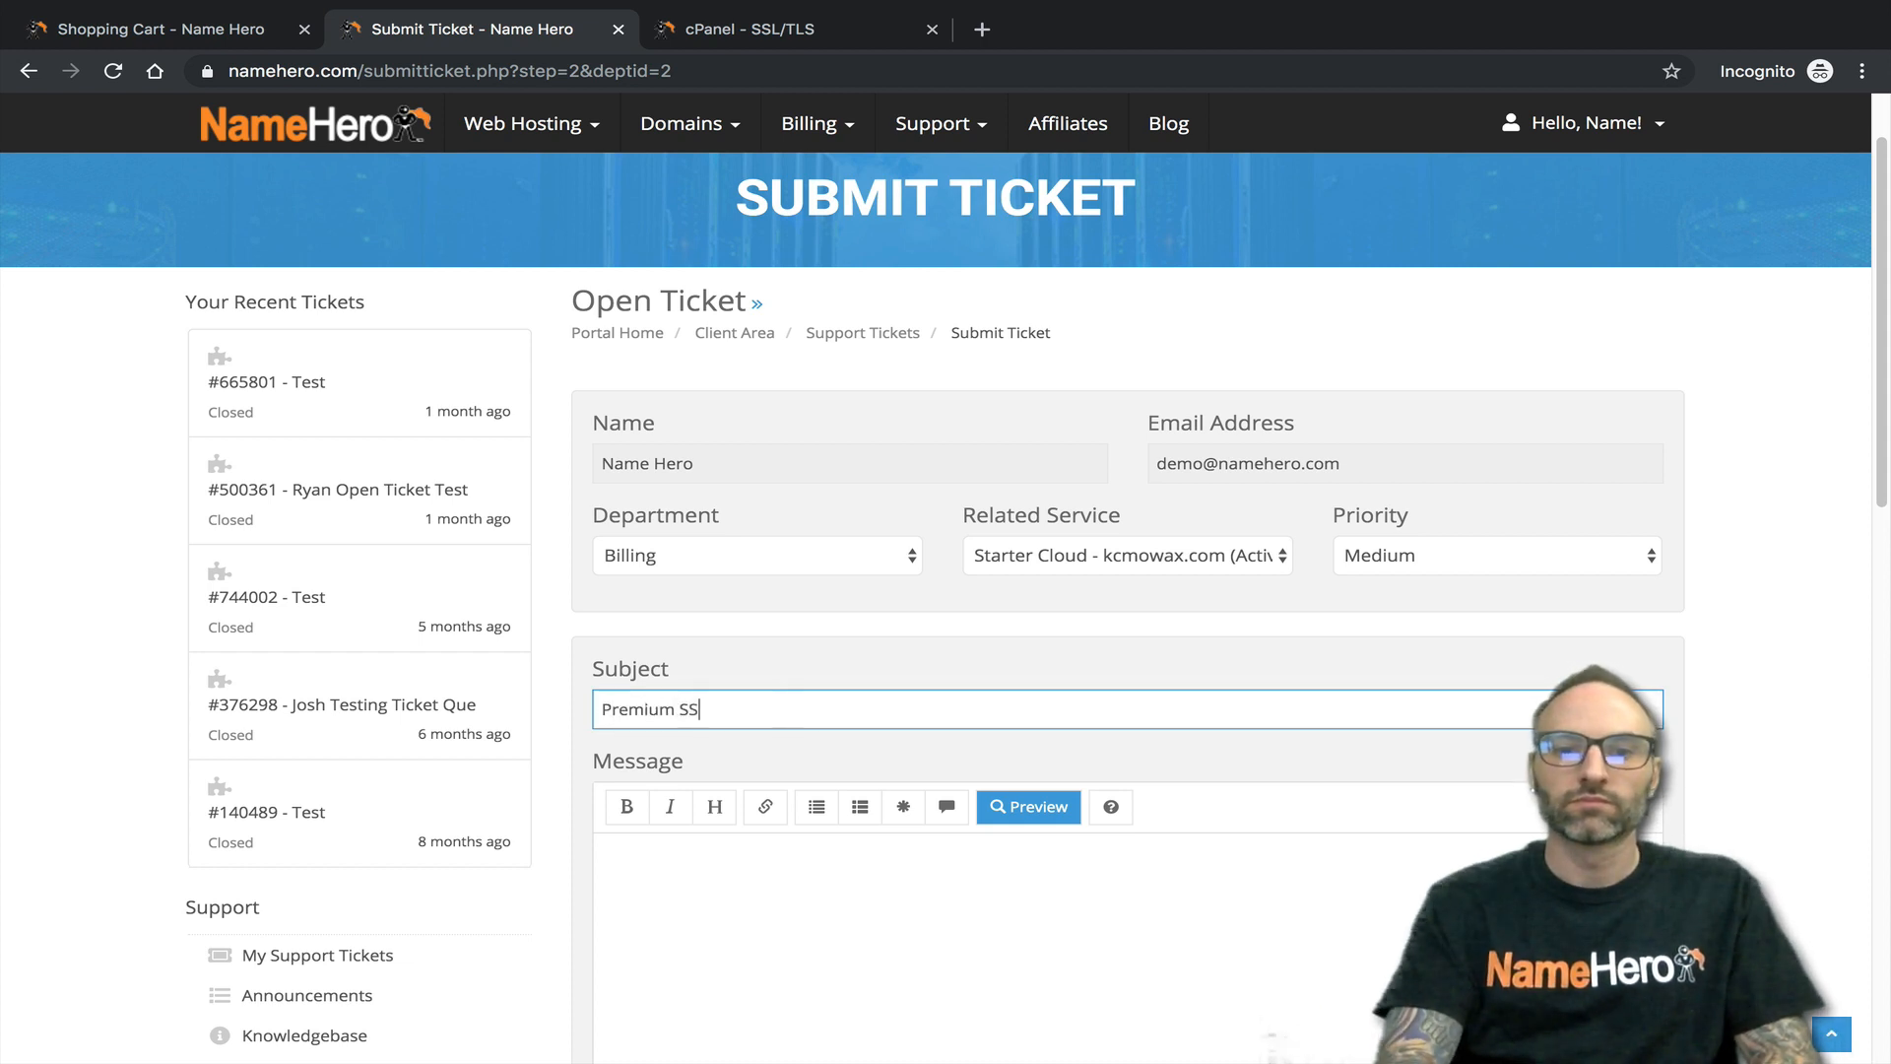
type("www.kcmowaz.")
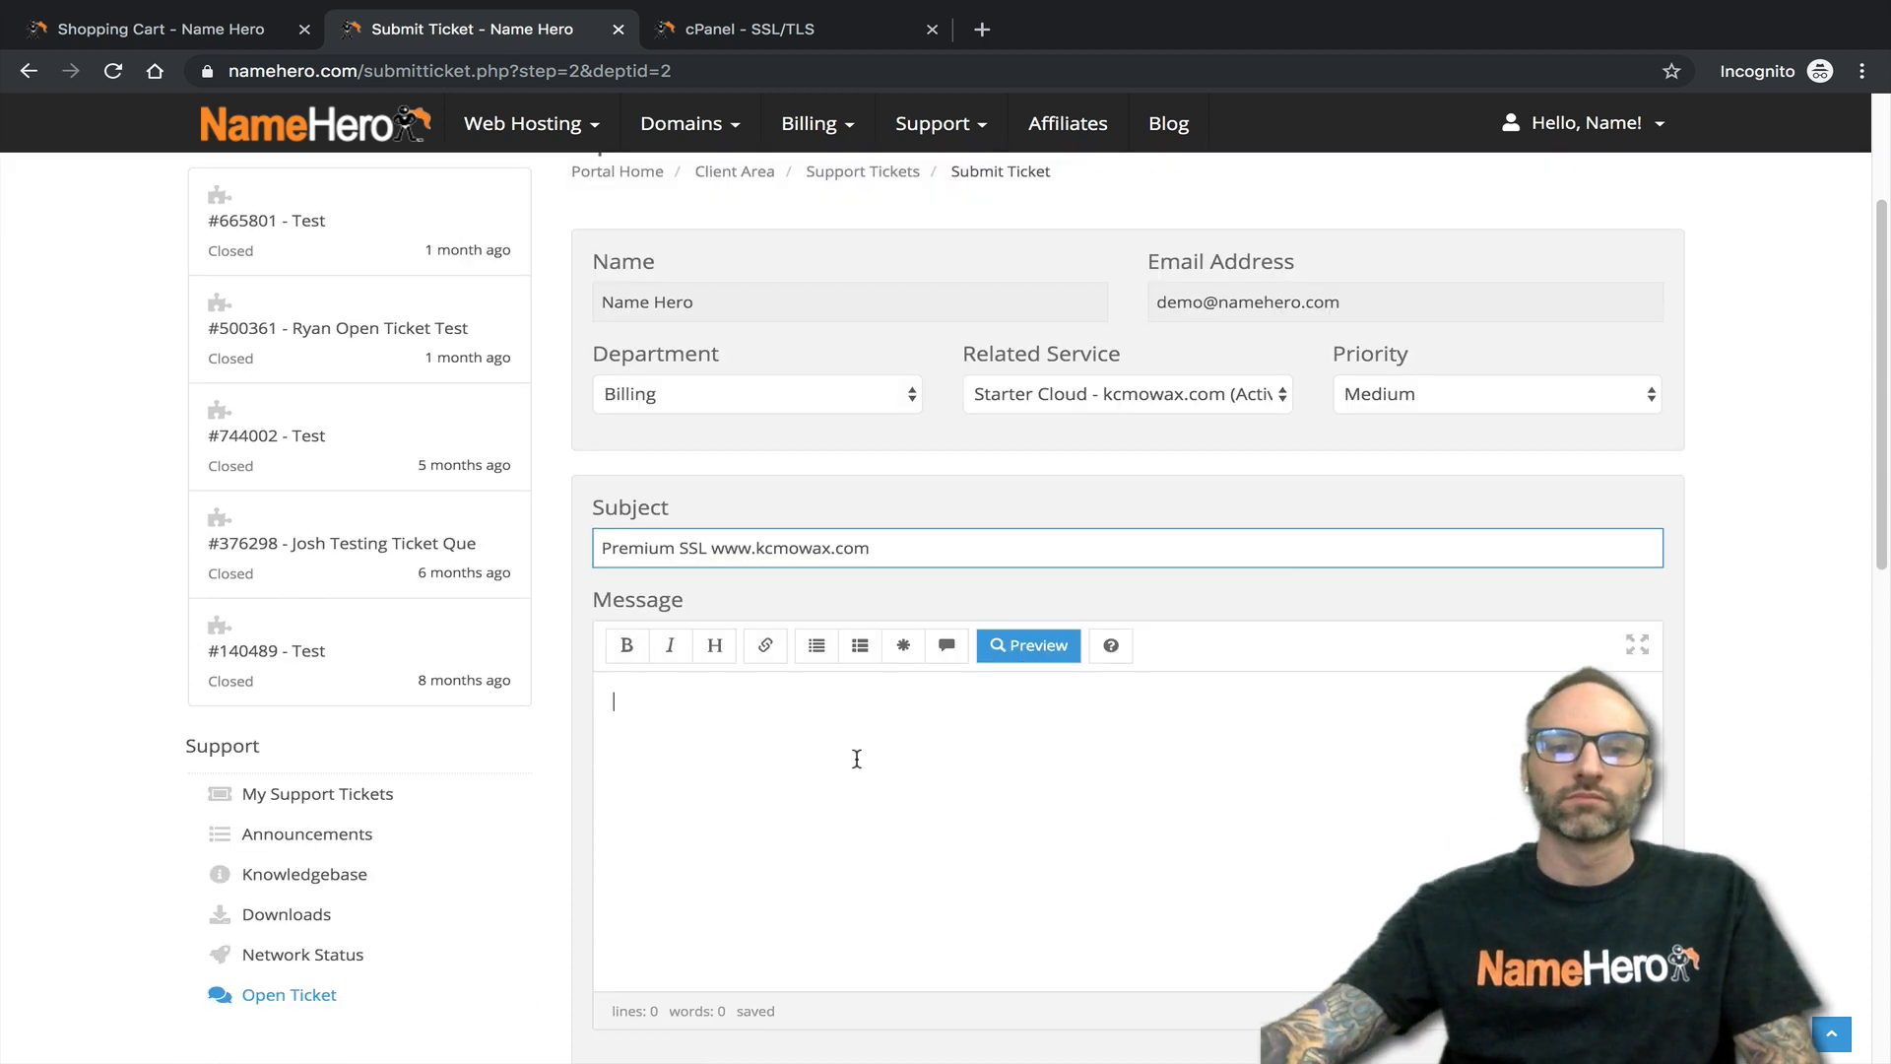
type("H")
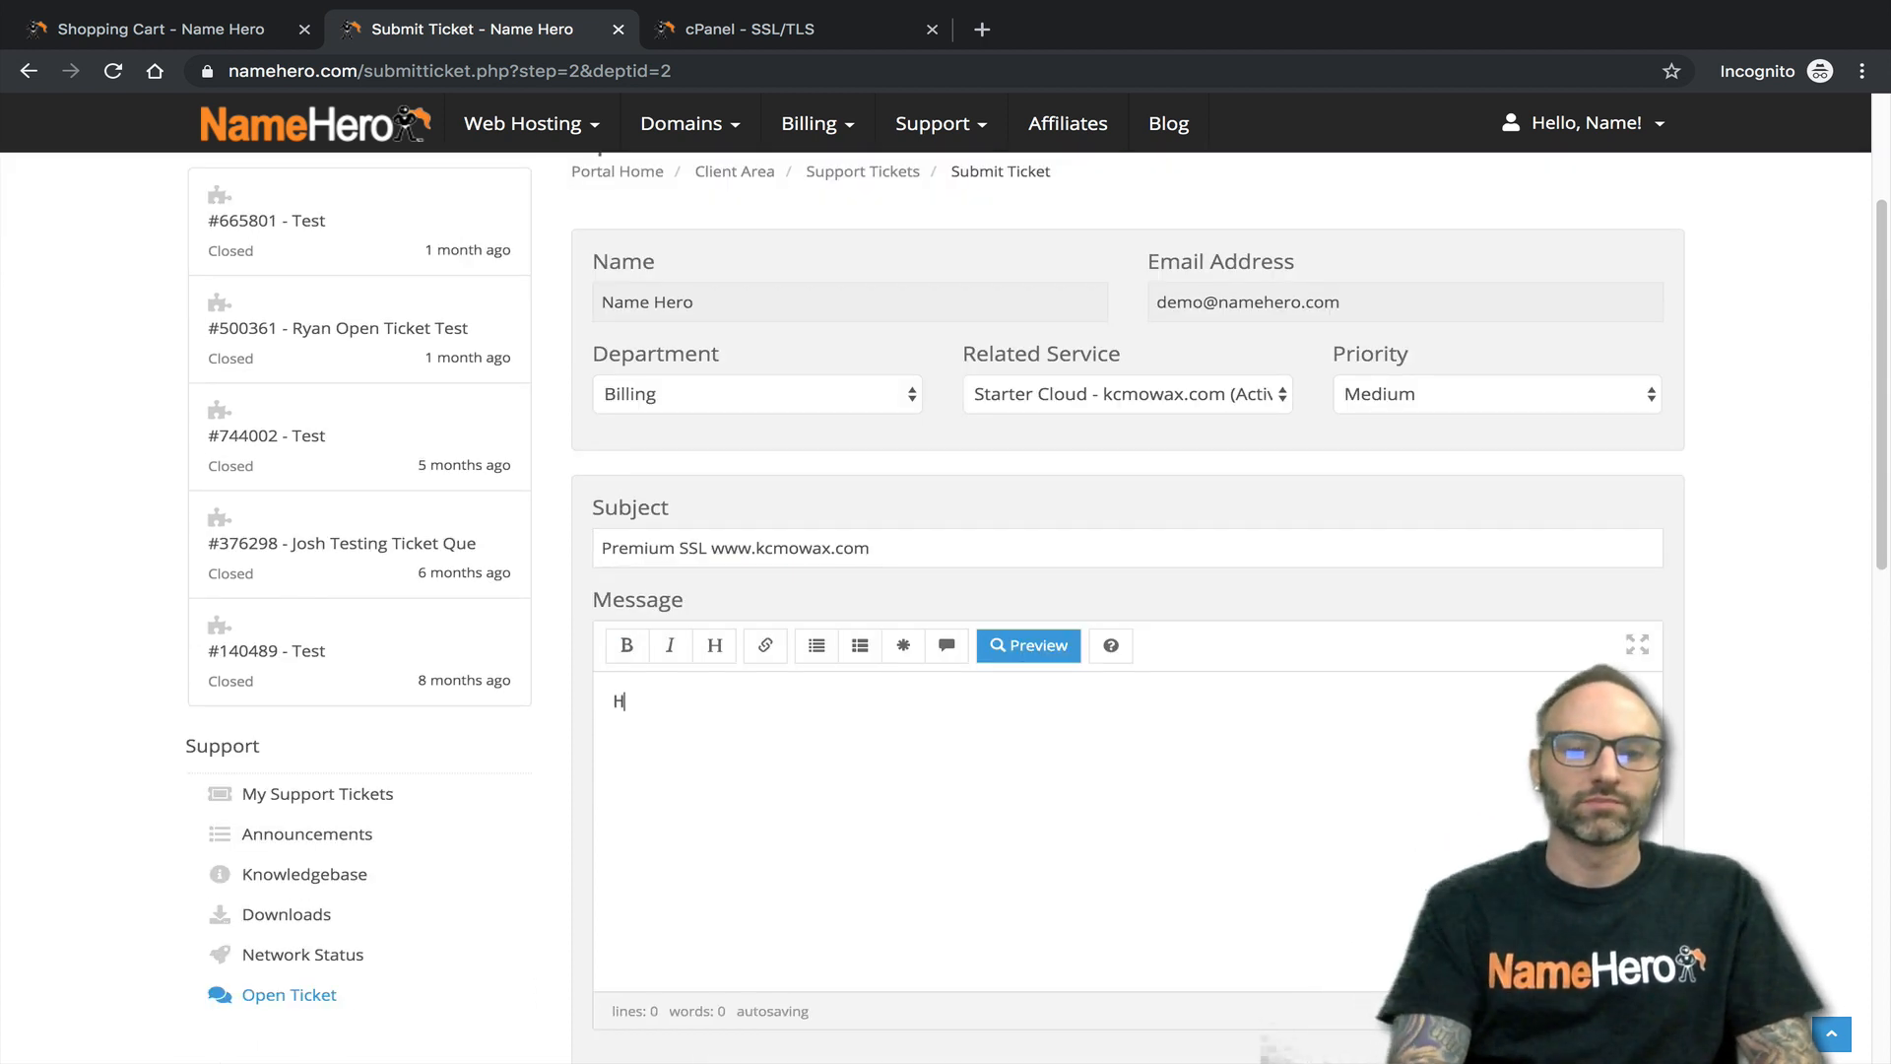
type("ello,")
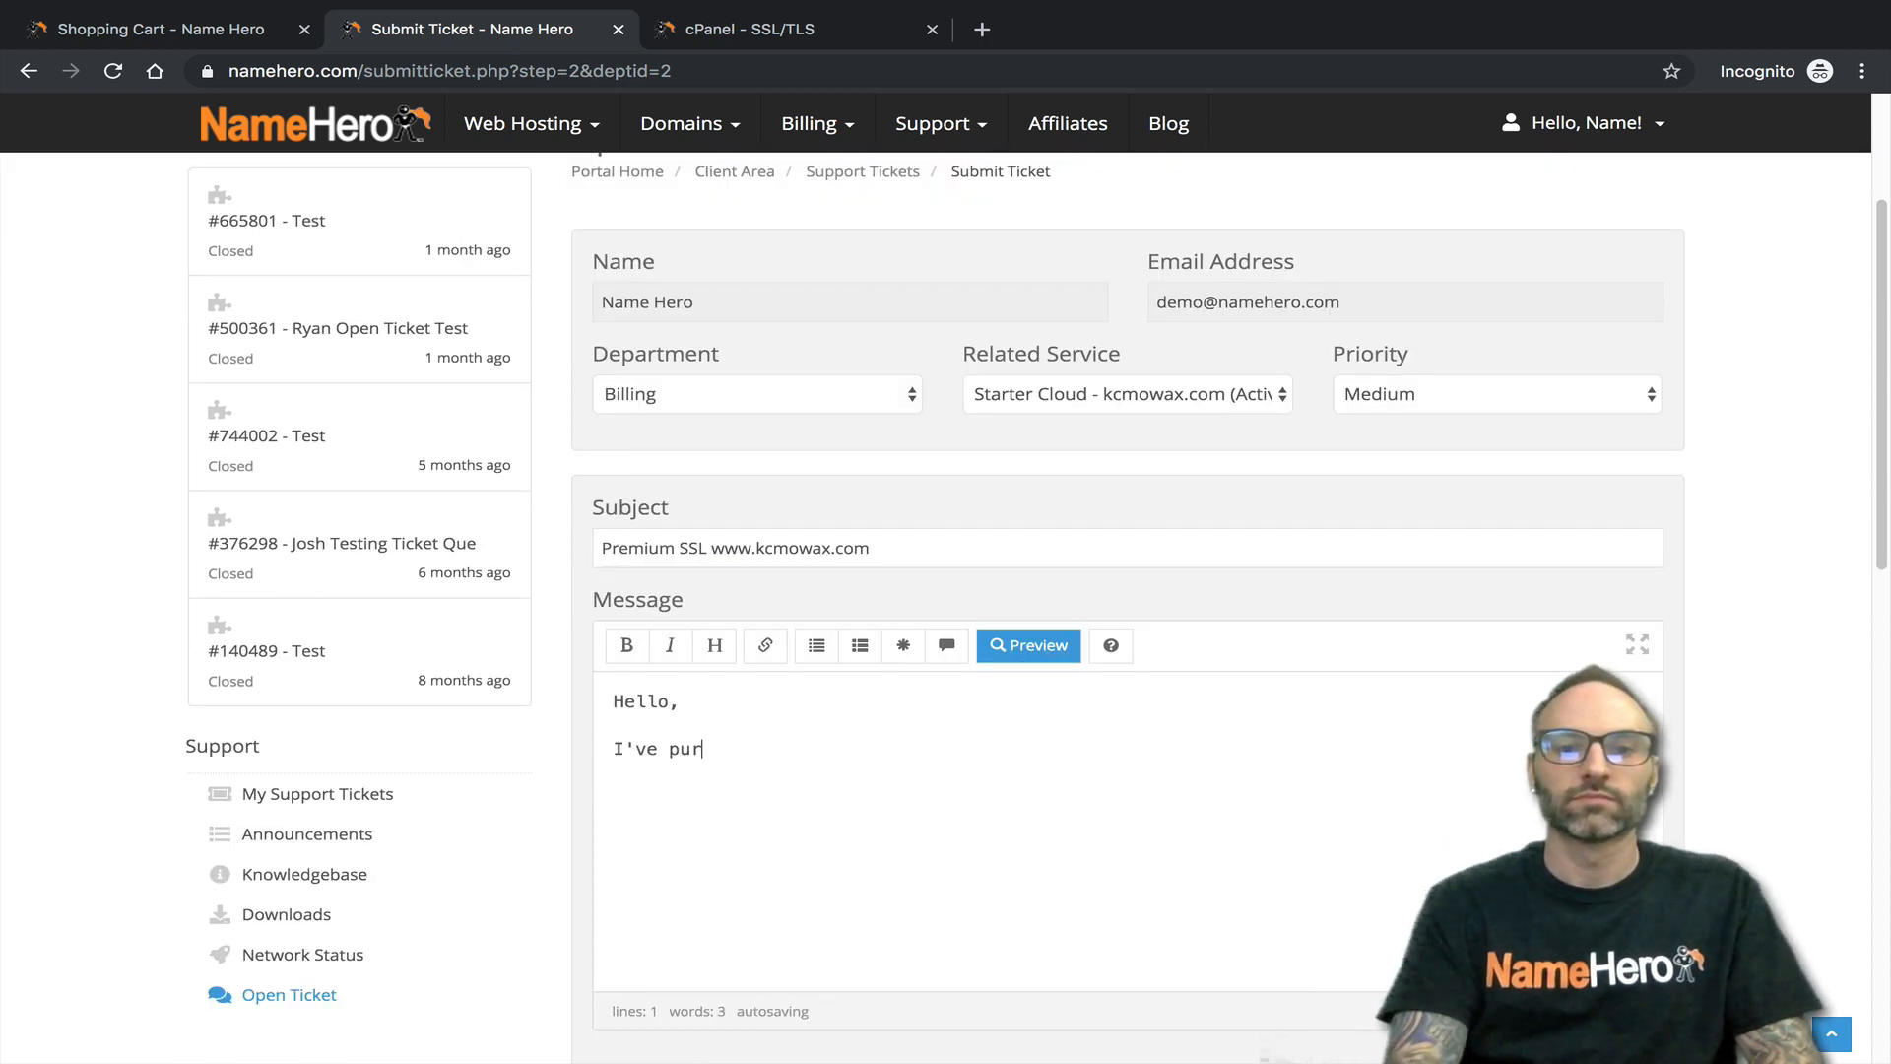
type("chased the pmremium SSL add")
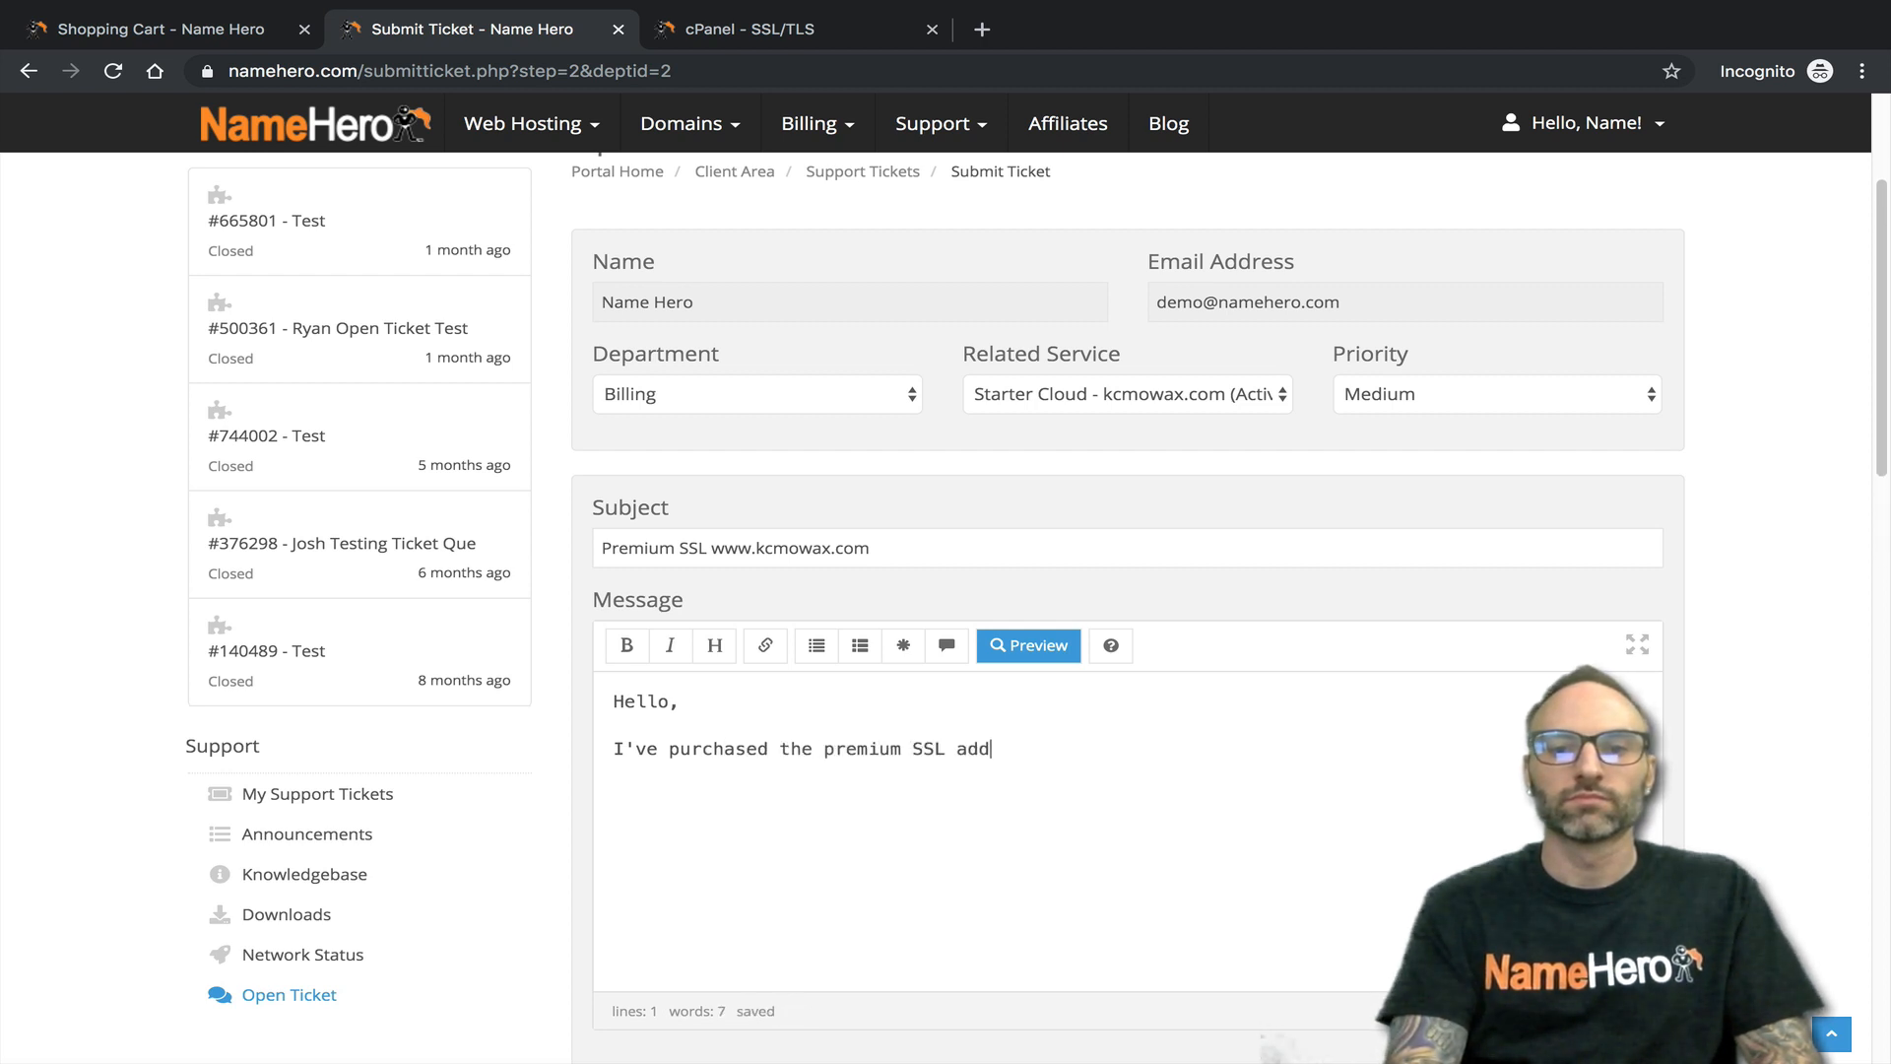
type("-on.  ple")
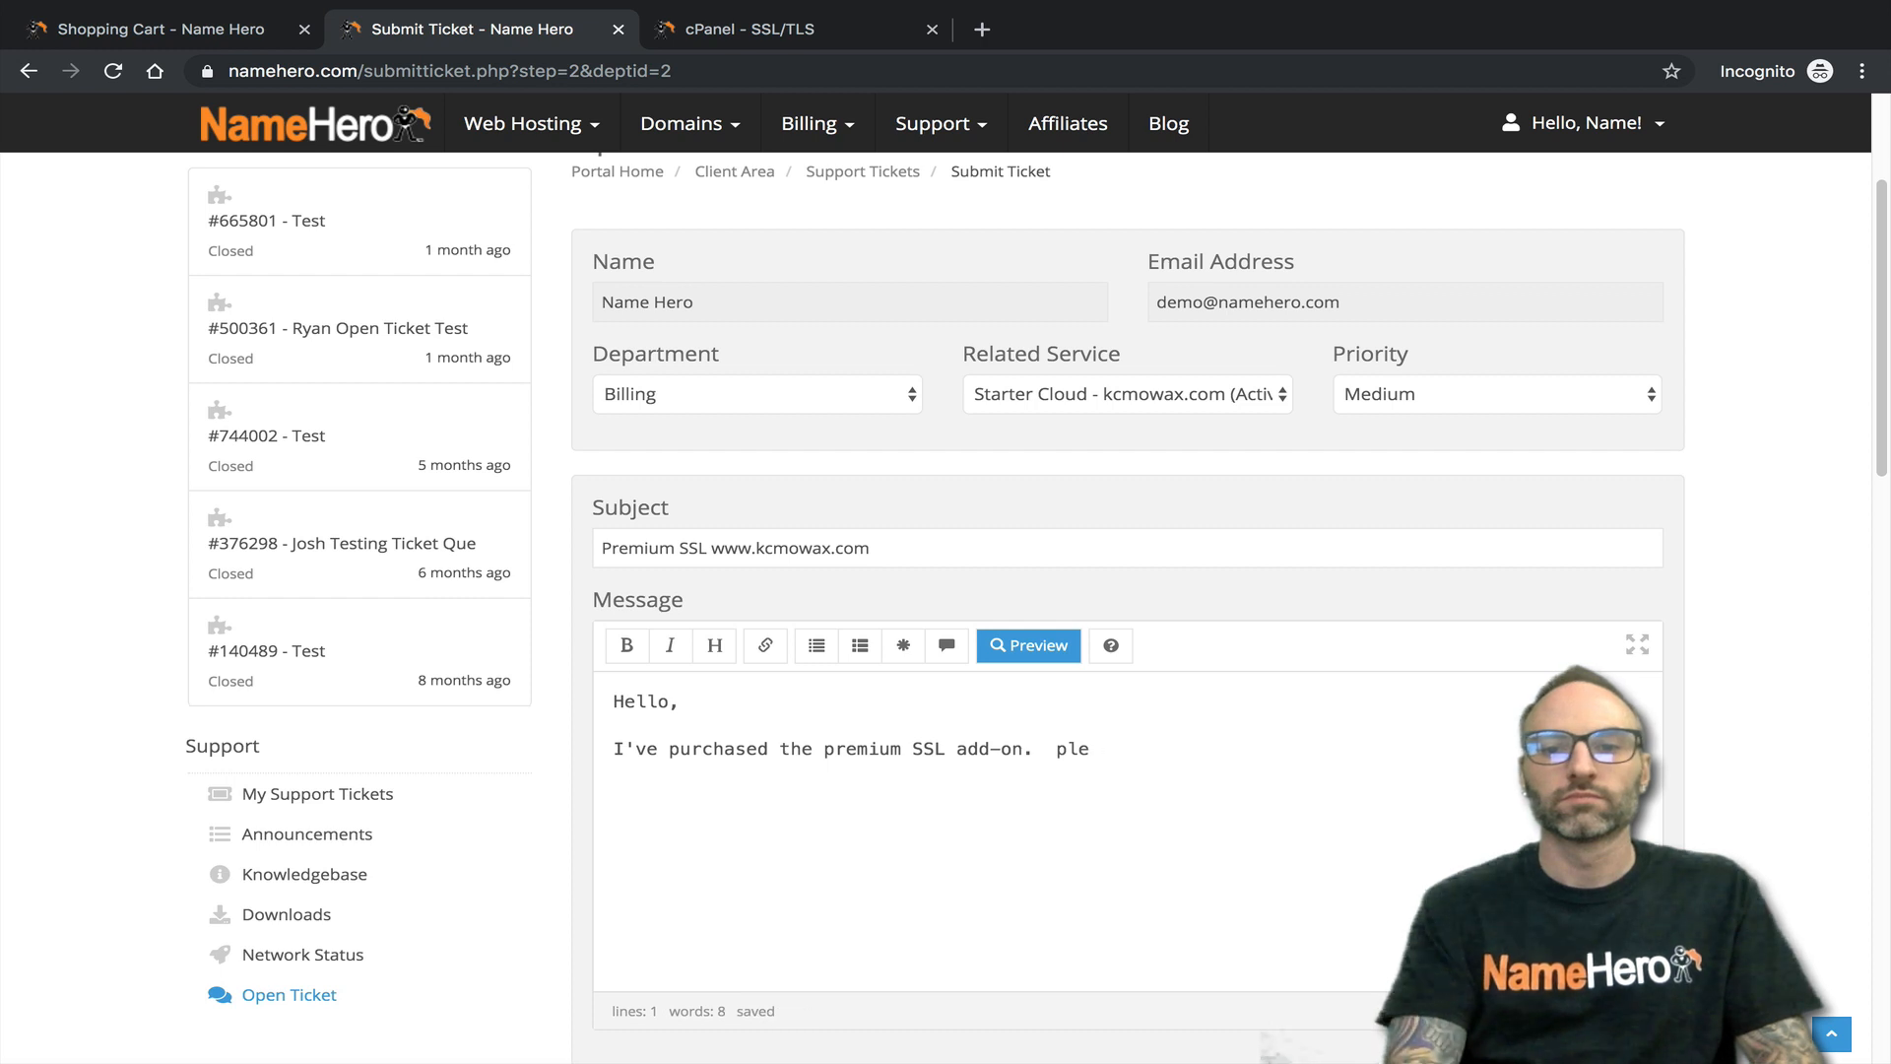
Ask to purchase and install the SSL and paste the CSR formatted as a code block
type("Please purch")
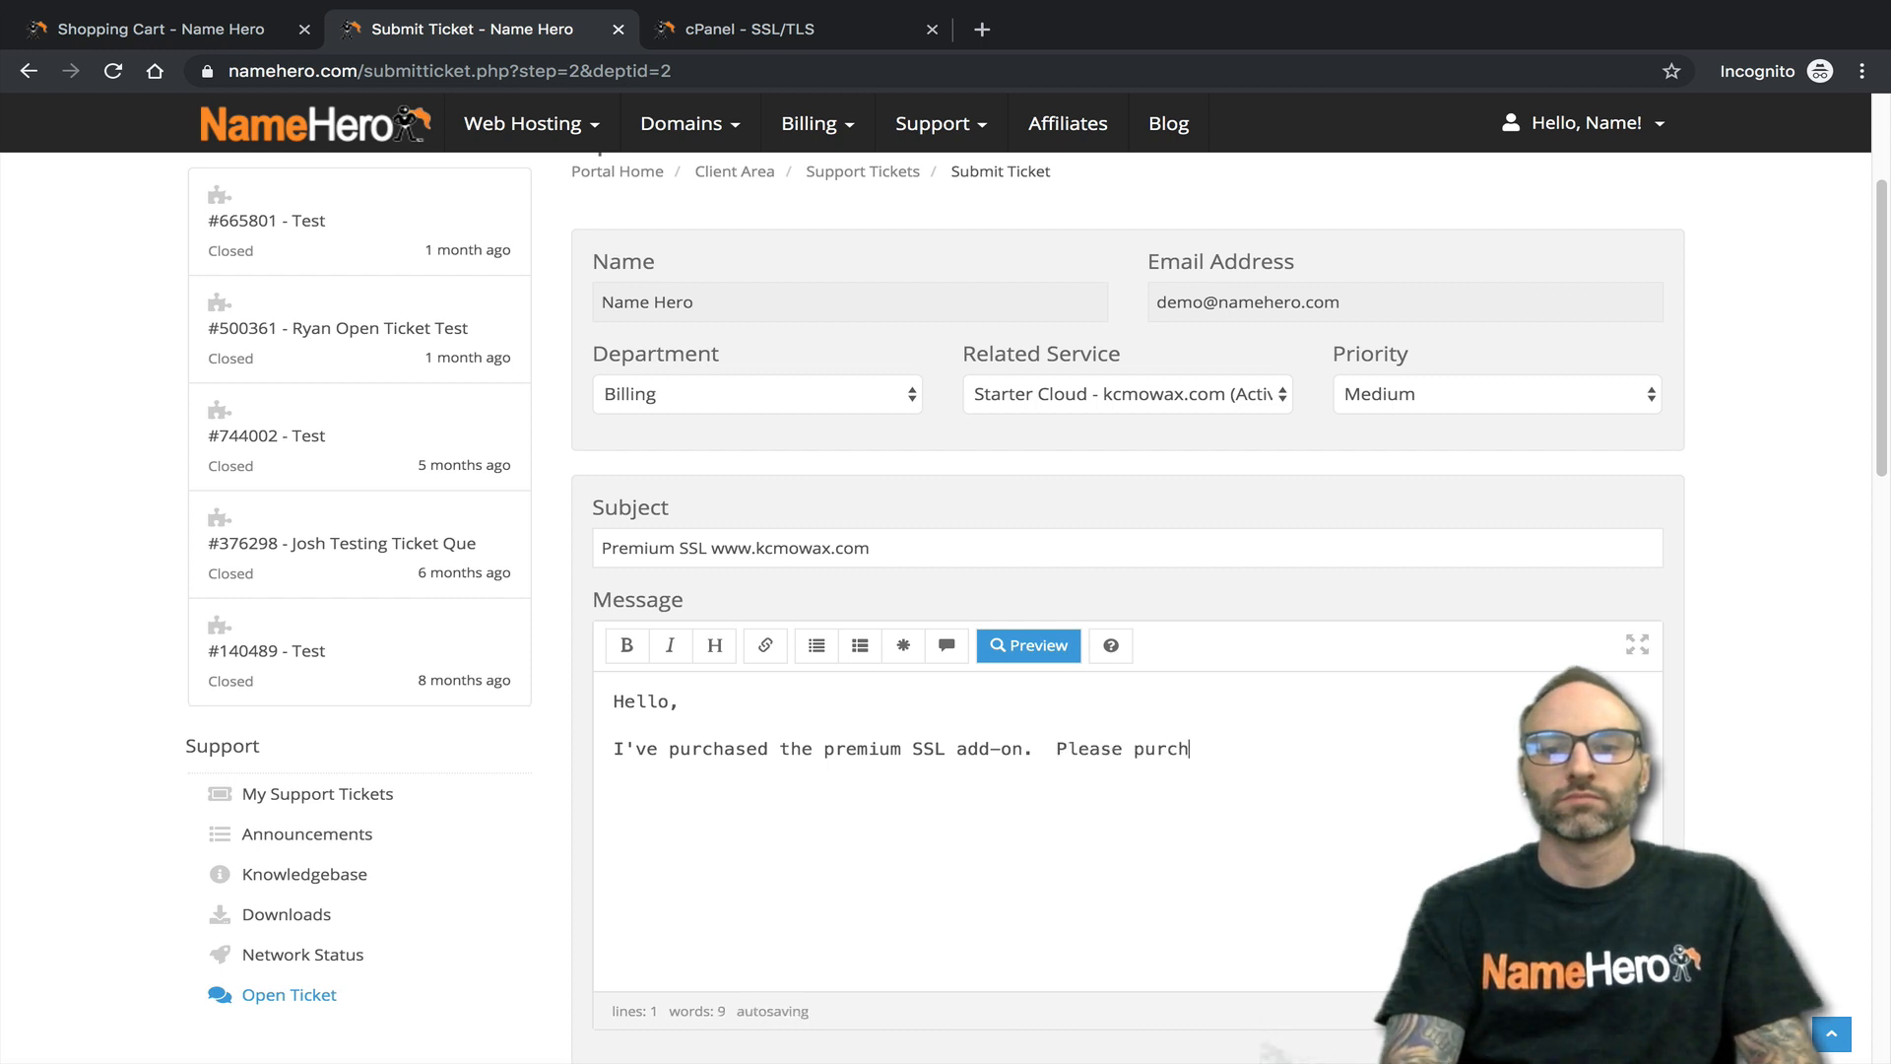
type("ase and install a SSL for www.kcmowax.com,")
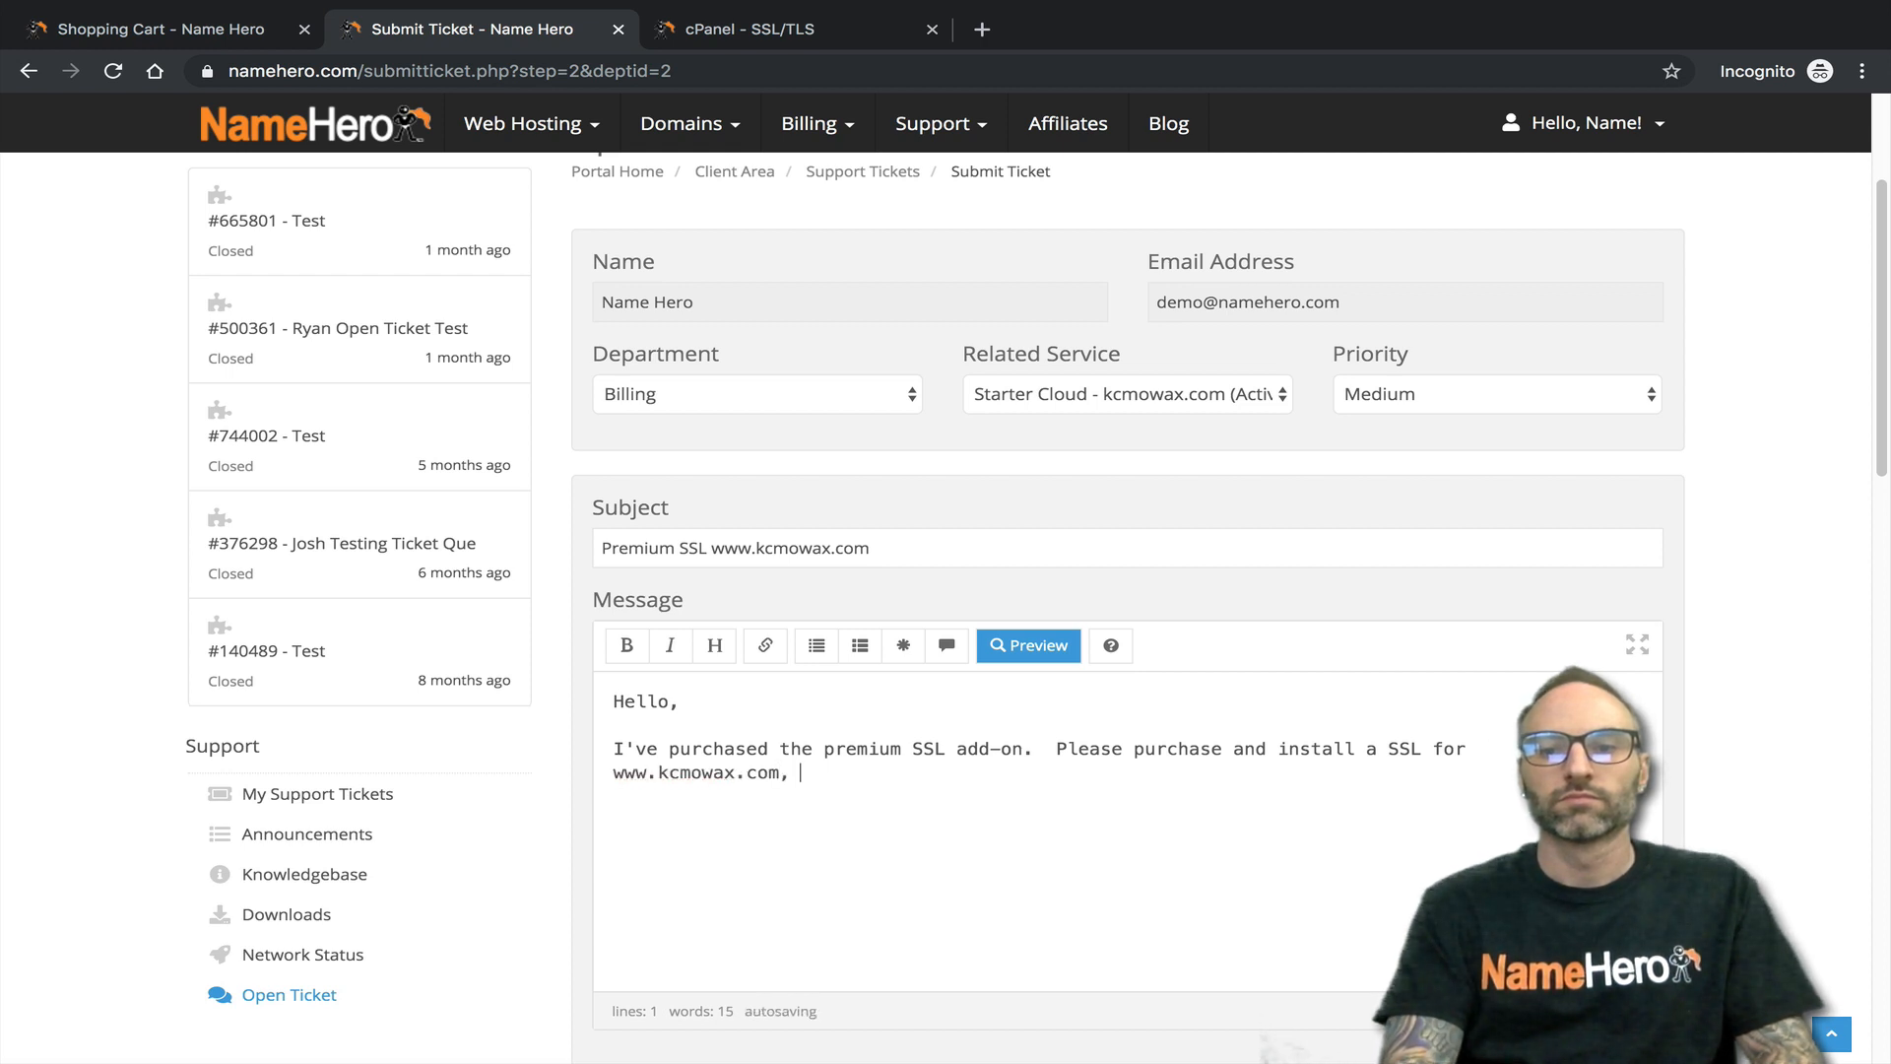
type("here is the CSR:")
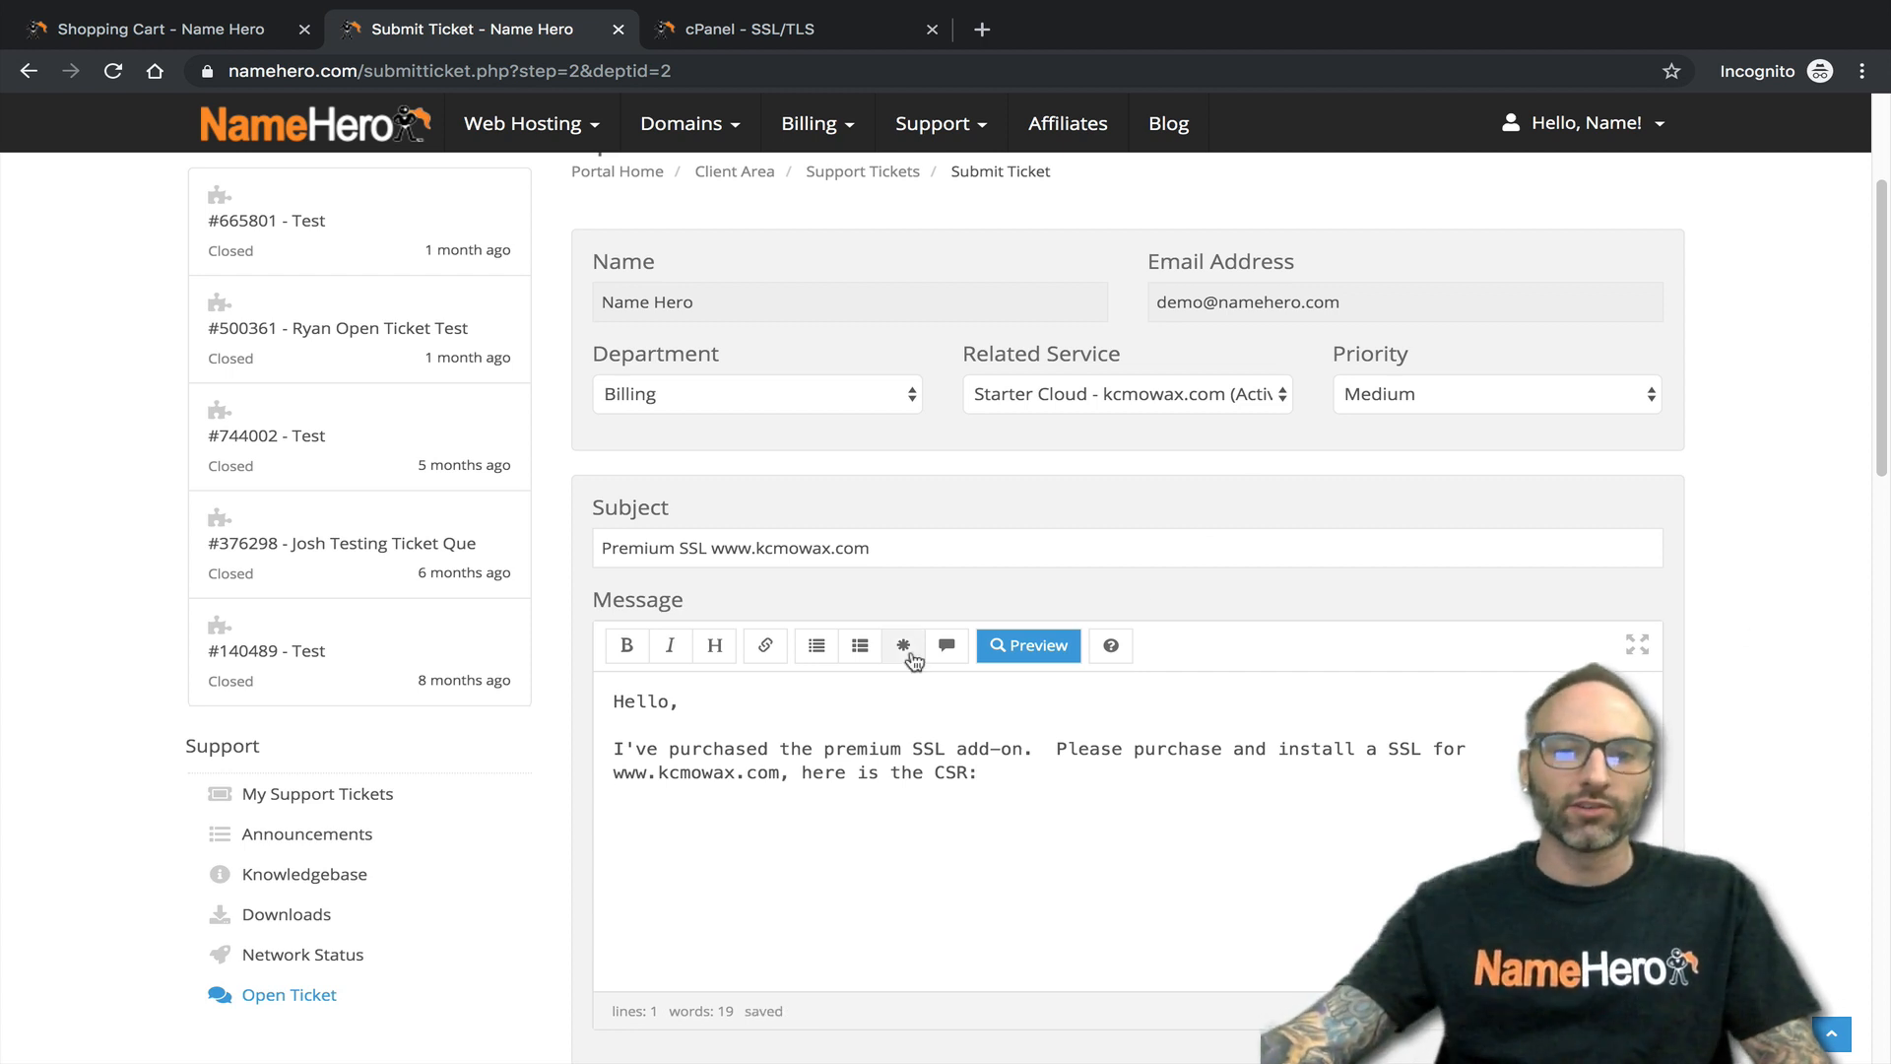
mouse_move(903, 646)
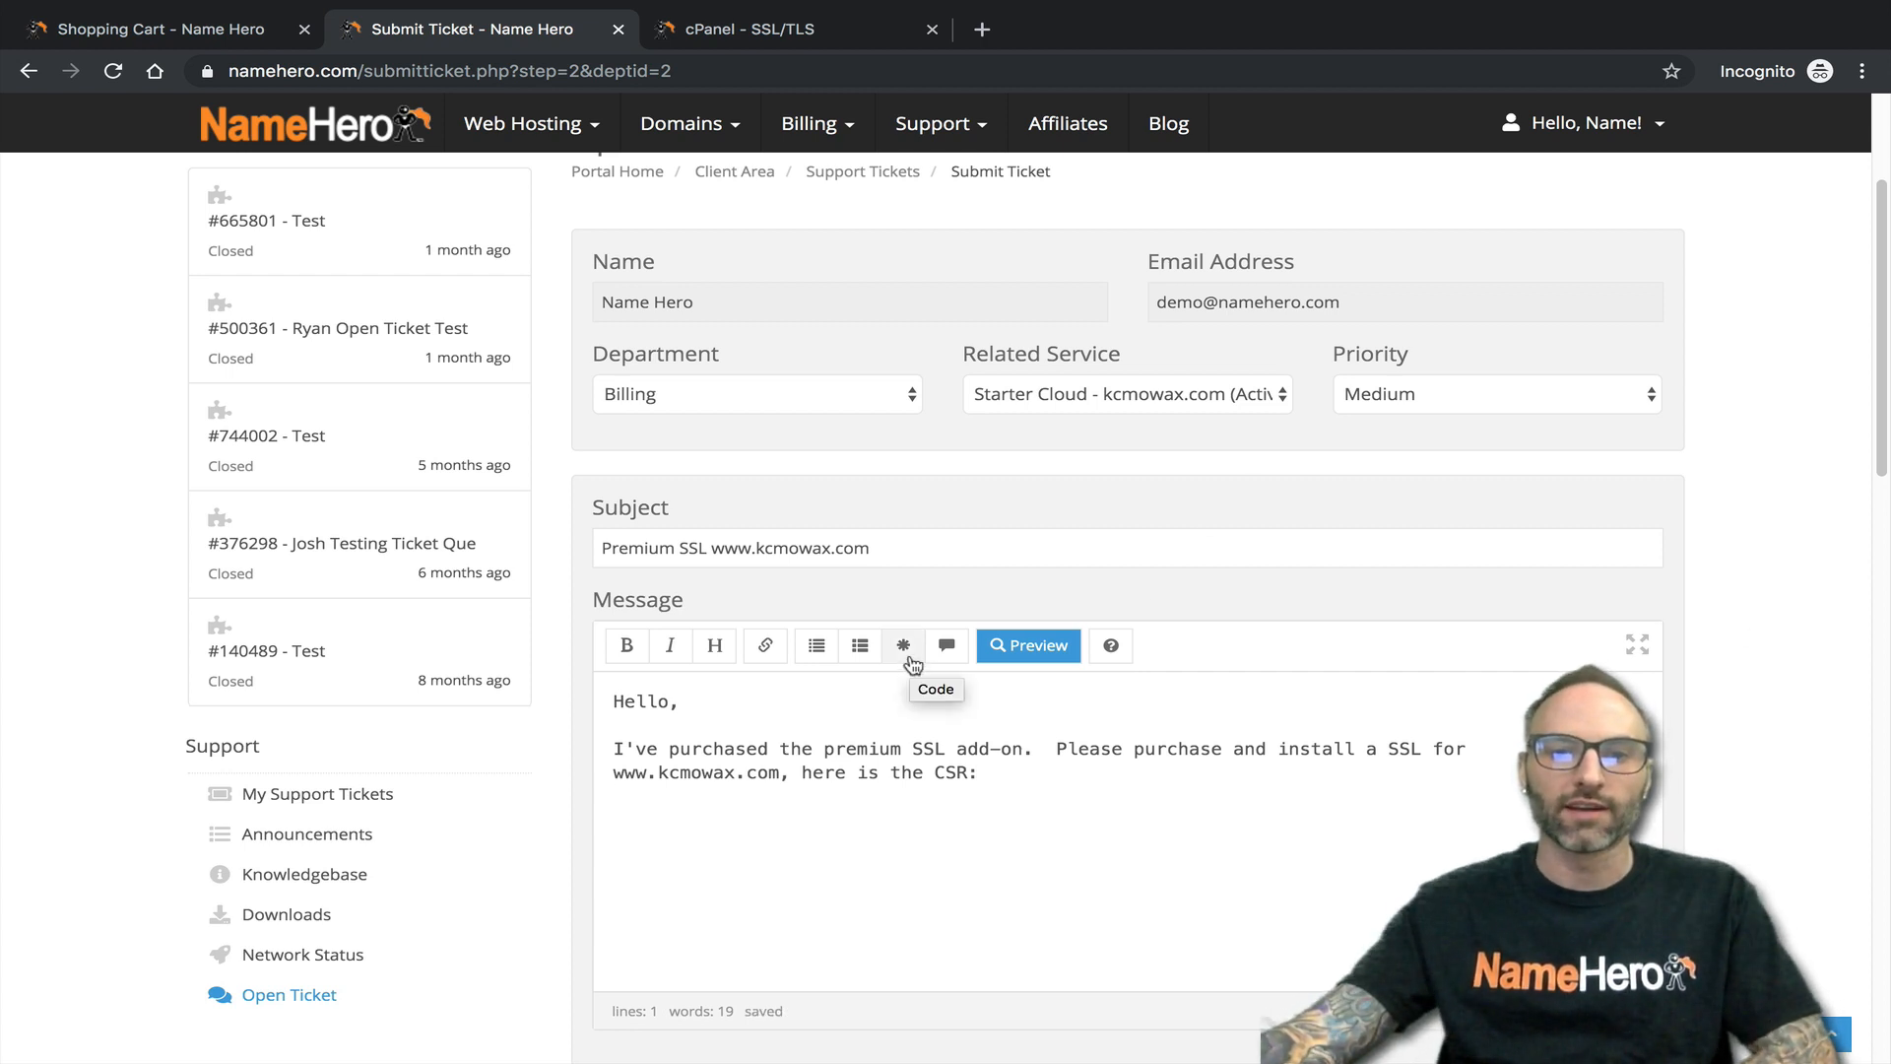
left_click(902, 646)
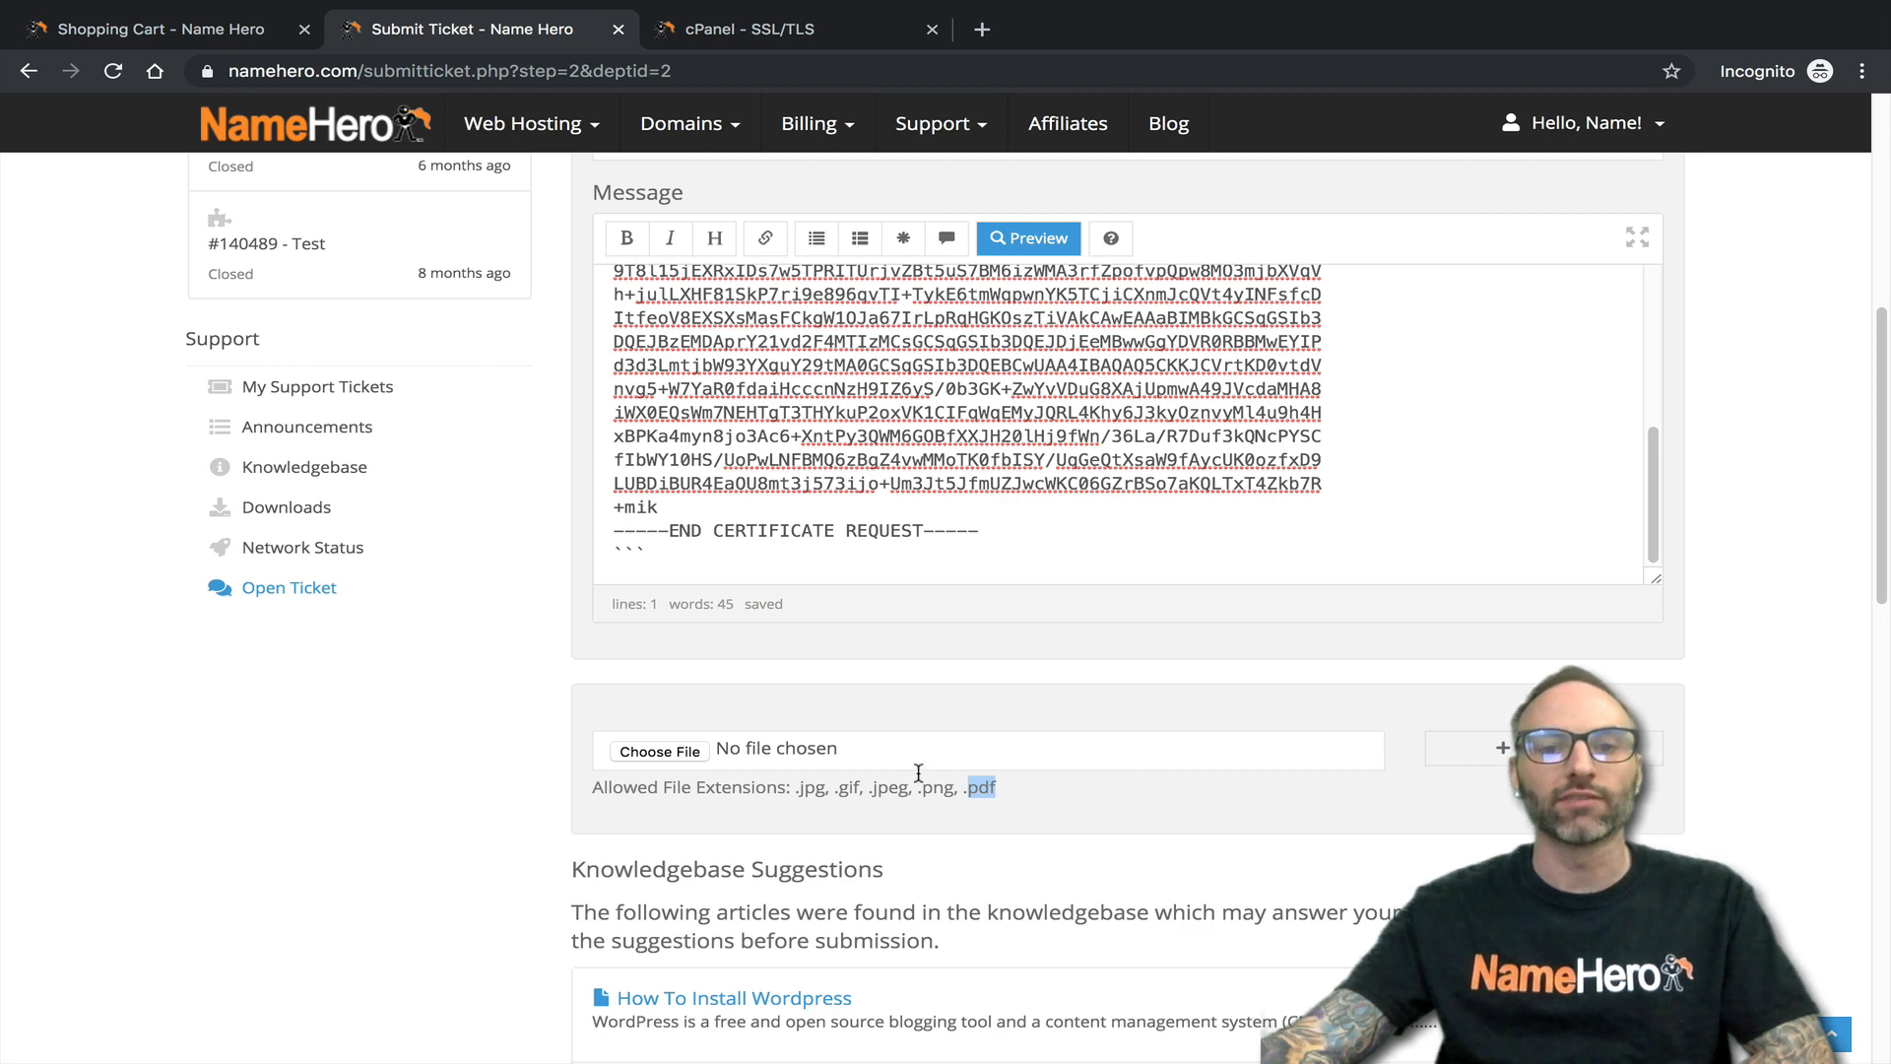
scroll("up", 3)
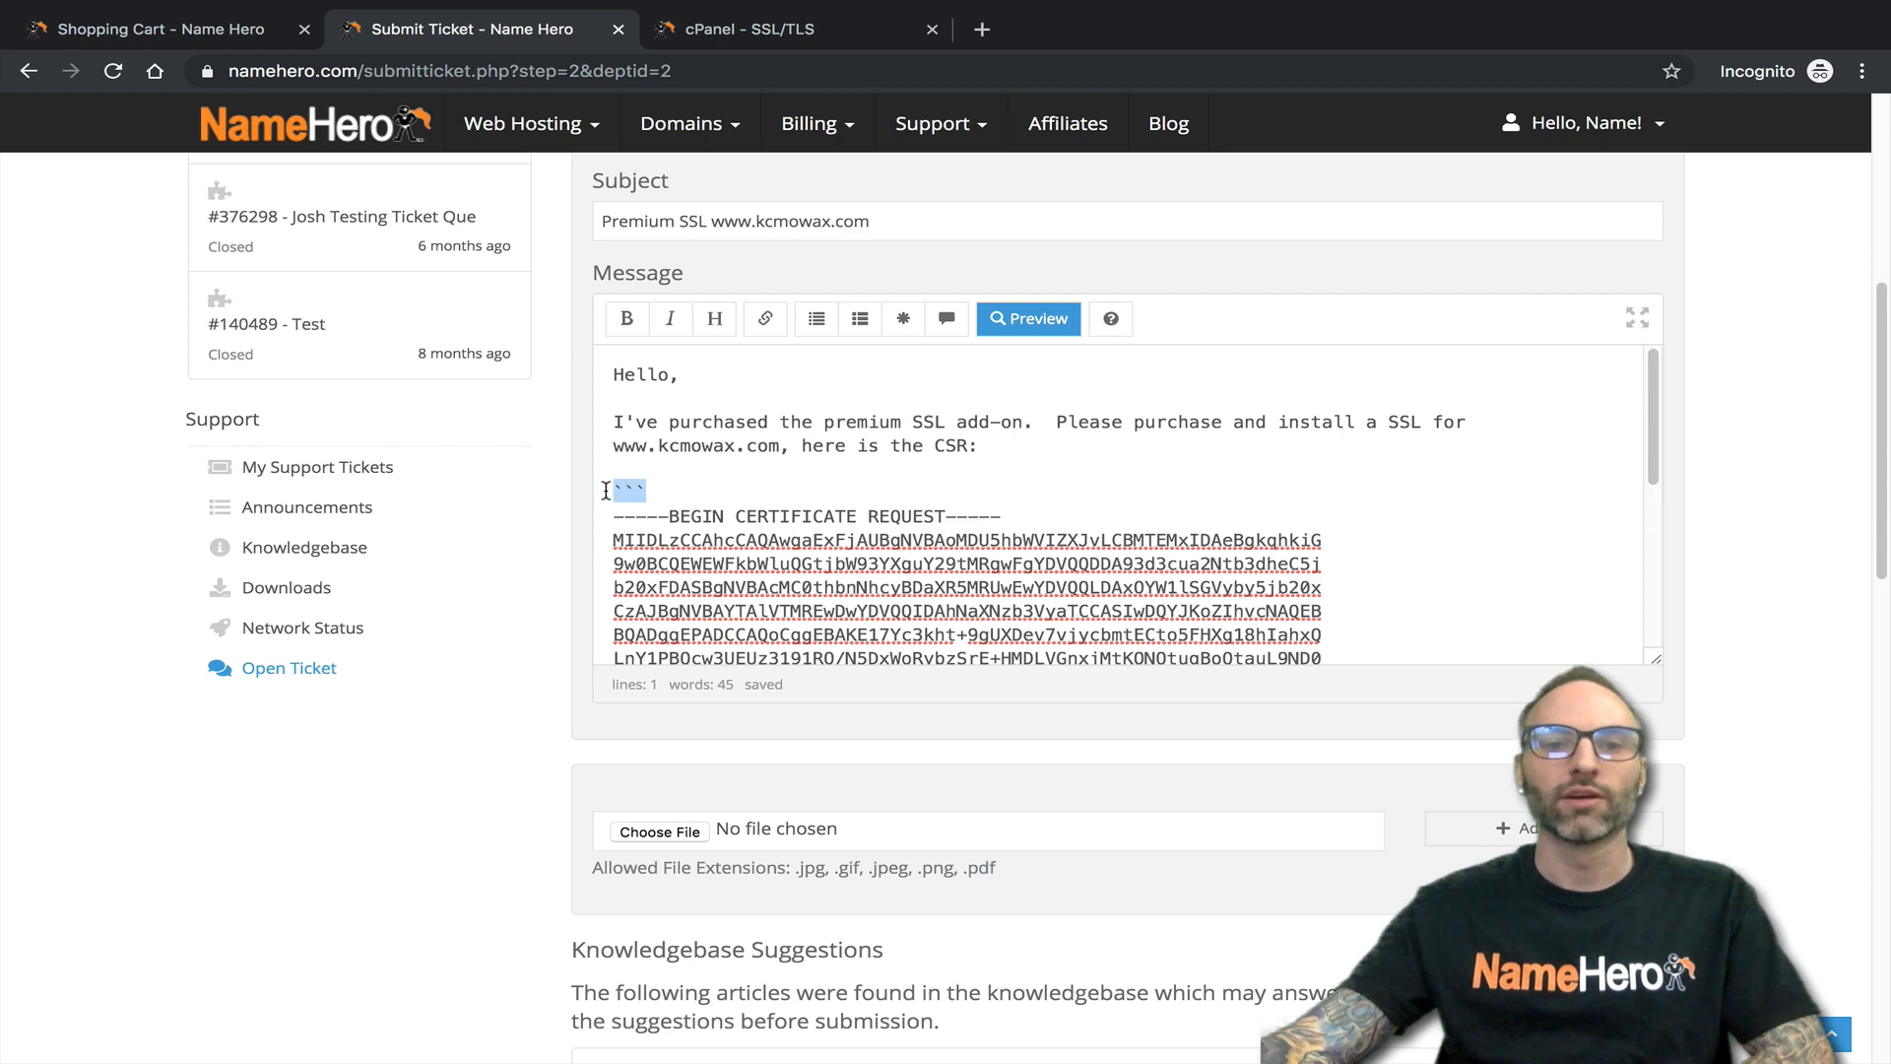
scroll("down", 3)
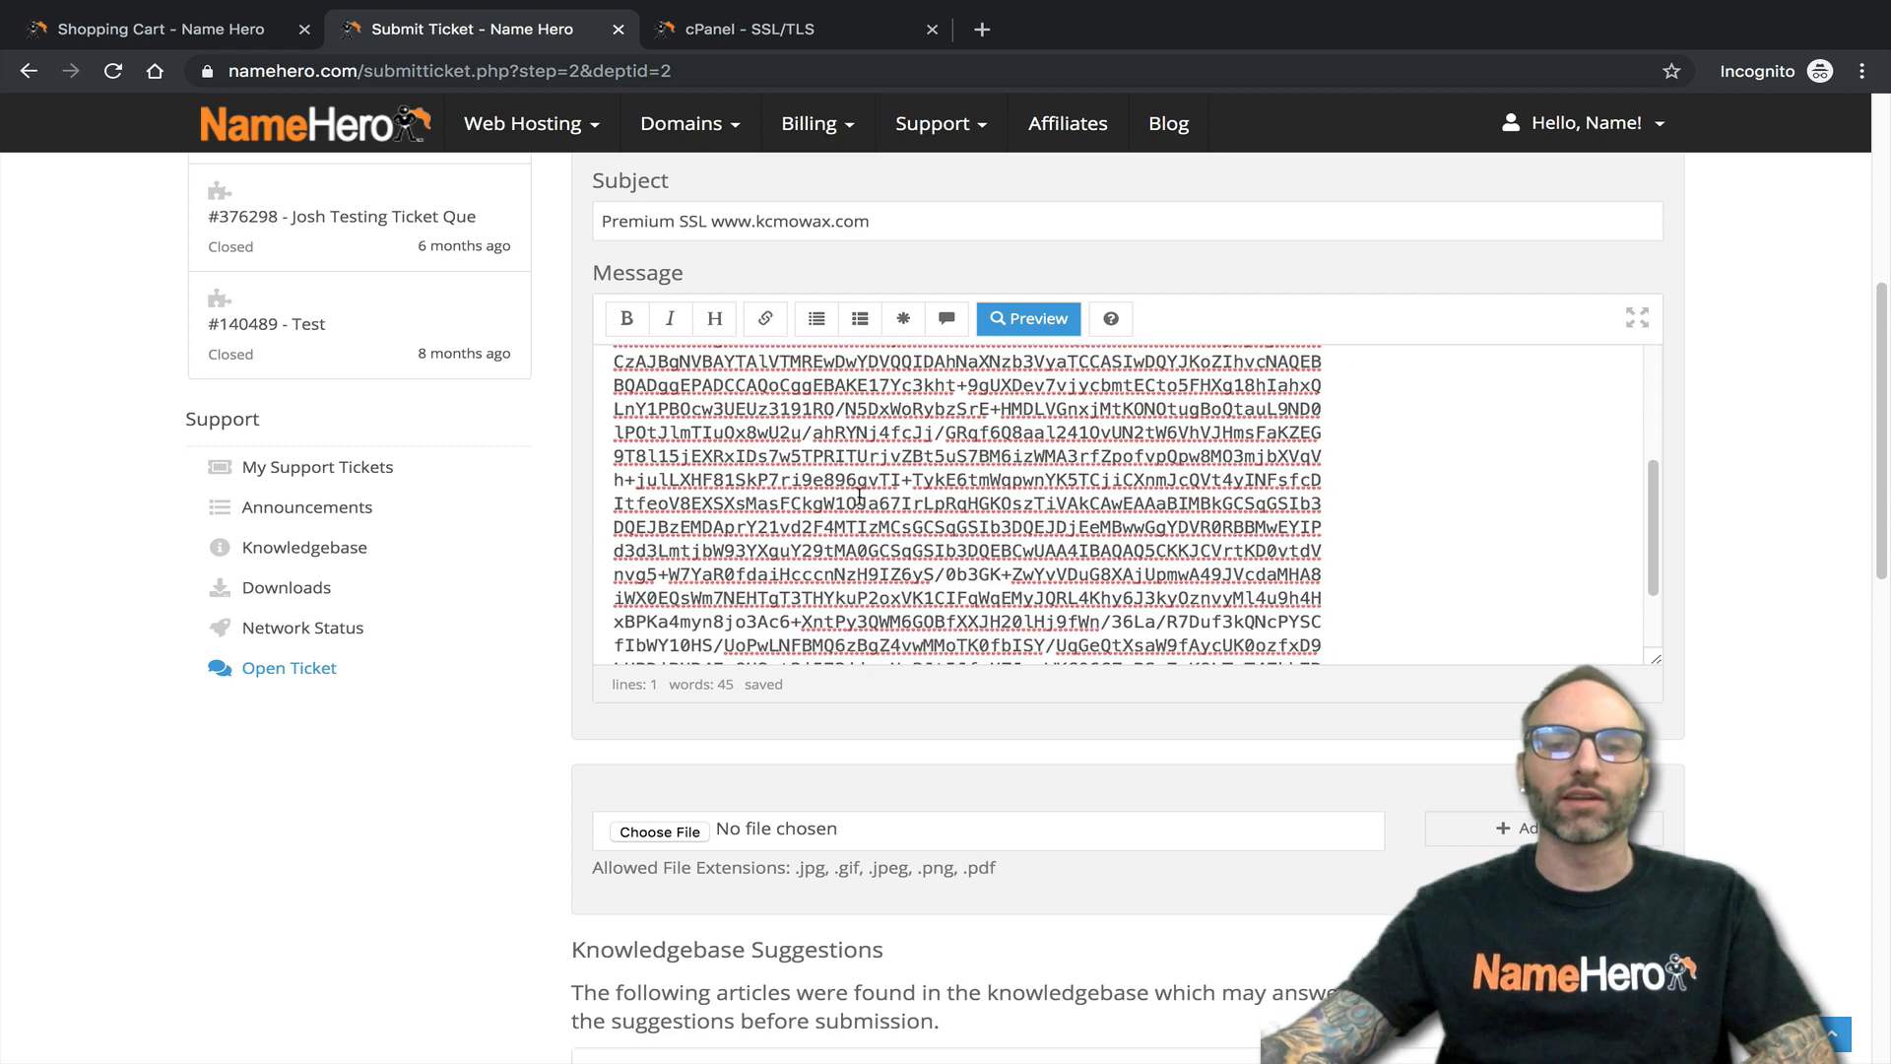
scroll("down", 3)
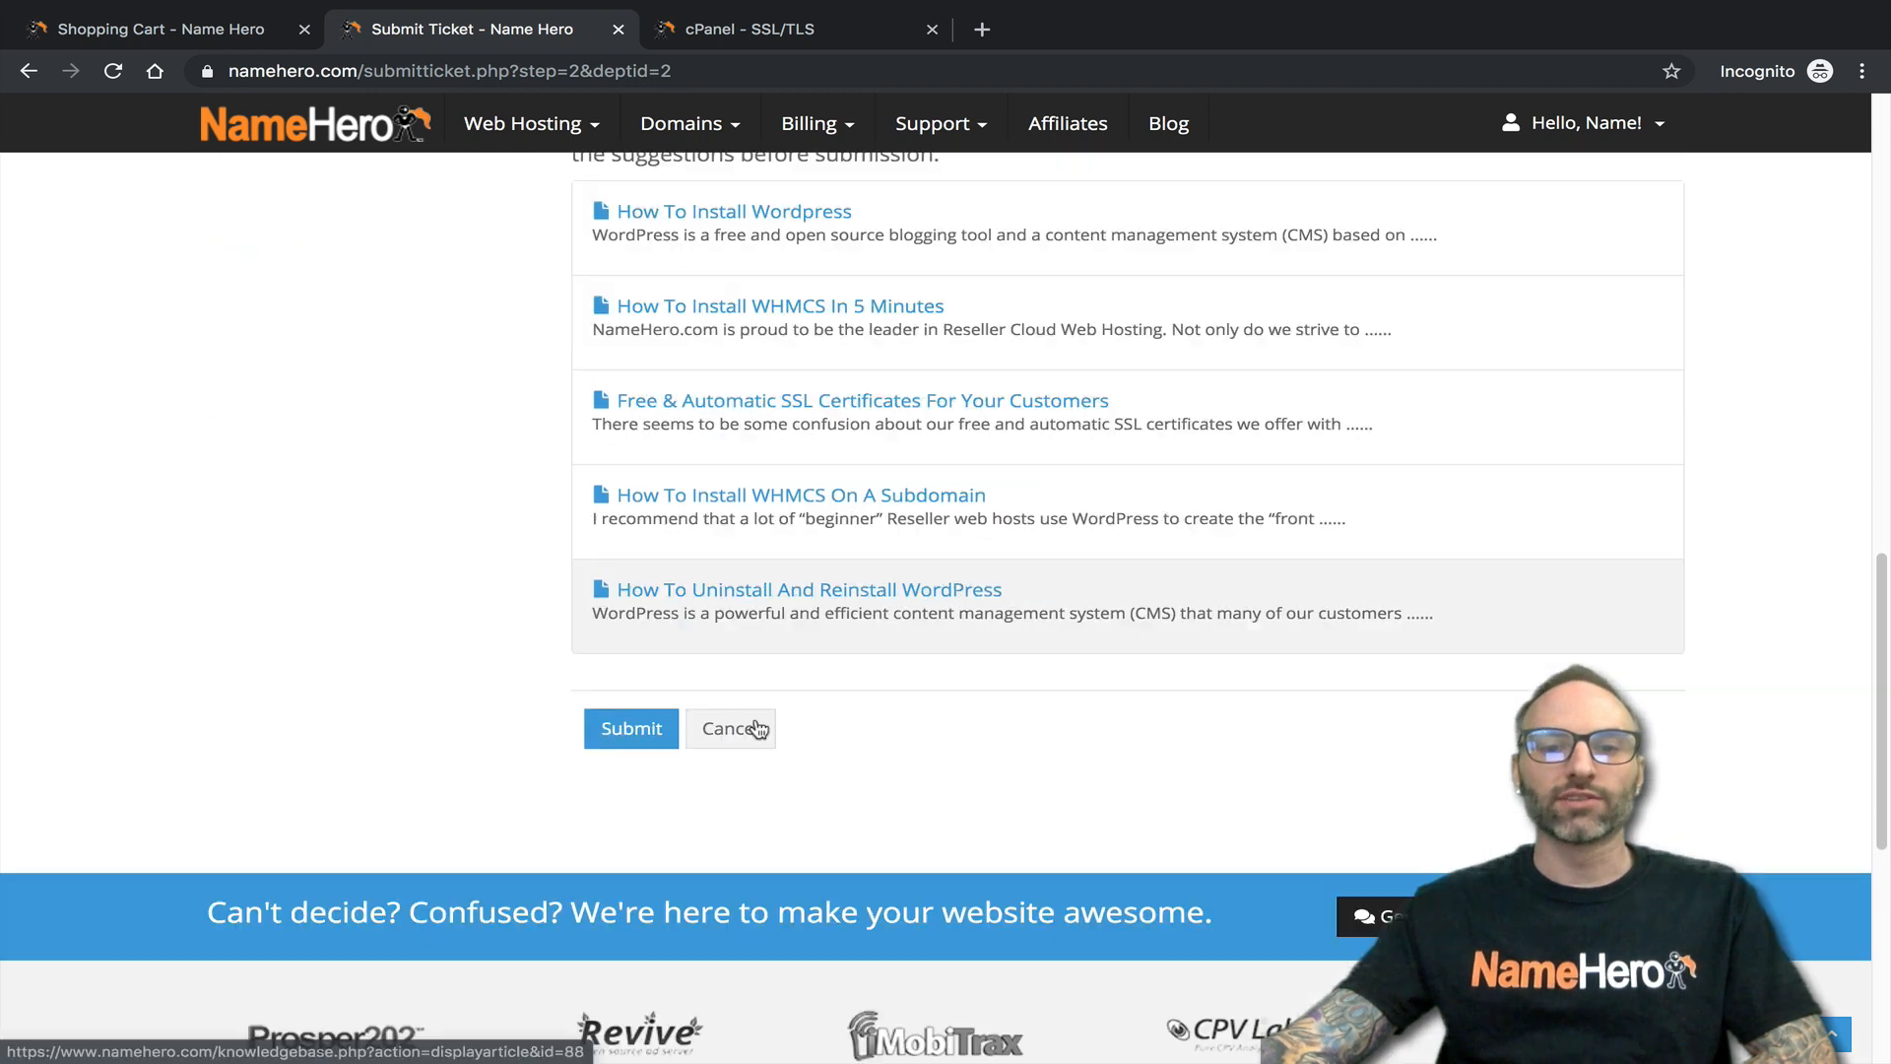
scroll("up", 3)
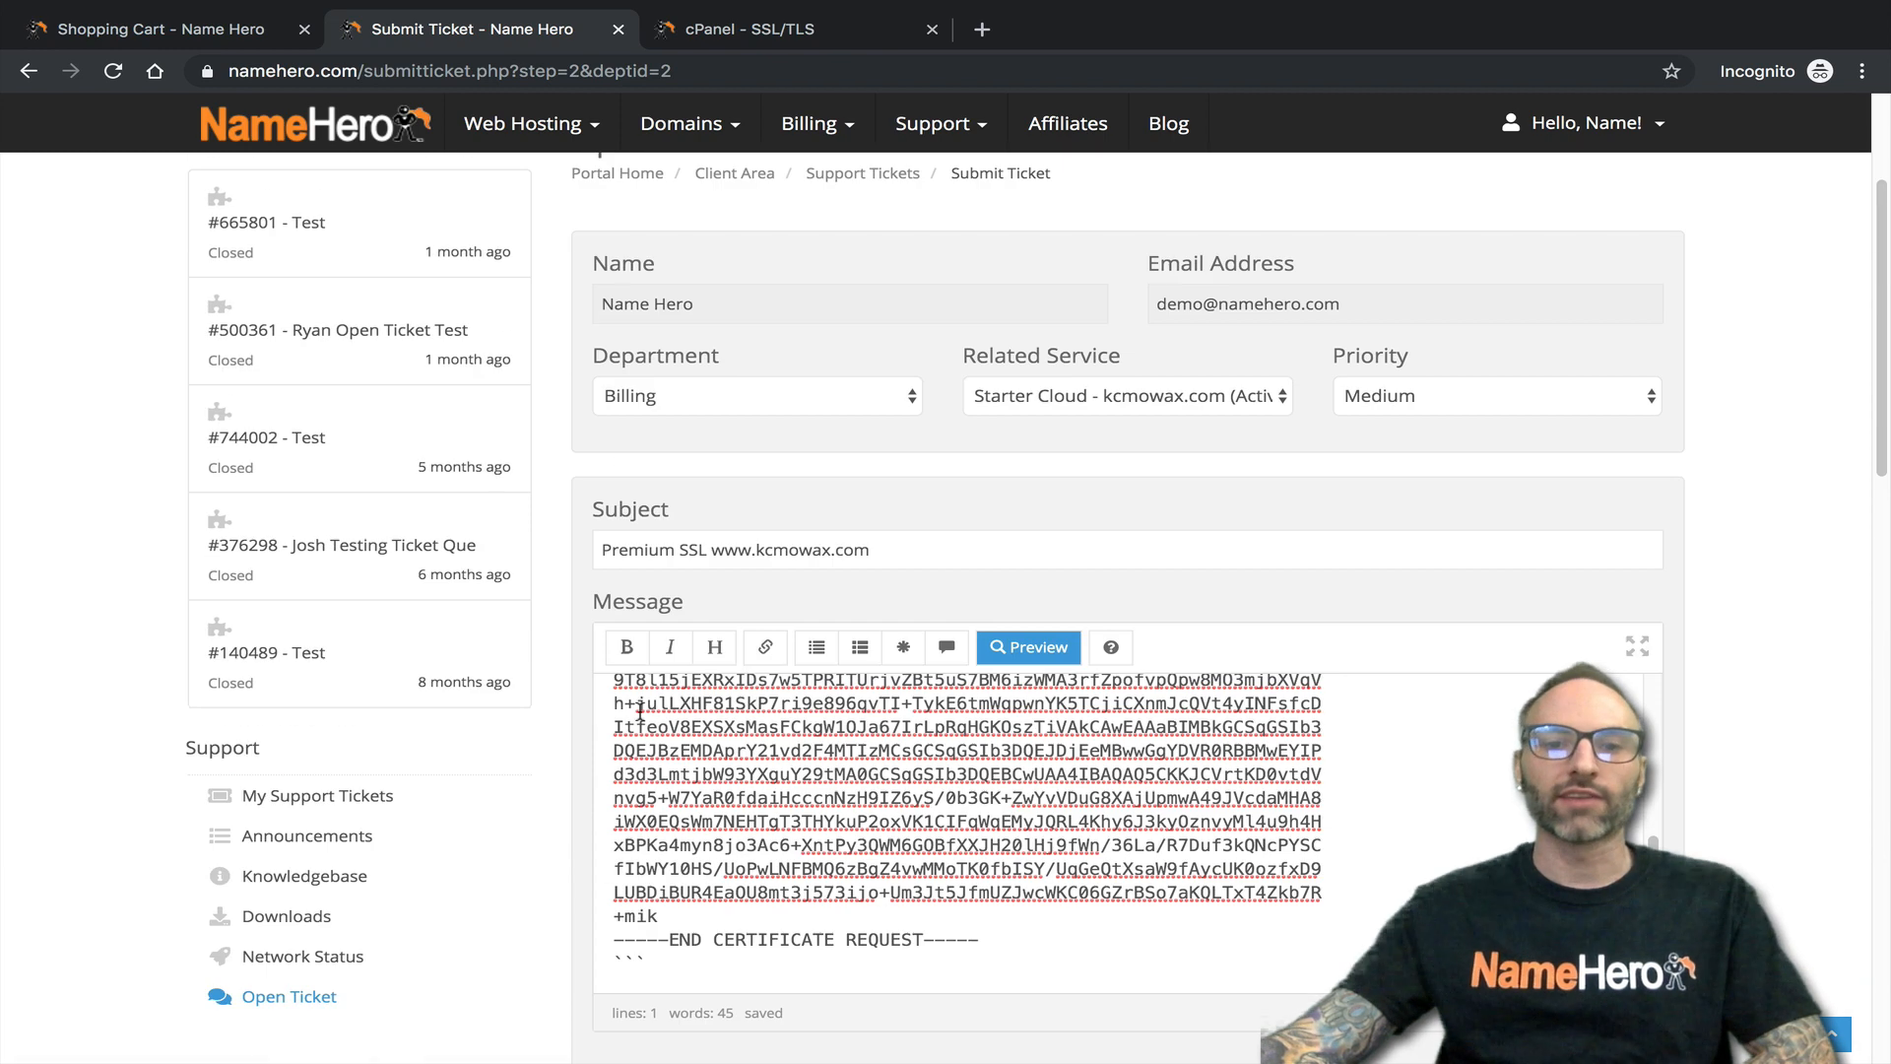
scroll("up", 3)
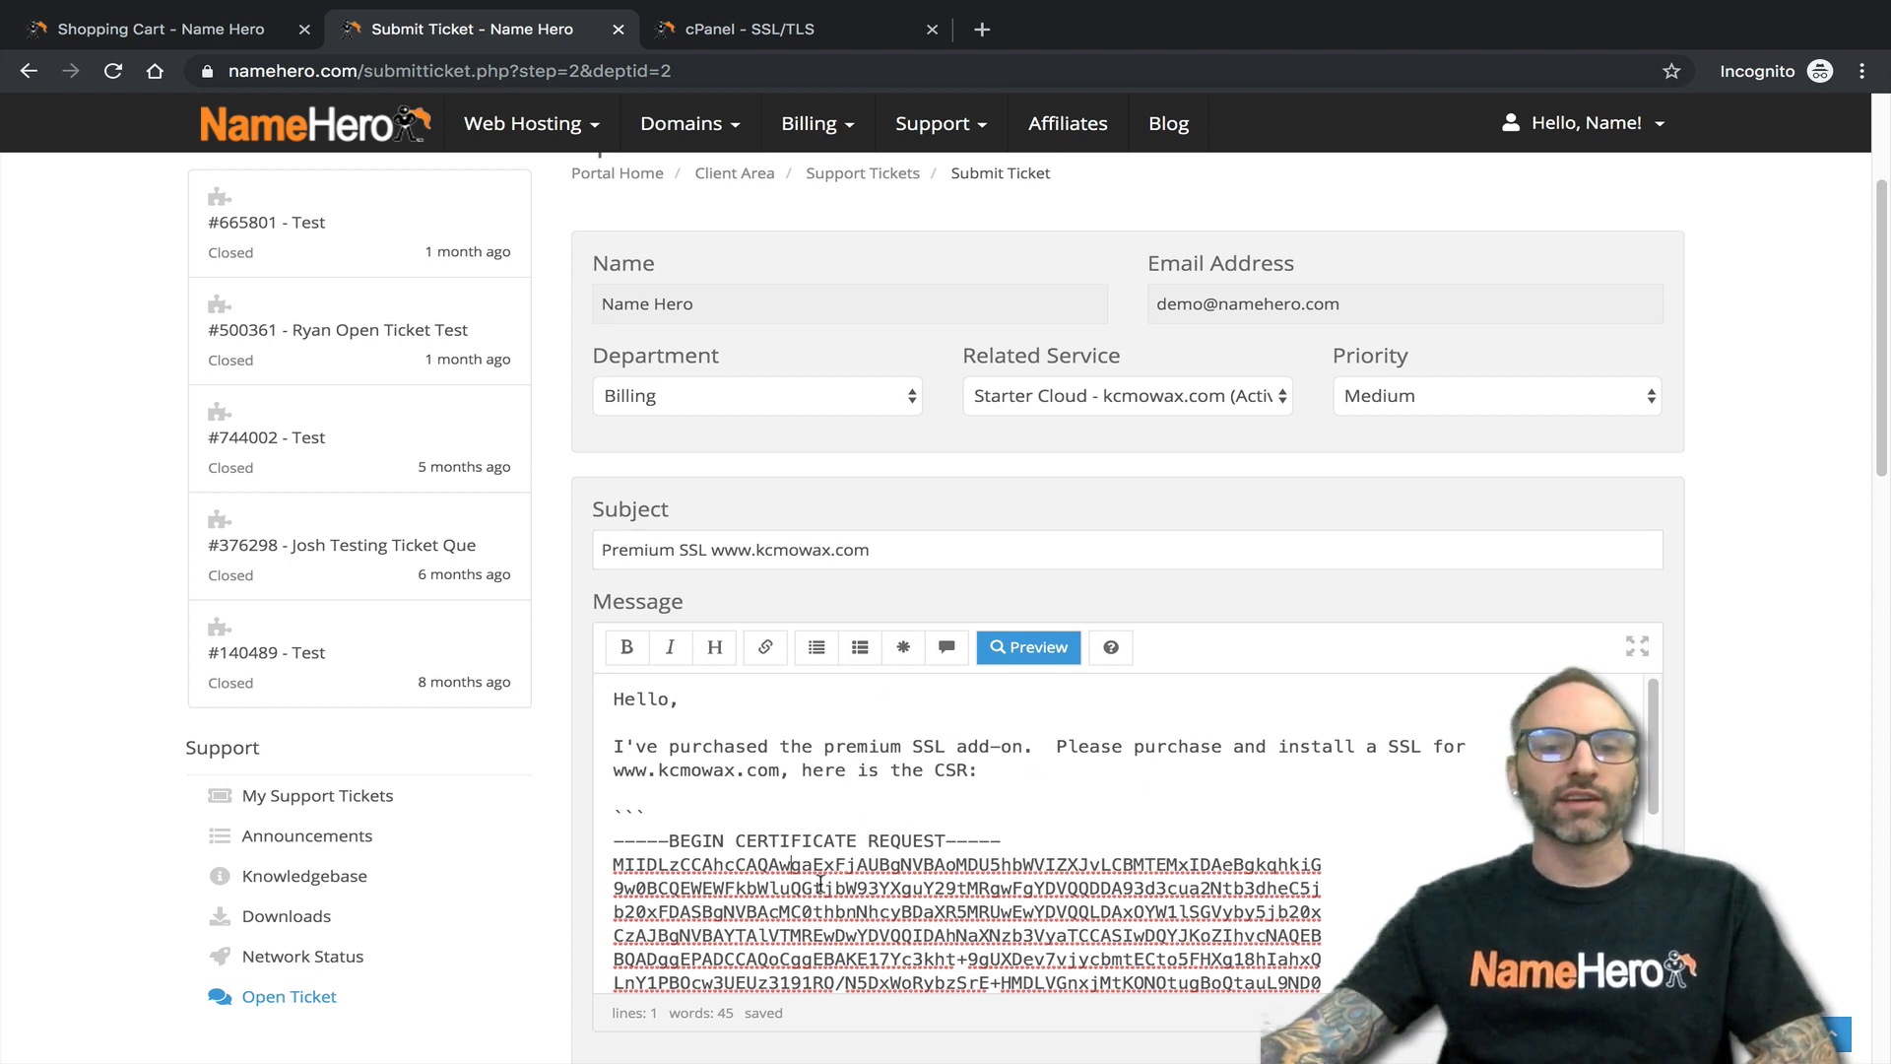
left_click(749, 30)
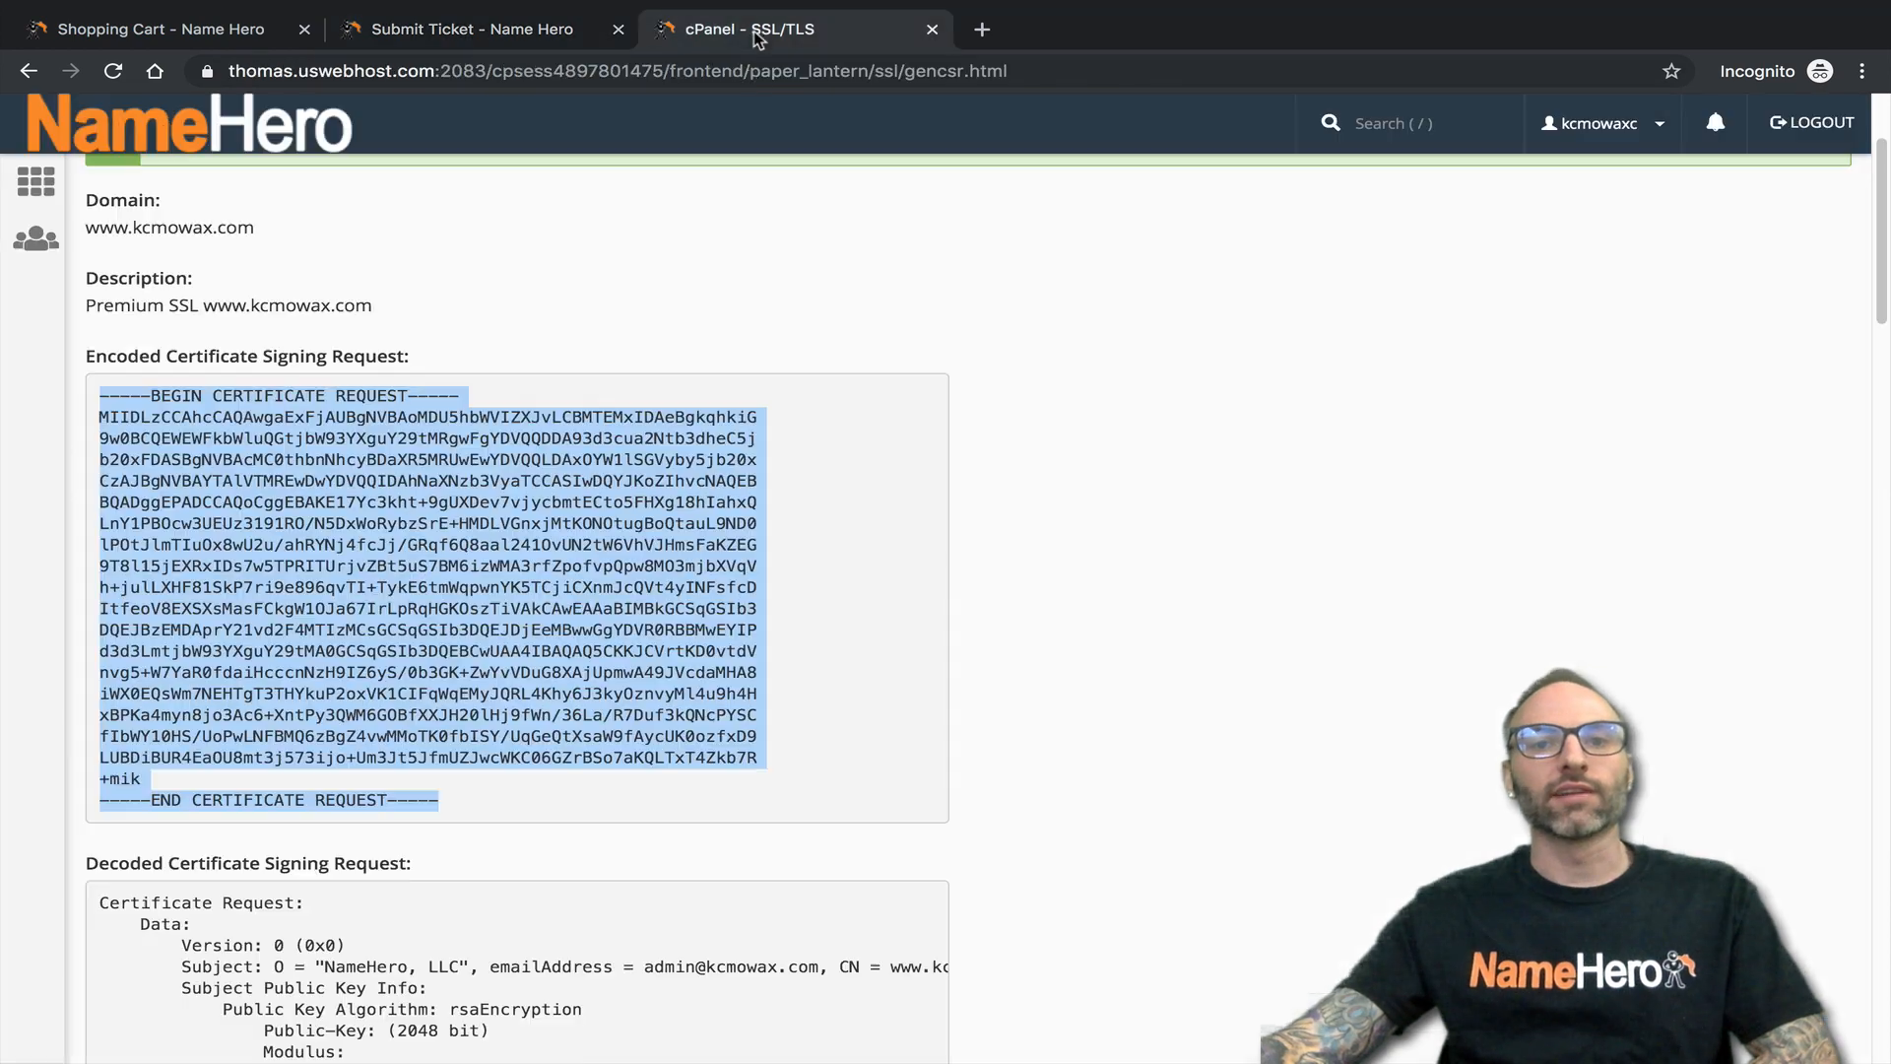
scroll("down", 3)
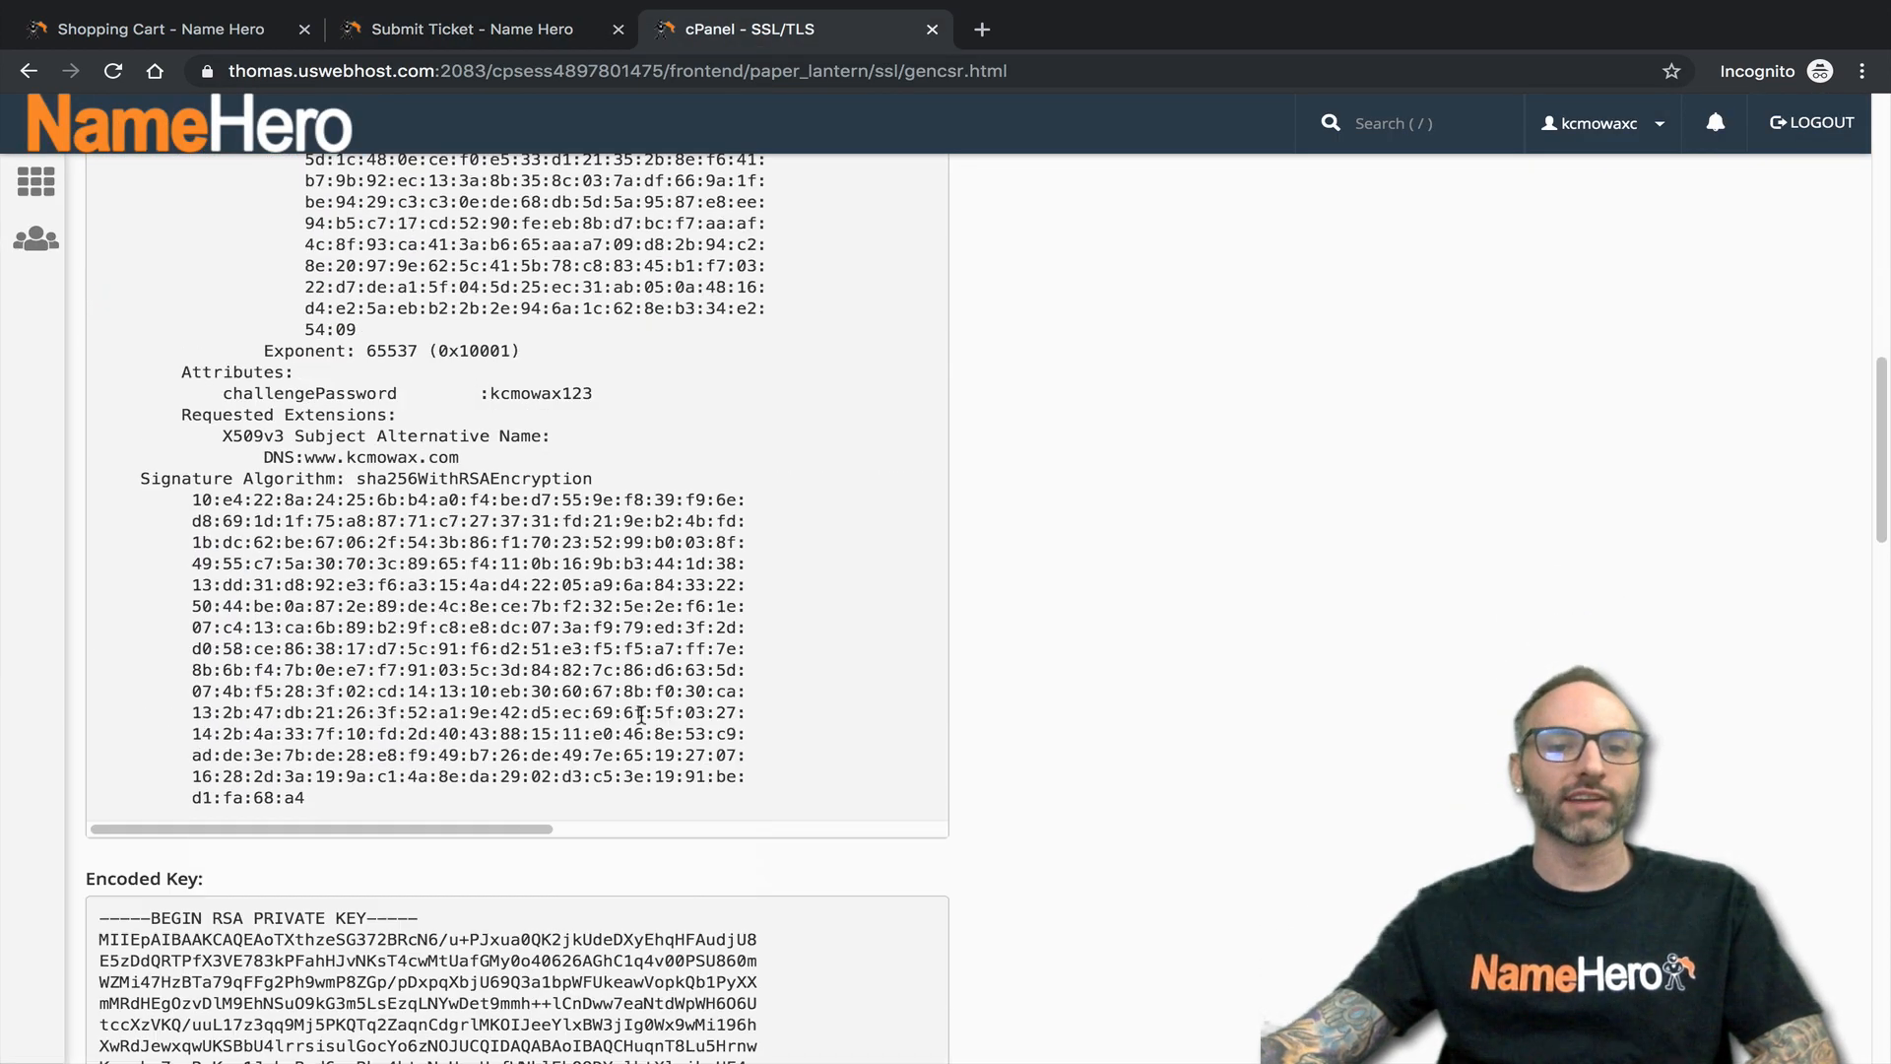
scroll("down", 3)
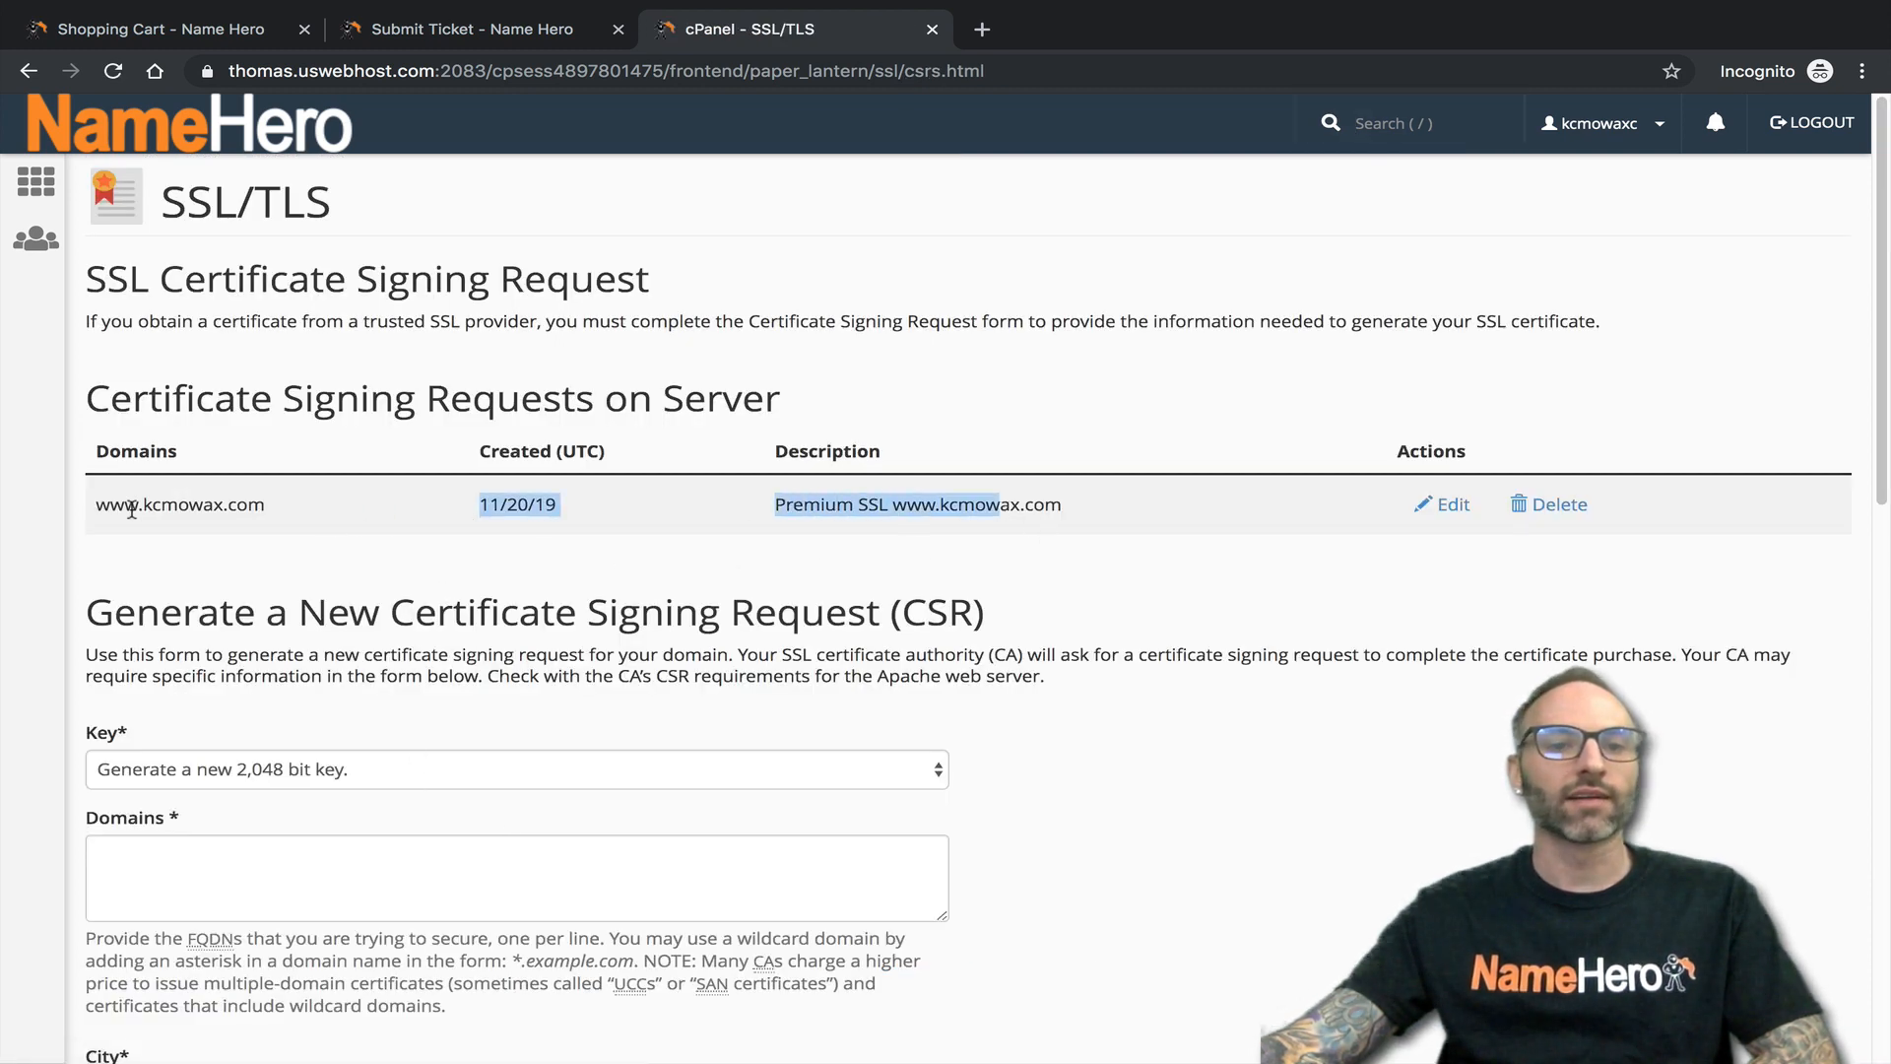
left_click(1452, 504)
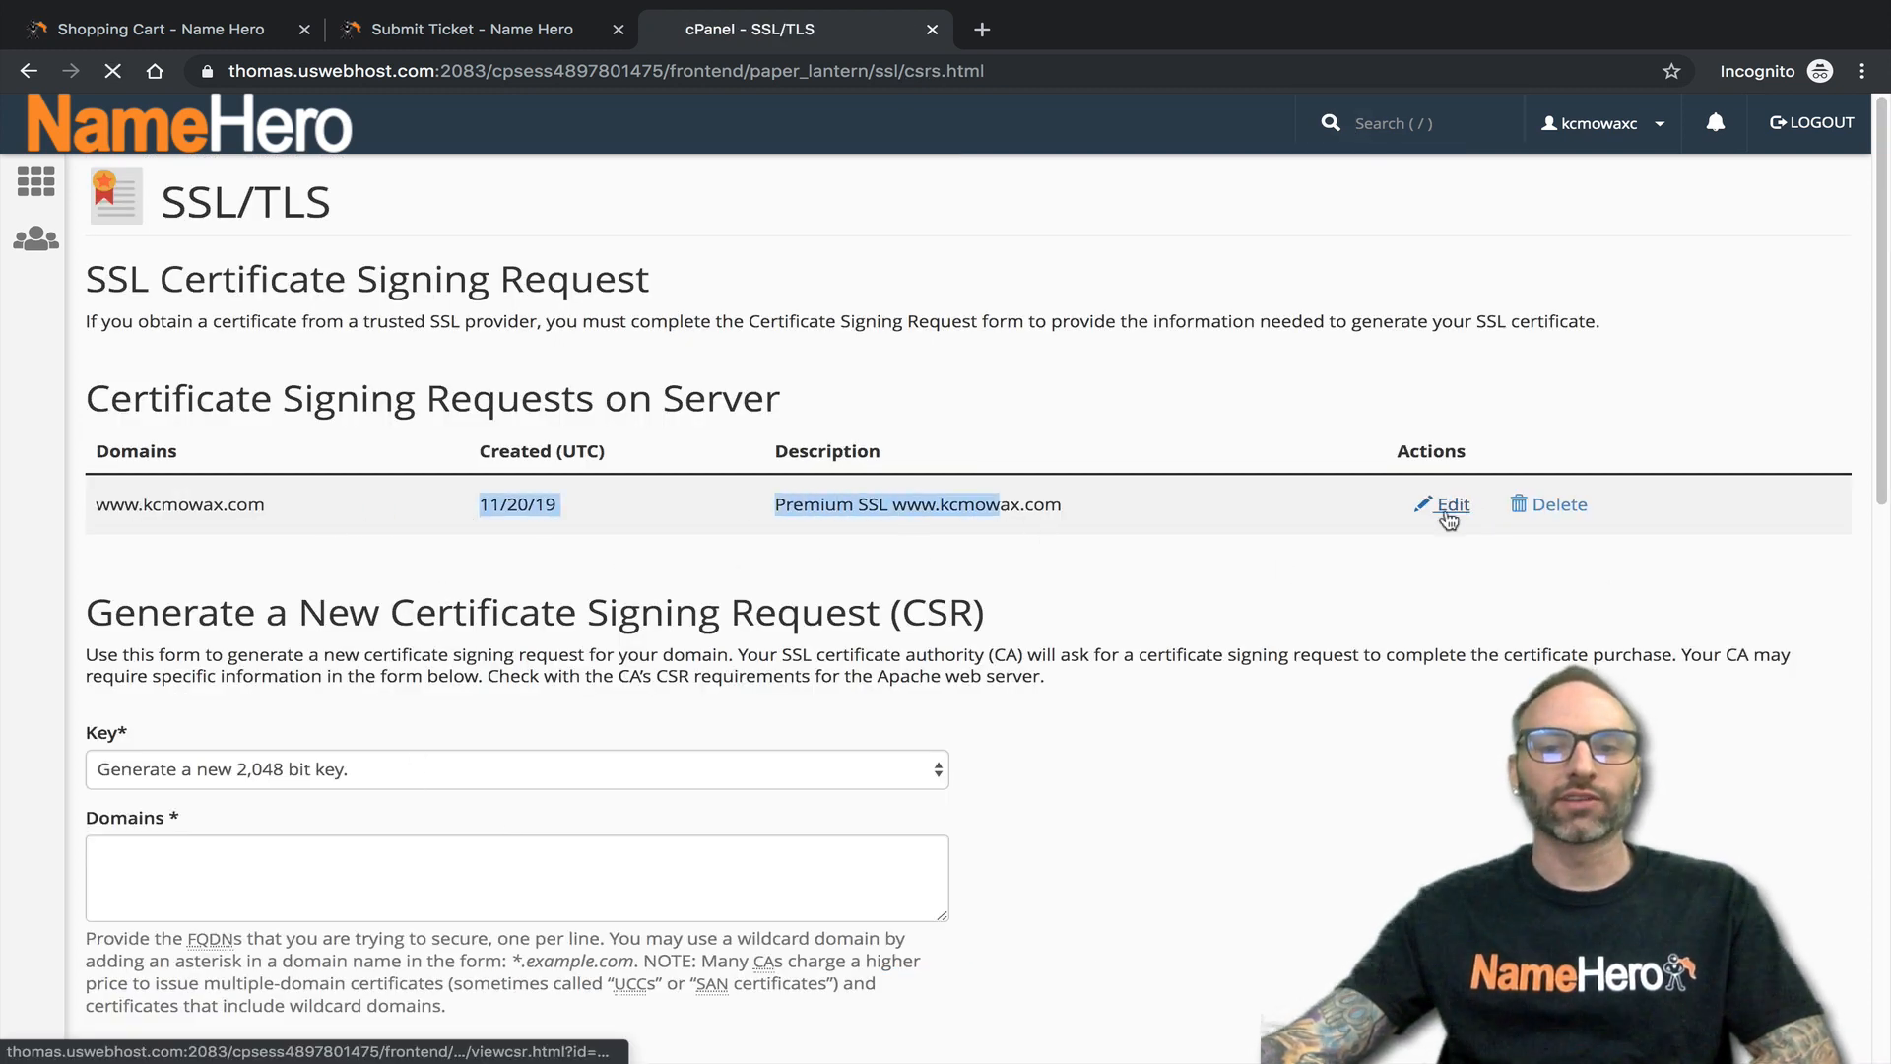
left_click(1453, 504)
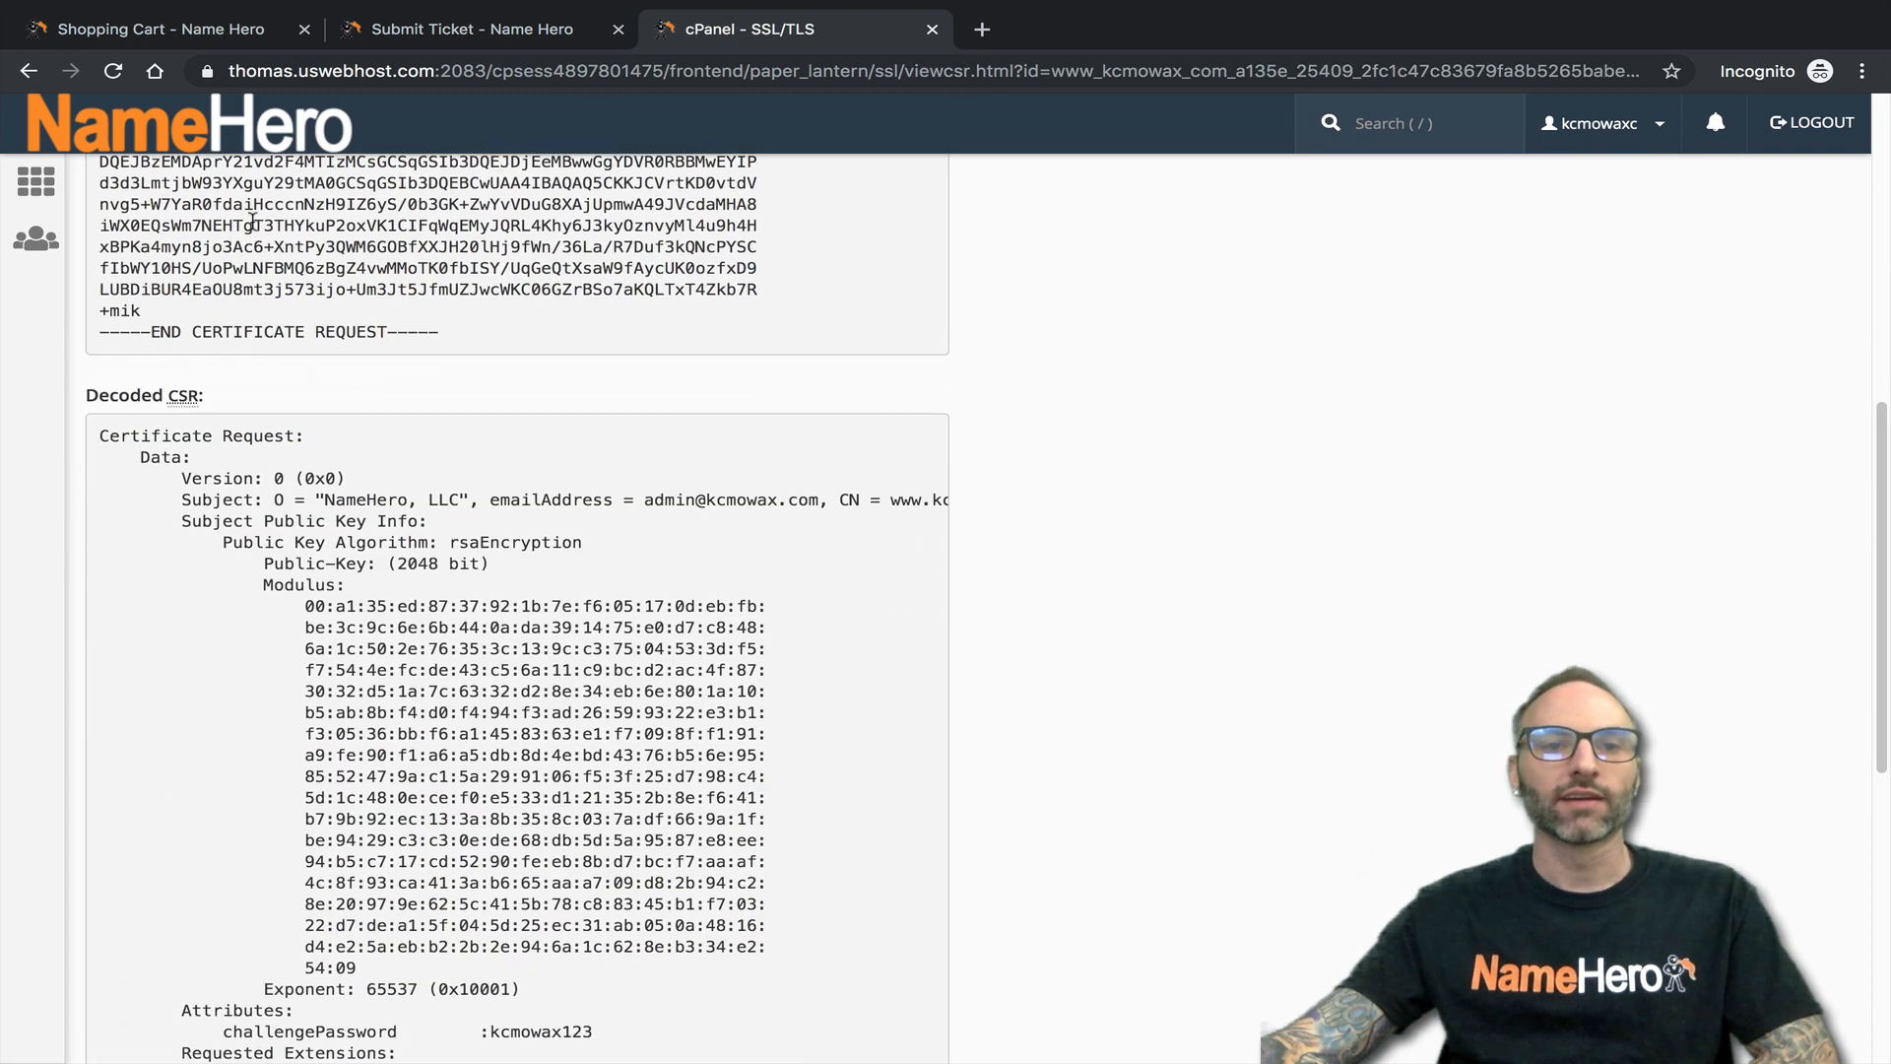
left_click(30, 71)
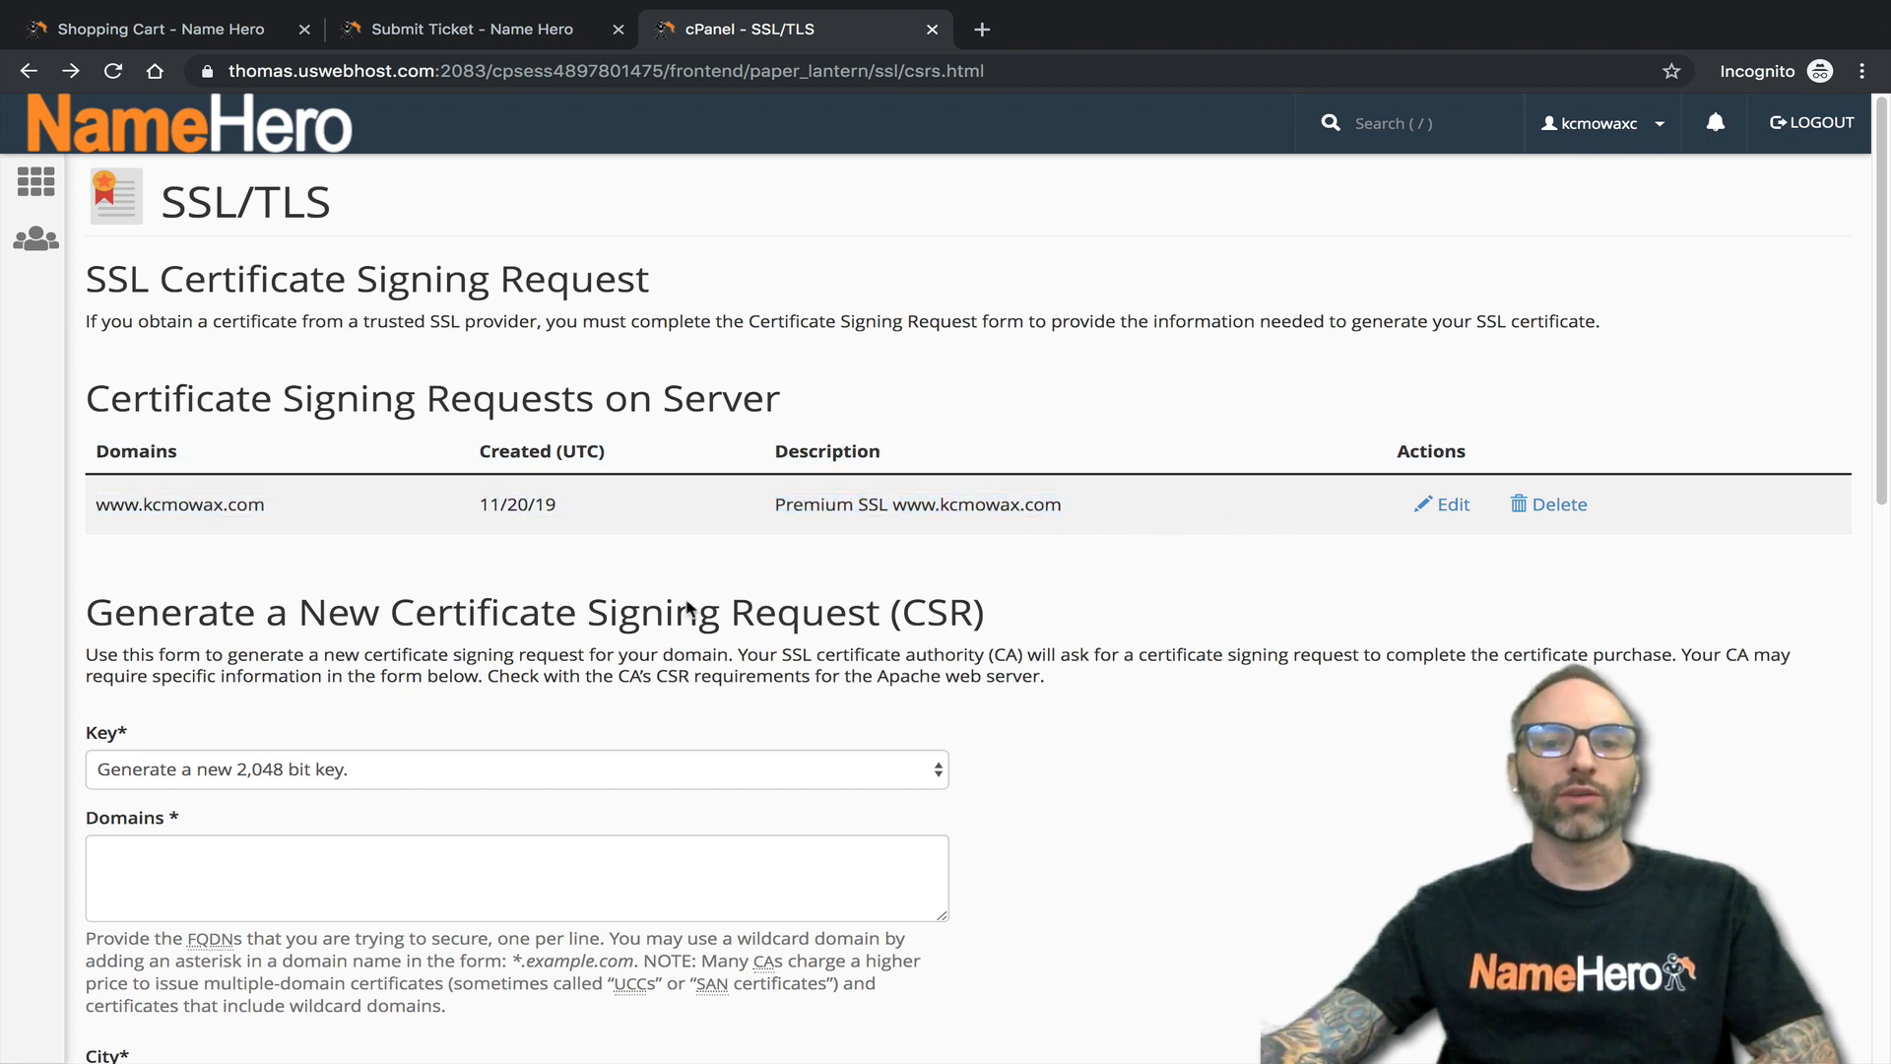
mouse_move(497, 524)
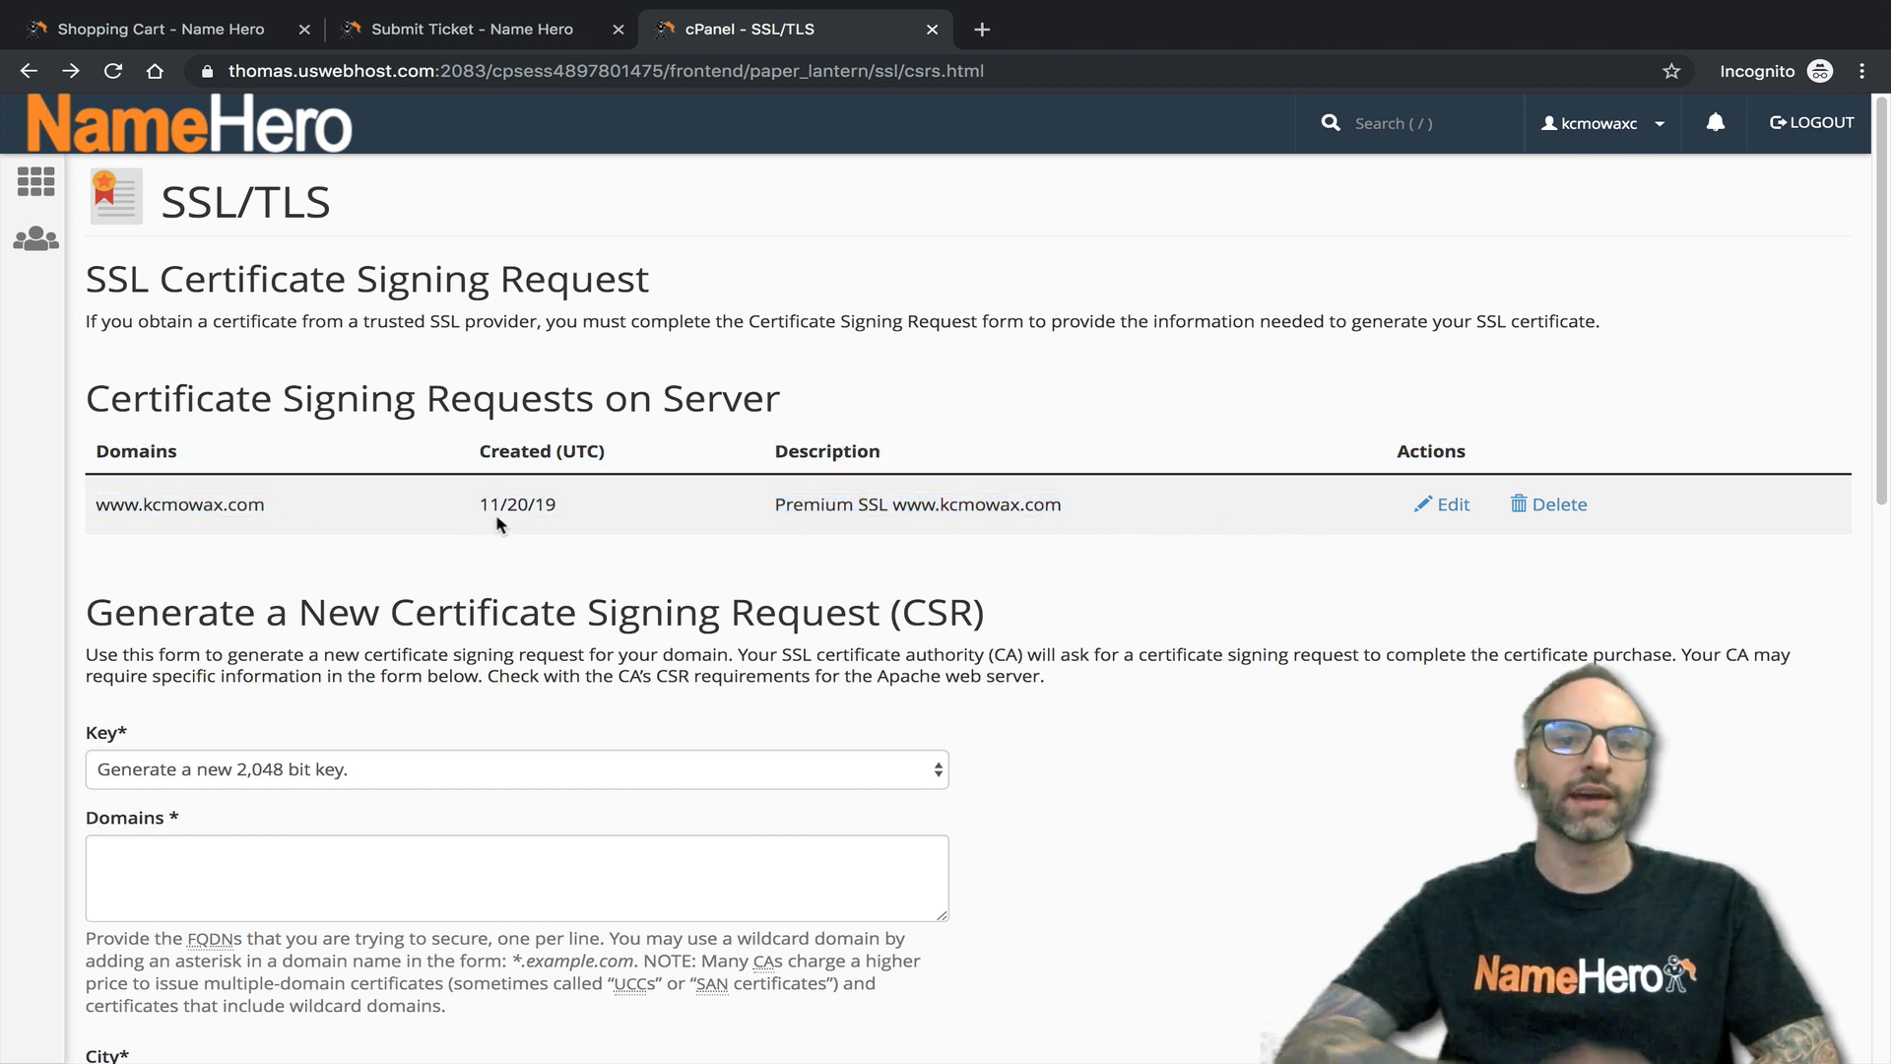
mouse_move(518, 504)
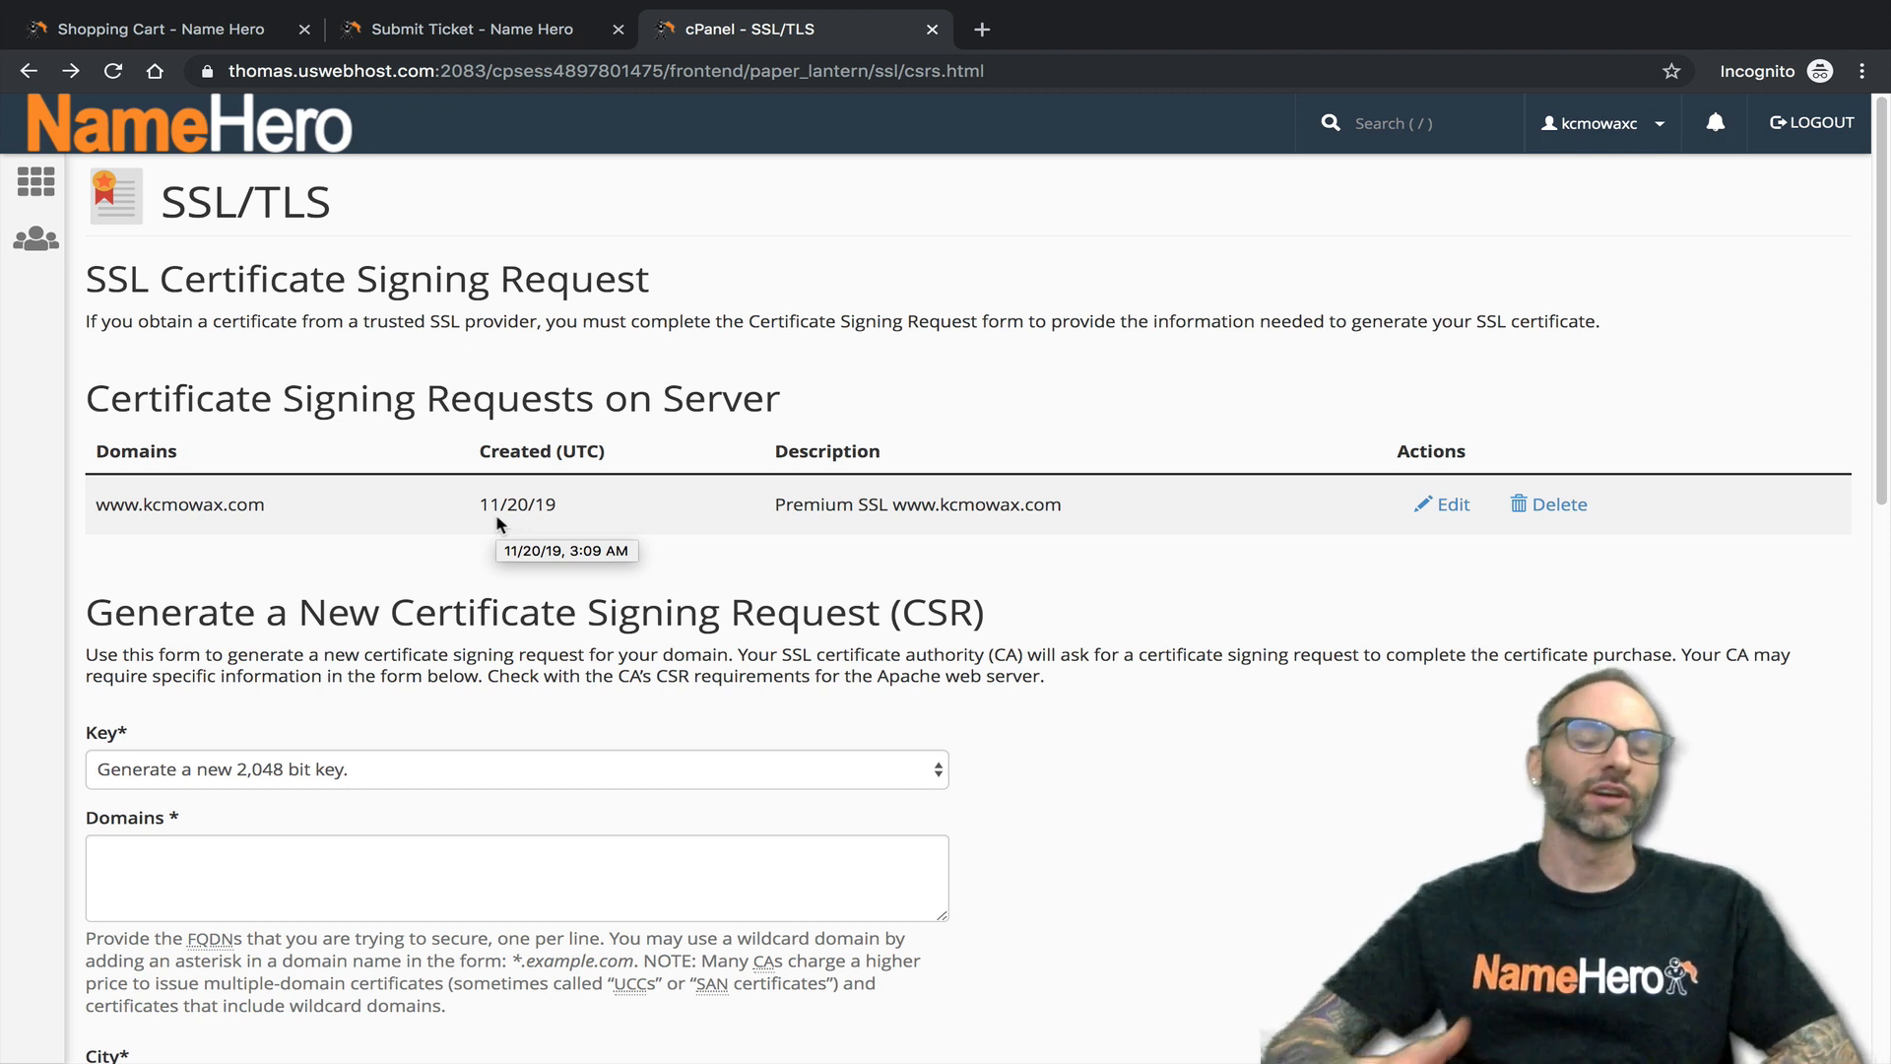
mouse_move(423, 571)
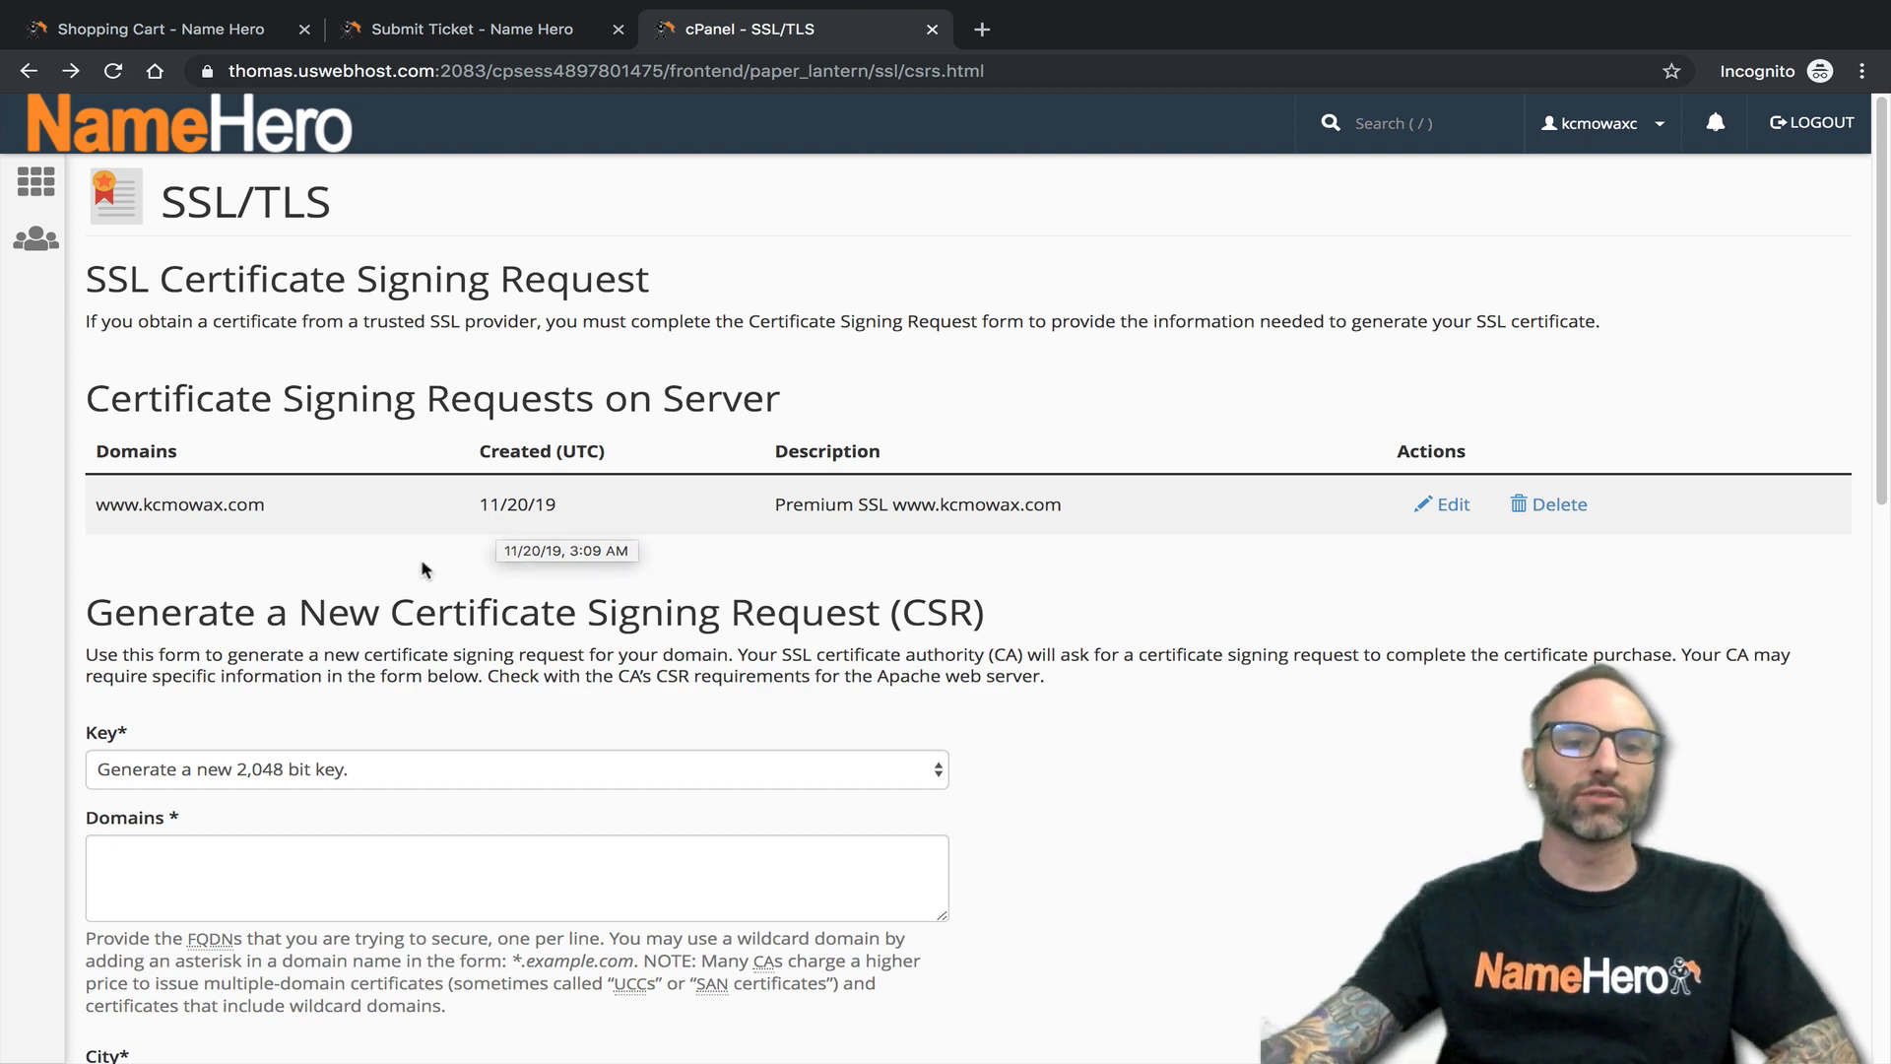
scroll("down", 3)
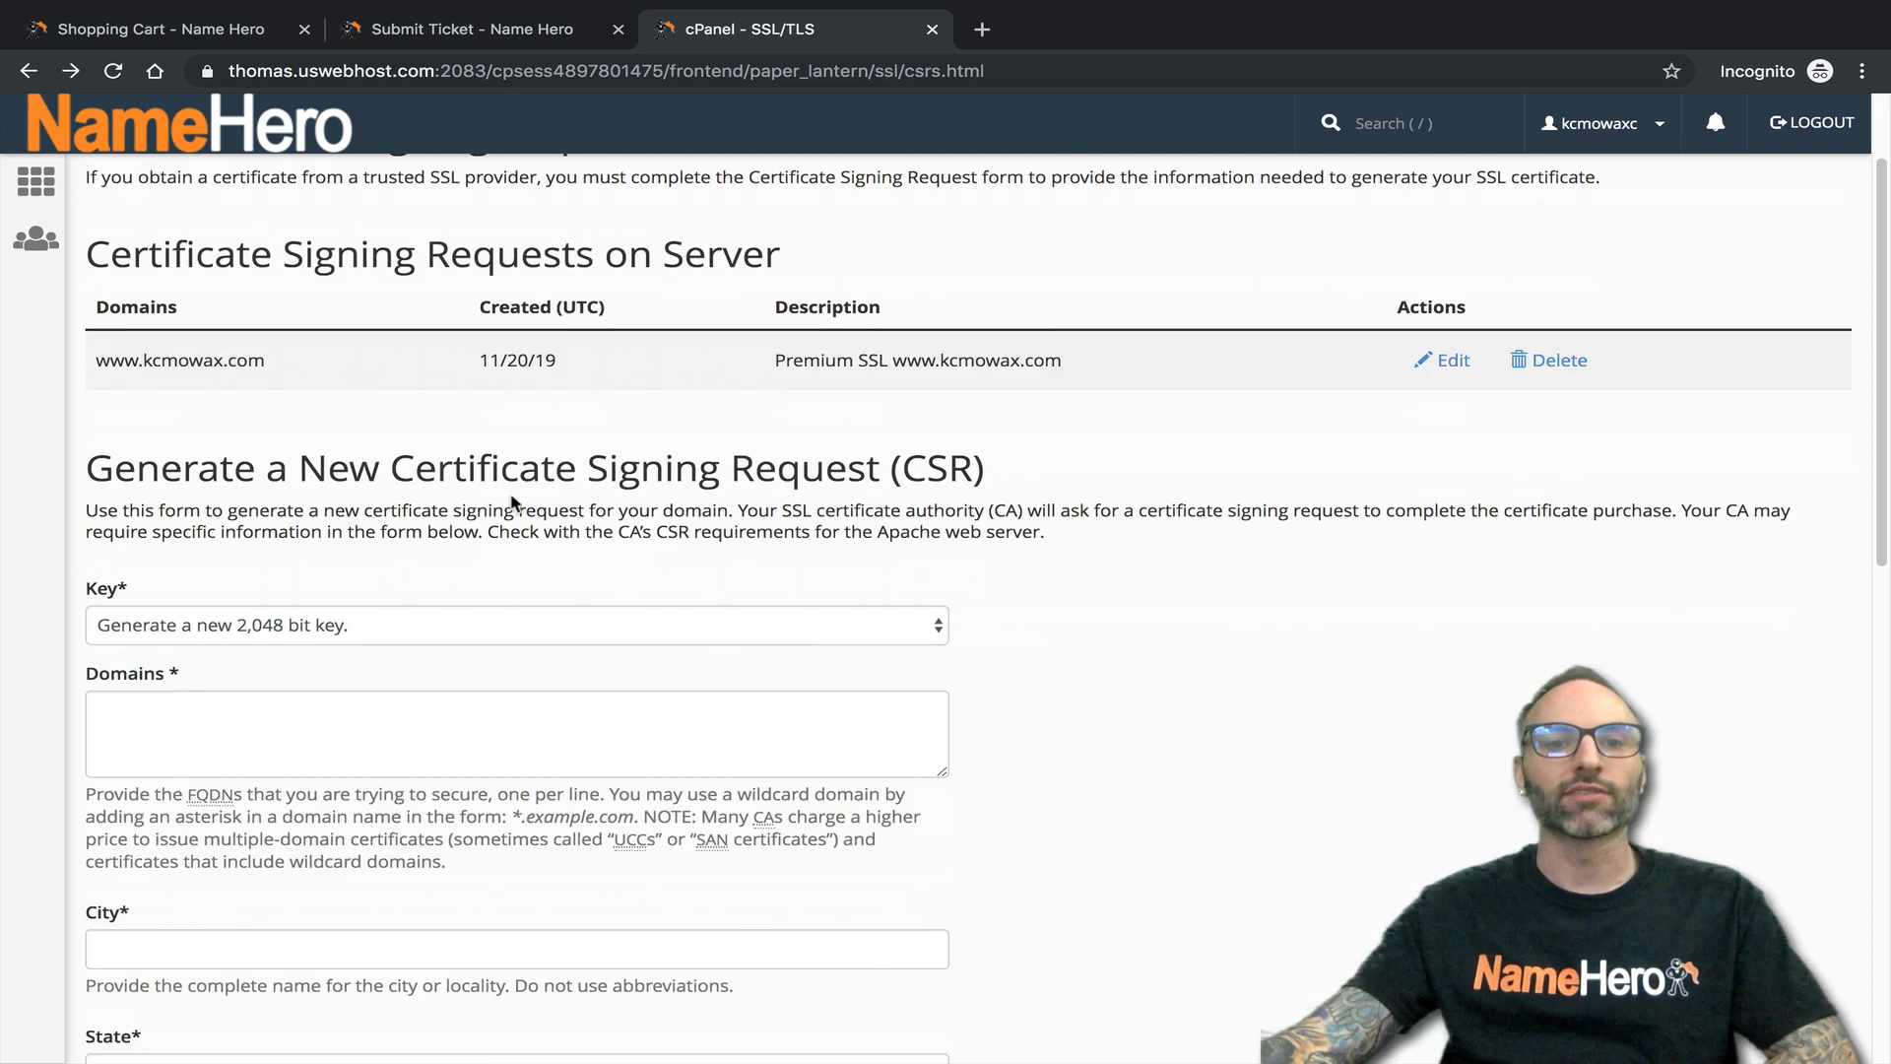
scroll("up", 3)
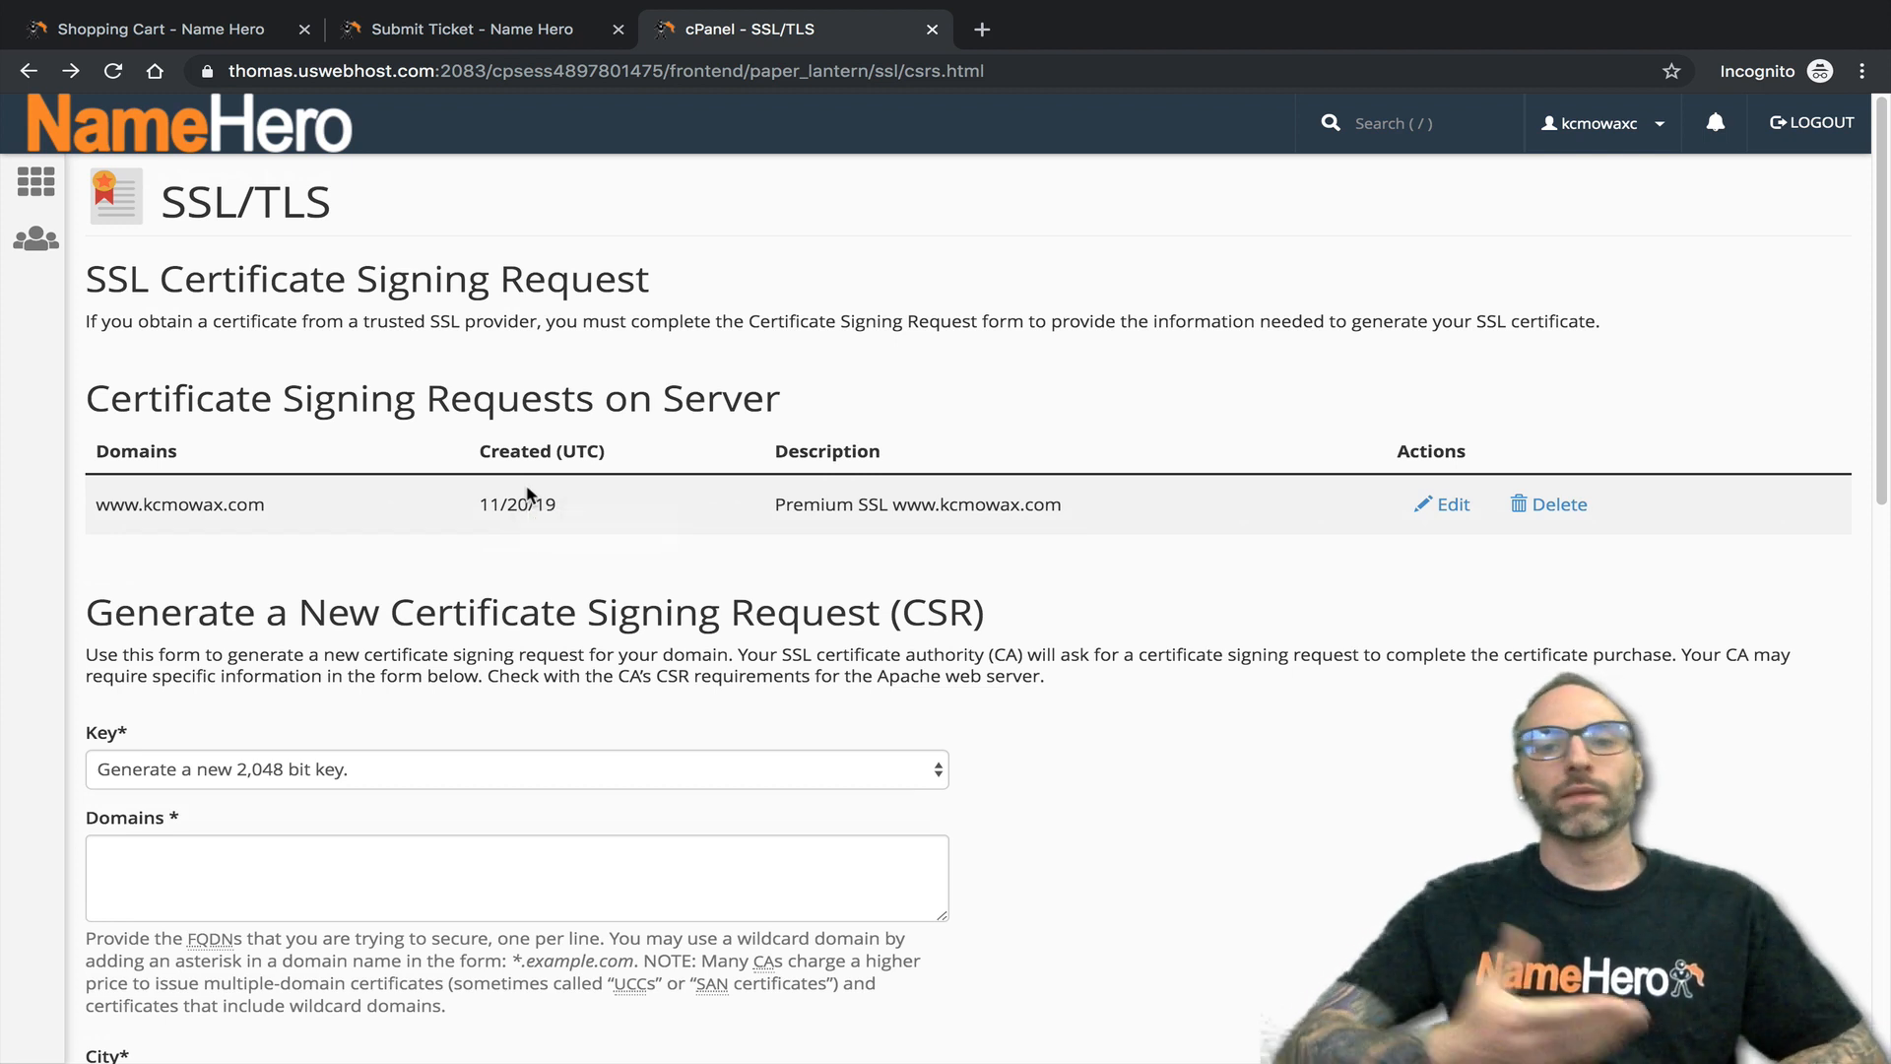
mouse_move(378, 574)
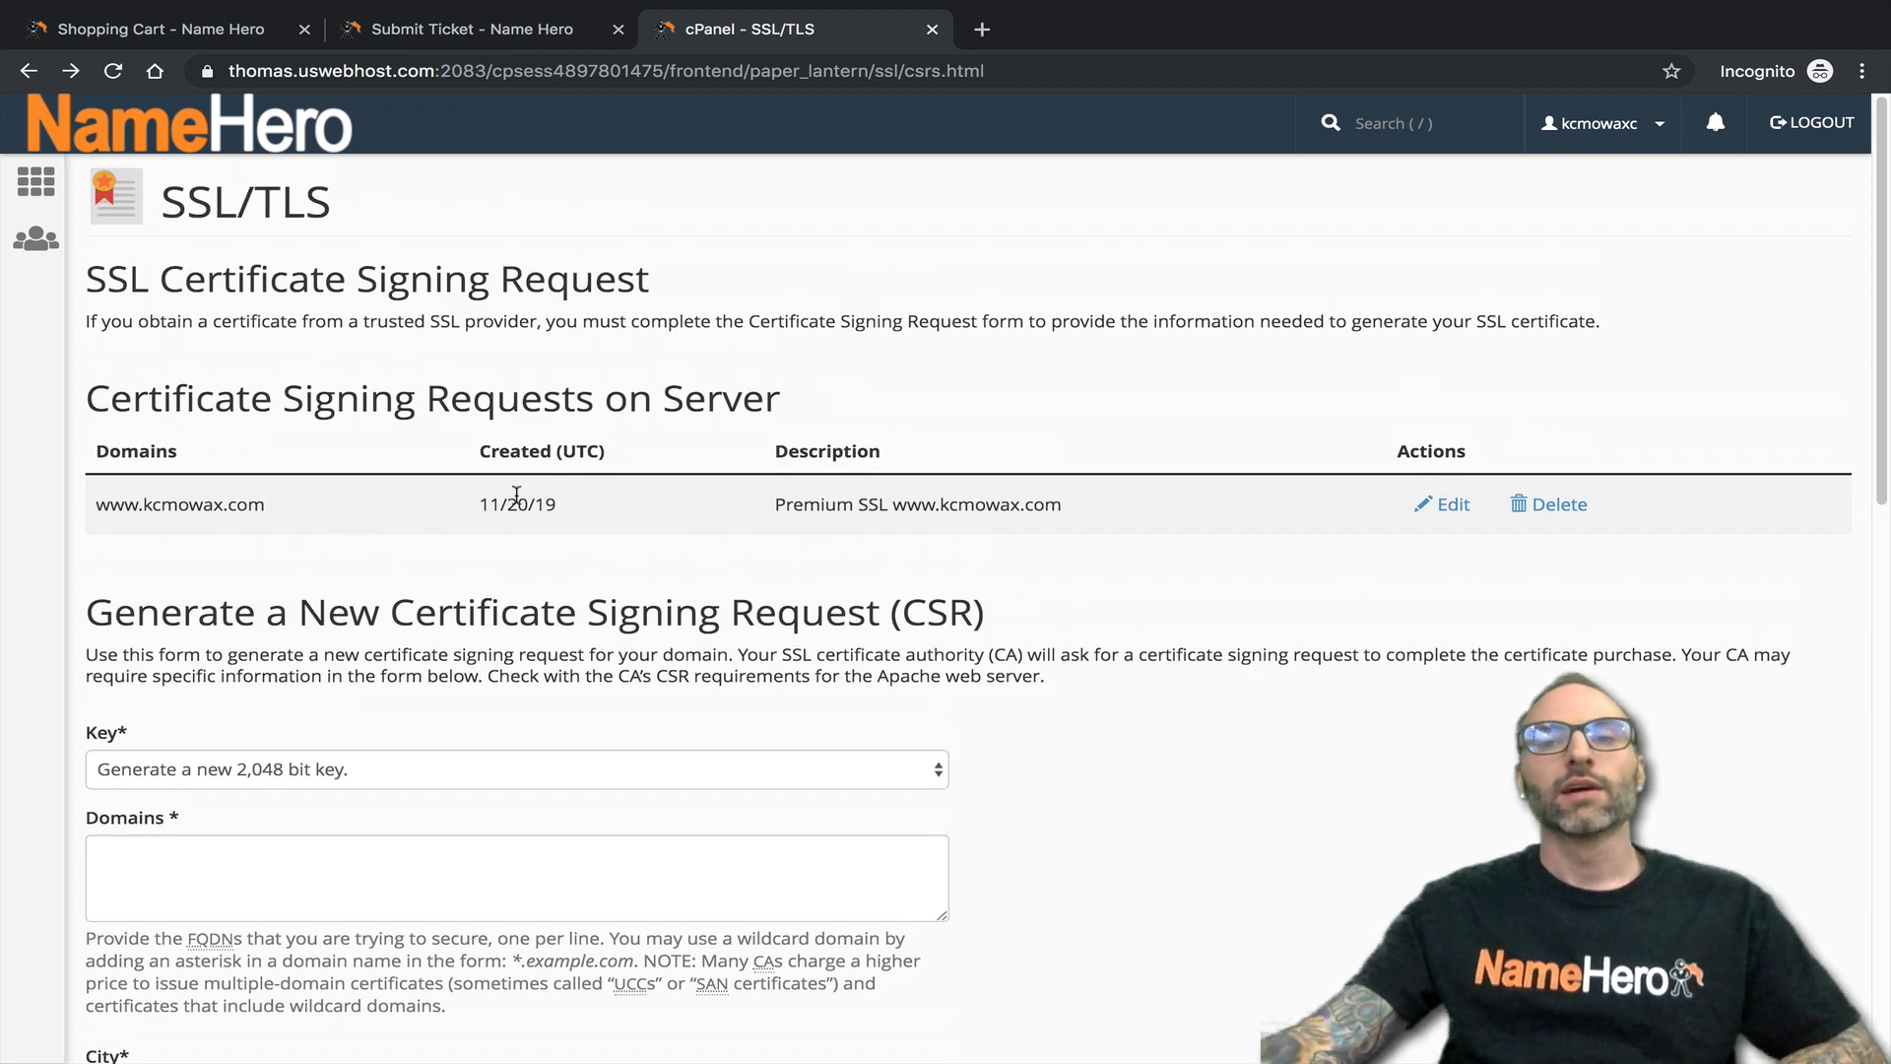
mouse_move(516, 503)
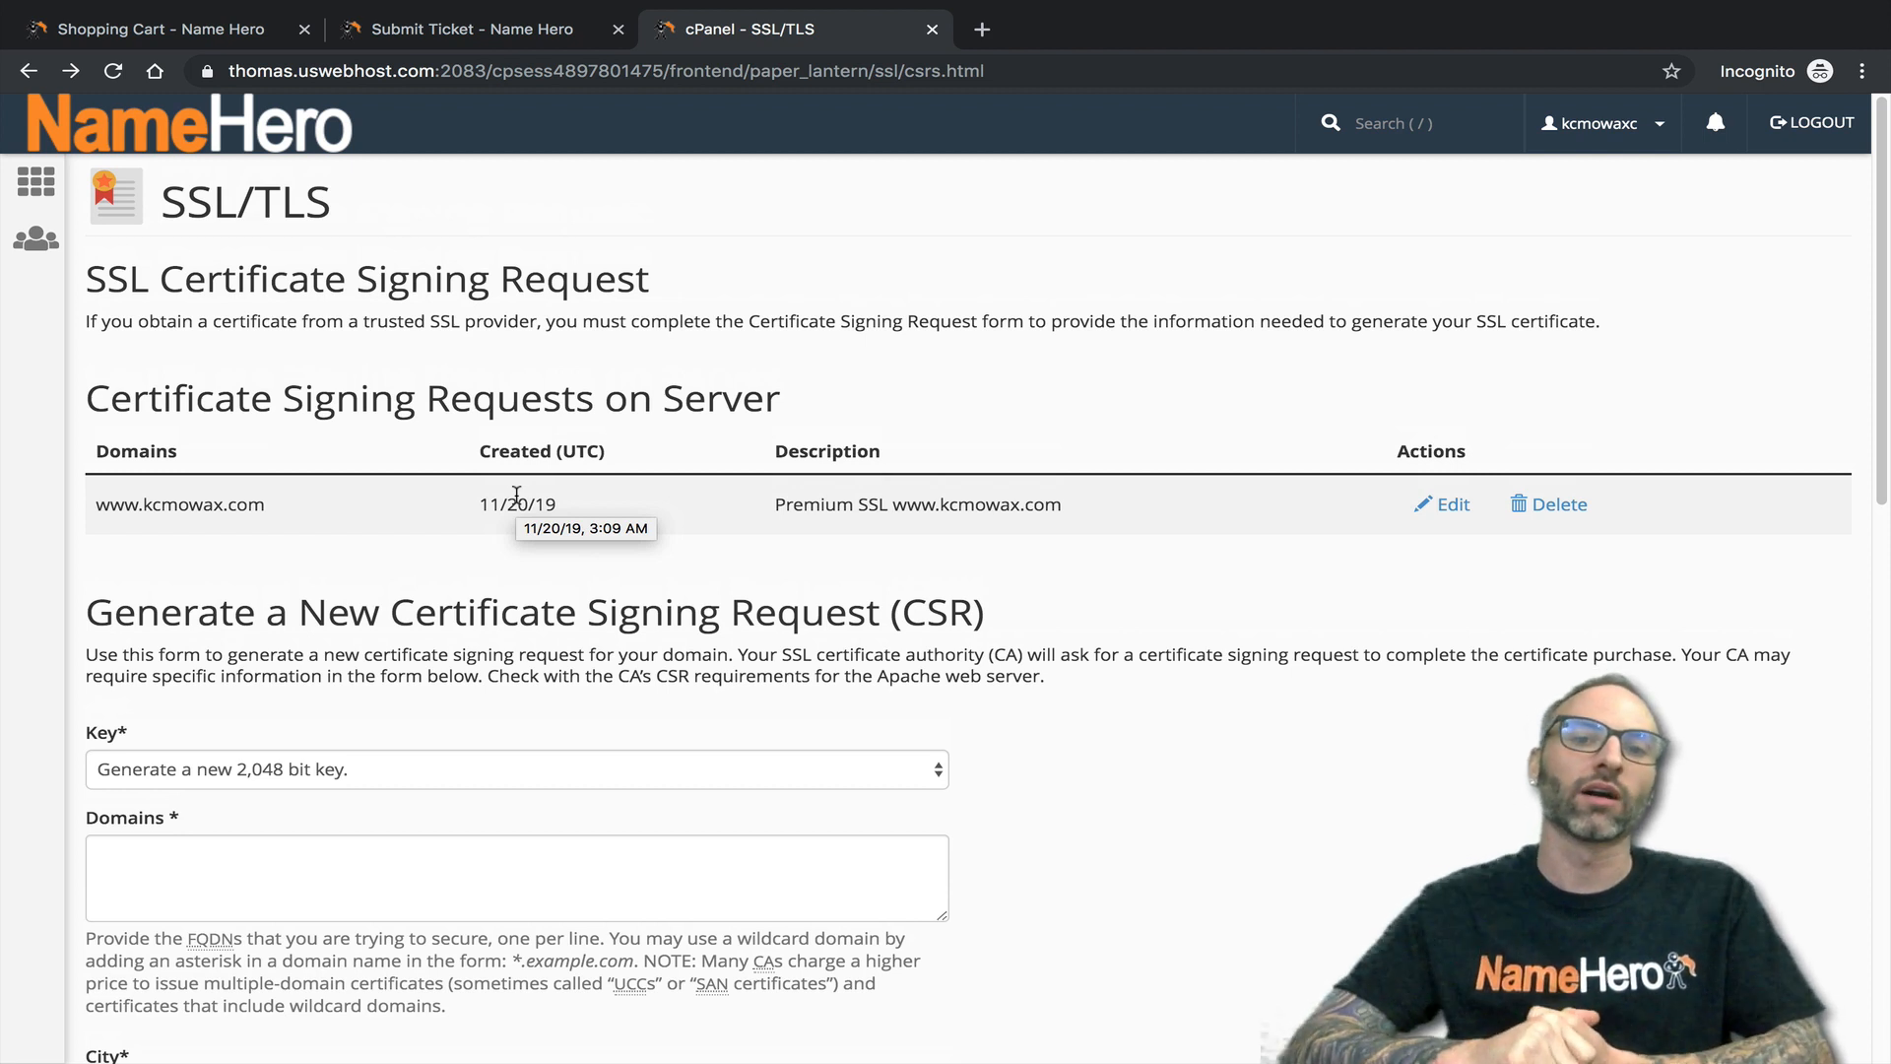
mouse_move(518, 503)
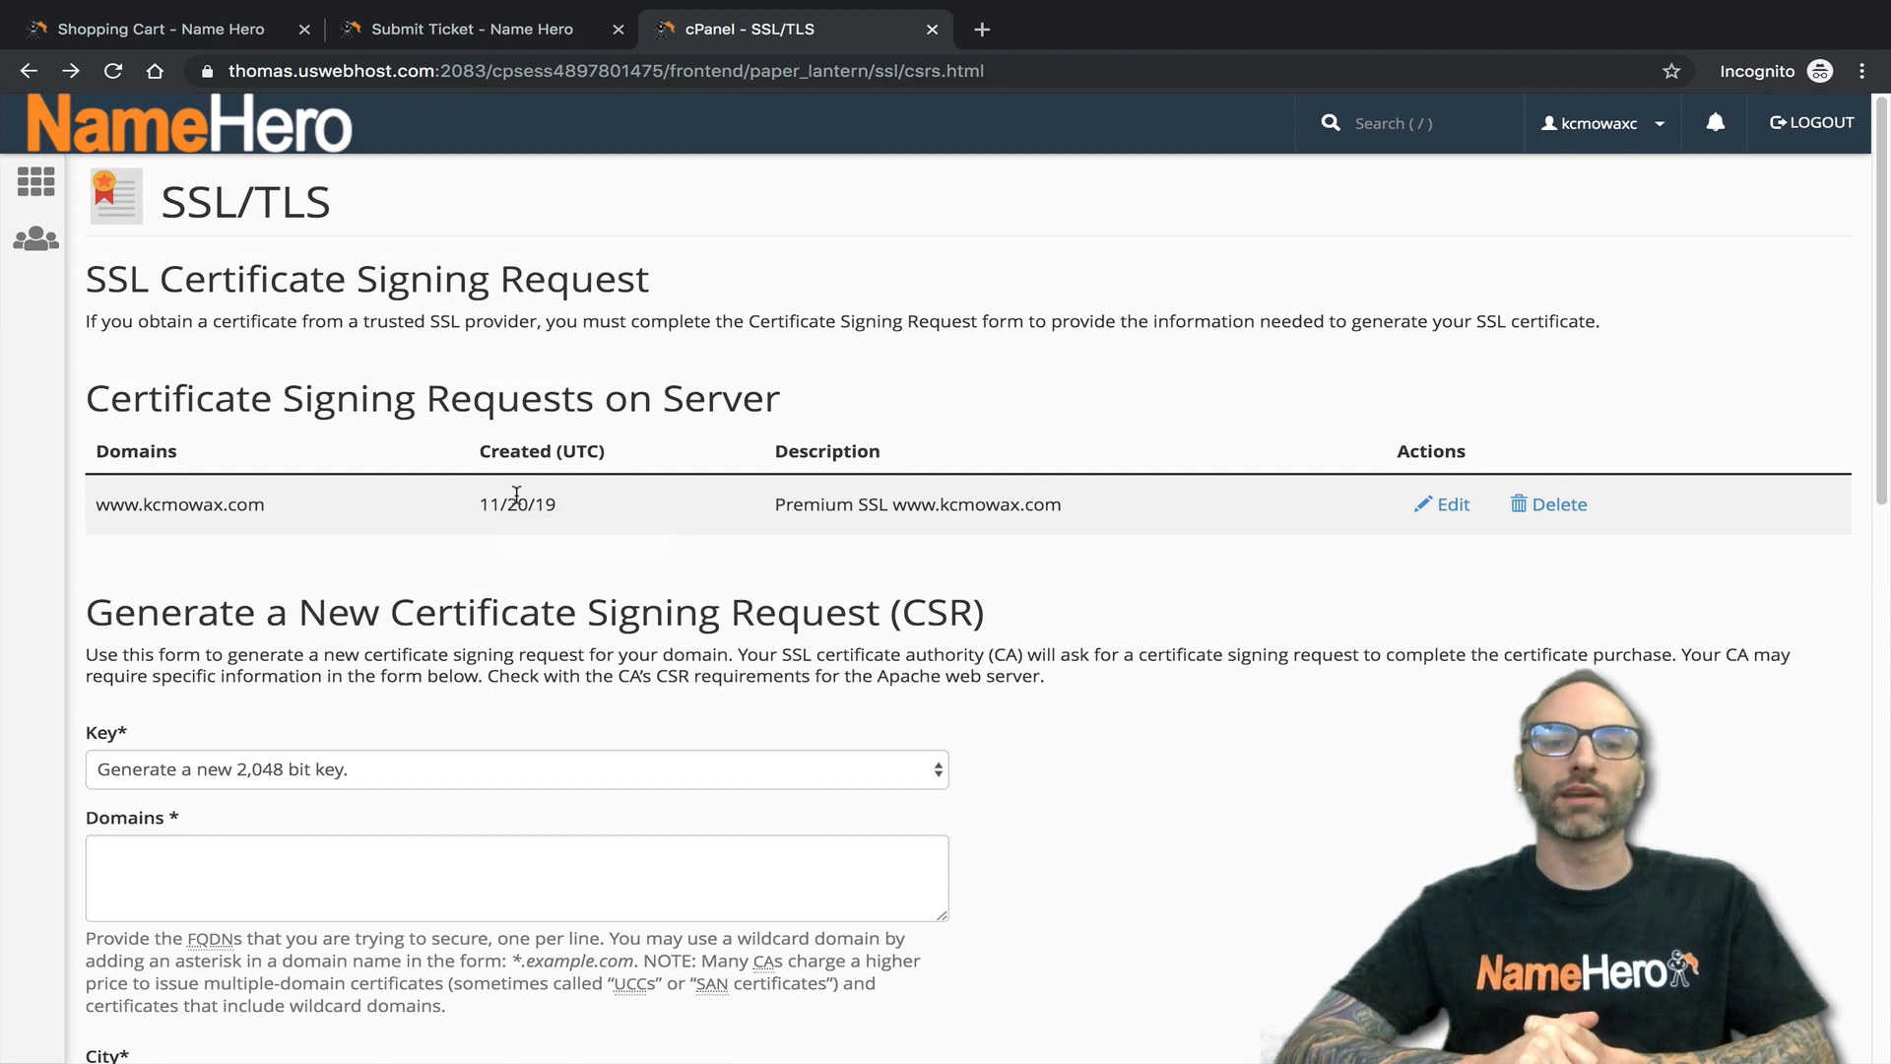